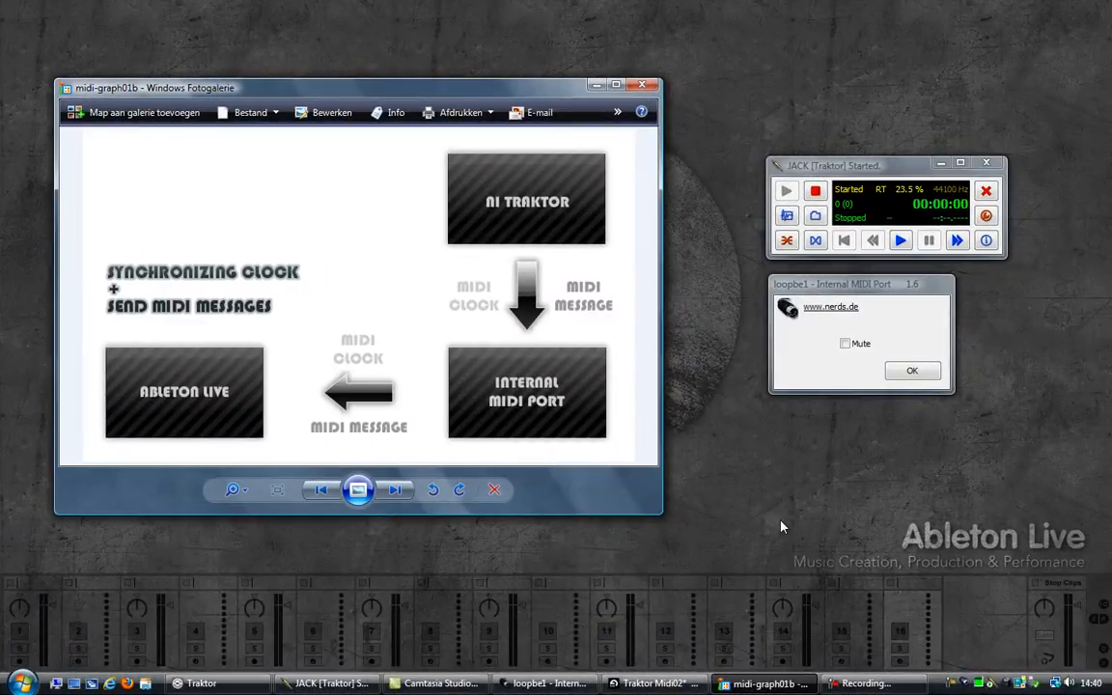
mouse_move(611, 235)
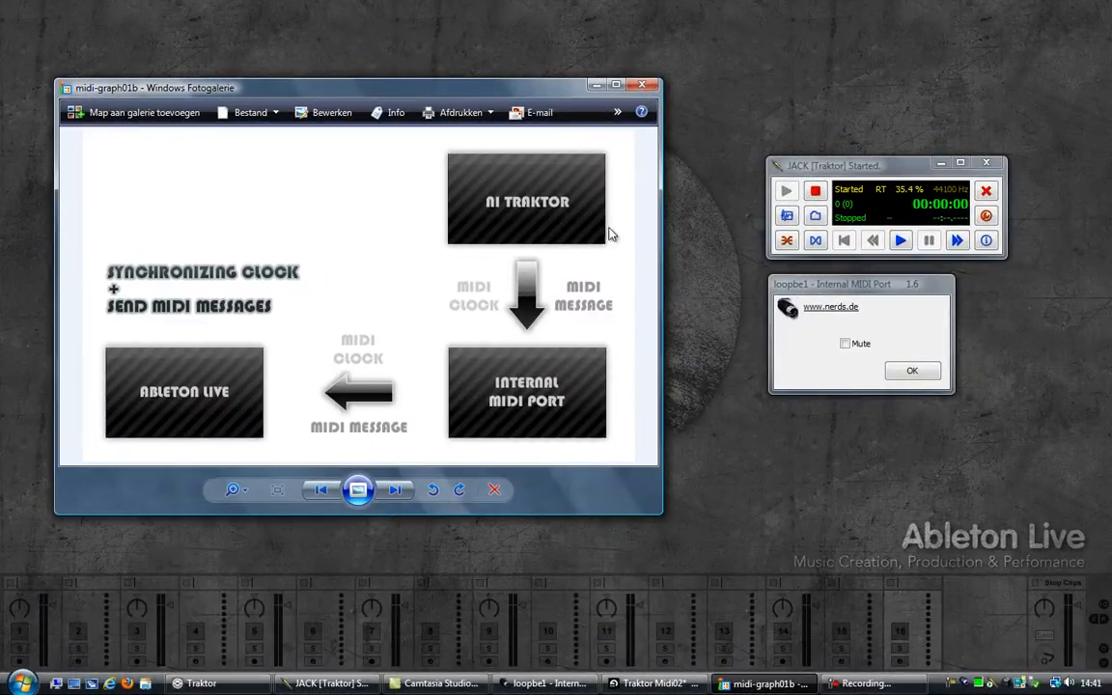
mouse_move(583, 230)
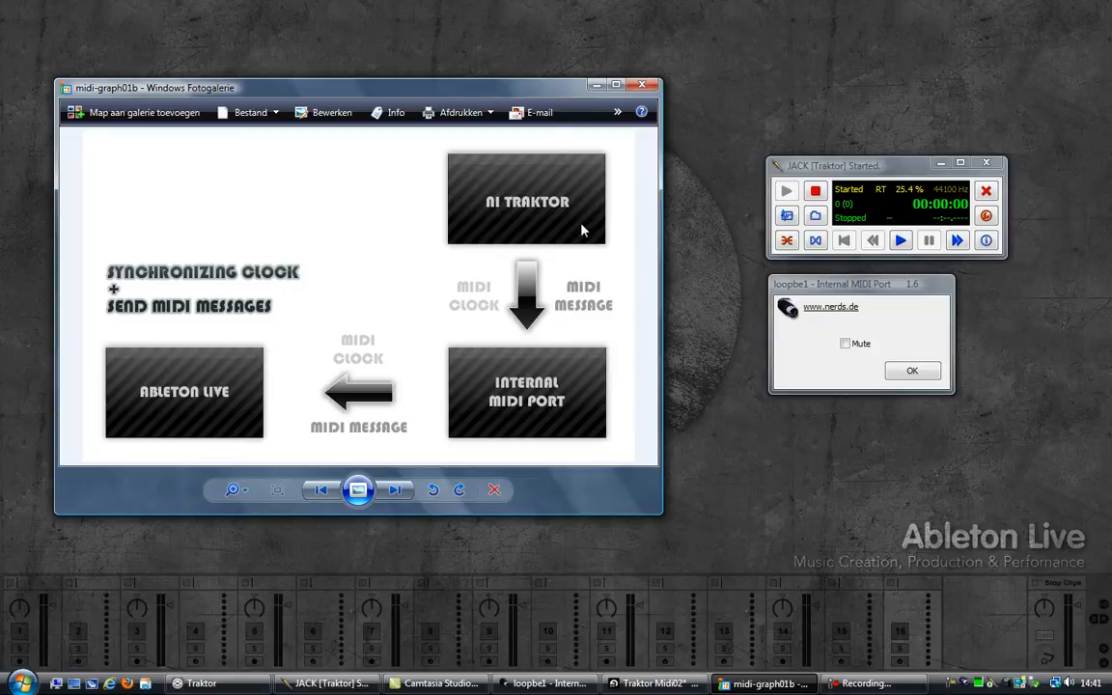
mouse_move(197, 394)
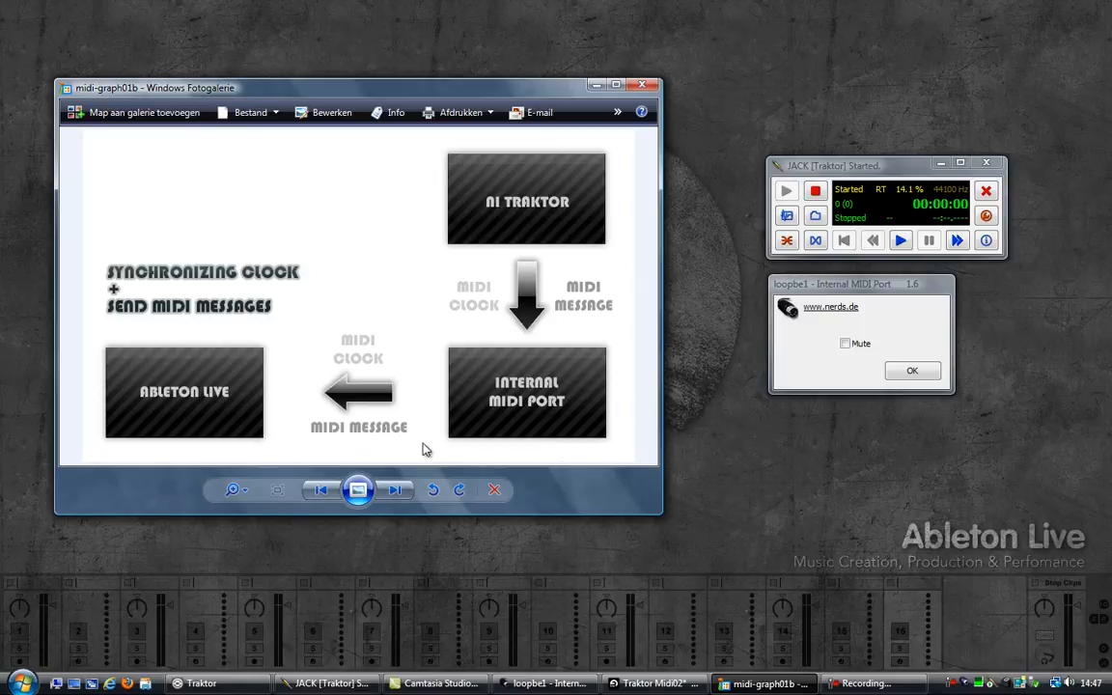
Advance to the midi-graph02 routing diagram, then bring the Ableton Live set forward.
click(394, 490)
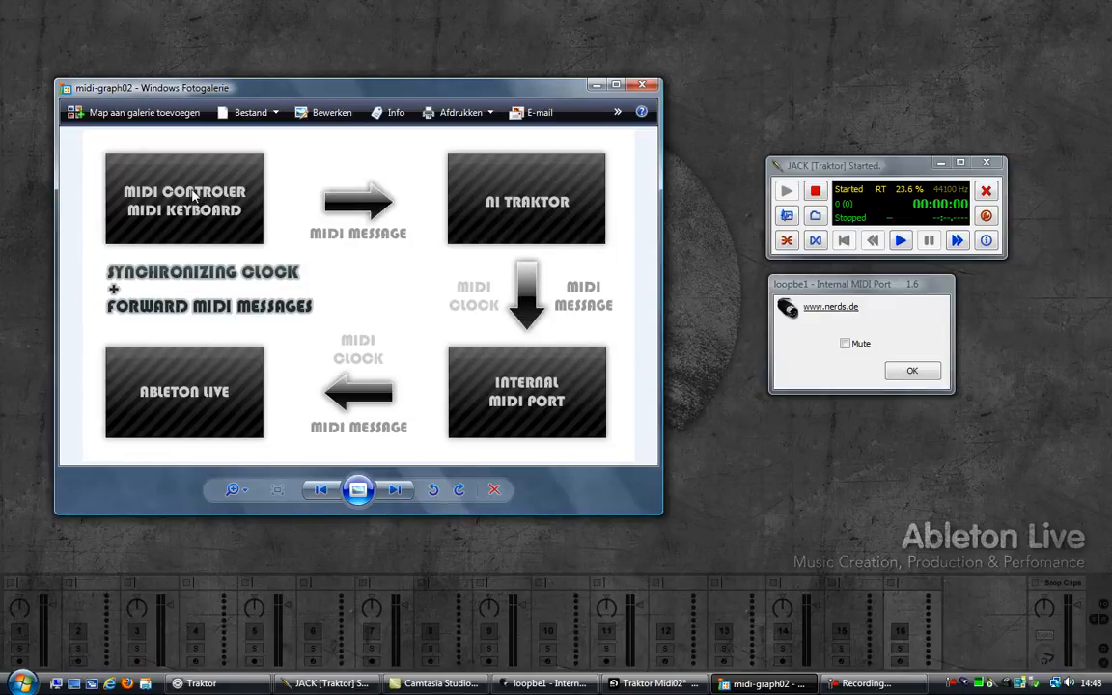
mouse_move(522, 345)
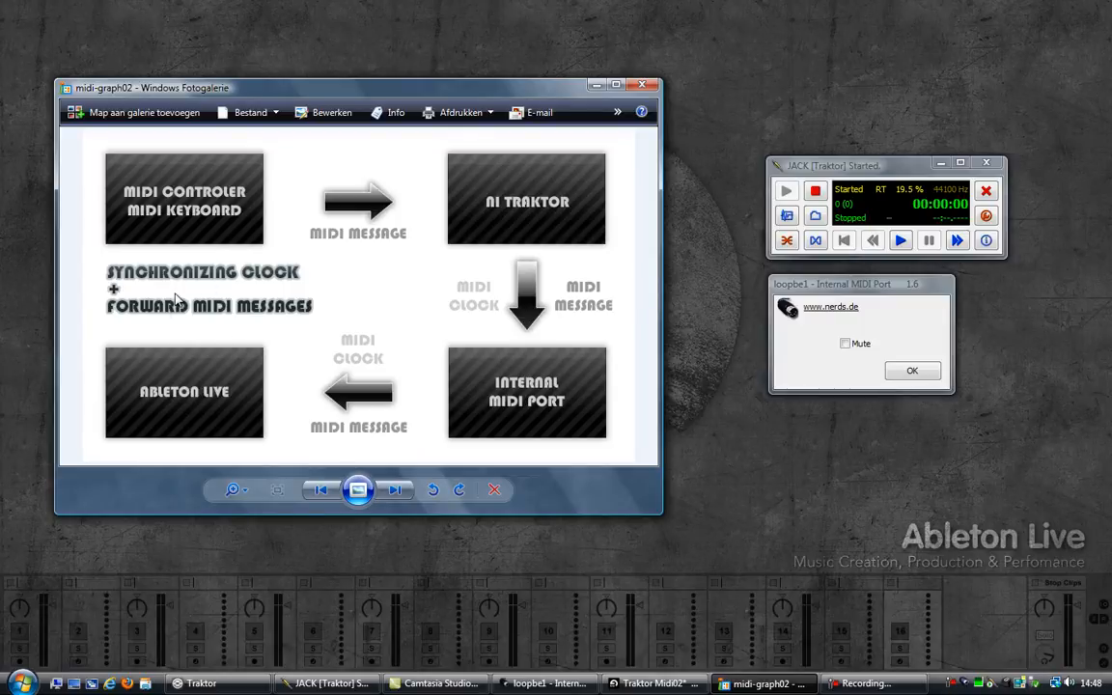
mouse_move(185, 204)
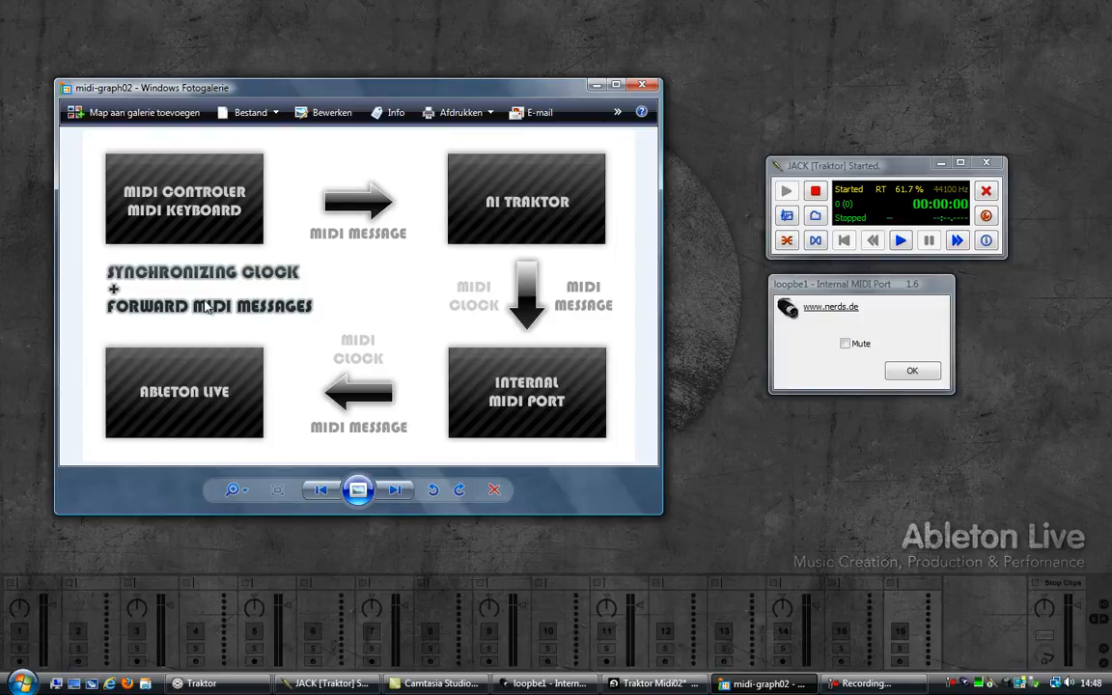
click(653, 683)
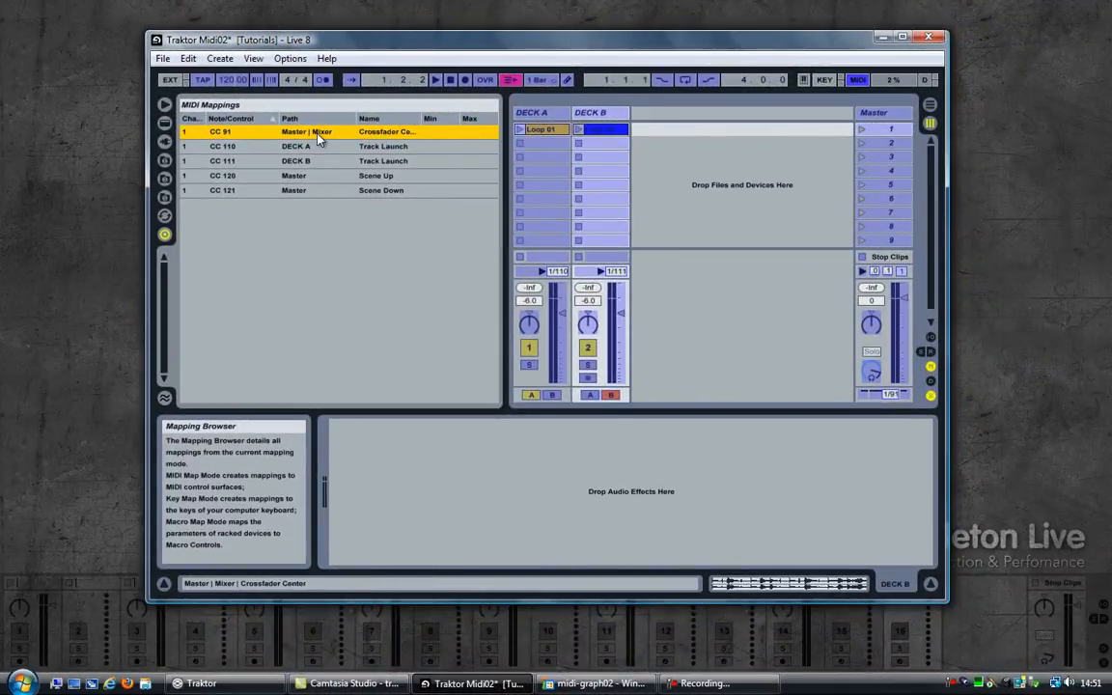
mouse_move(242, 135)
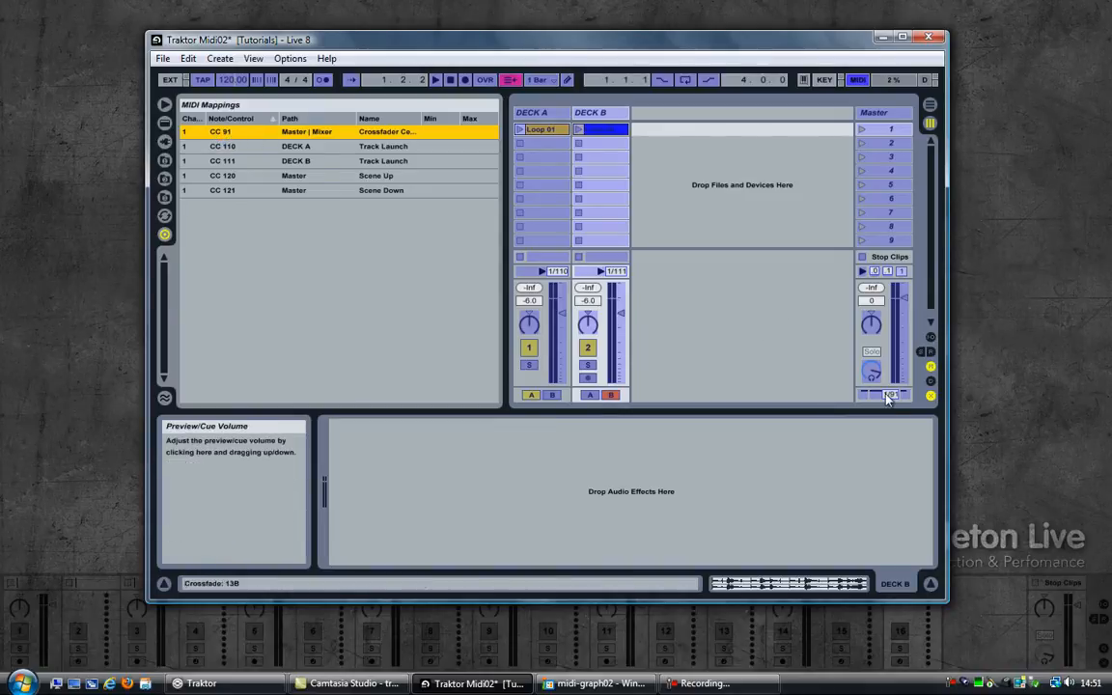
In Live's MIDI Sync preferences, enable Sync for the LoopBe Internal MIDI input.
click(387, 132)
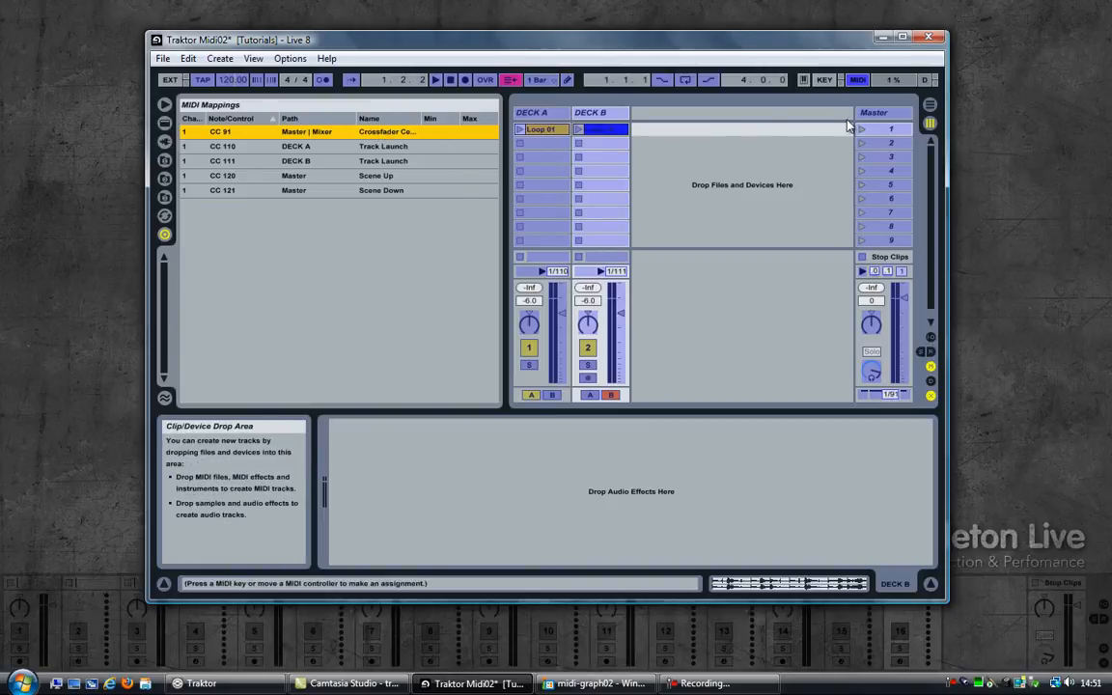
click(289, 58)
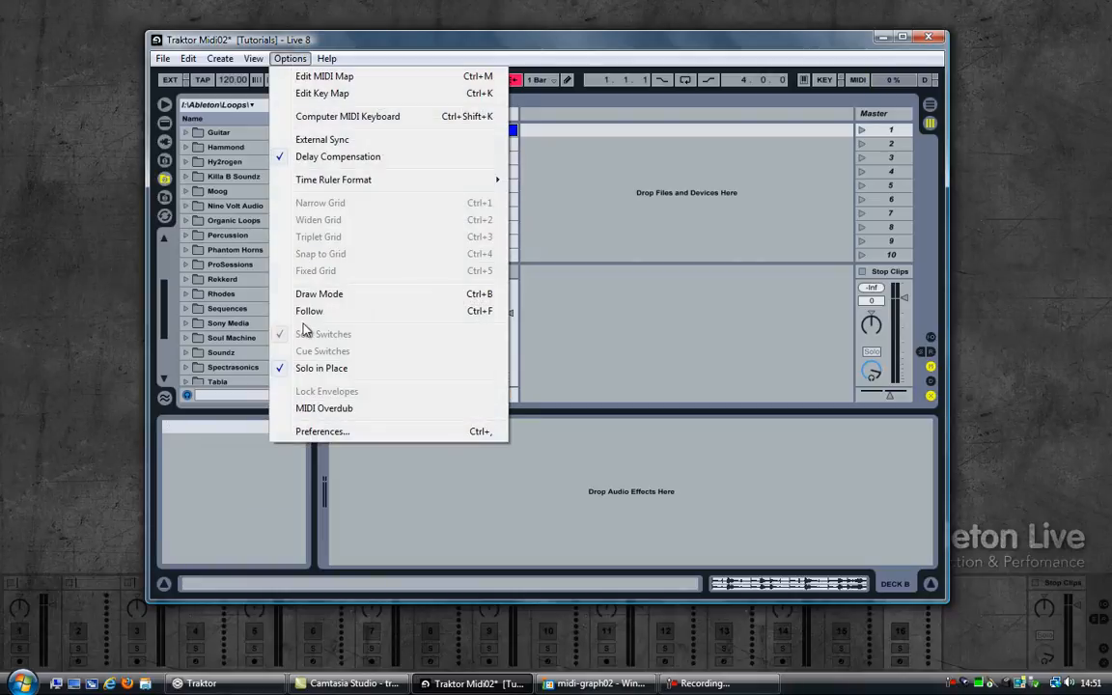
click(322, 432)
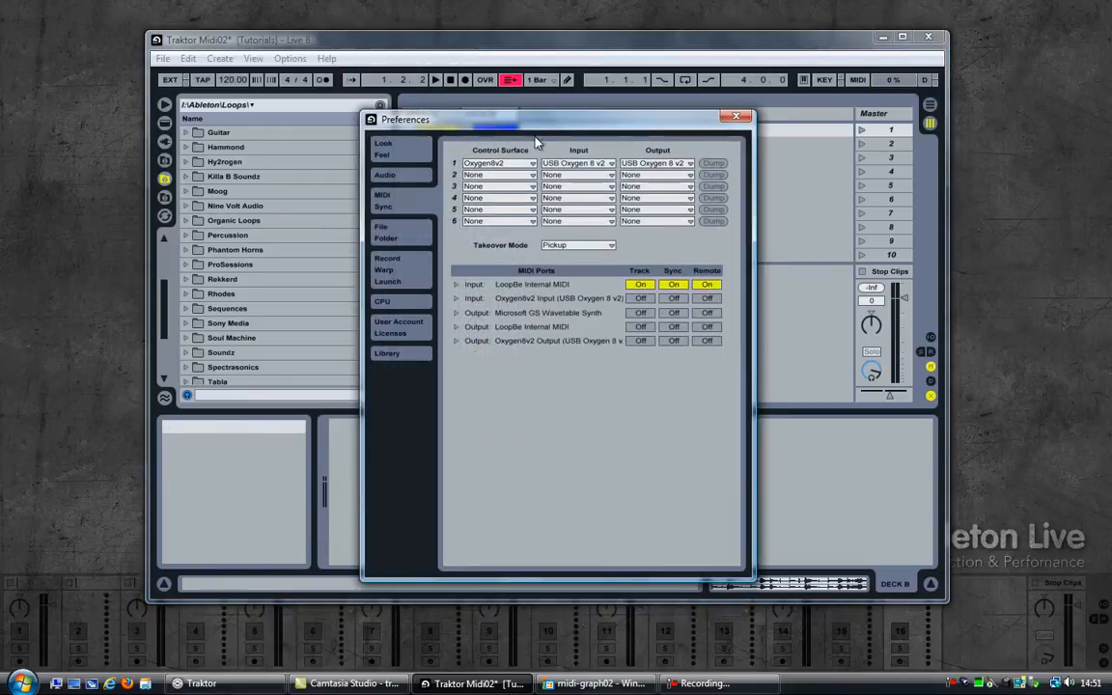
drag(537, 120, 525, 96)
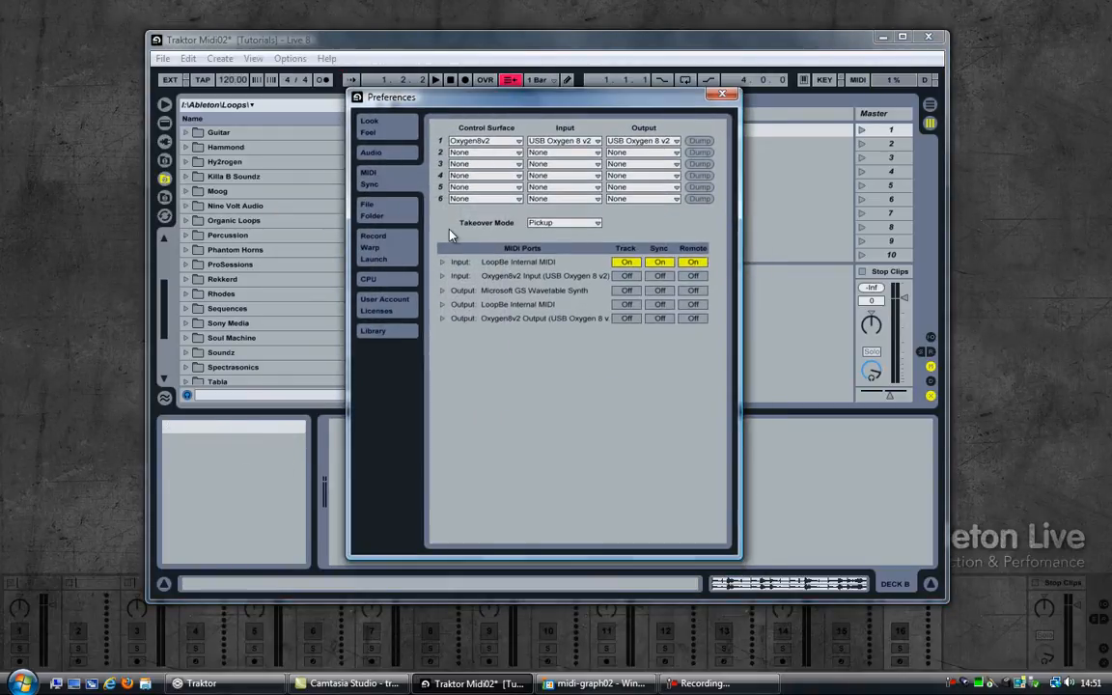
mouse_move(518, 282)
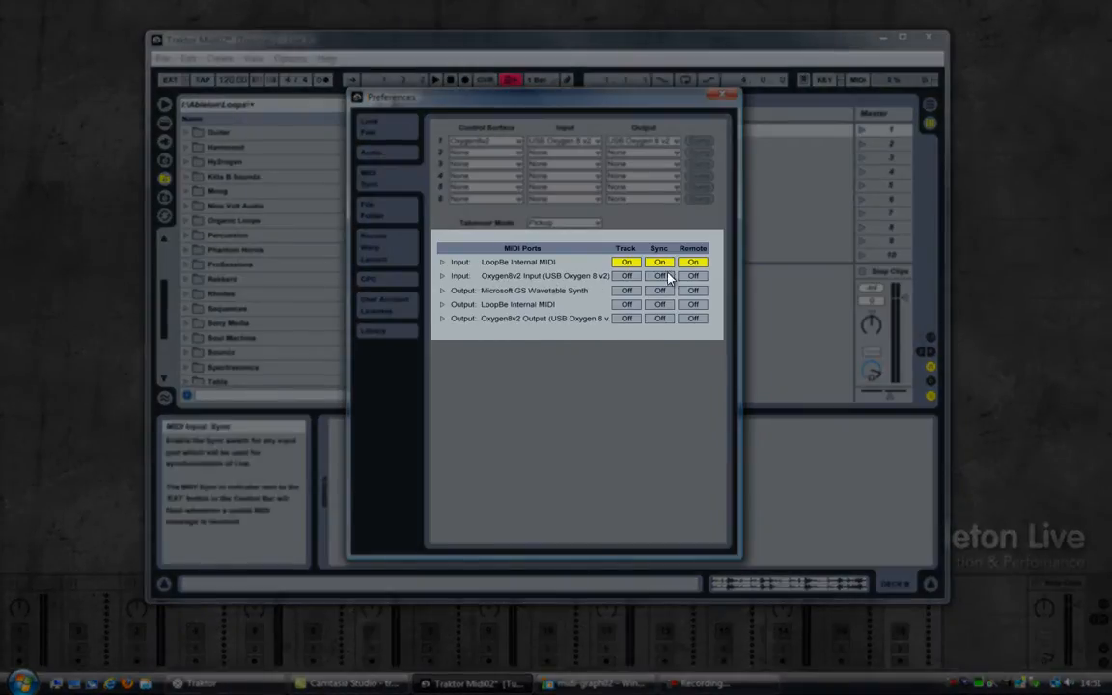
click(692, 276)
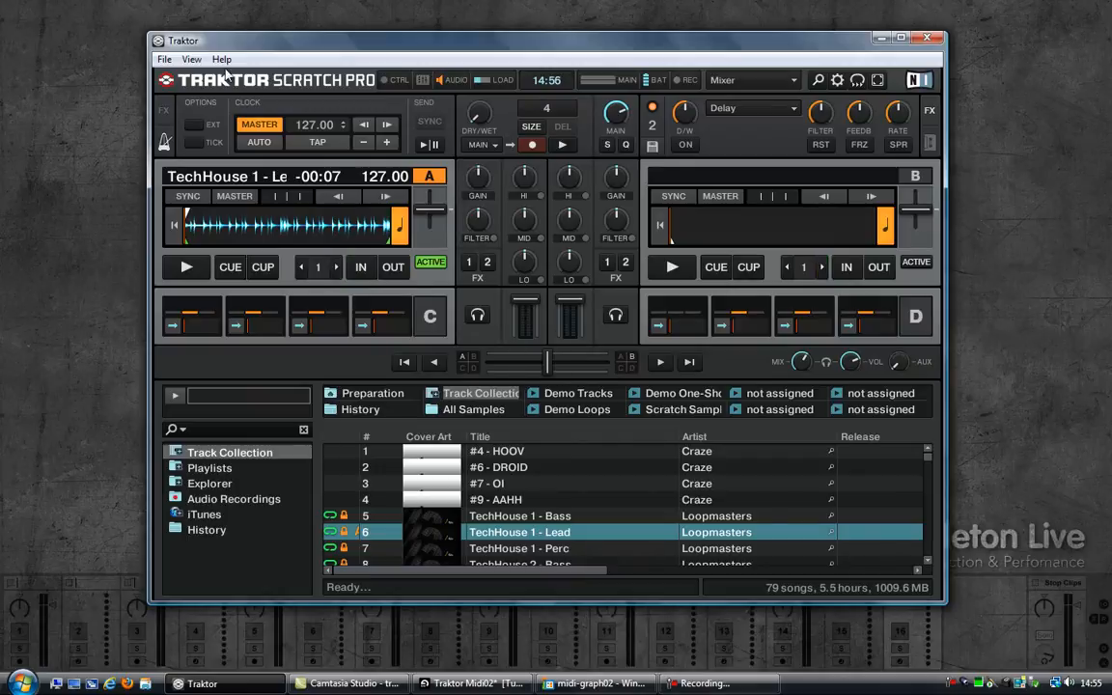
Add a Generic MIDI device in Controller Manager with In-Port USB Oxygen 8 v2.
click(836, 81)
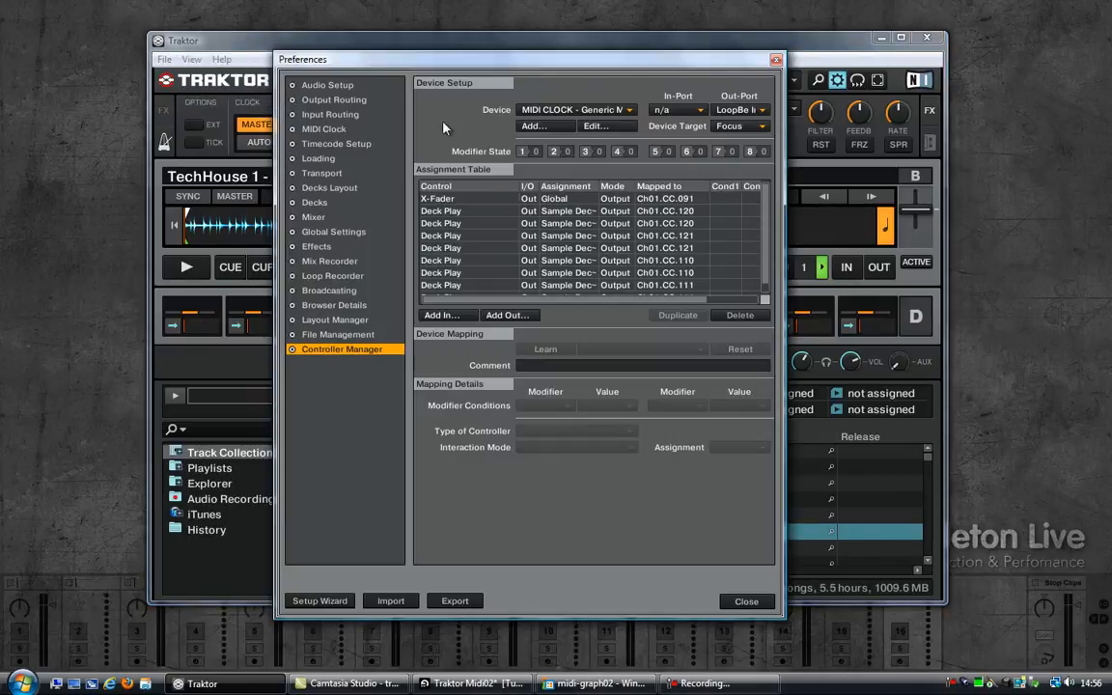
mouse_move(460, 128)
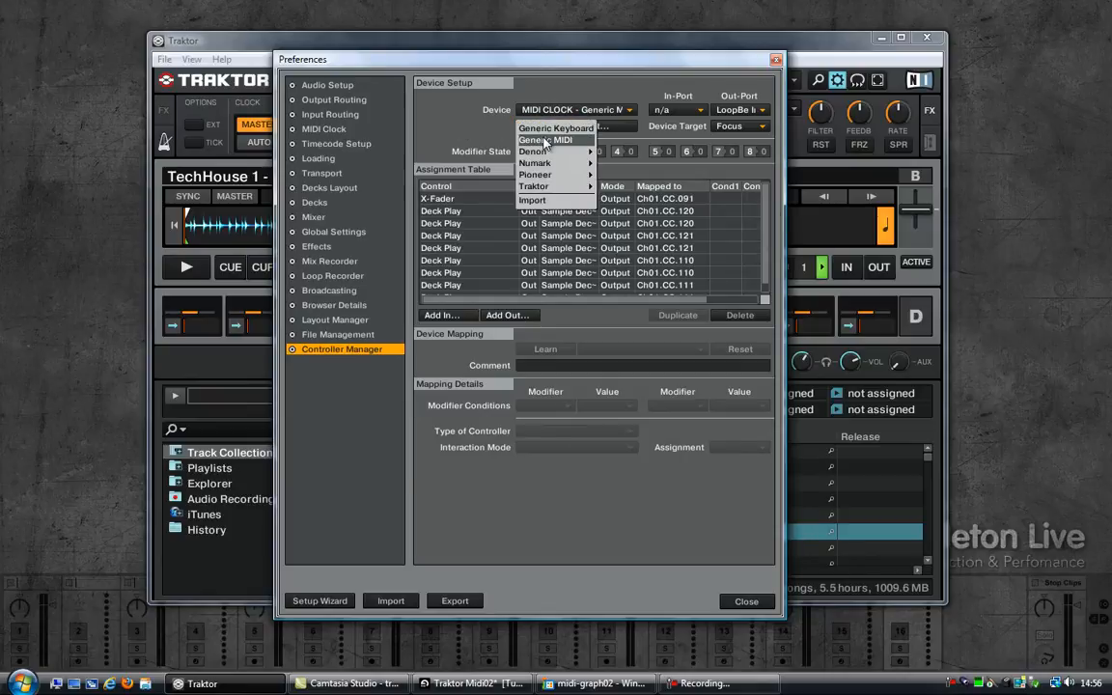
click(544, 139)
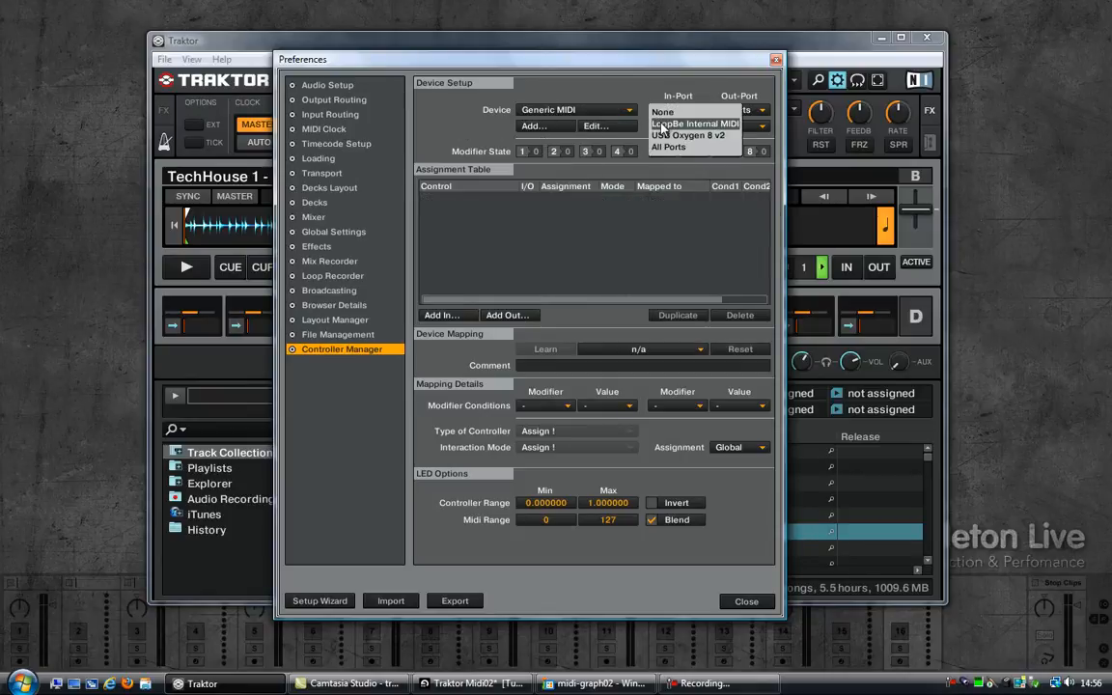
click(687, 135)
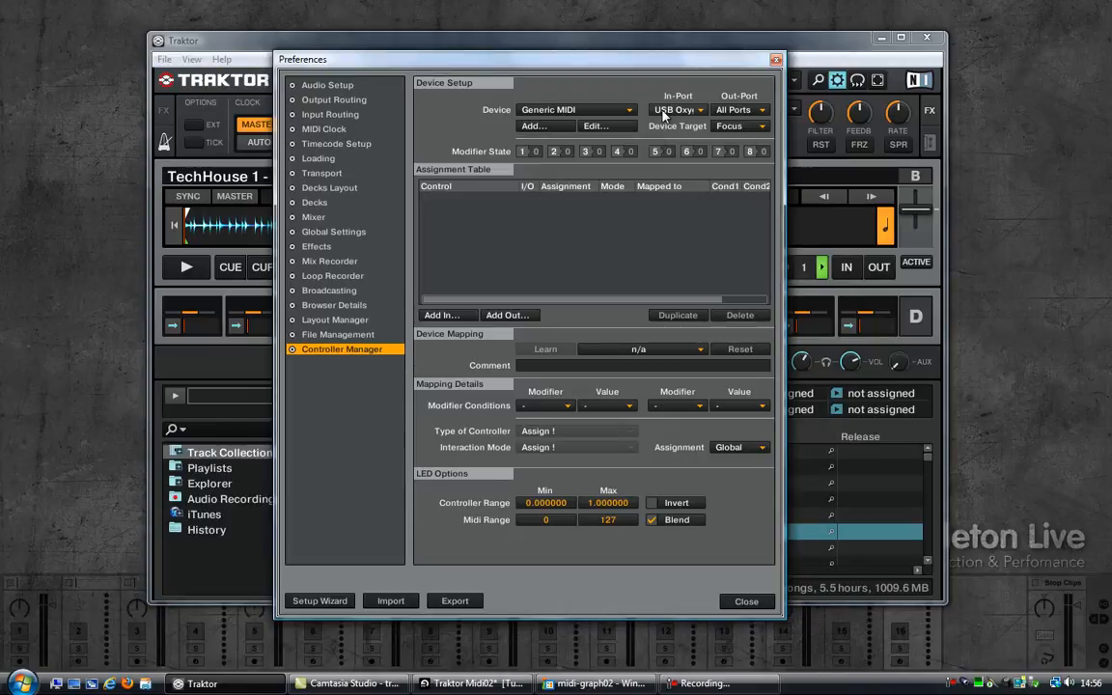
mouse_move(522, 220)
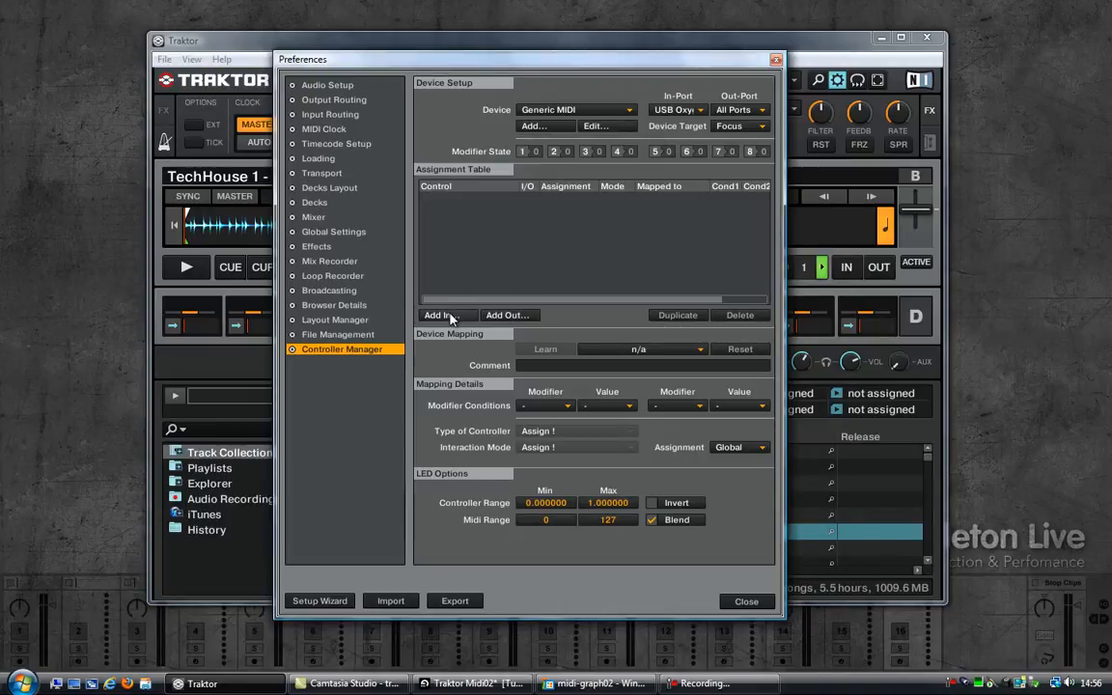
Add a Mixer > X-Fader input assignment and toggle Learn for it.
click(436, 315)
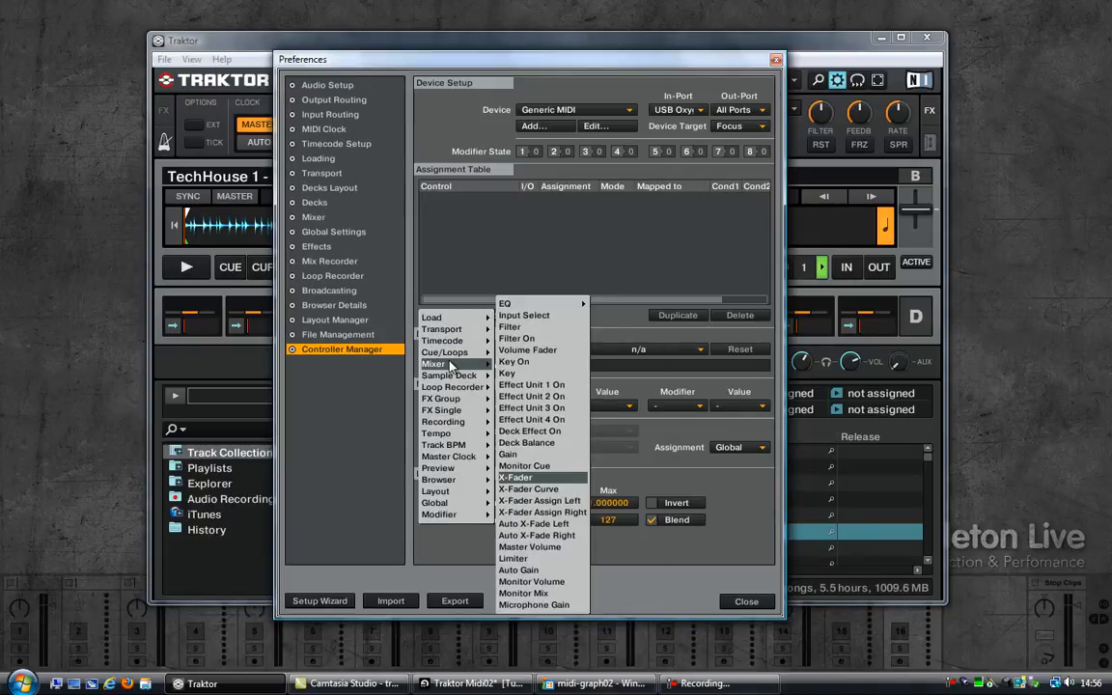
click(515, 477)
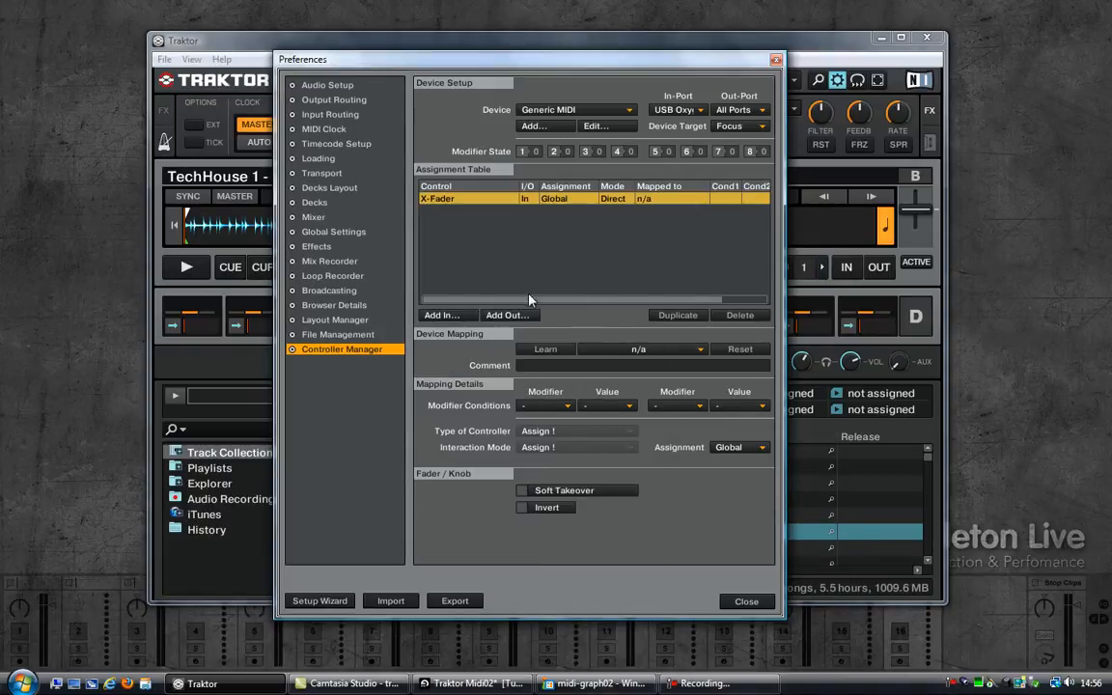
mouse_move(556, 351)
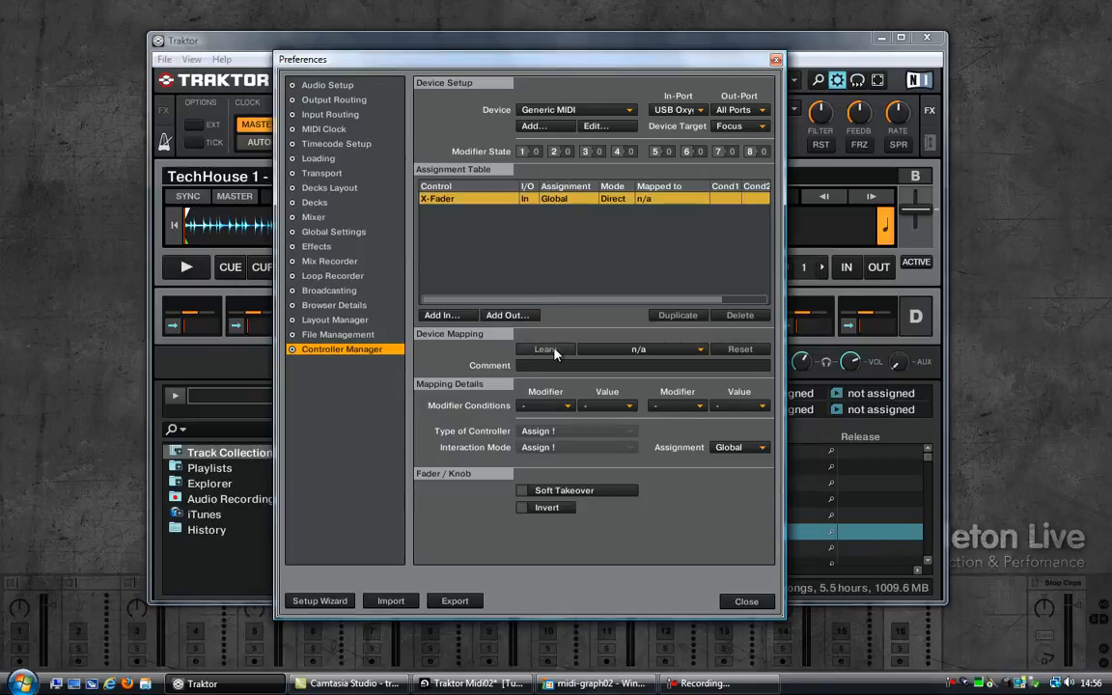
click(544, 347)
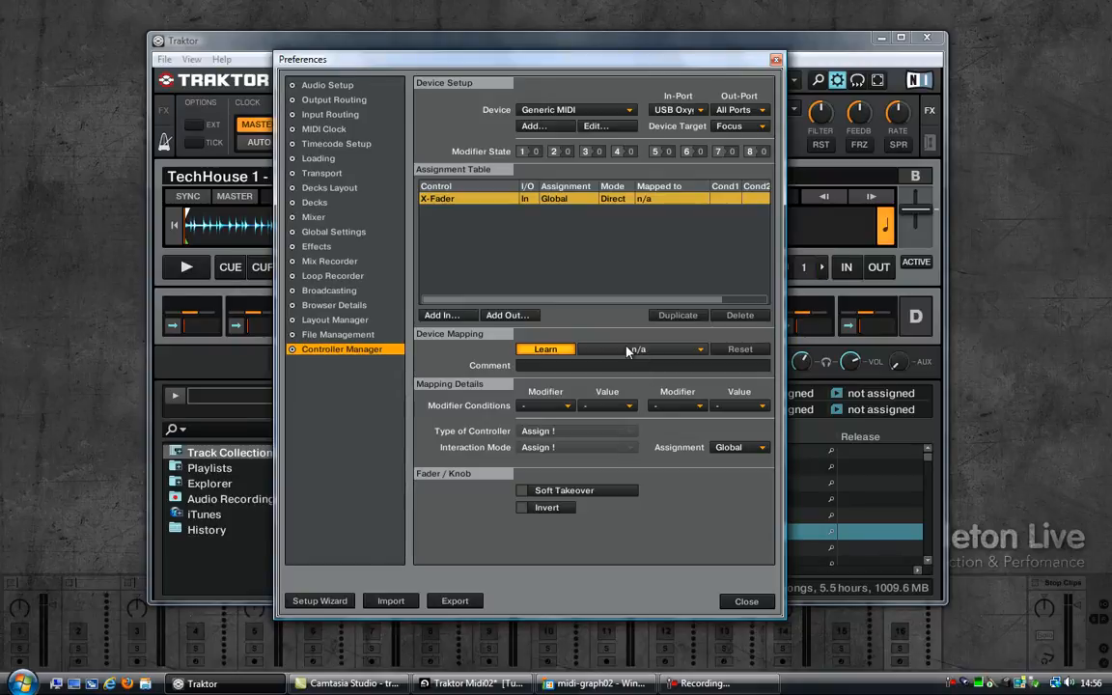
click(544, 347)
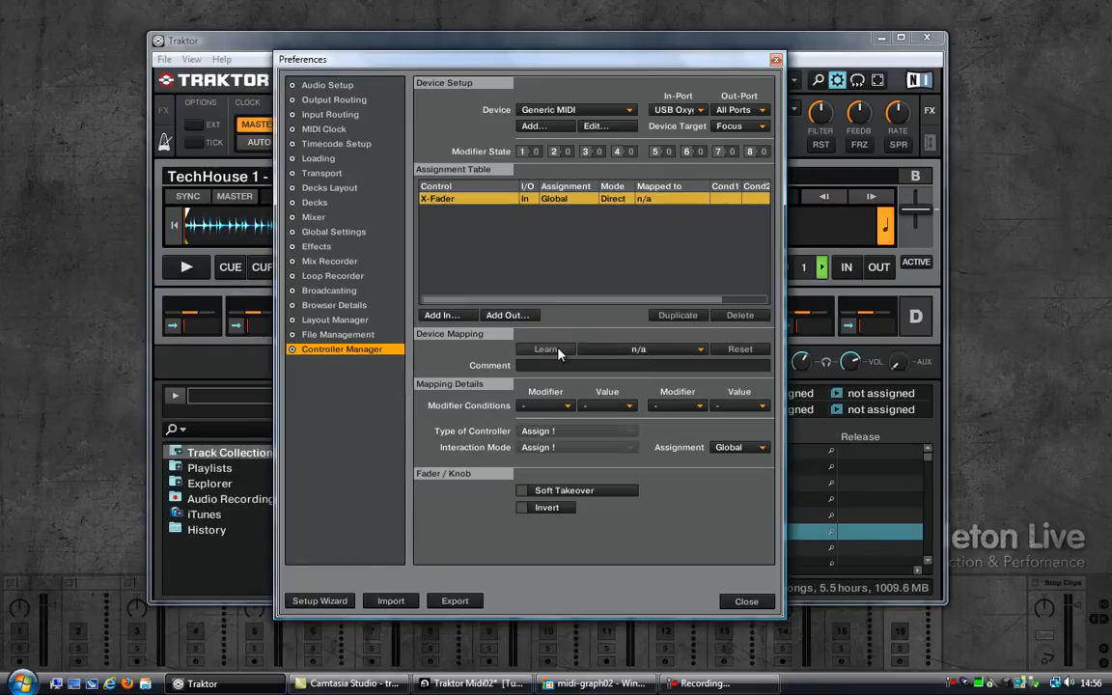
mouse_move(579, 322)
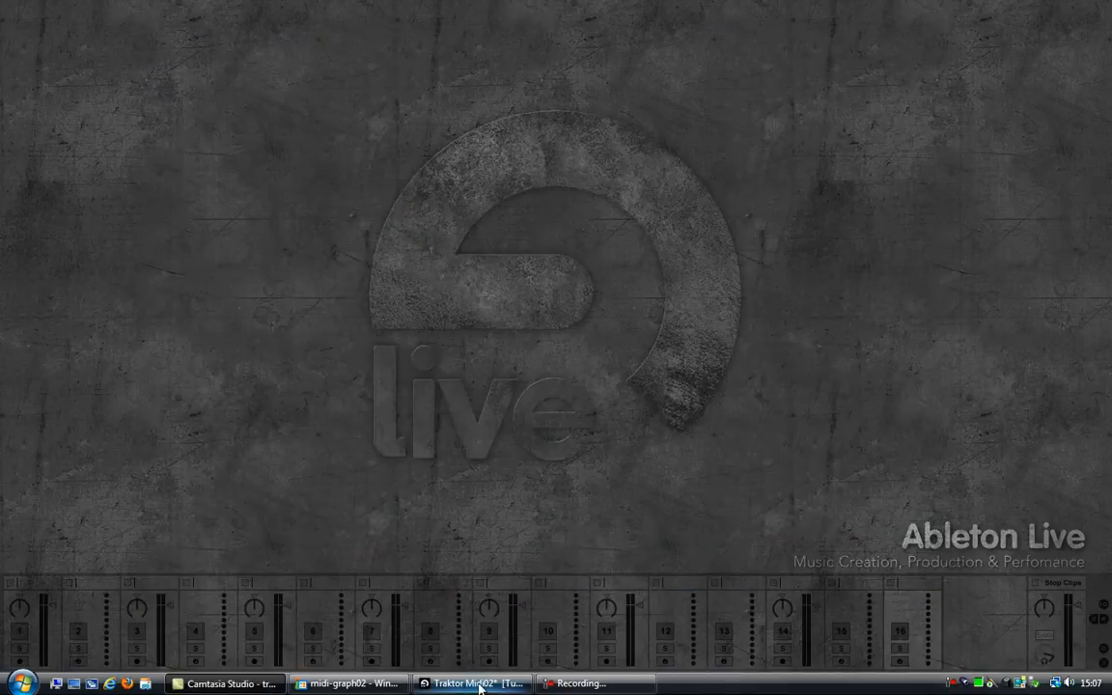
Relaunch Traktor and reopen Controller Manager on the Oxygen Generic MIDI device.
click(472, 684)
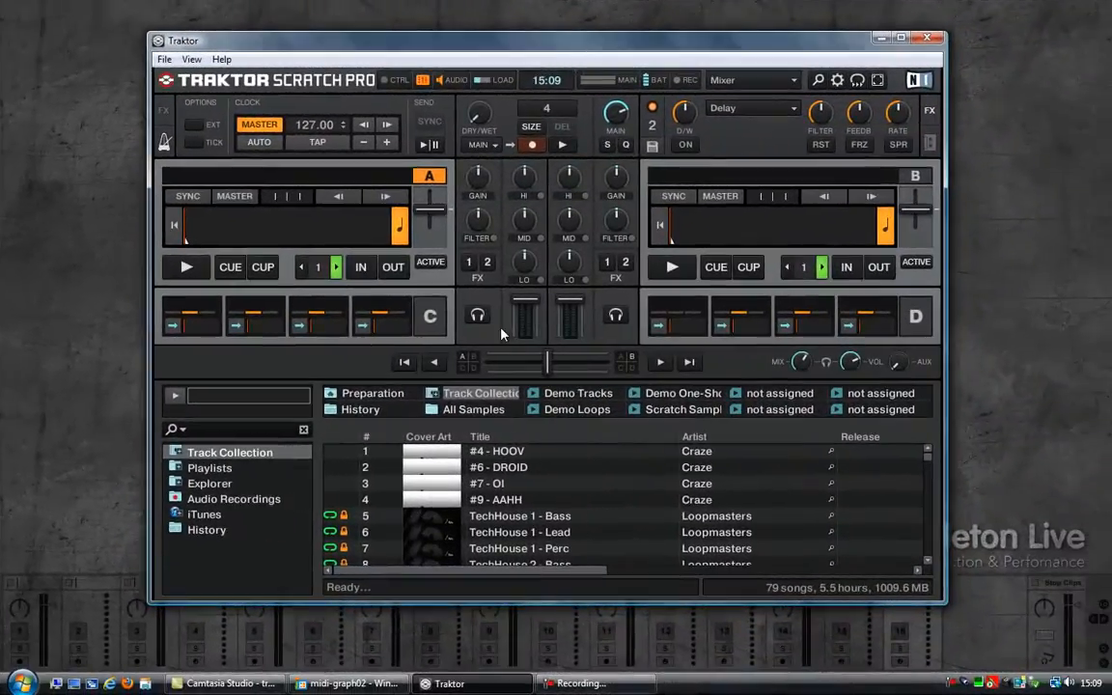
click(164, 58)
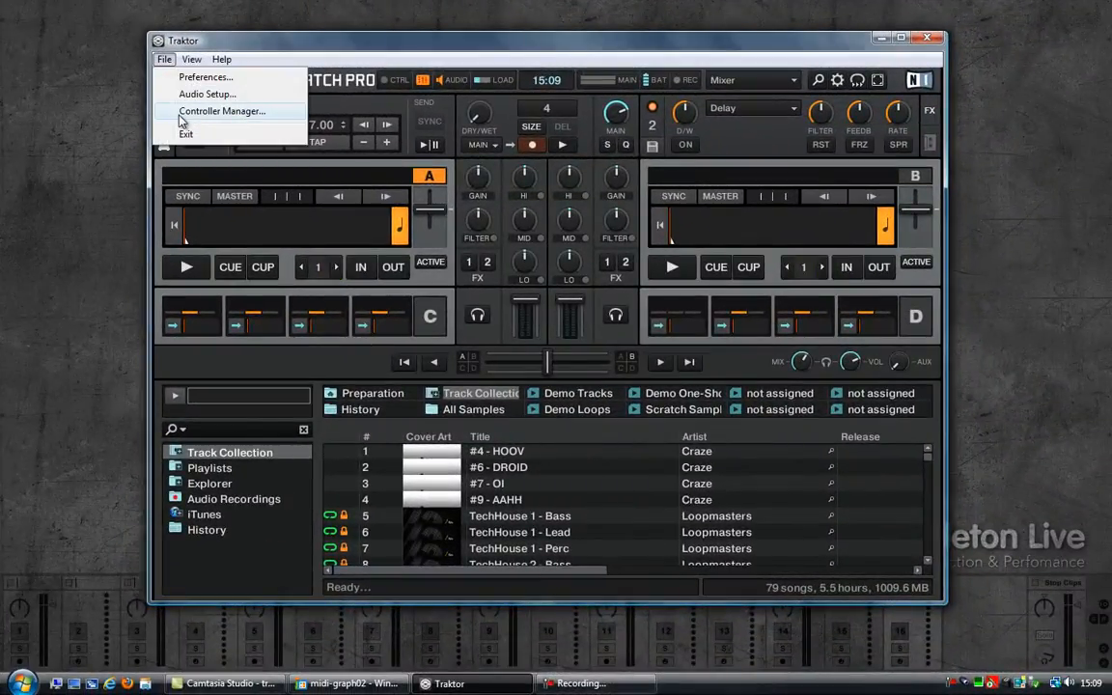
click(222, 110)
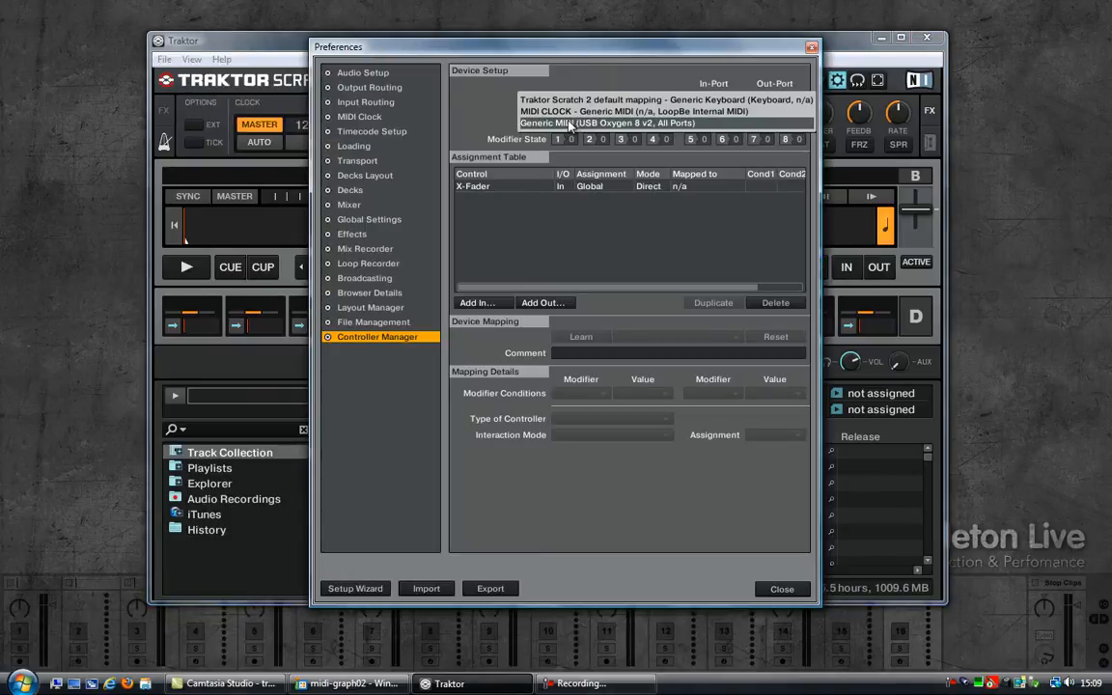
click(608, 124)
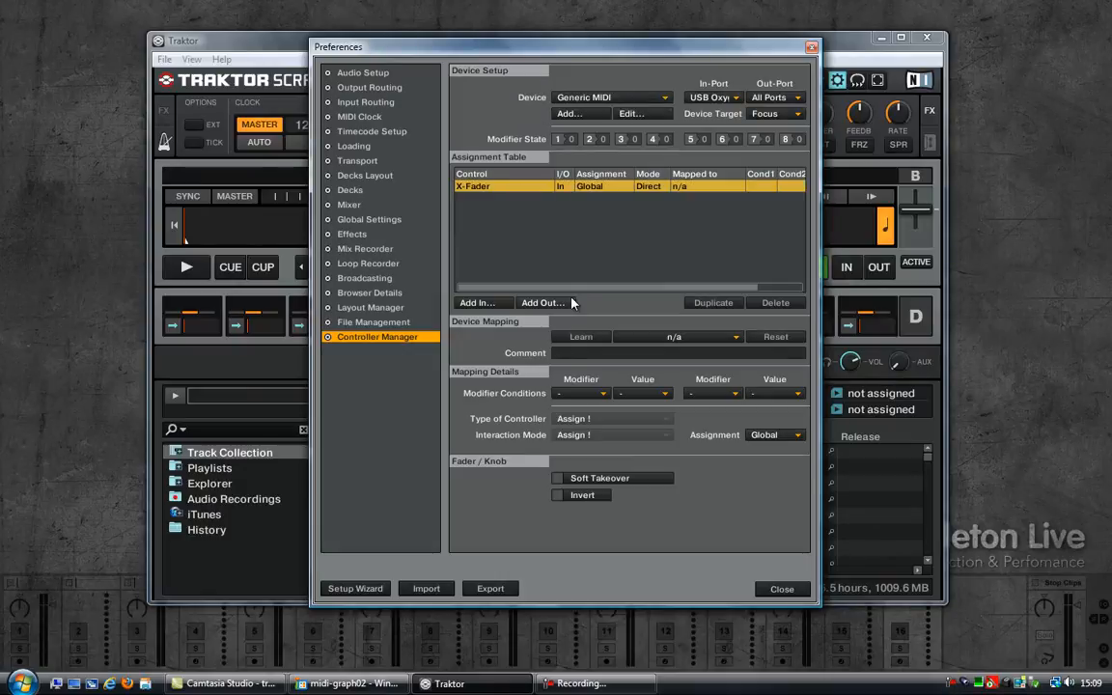
Learn the X-Fader assignment to incoming Ch01.CC.091 and close preferences.
click(579, 336)
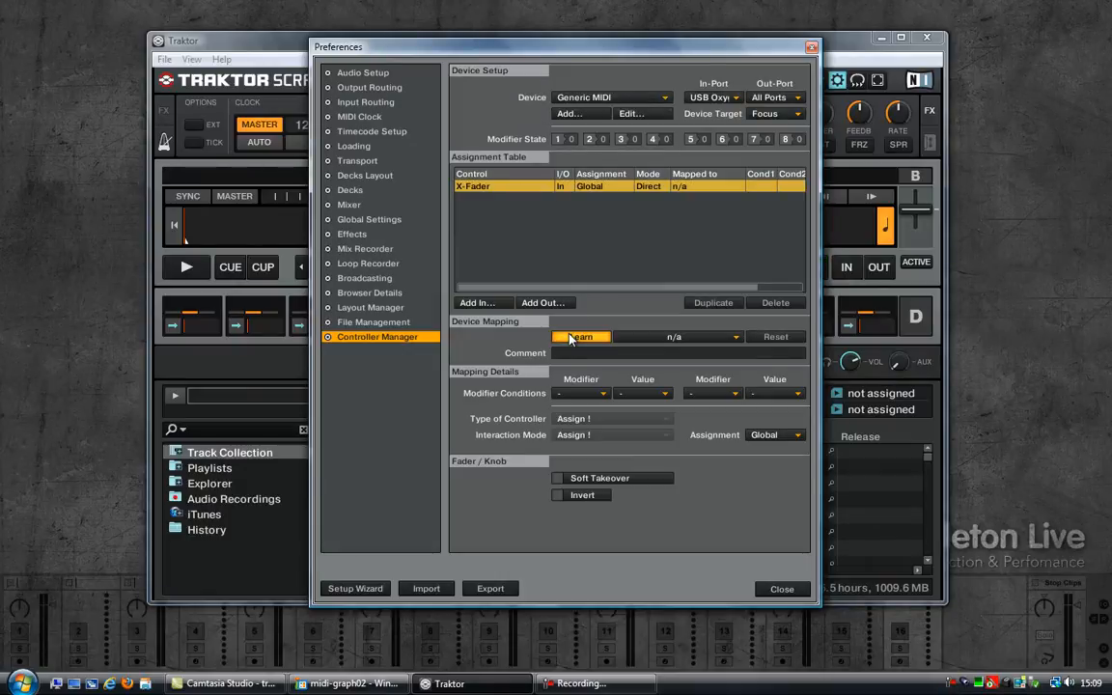
click(579, 336)
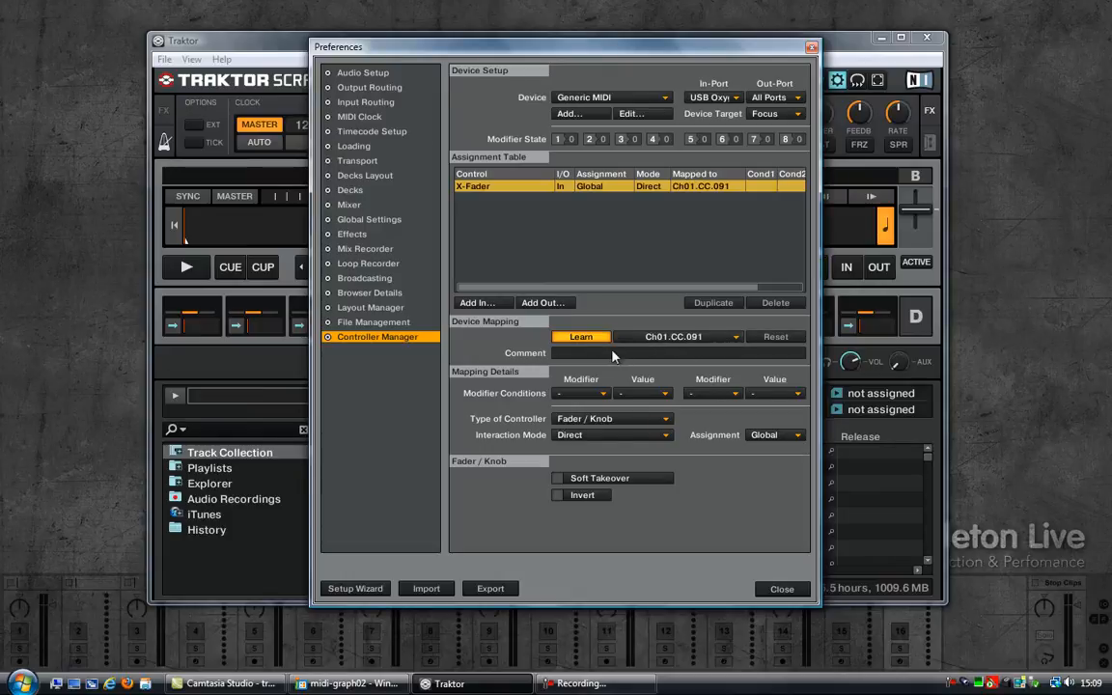
click(579, 336)
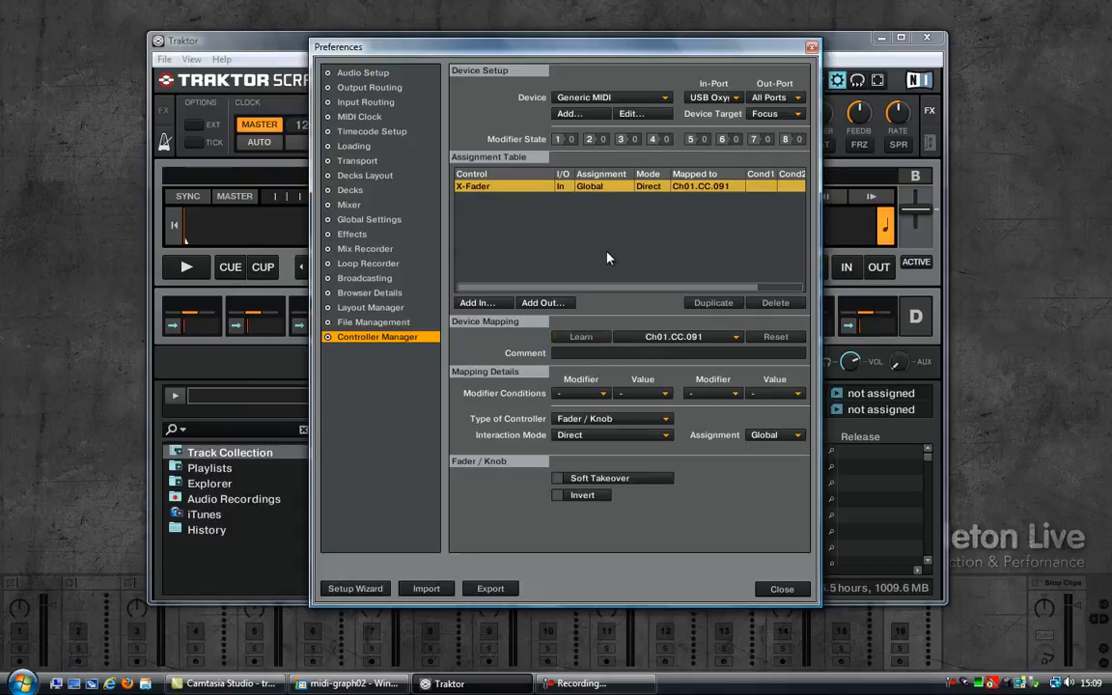
click(782, 589)
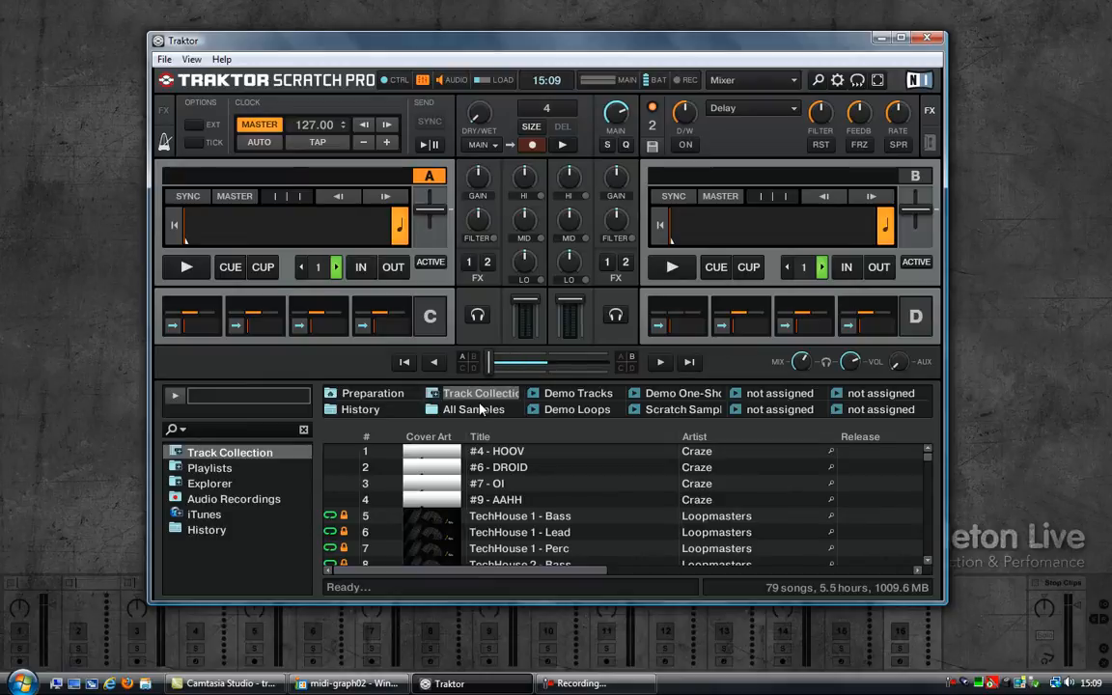
Switch to Ableton Live and bring up its MIDI preferences for the LoopBe input.
click(589, 684)
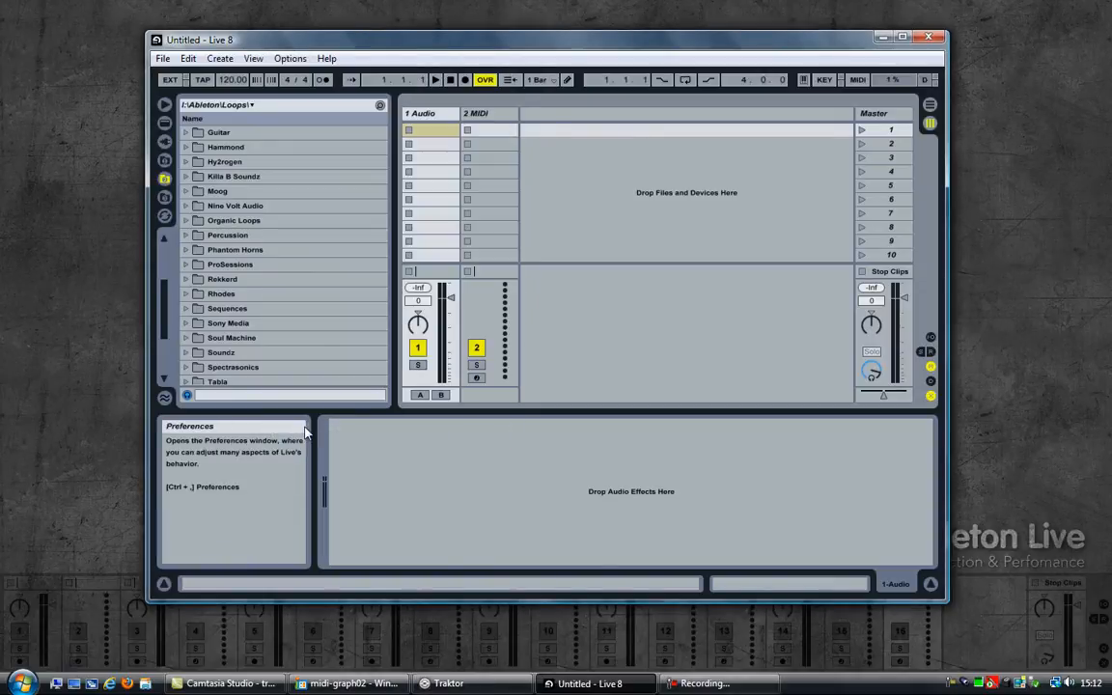
click(289, 58)
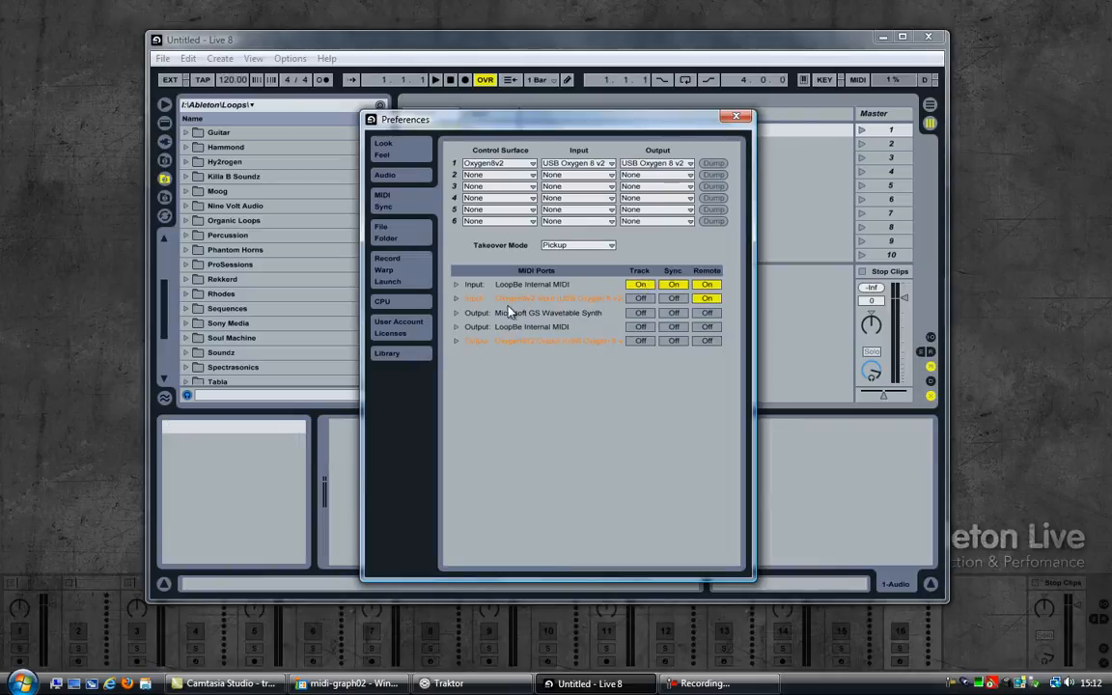
mouse_move(486, 303)
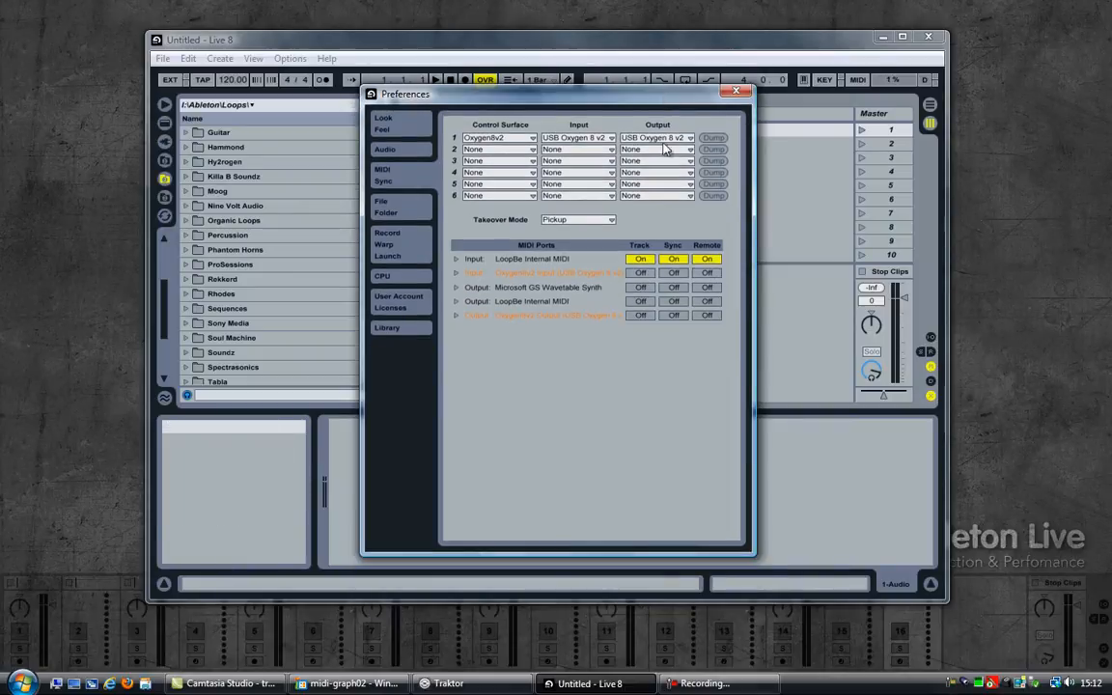
mouse_move(705, 228)
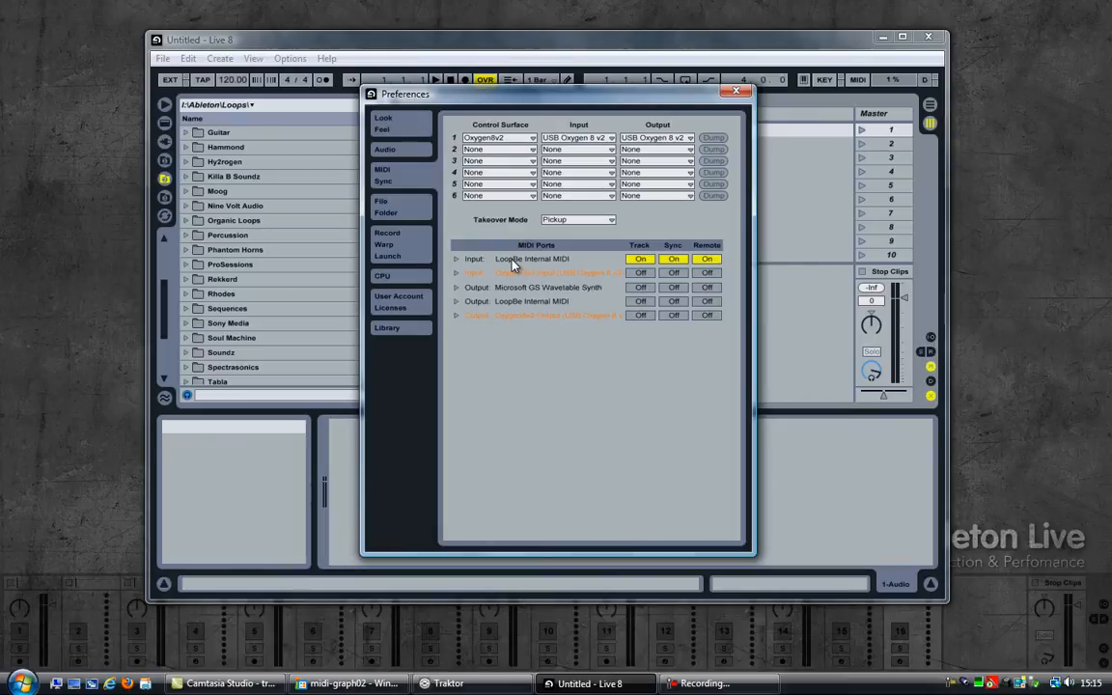
mouse_move(511, 267)
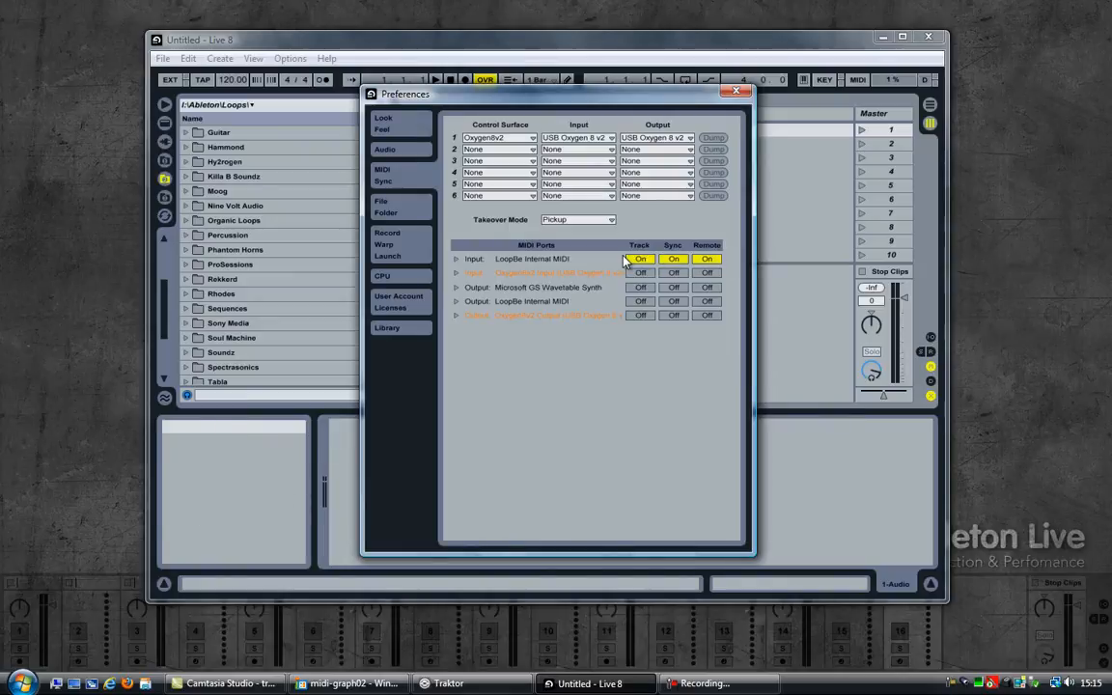
mouse_move(640, 224)
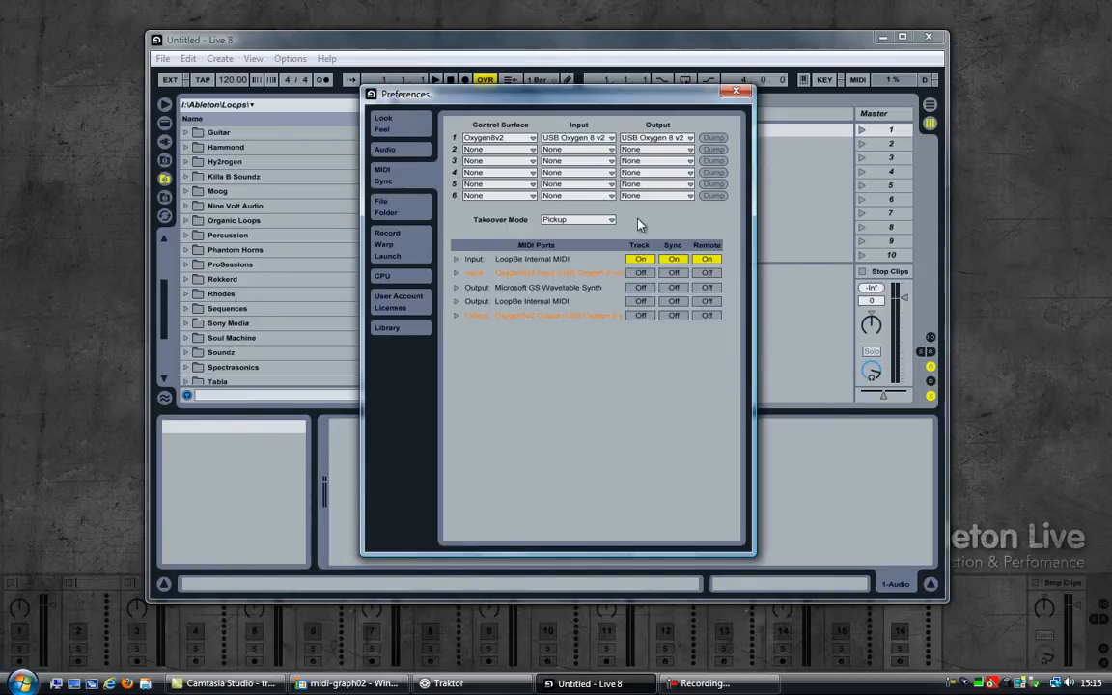
Load the recent set Traktor Midi02.als in Ableton Live.
click(162, 58)
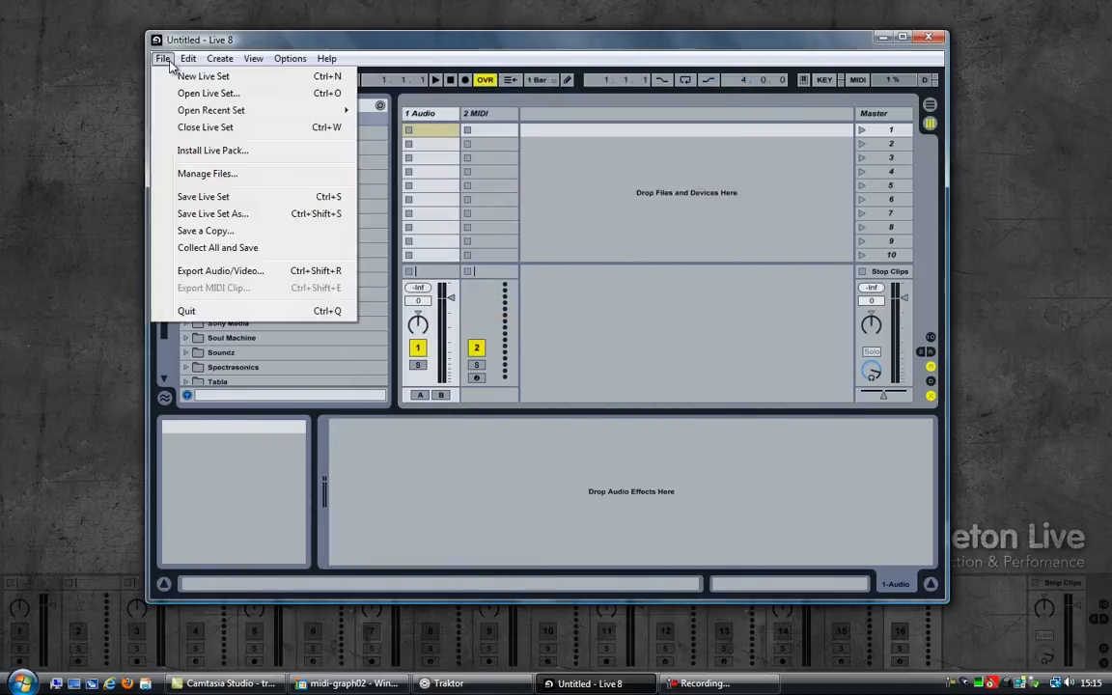
click(210, 110)
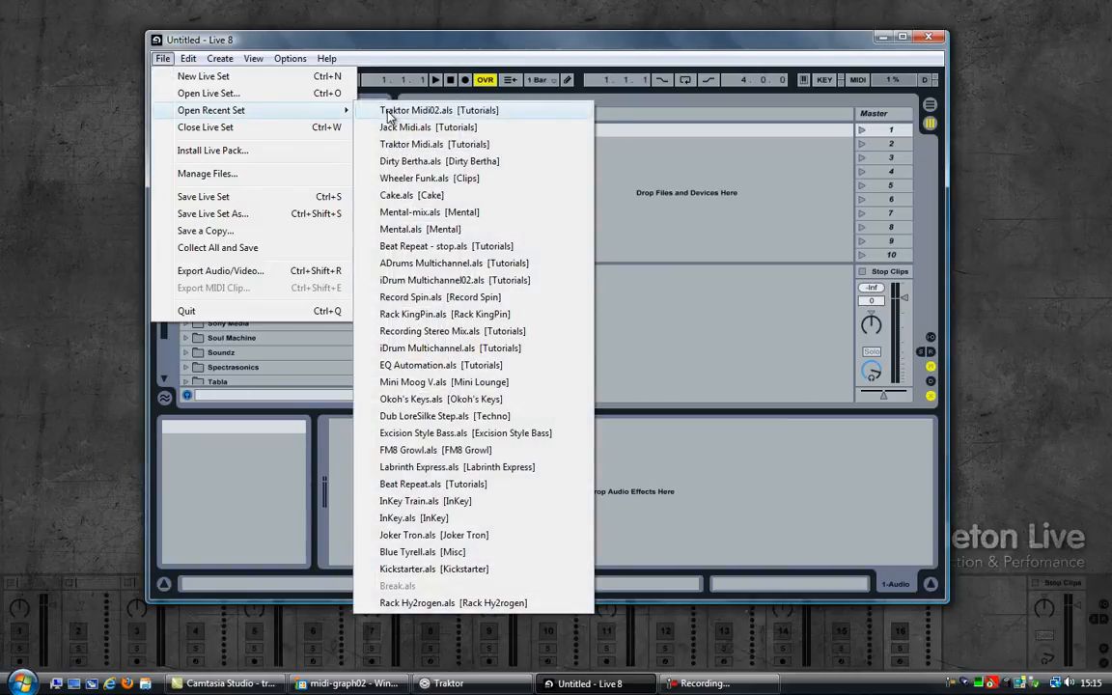
click(439, 110)
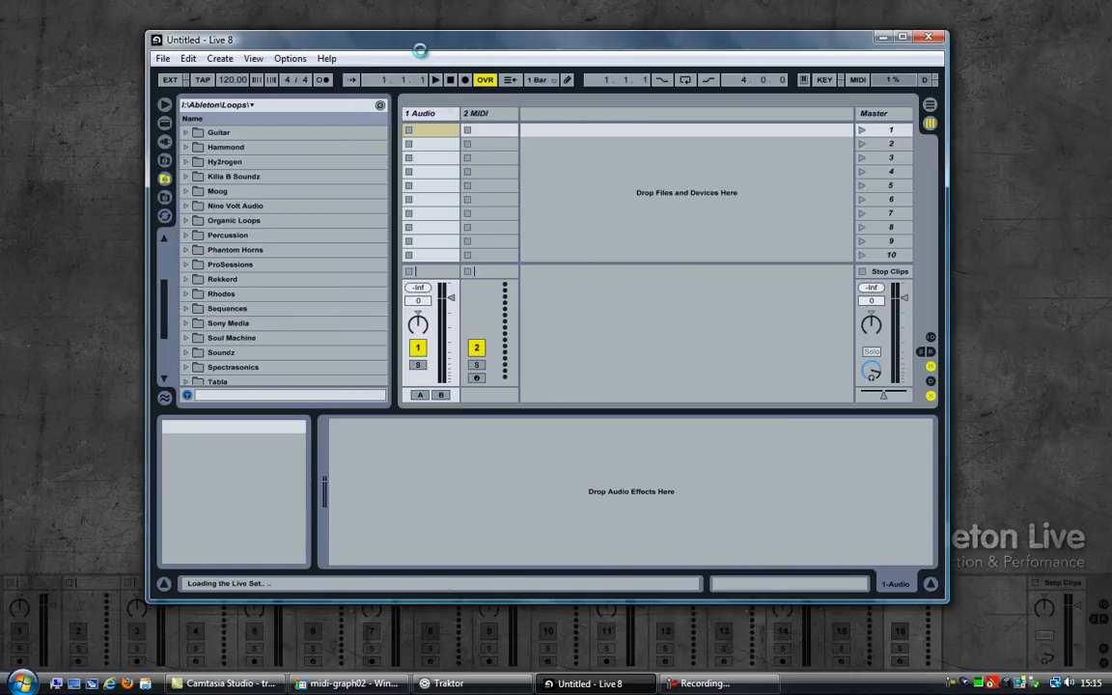
View the set's MIDI mappings in MIDI Map Mode, then return to Traktor.
click(857, 79)
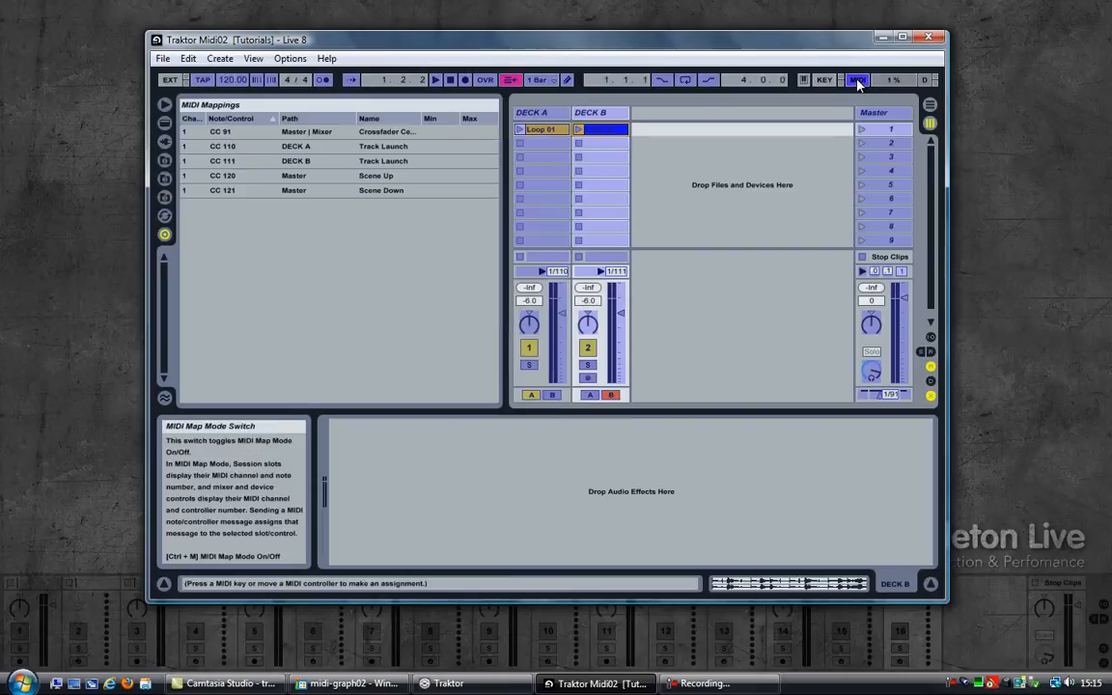
click(222, 131)
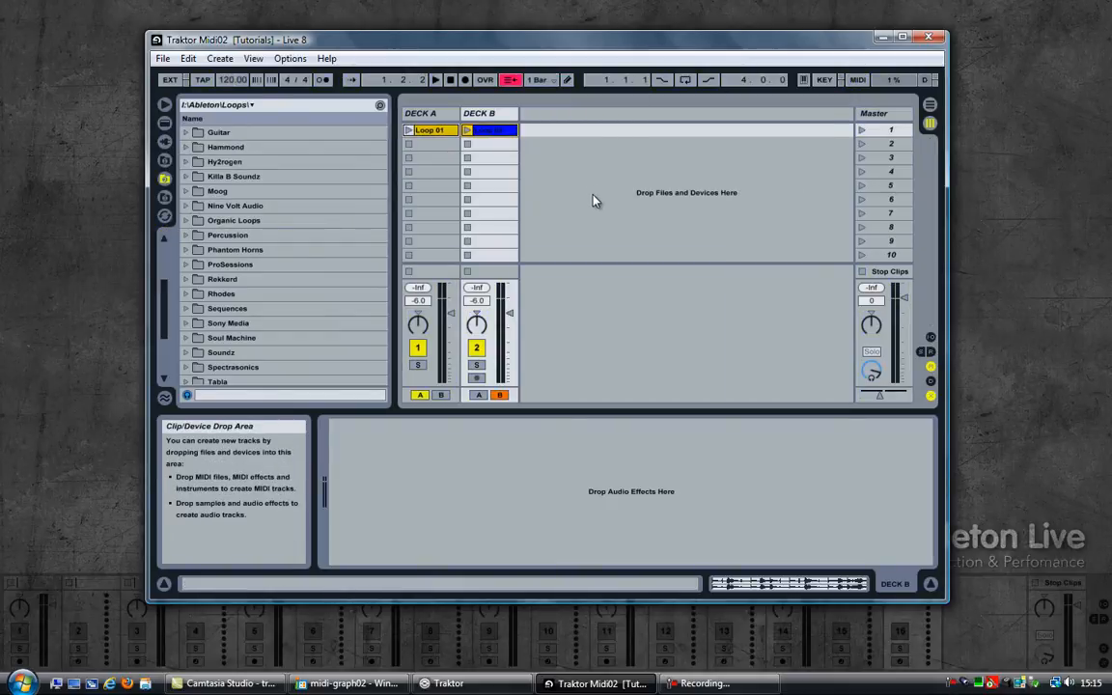
click(448, 684)
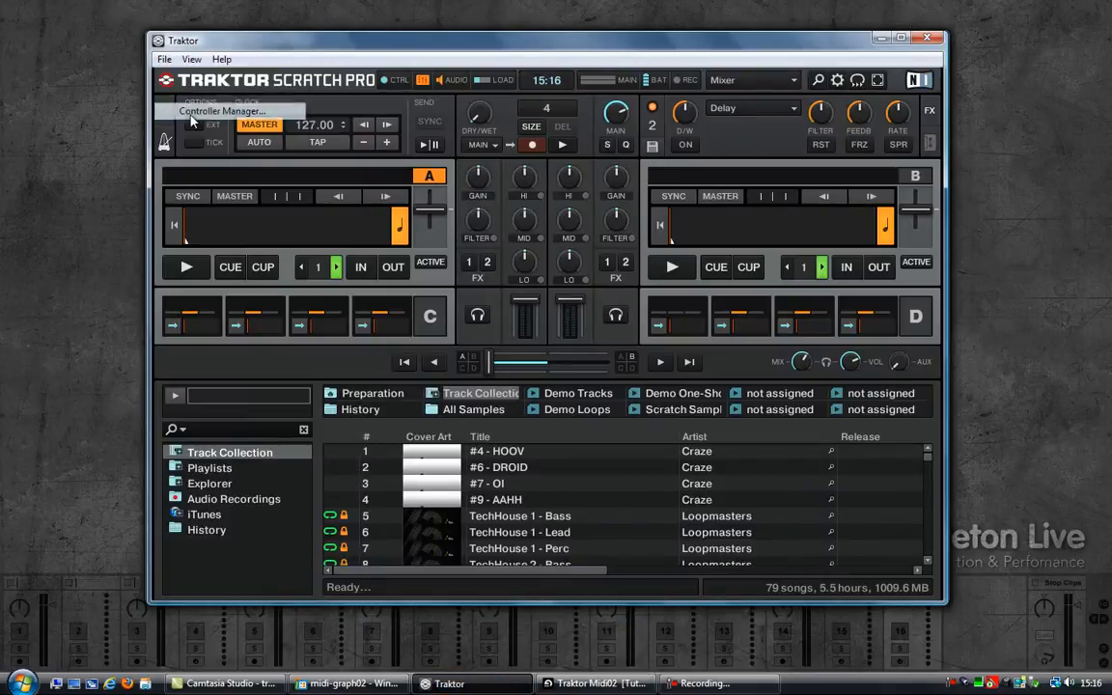
click(222, 110)
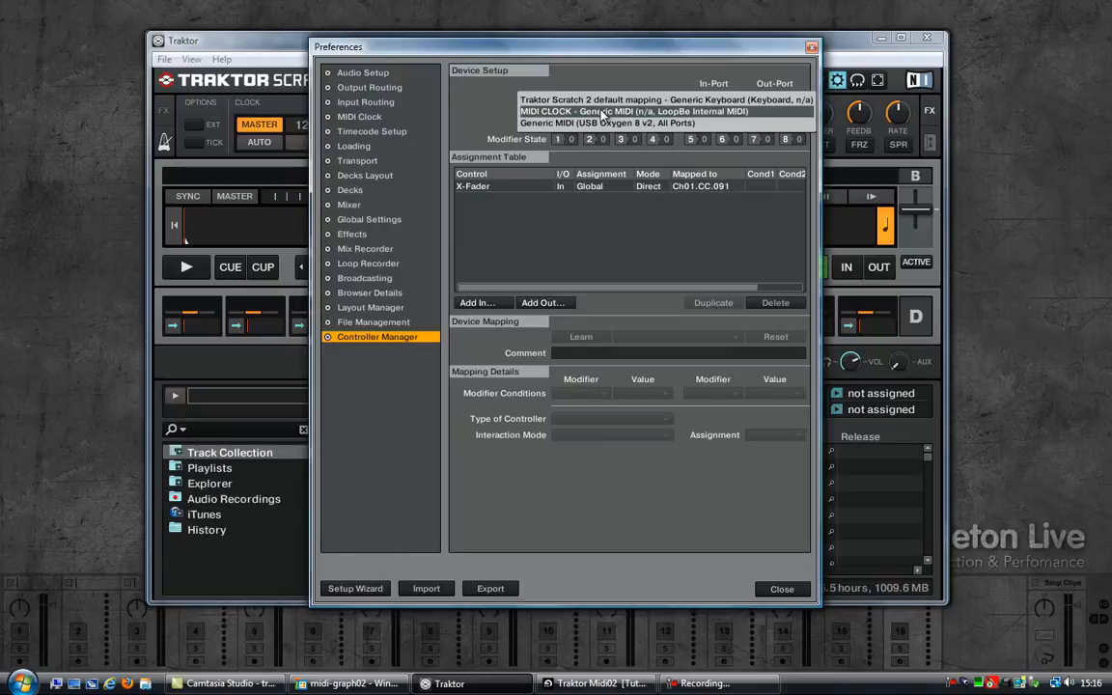
click(633, 110)
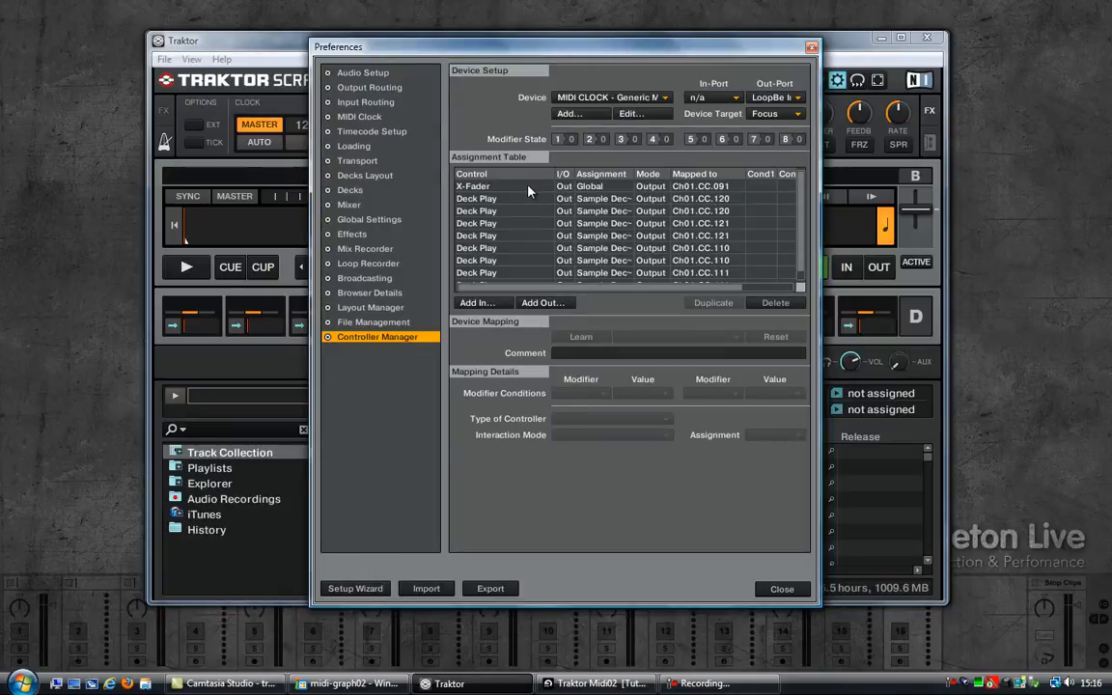
click(511, 185)
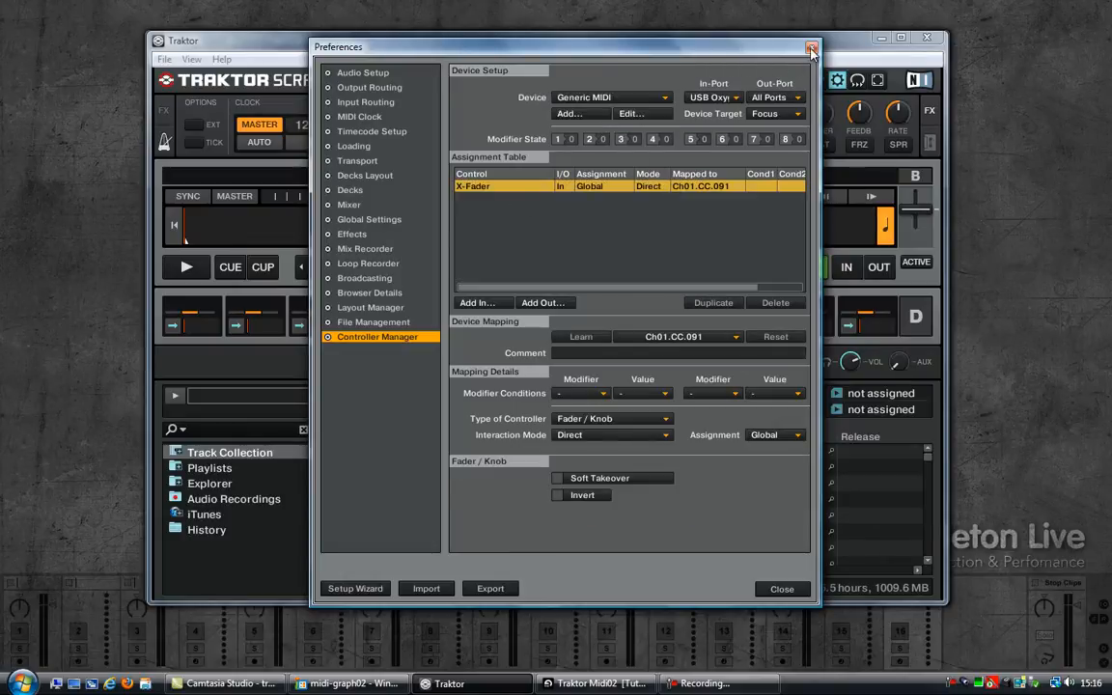
click(811, 47)
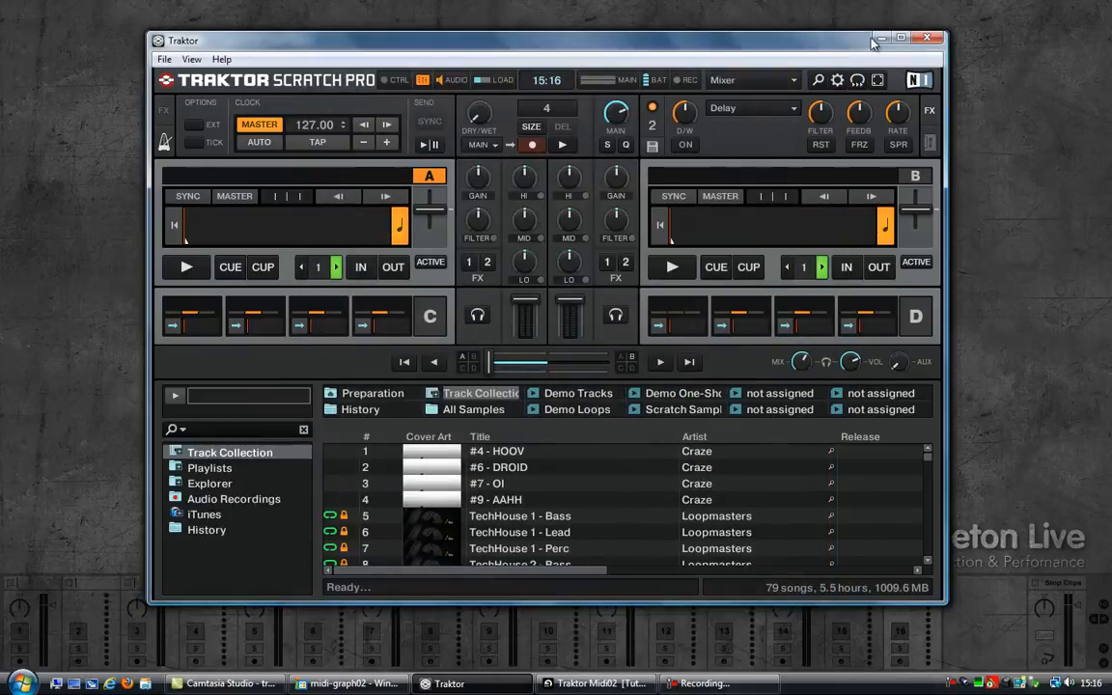
click(595, 683)
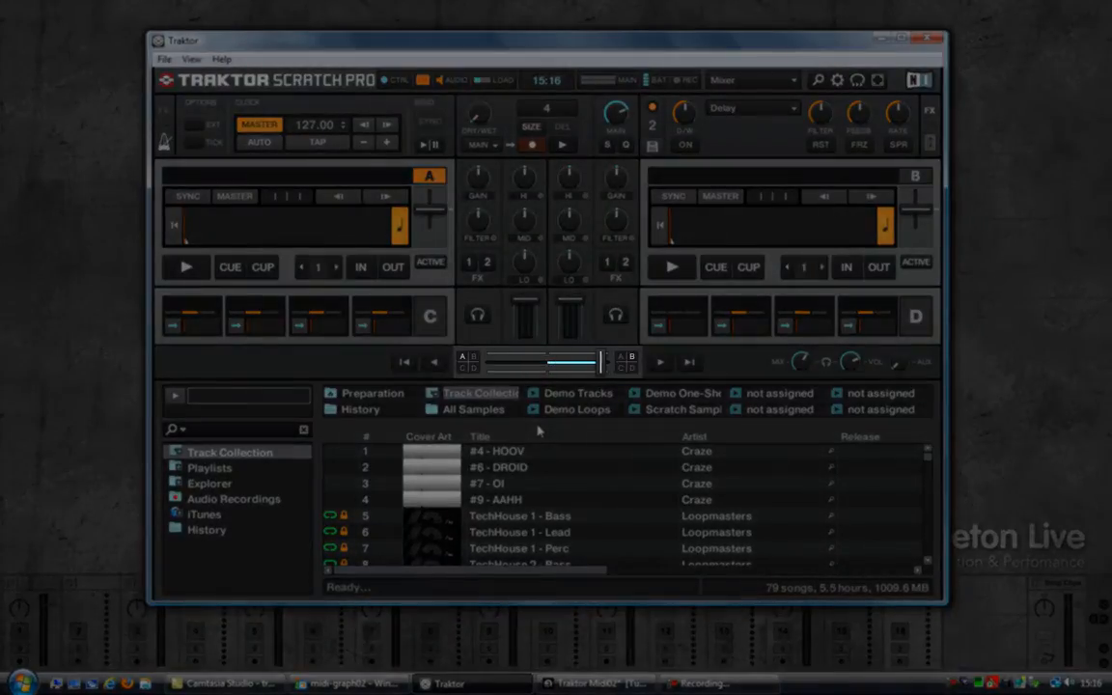
drag(545, 363, 570, 363)
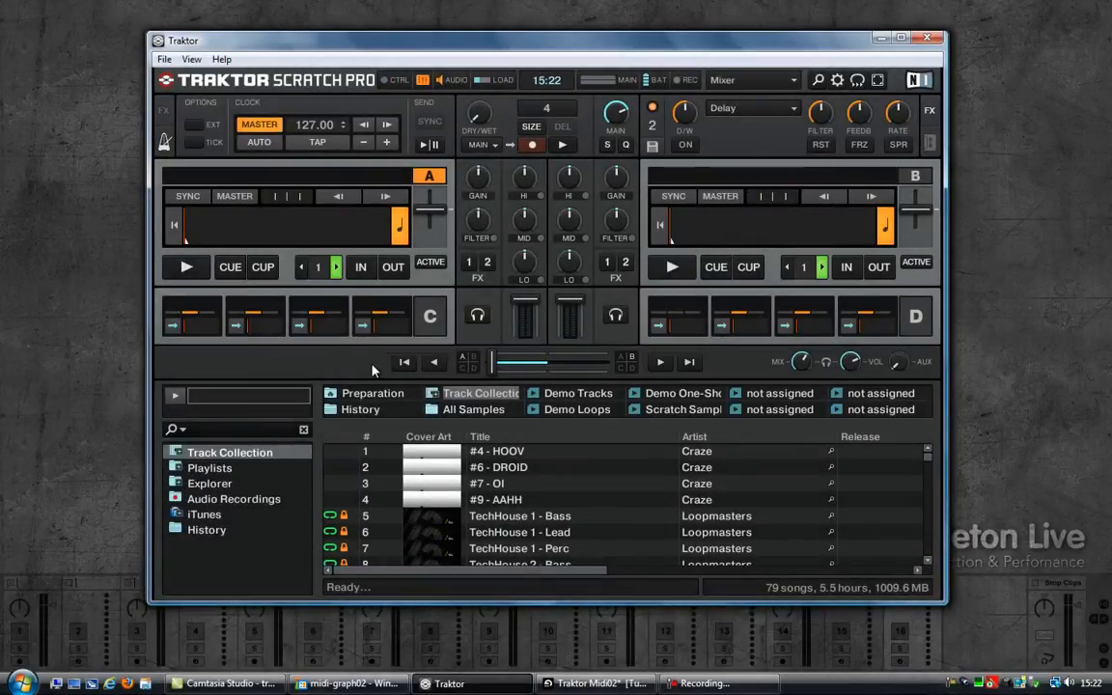
mouse_move(626, 348)
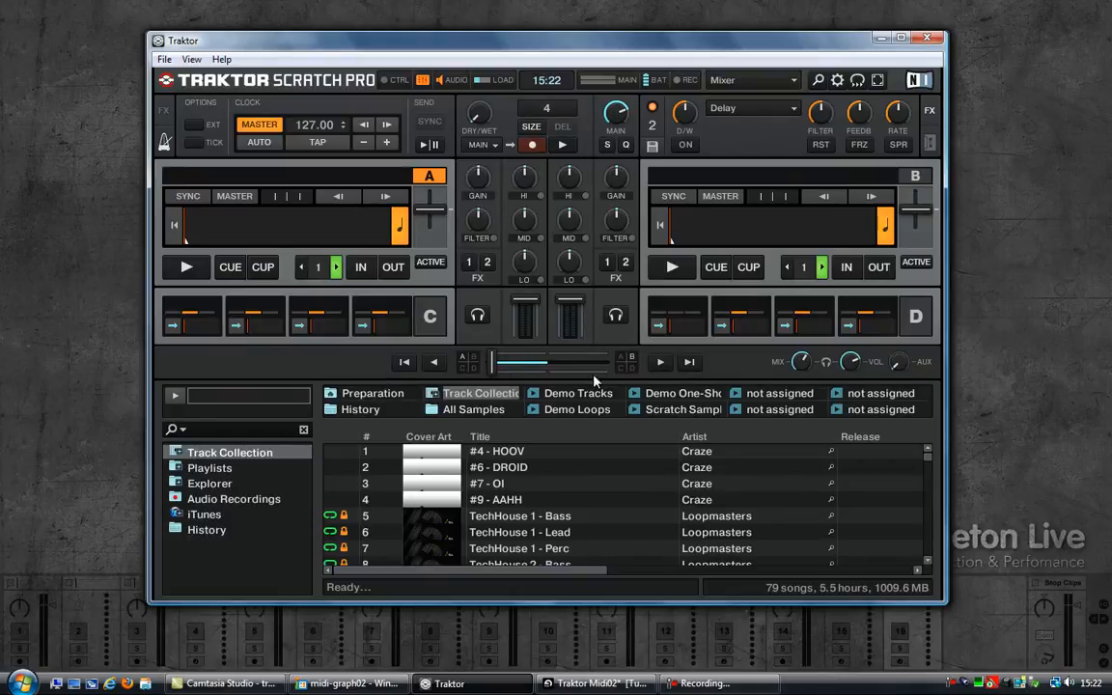
Set Traktor's Output Routing mixing mode to External and close preferences.
click(164, 58)
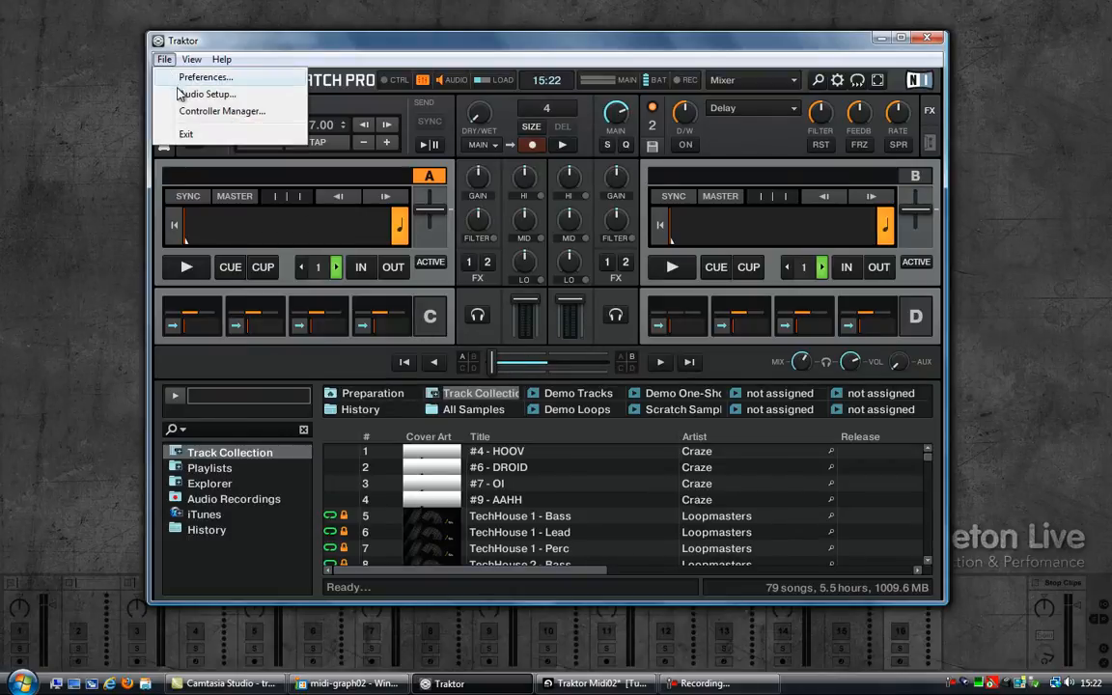
click(205, 78)
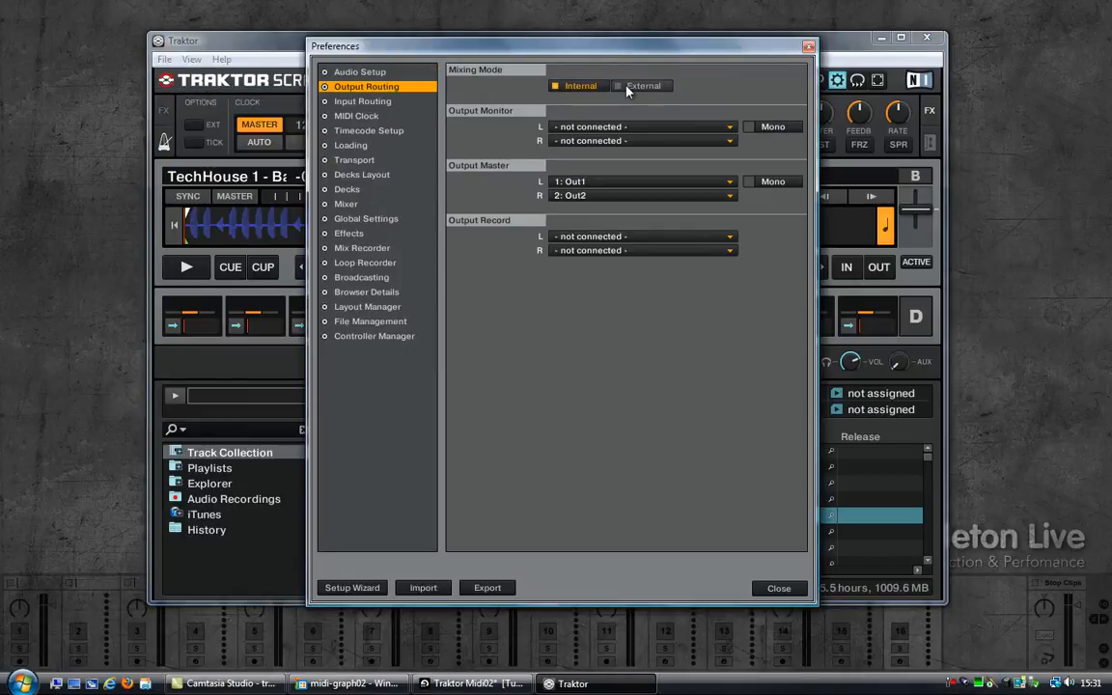
click(618, 85)
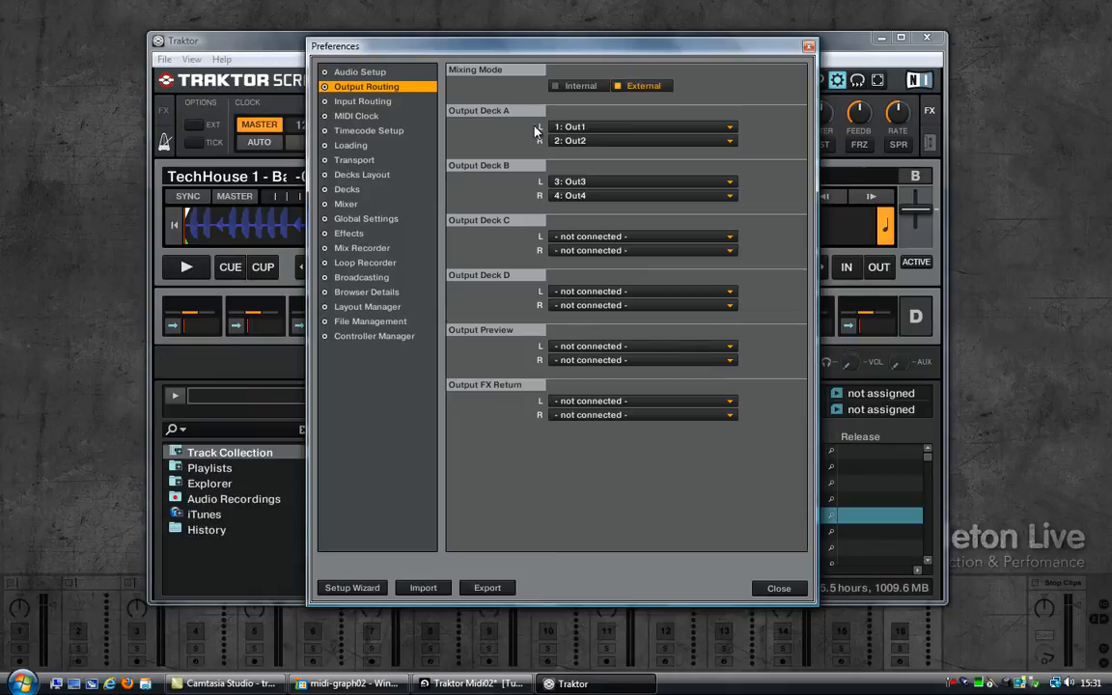
mouse_move(570, 178)
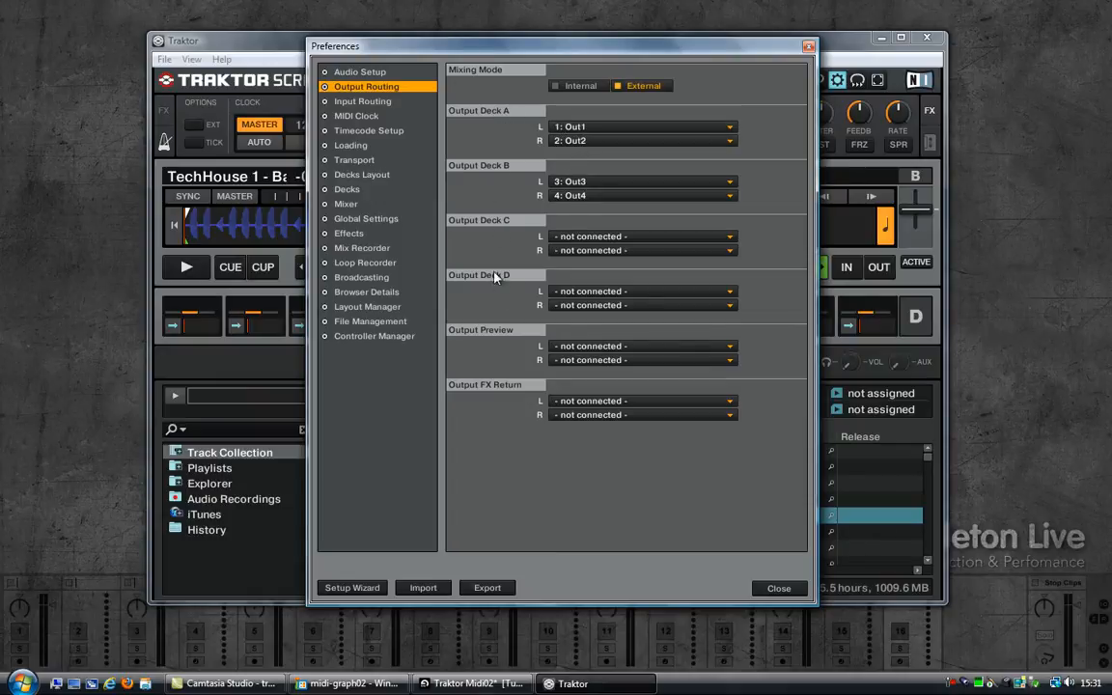
mouse_move(753, 610)
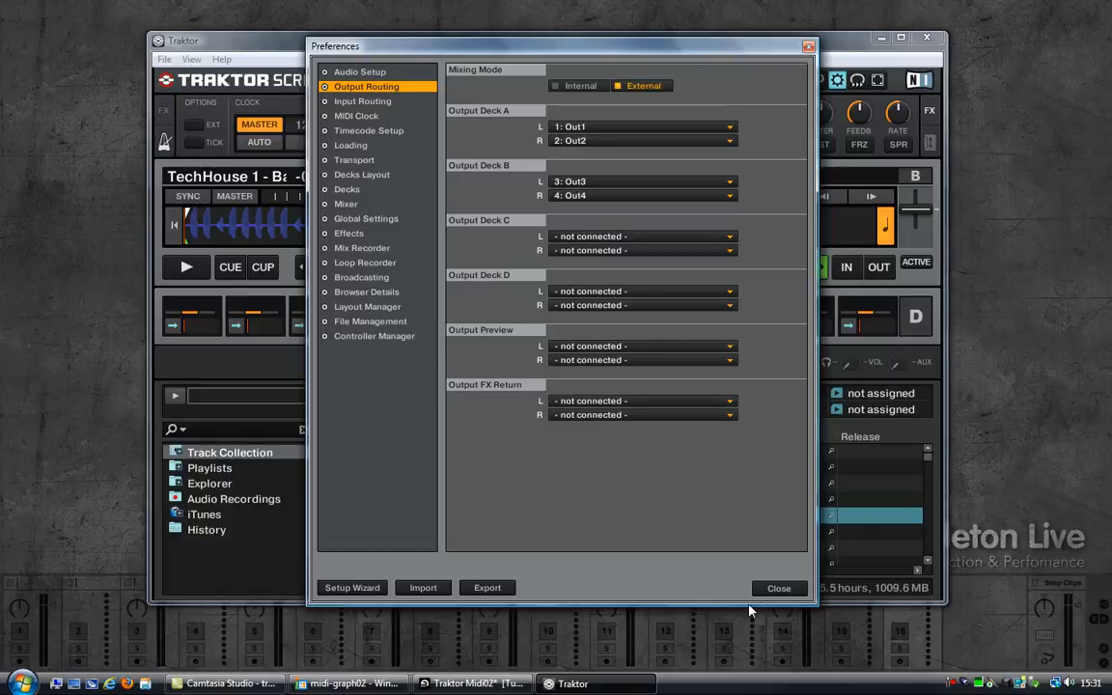
click(778, 587)
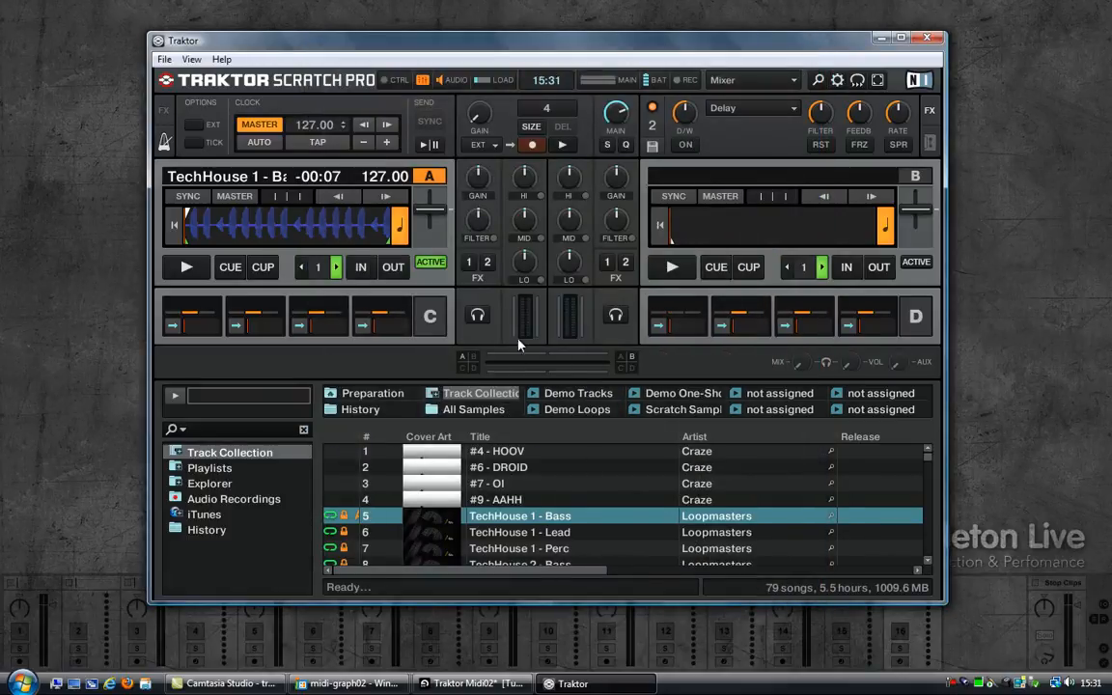
mouse_move(404, 371)
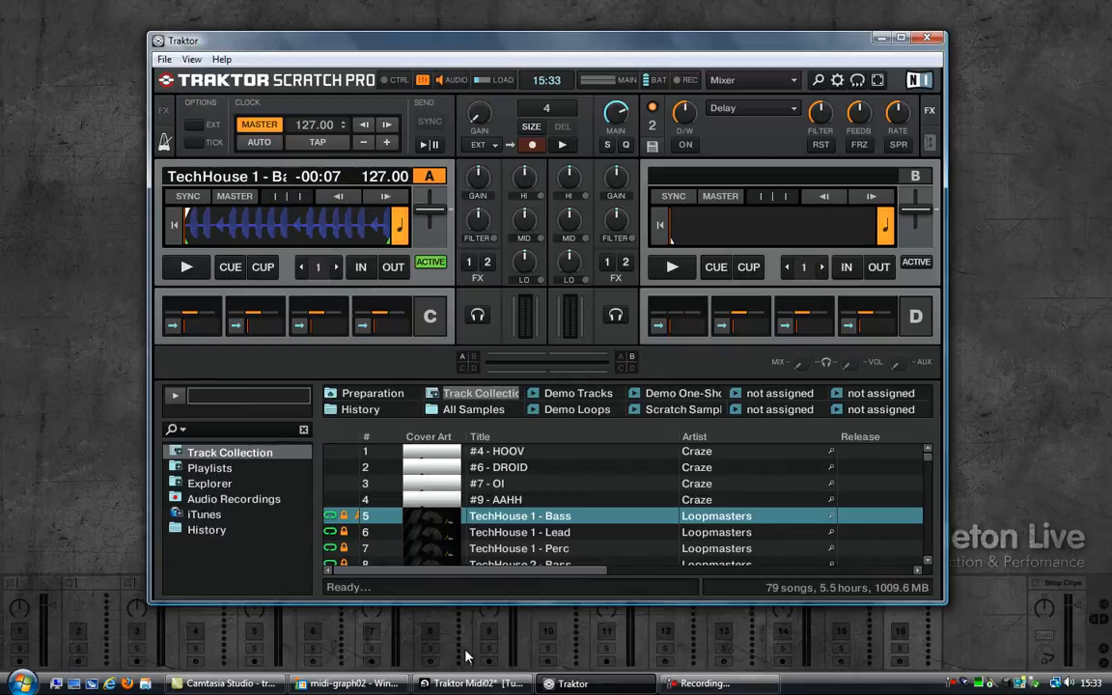
Bring Live's Traktor Midi02 set forward briefly, then return to Traktor.
click(473, 684)
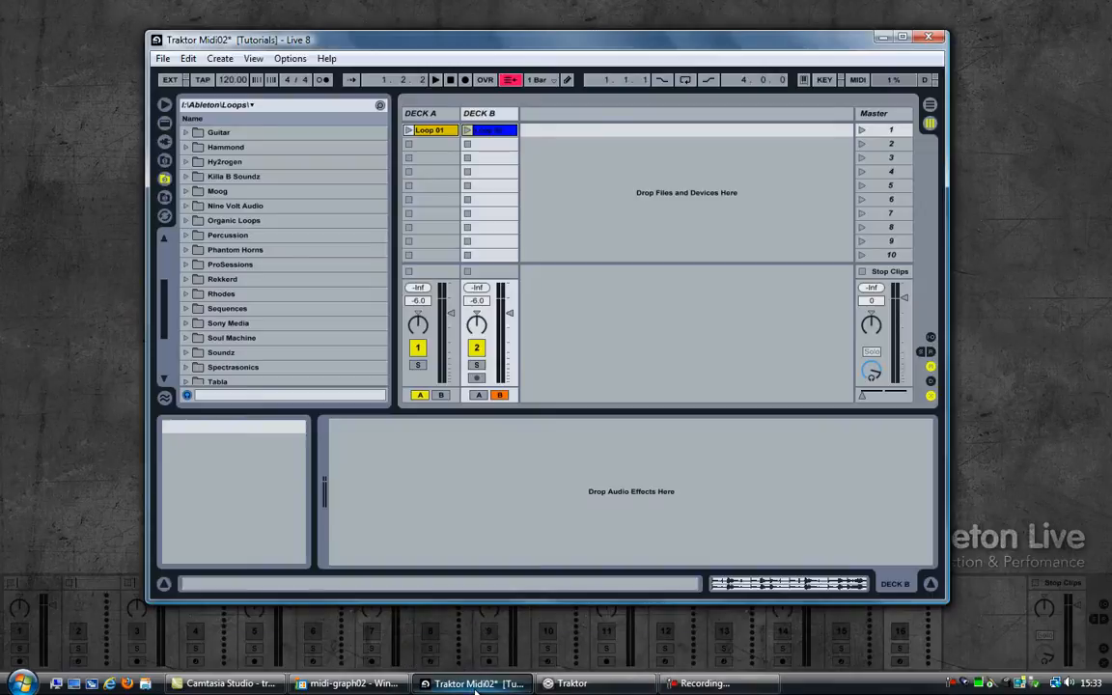
mouse_move(703, 399)
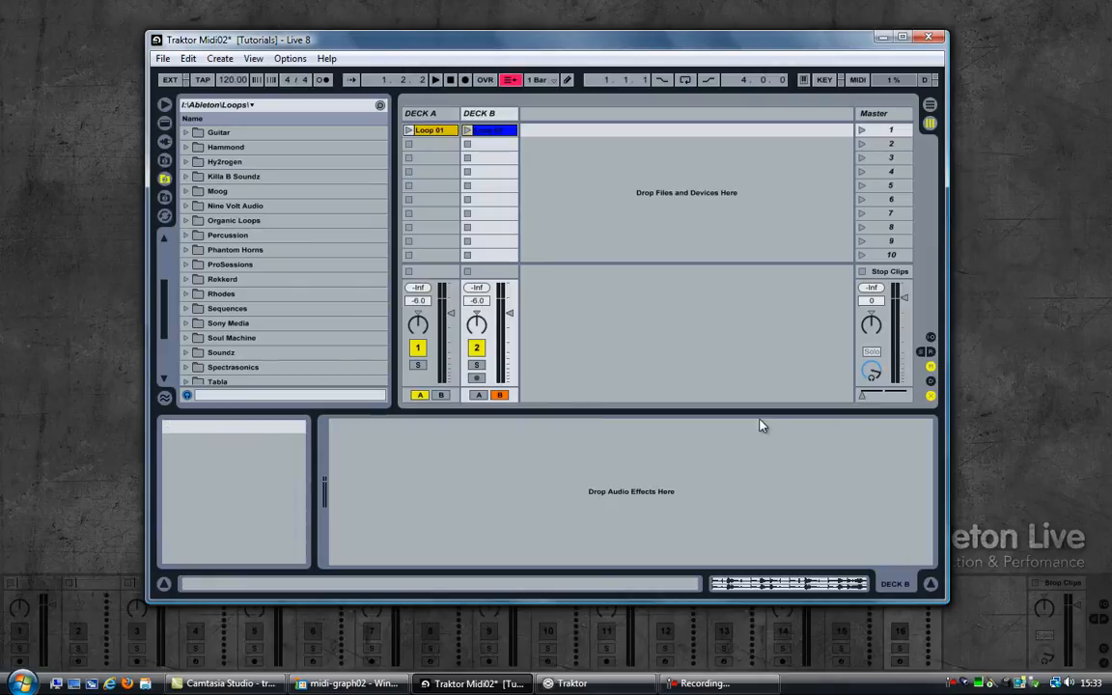
click(571, 683)
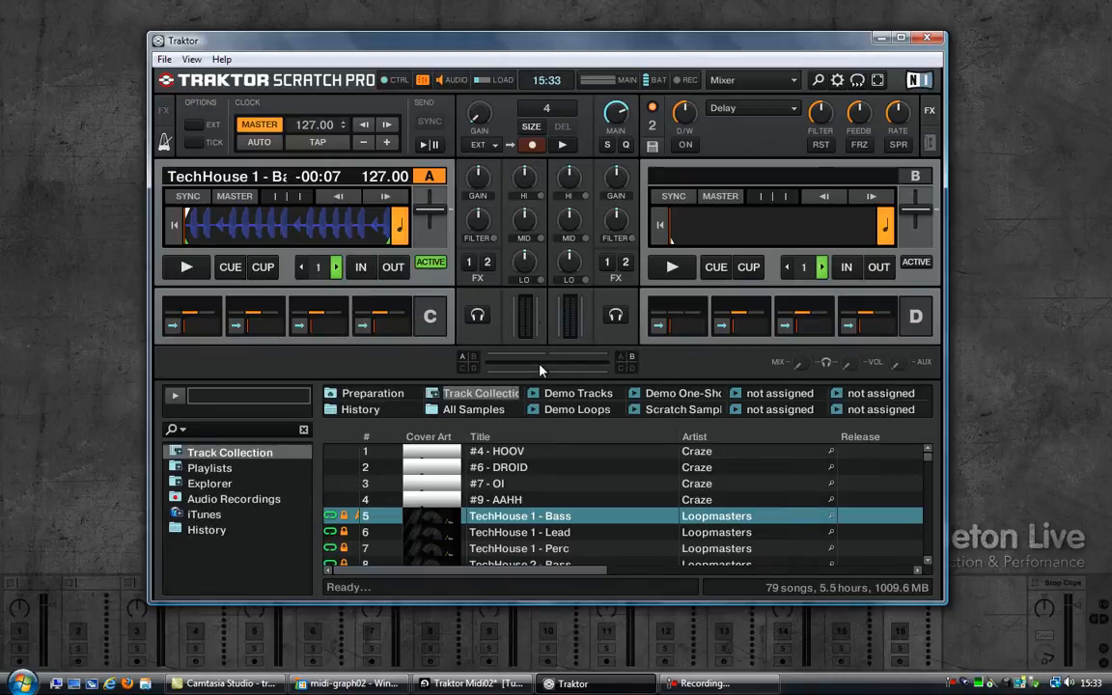
mouse_move(166, 60)
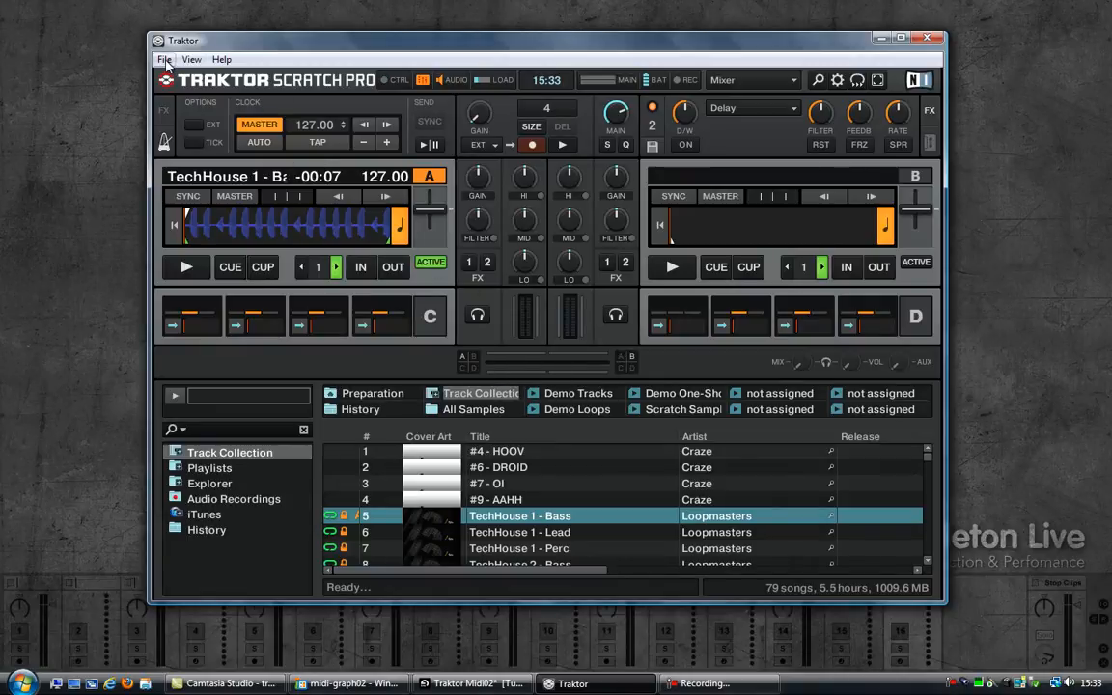
Reopen Controller Manager on the MIDI CLOCK device mapping.
click(164, 58)
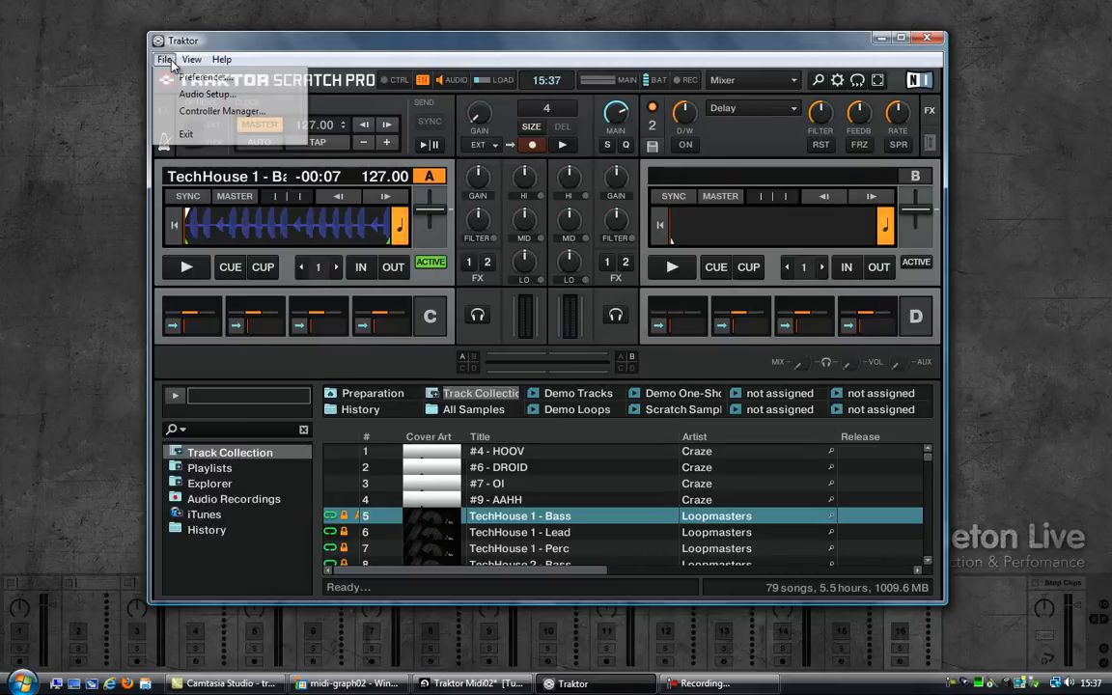
click(222, 110)
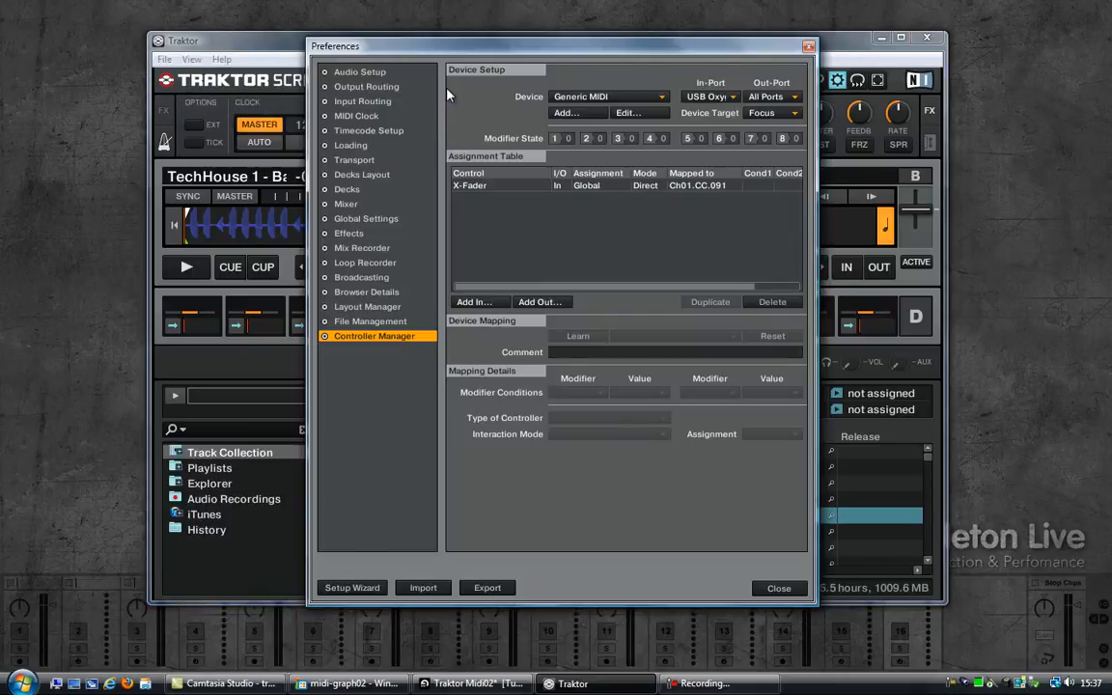
click(606, 97)
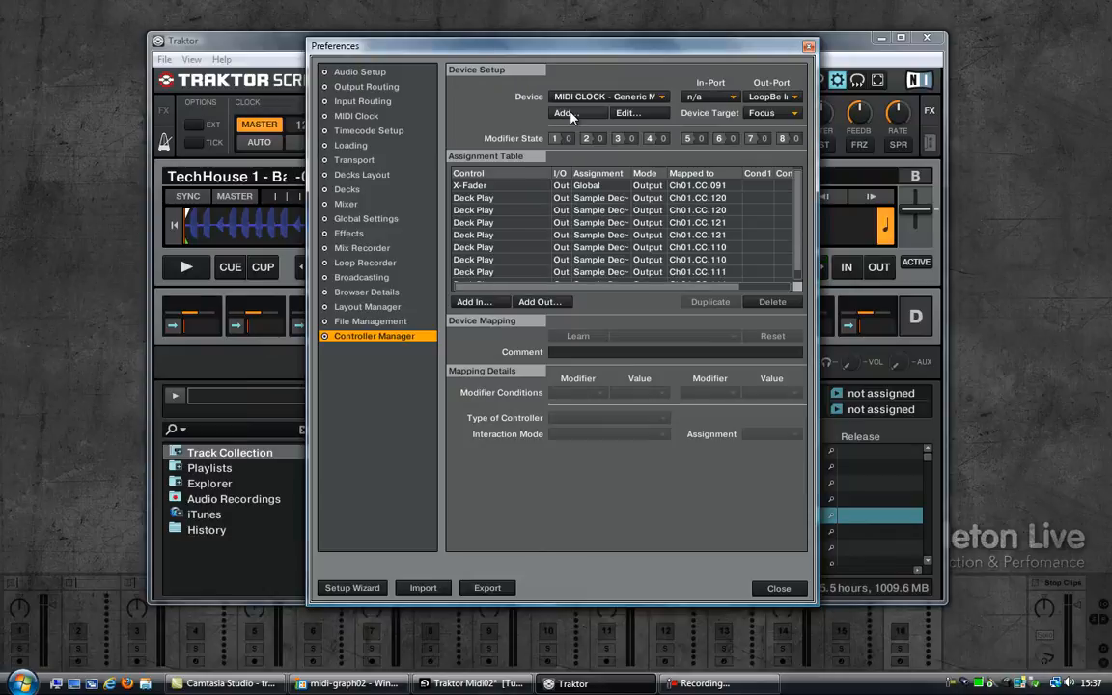
Delete the X-Fader output and a Deck Play assignment from MIDI CLOCK.
click(471, 185)
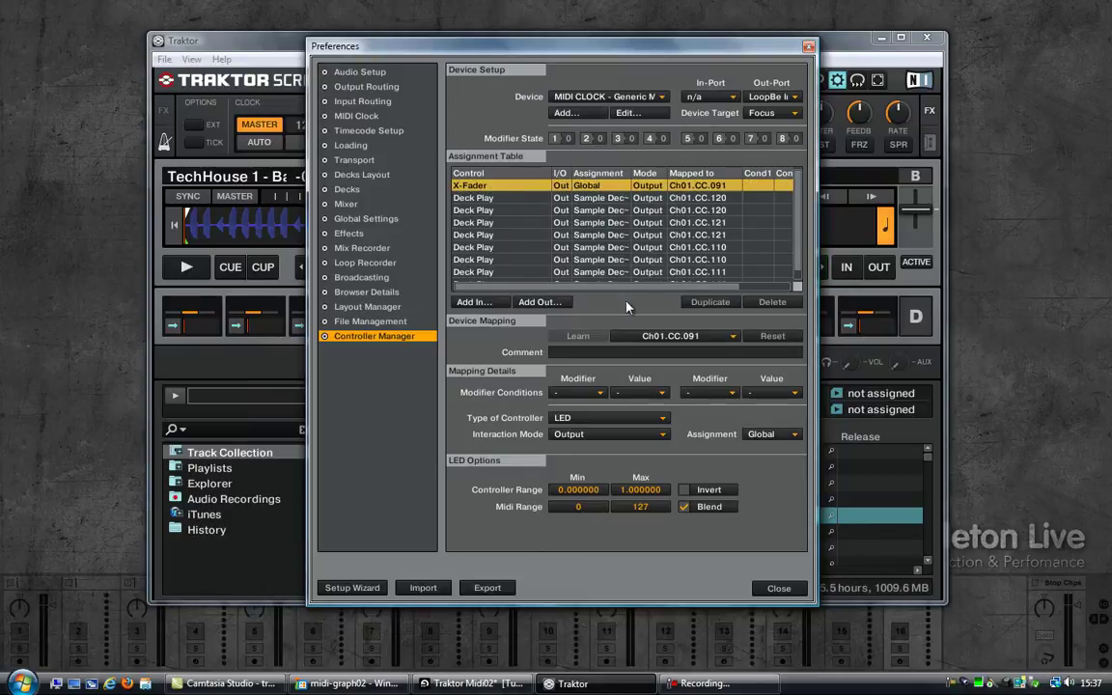
click(772, 302)
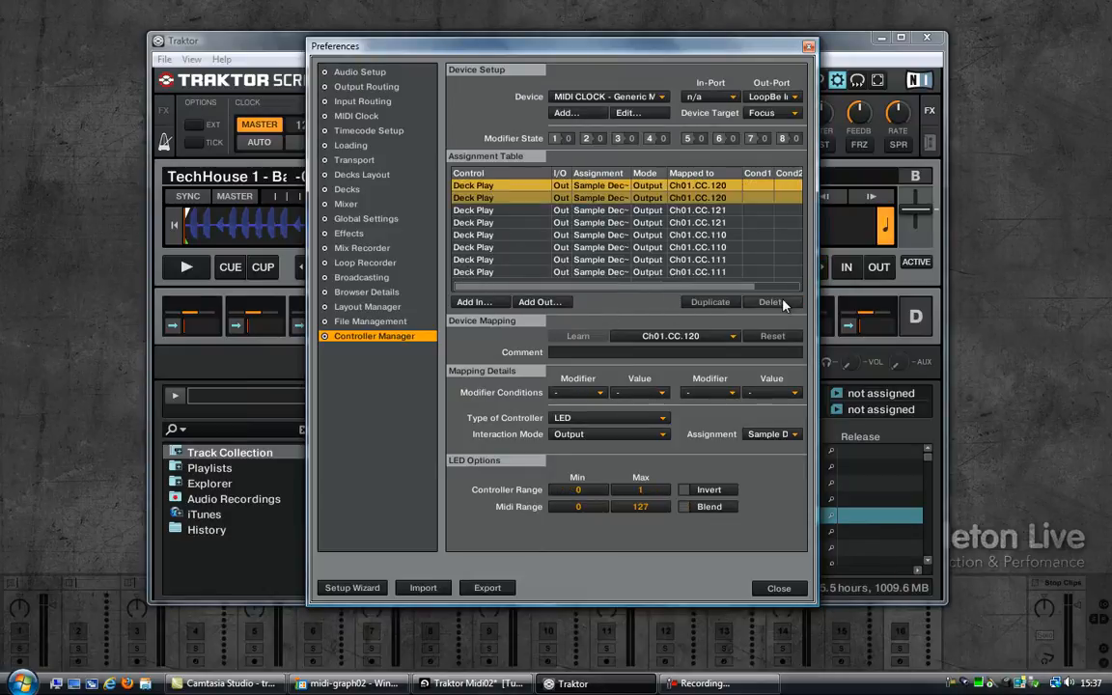
click(772, 301)
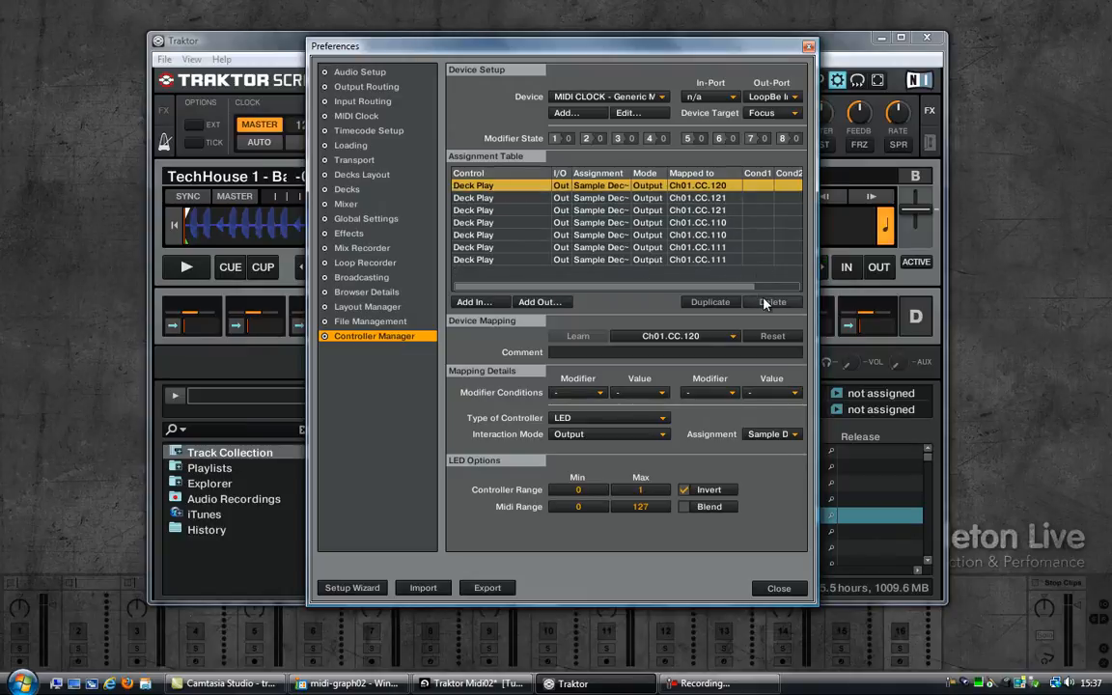
click(772, 301)
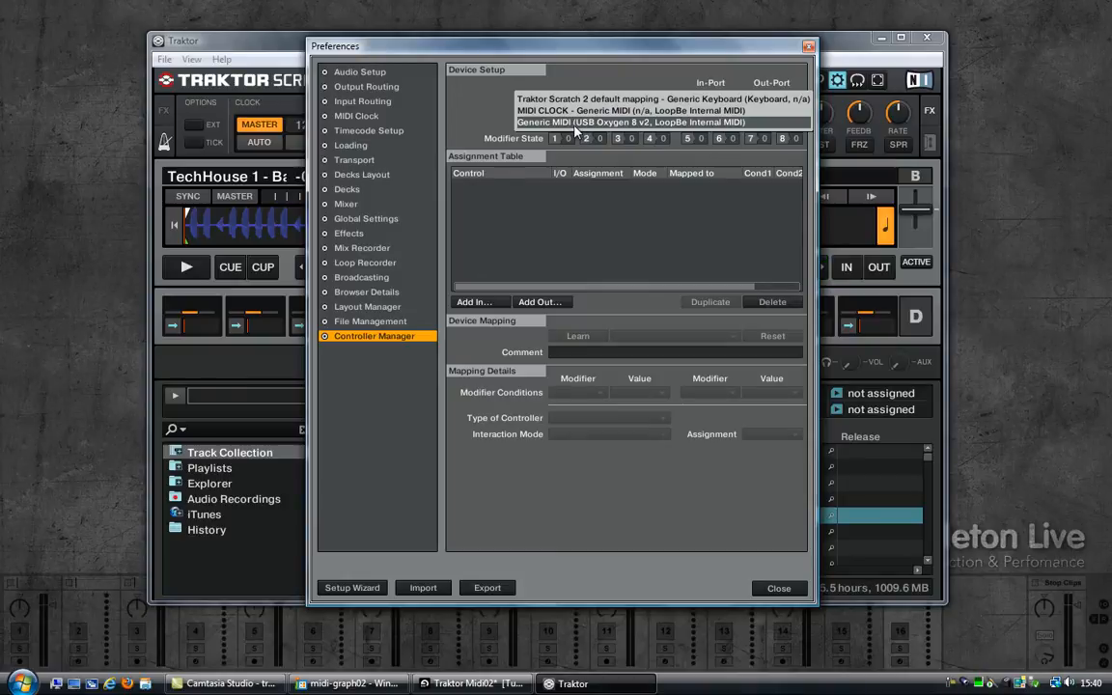
Comment the Generic MIDI device as OXYGEN 8 and delete its X-Fader input assignment.
click(627, 124)
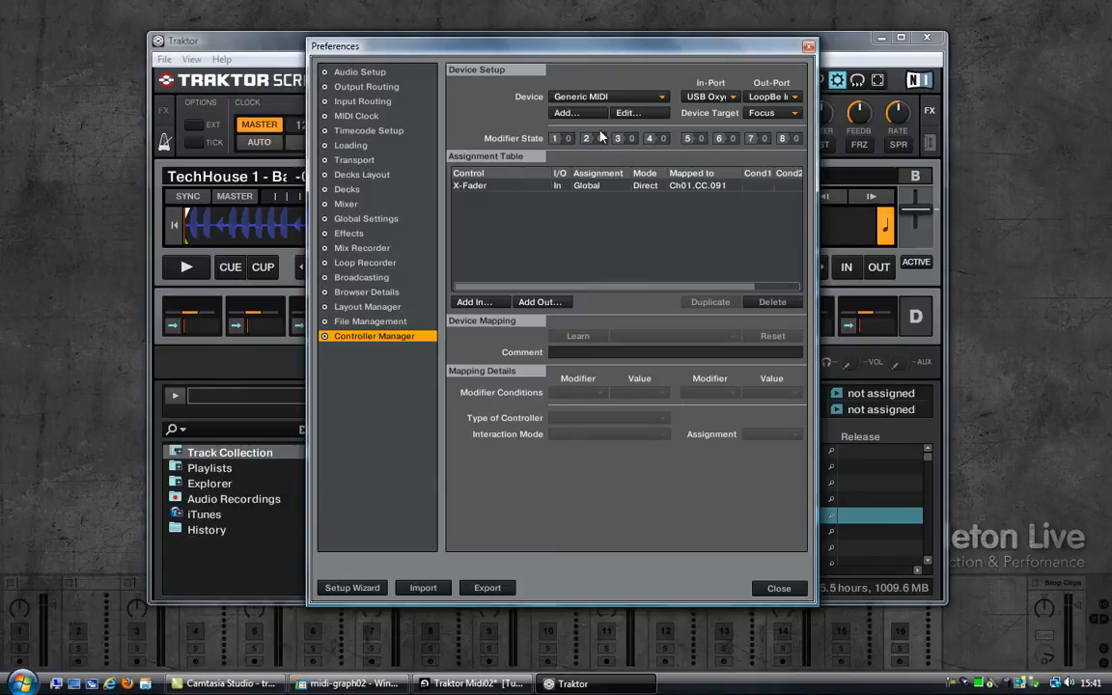
click(626, 112)
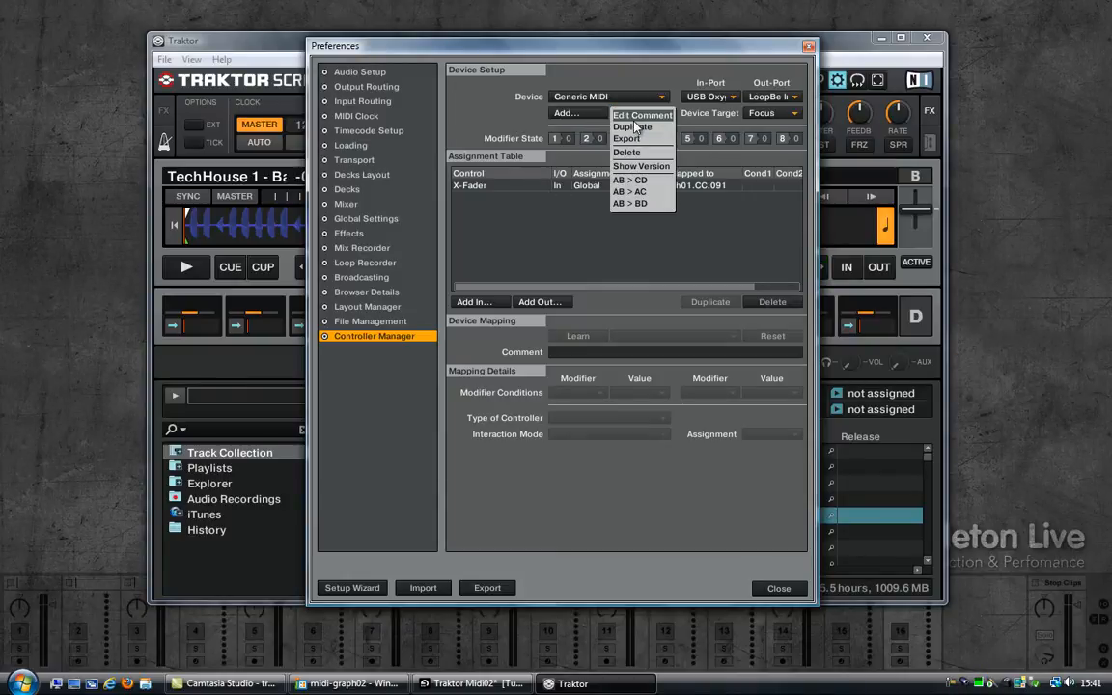
click(641, 113)
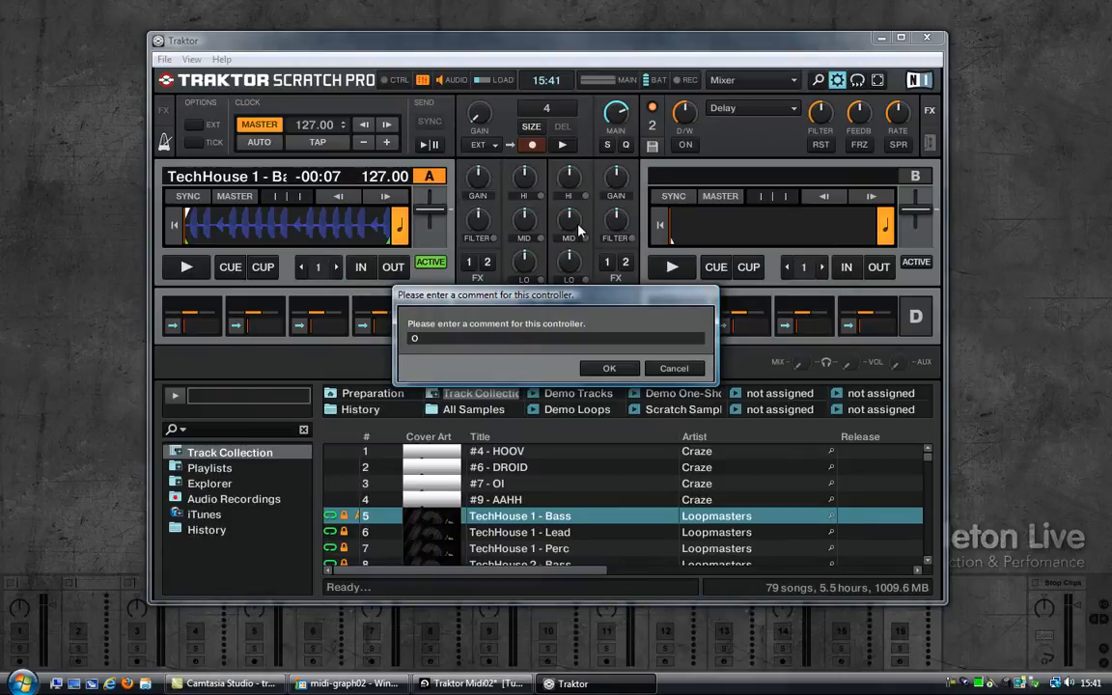
text(XYGEN 8)
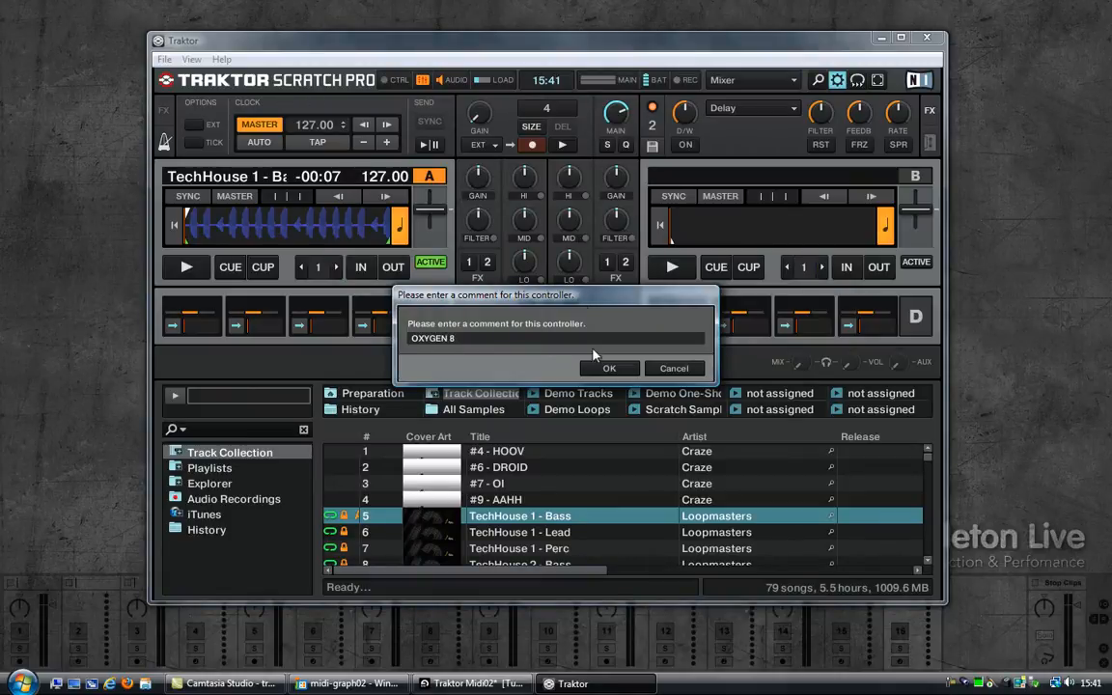
click(610, 367)
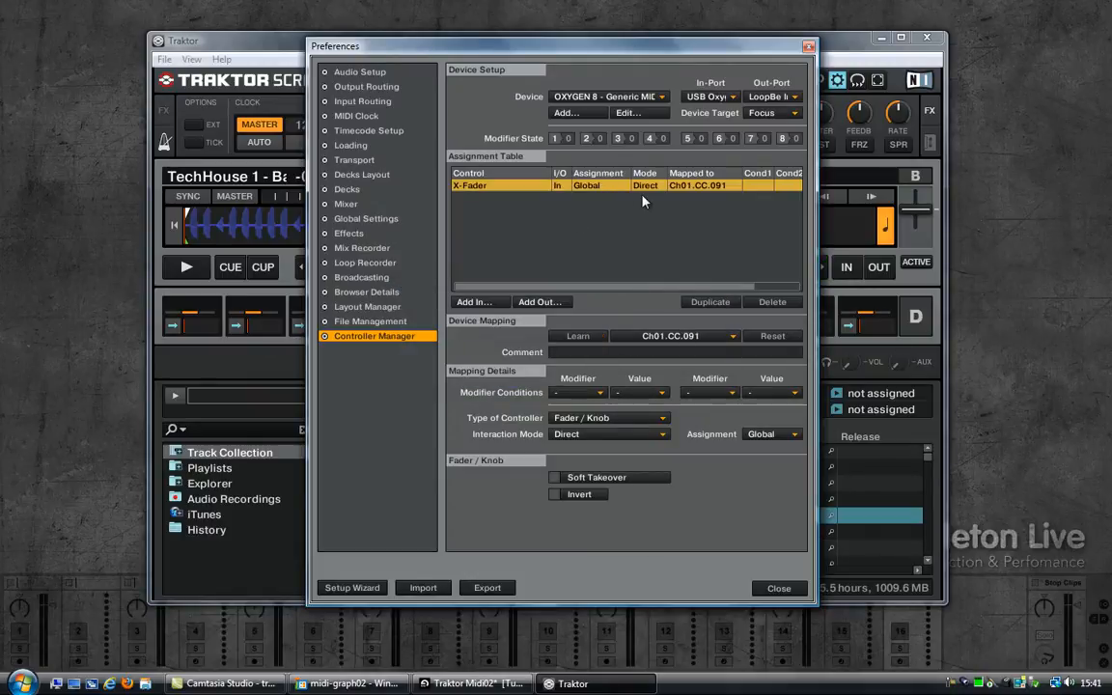
mouse_move(579, 208)
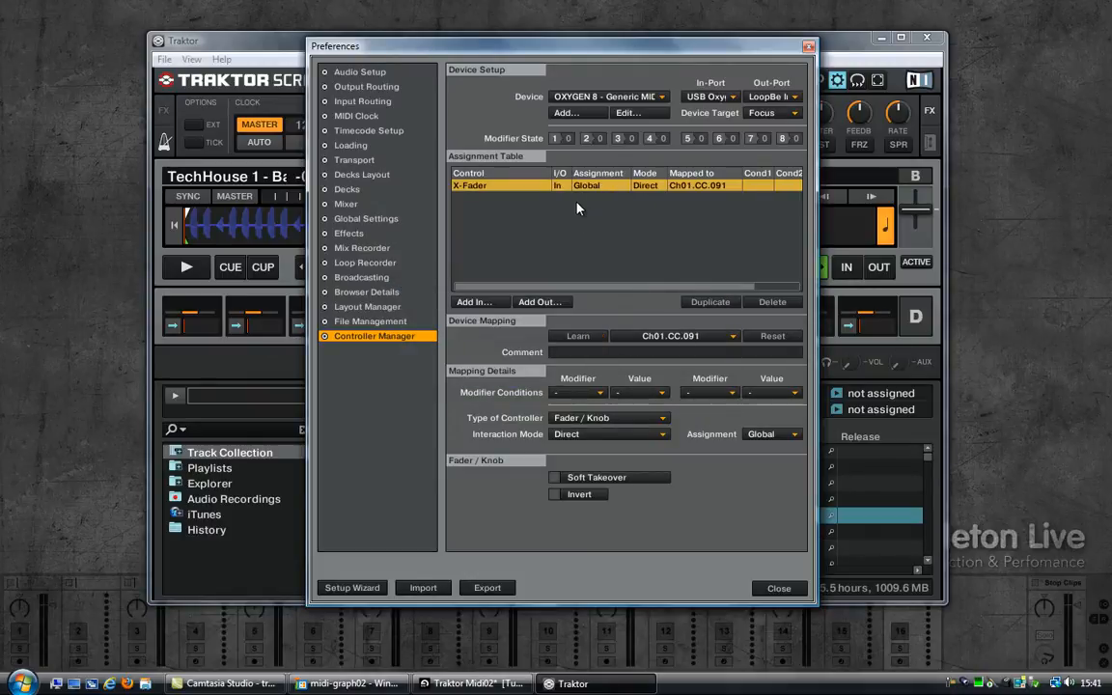
click(772, 301)
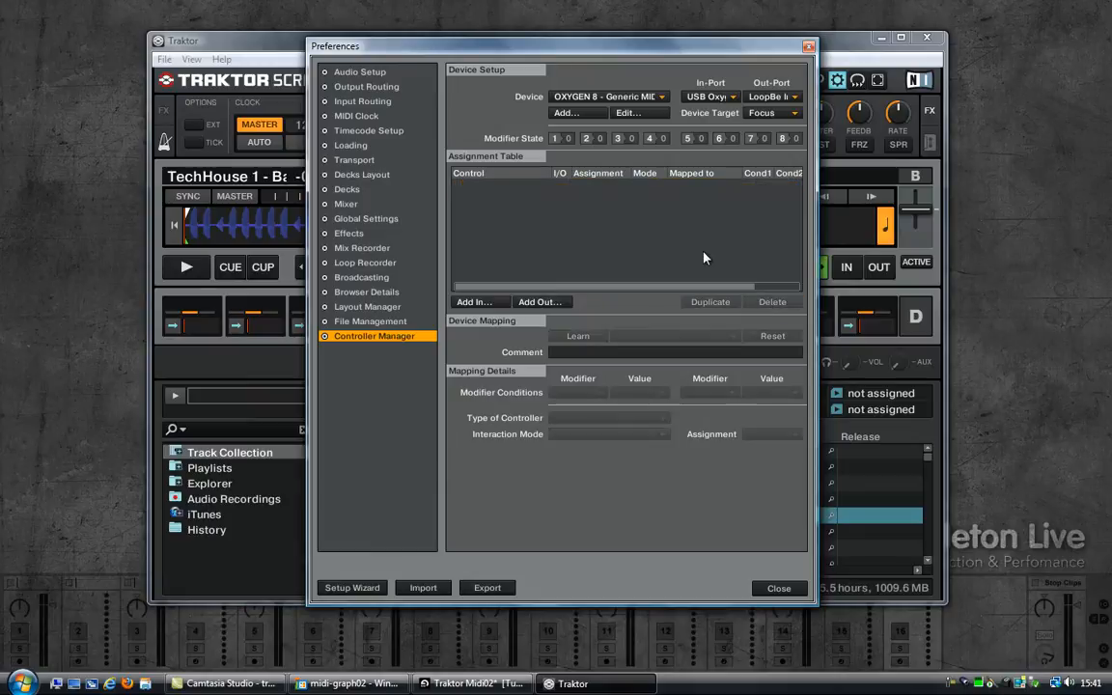
Set Out-Port to LoopBe and add a Modifier #1 input learned from Ch01.CC.091.
click(773, 96)
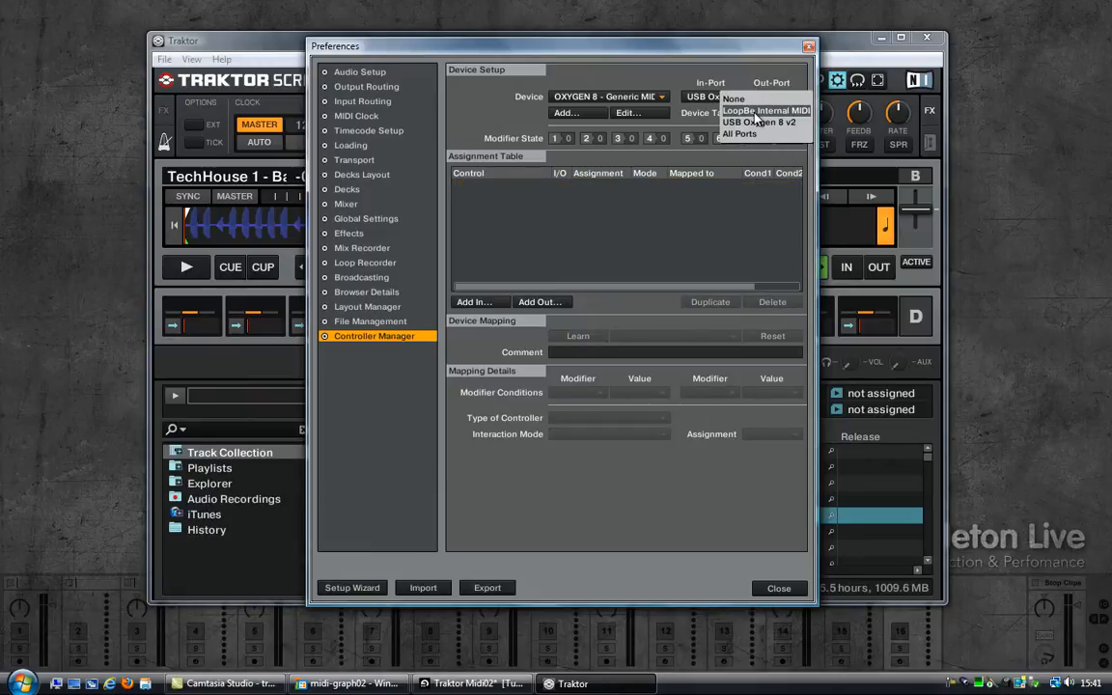
click(763, 97)
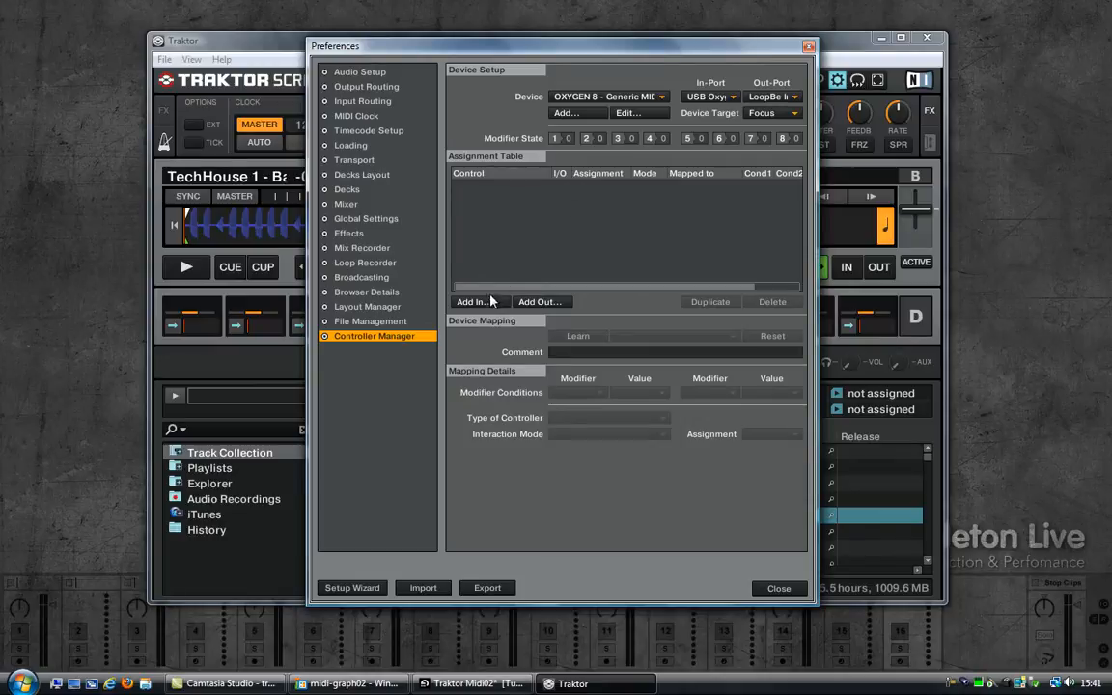
click(472, 301)
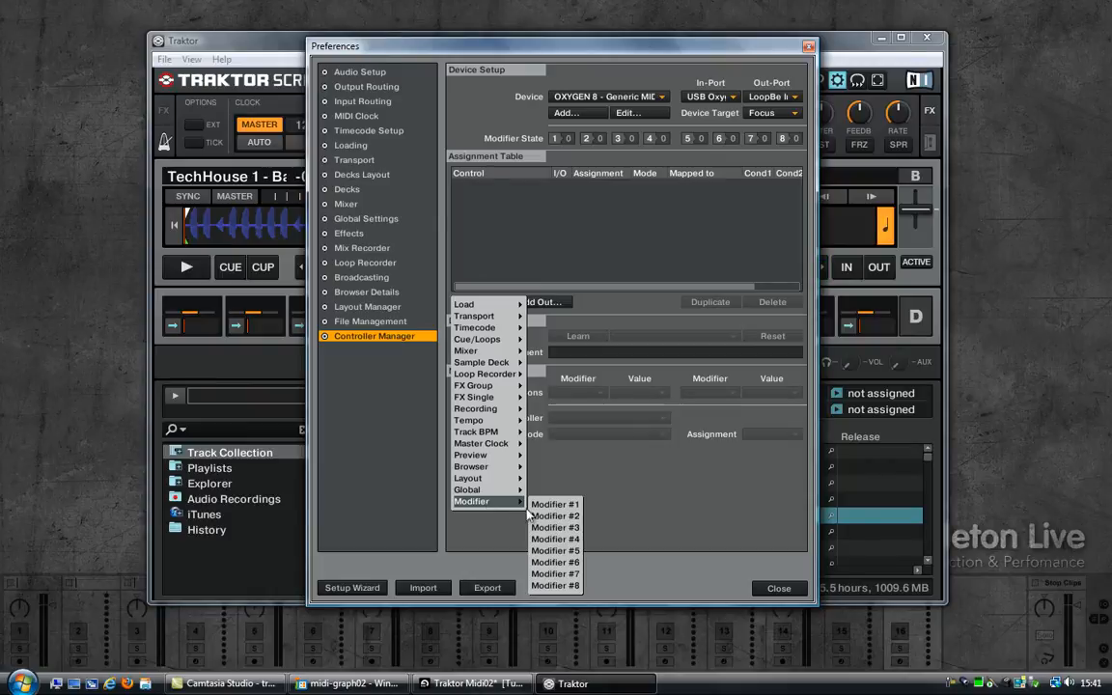
click(556, 504)
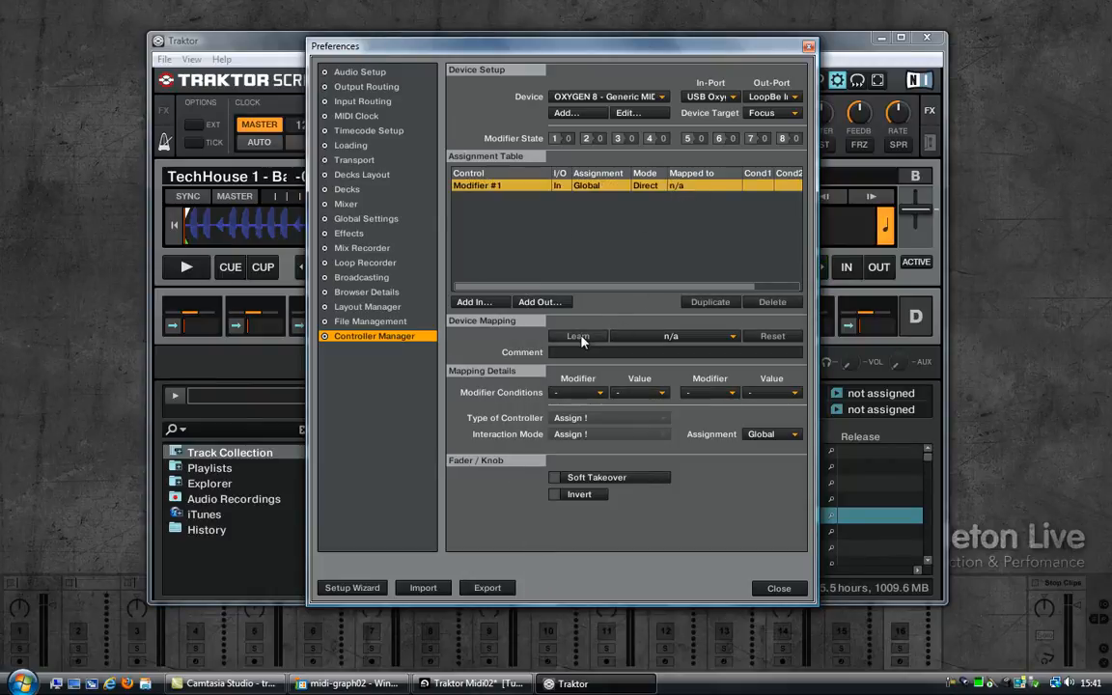
click(577, 336)
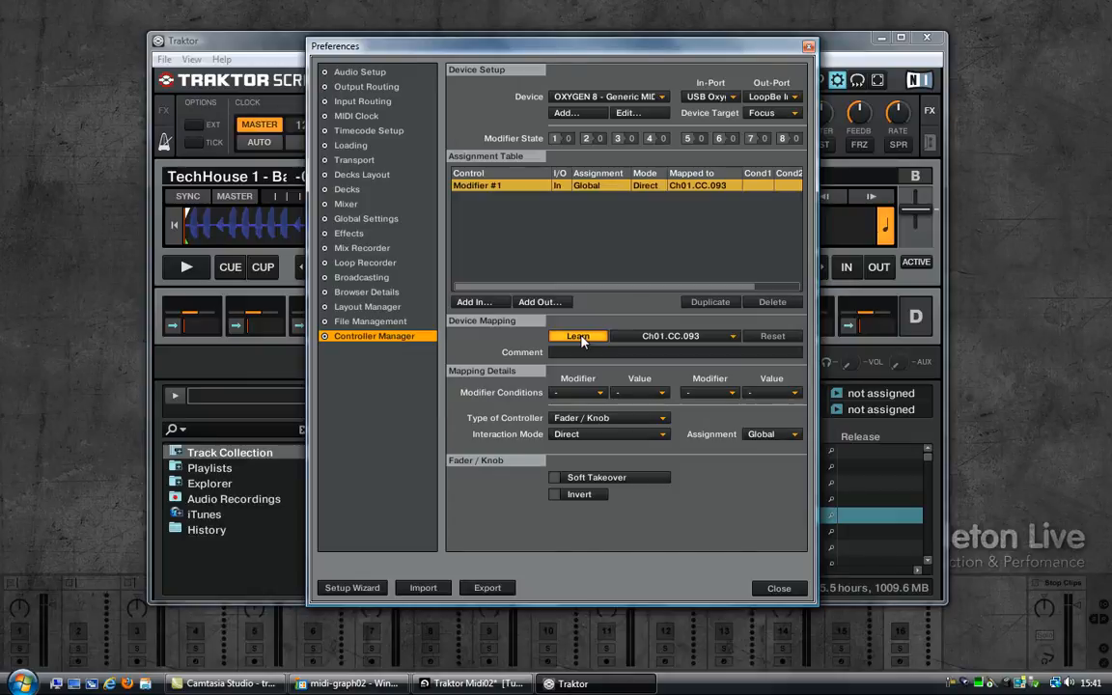
click(577, 336)
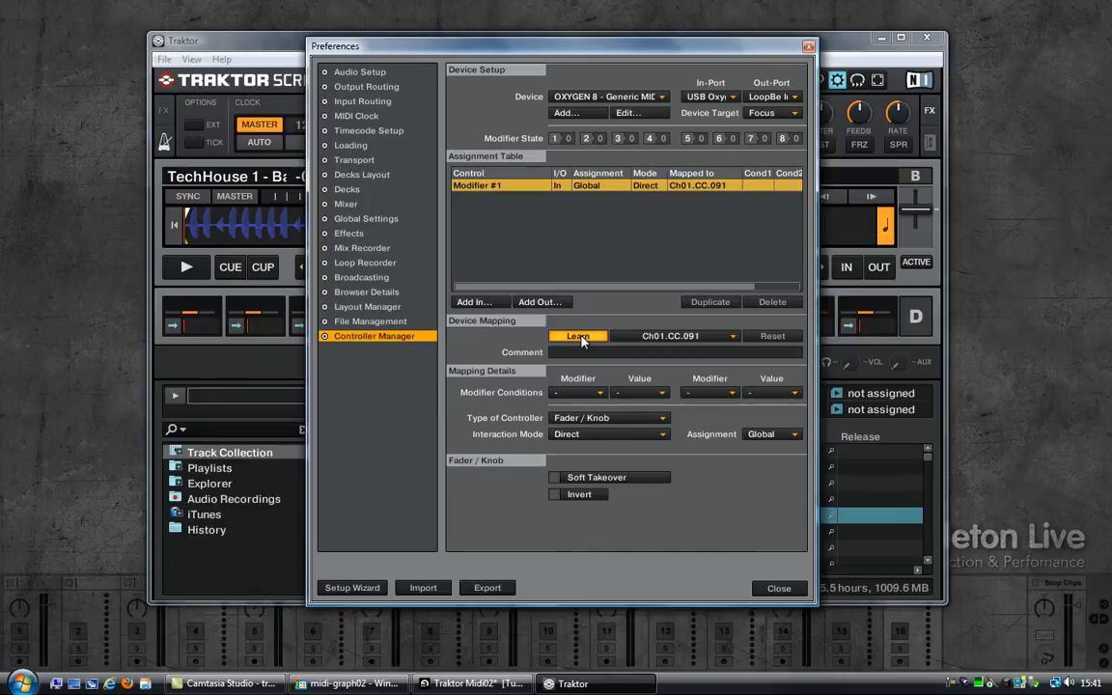
Enable Soft Takeover, set Interaction Mode to Relative and Rotary Sensitivity to about 30%.
click(555, 477)
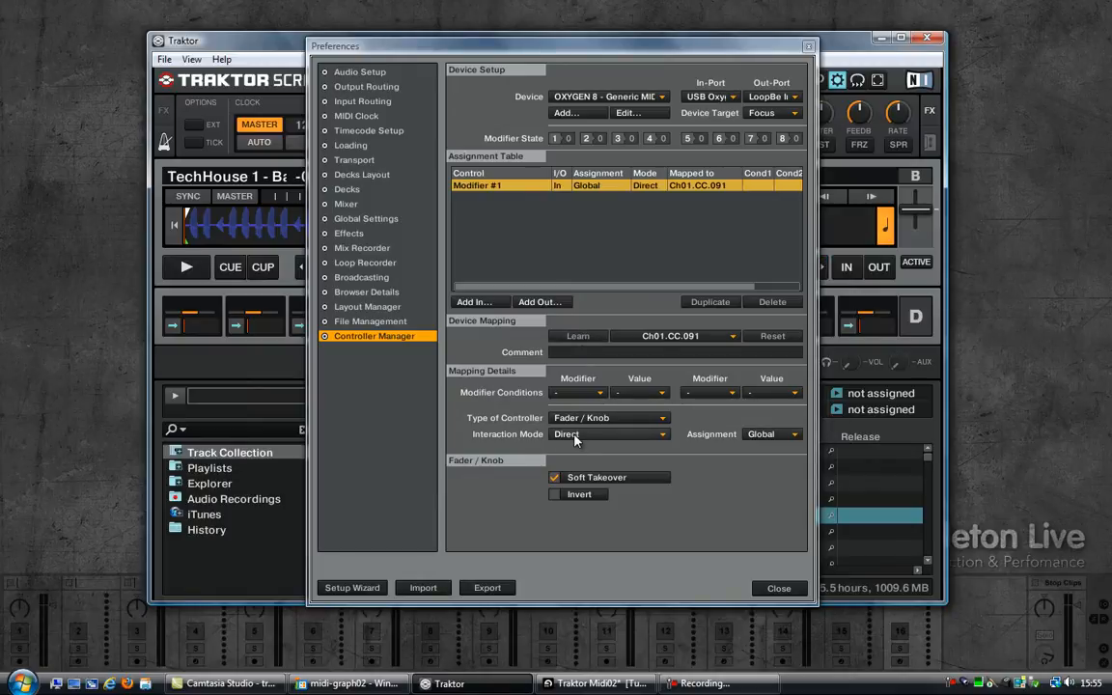
click(608, 433)
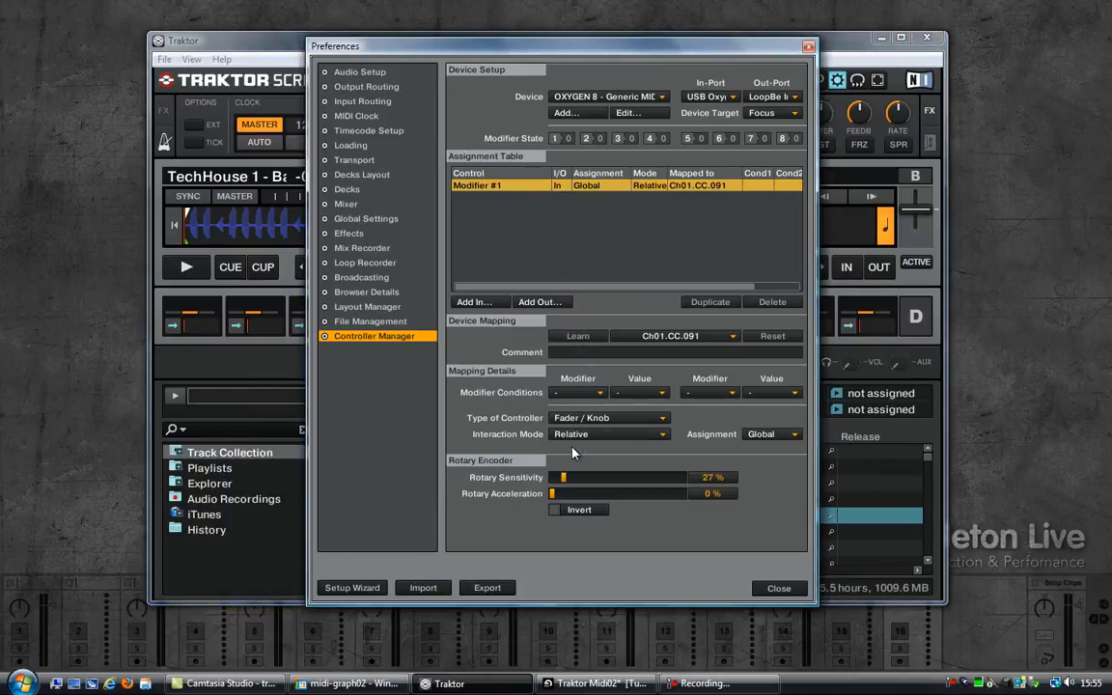
drag(562, 477, 587, 477)
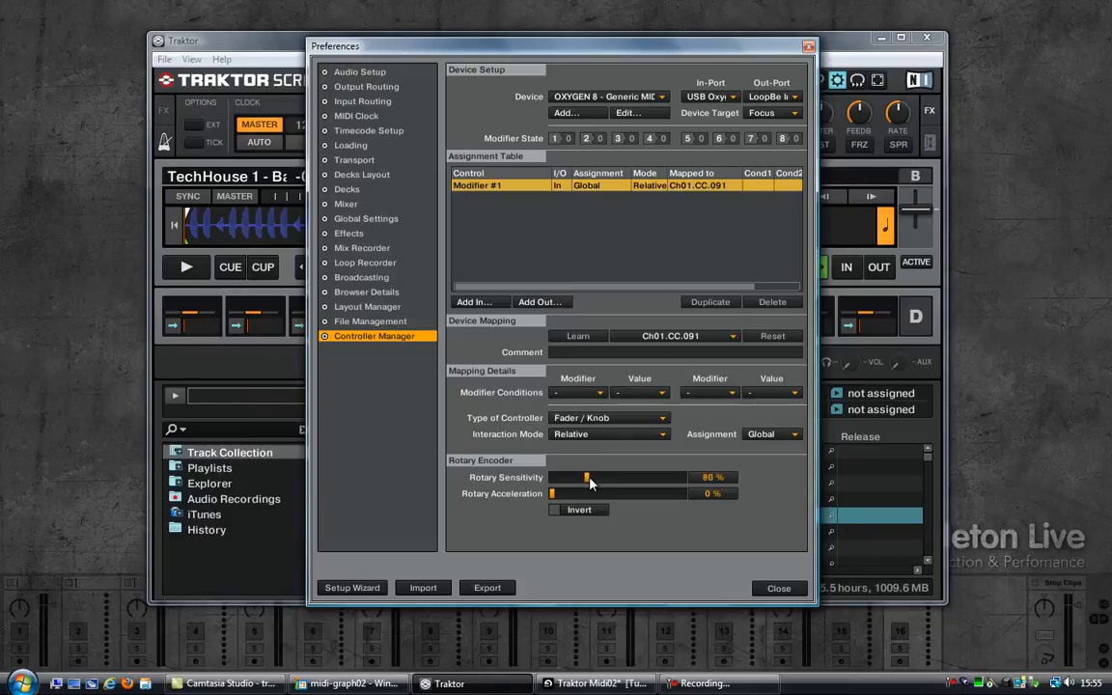
drag(587, 477, 568, 477)
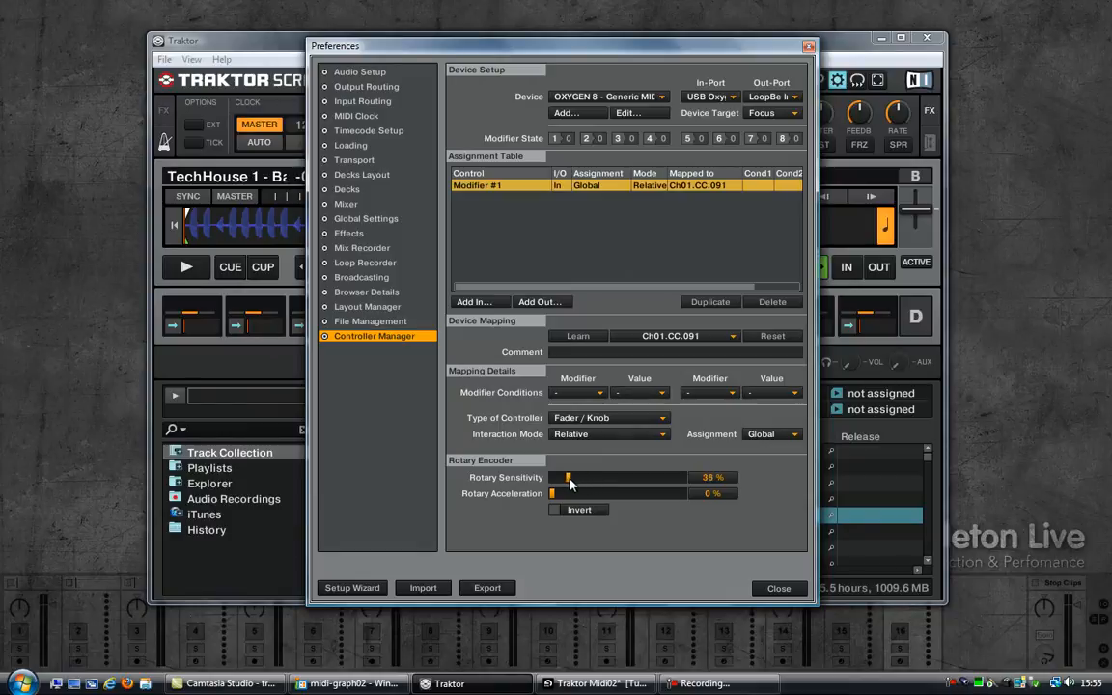
drag(570, 477, 563, 477)
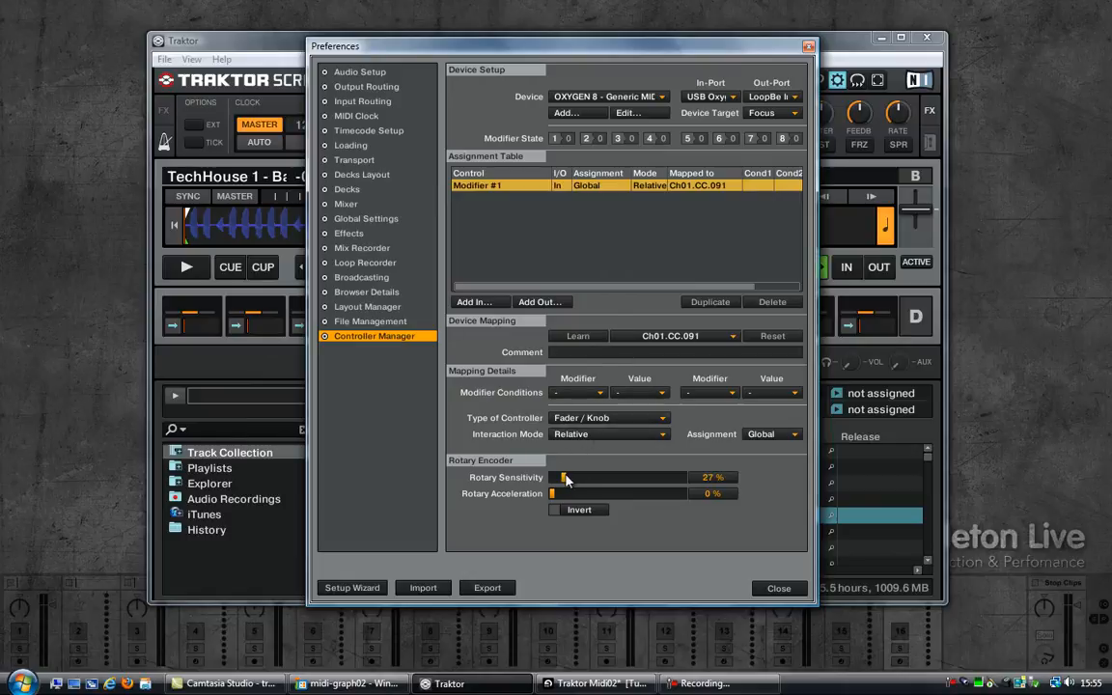
drag(563, 477, 564, 477)
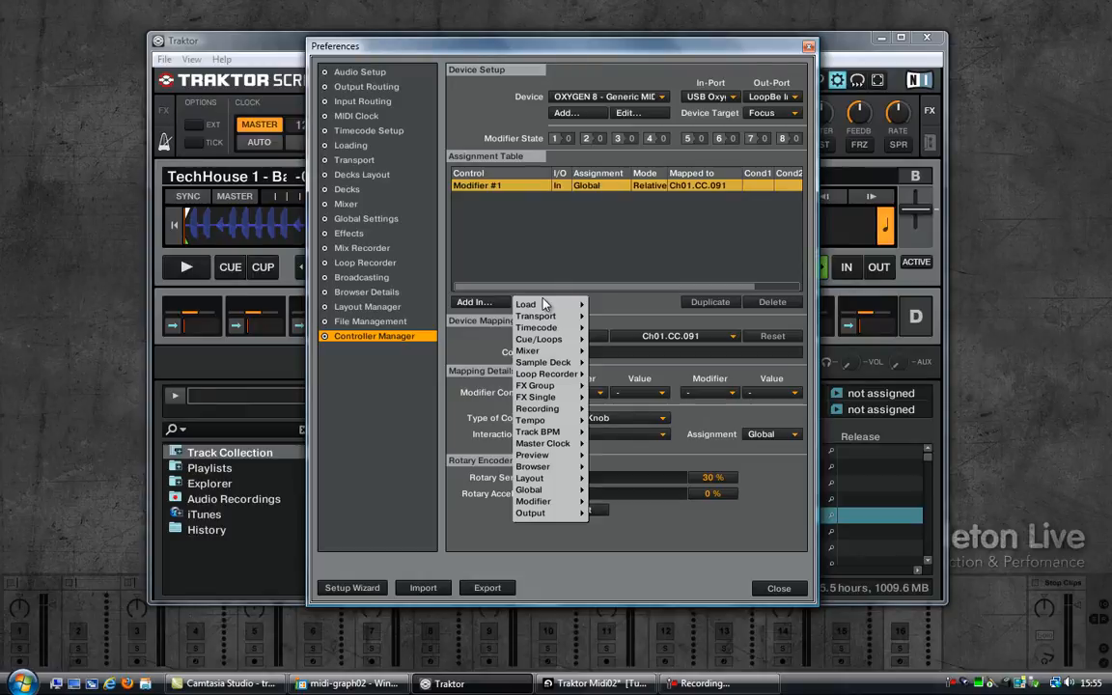
mouse_move(533, 502)
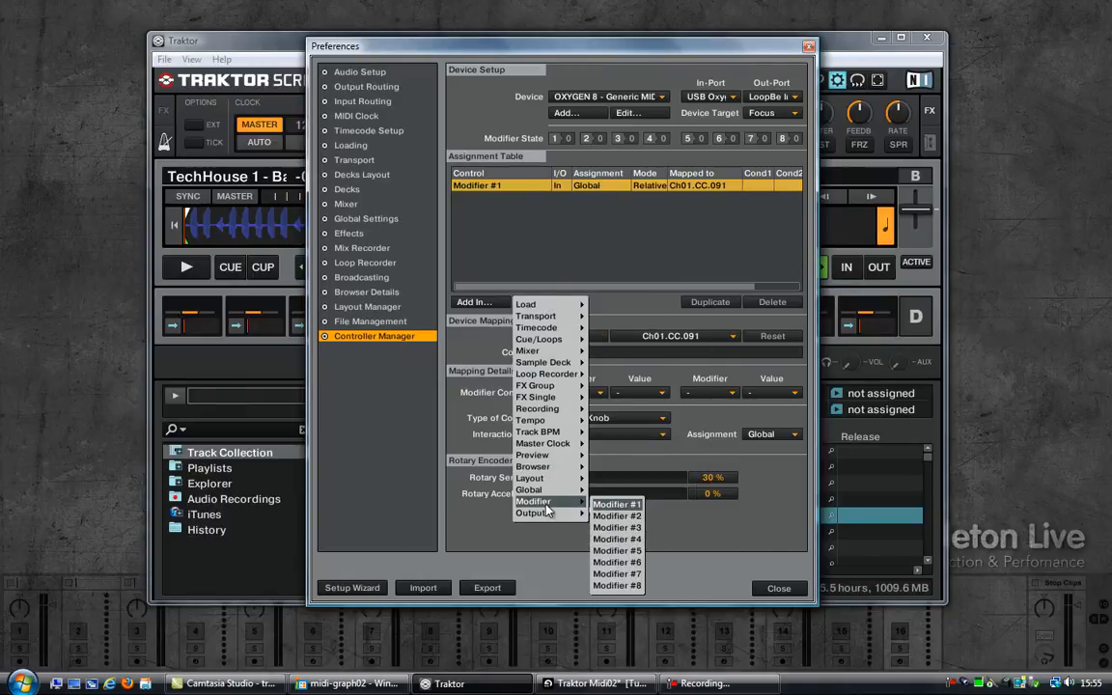
Add a Modifier #1 output assignment mapped to Ch01.CC.091.
click(616, 504)
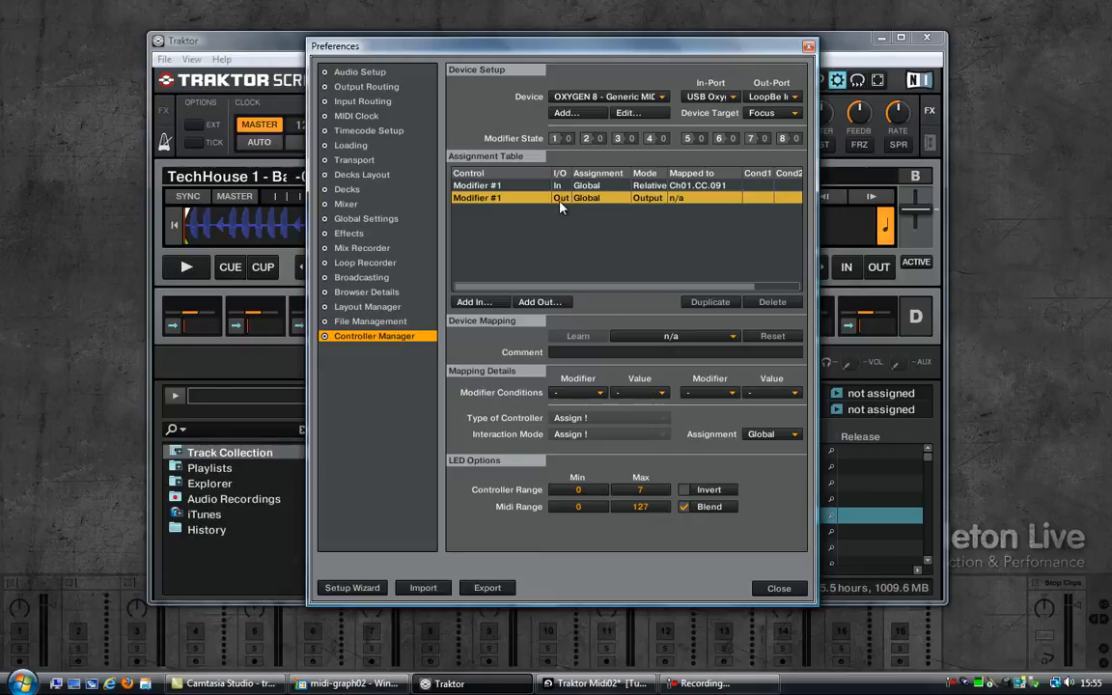
mouse_move(636, 336)
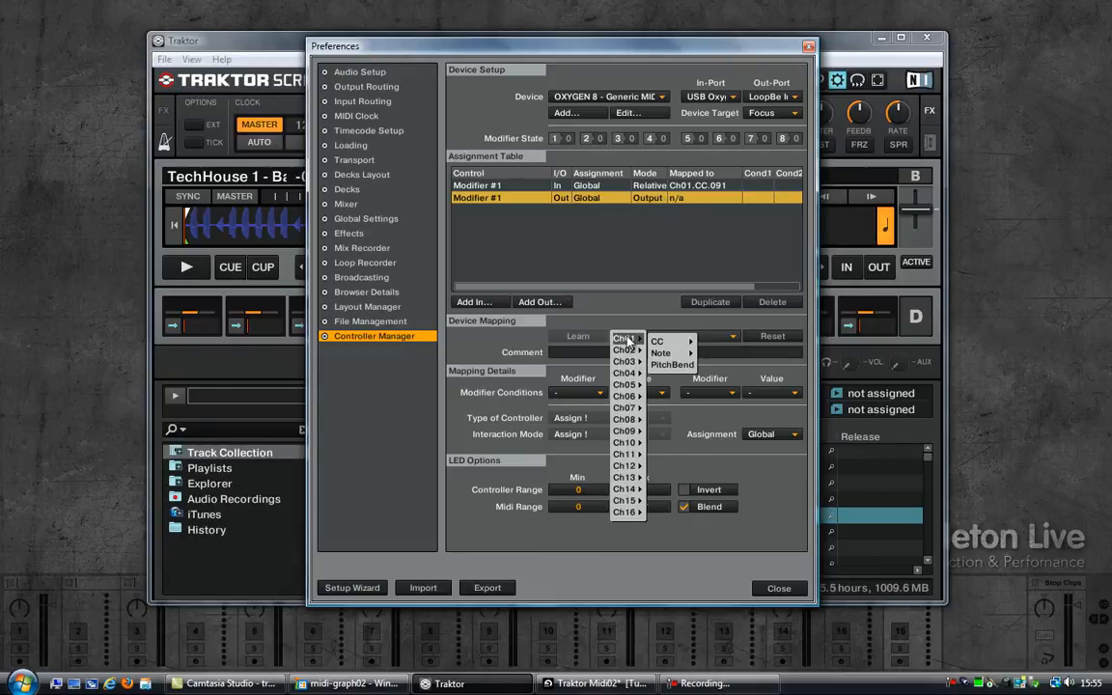
click(657, 340)
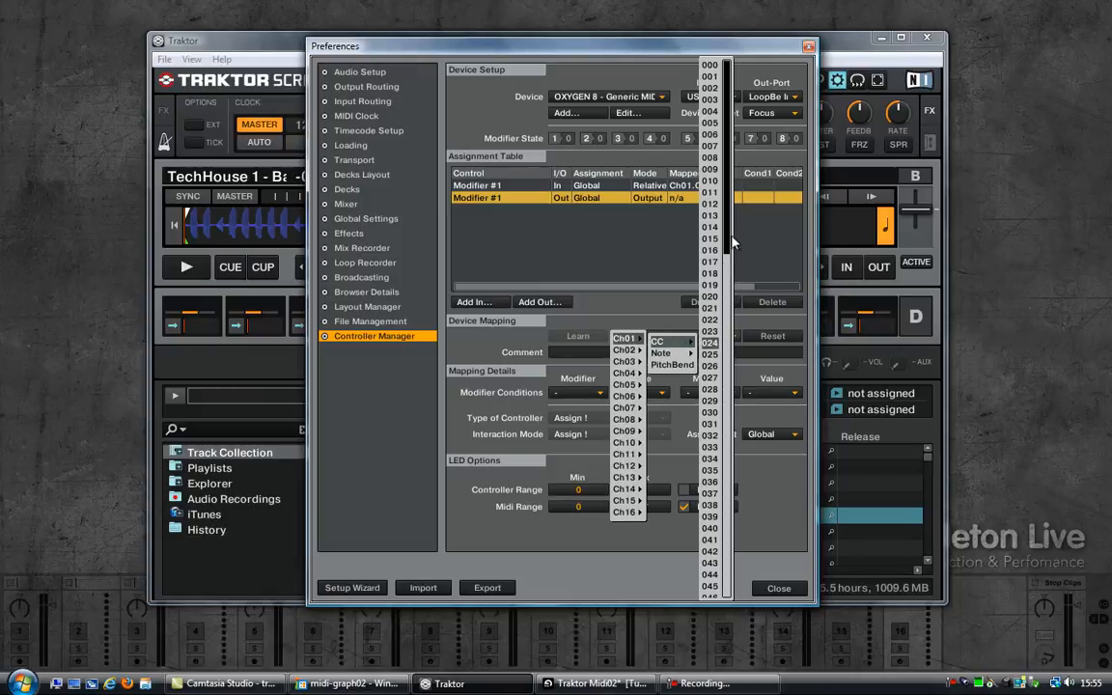
scroll(down, 3)
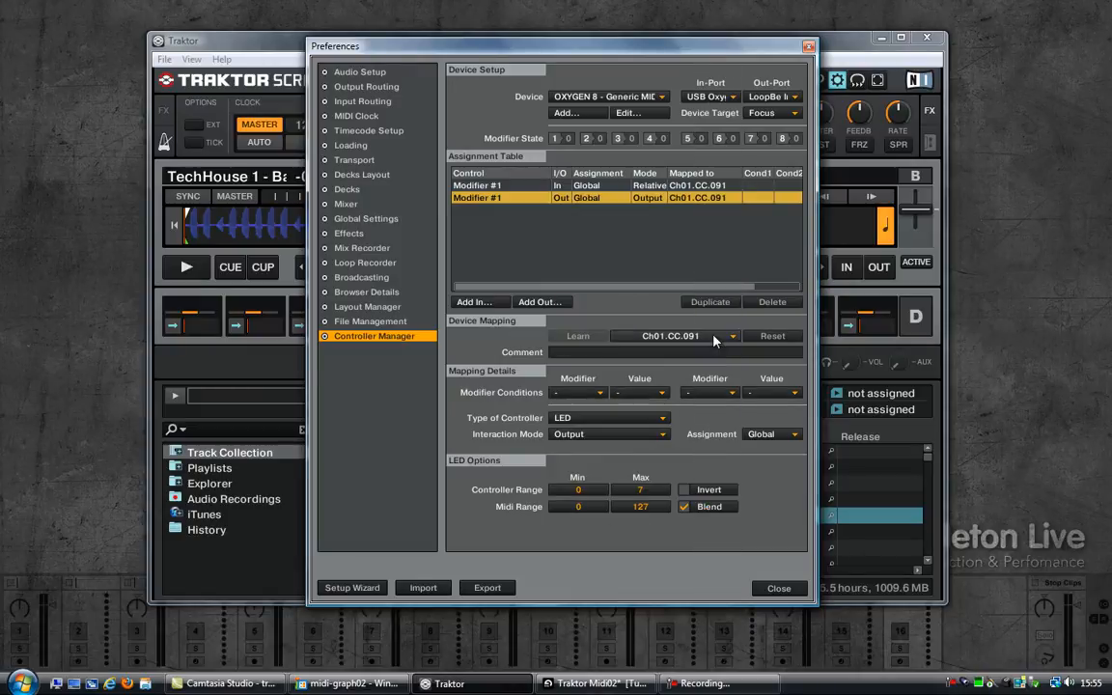
click(477, 185)
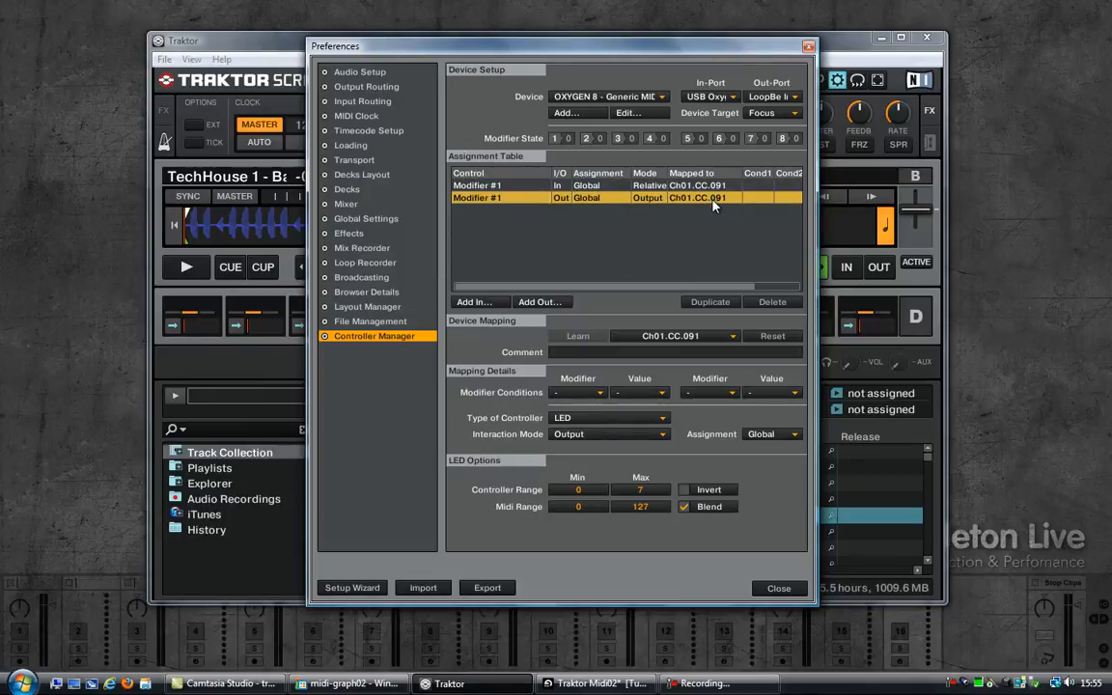
mouse_move(576, 513)
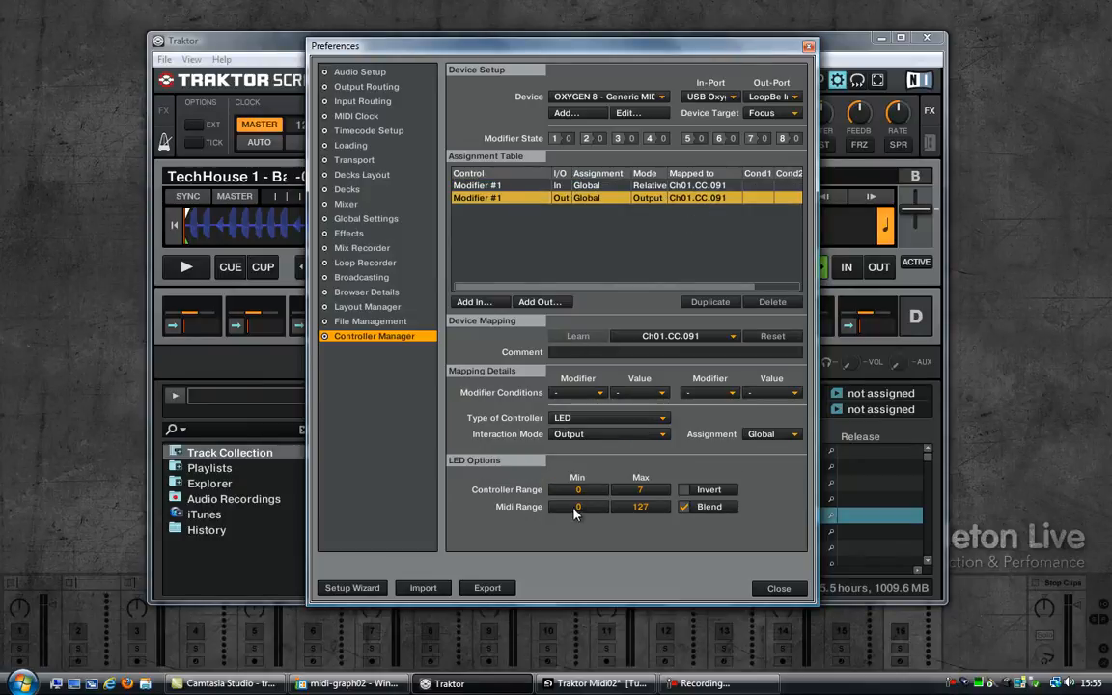
mouse_move(594, 683)
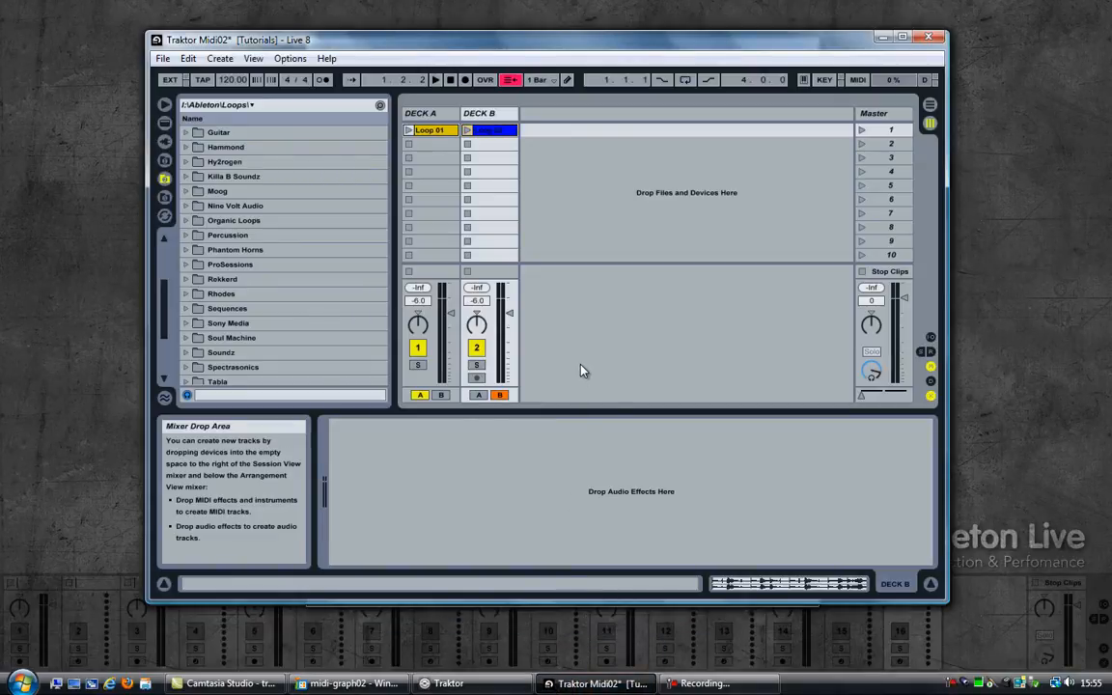
mouse_move(854, 396)
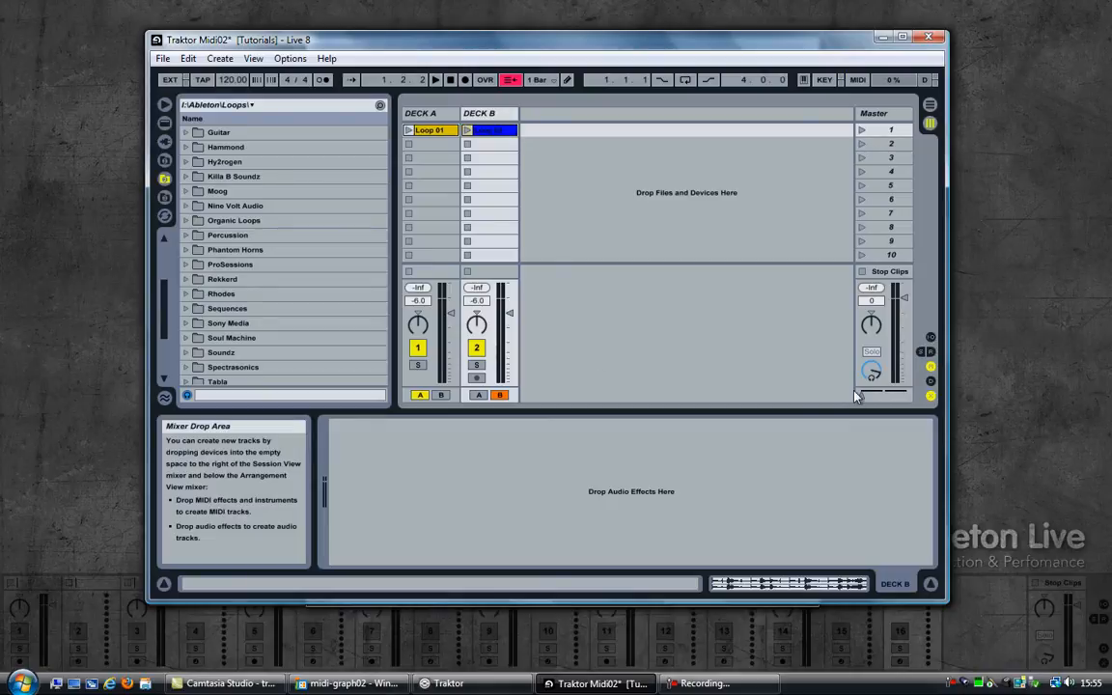
mouse_move(815, 399)
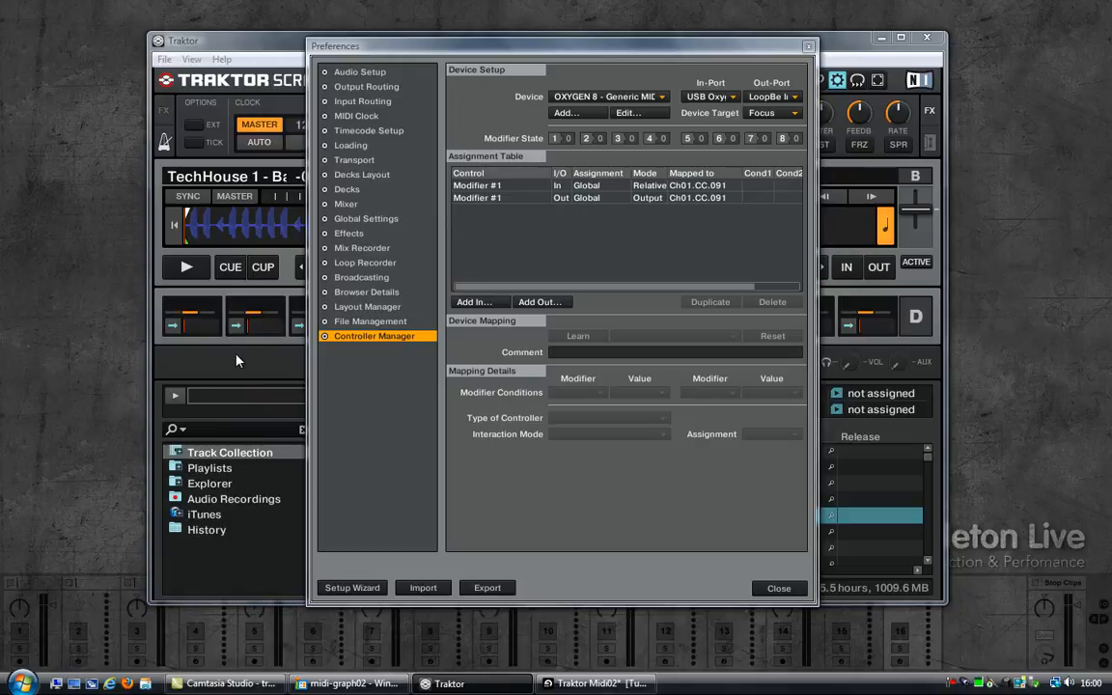
Add a Sample Deck > Deck Play output assignment and browse its channel/CC mapping list.
click(473, 302)
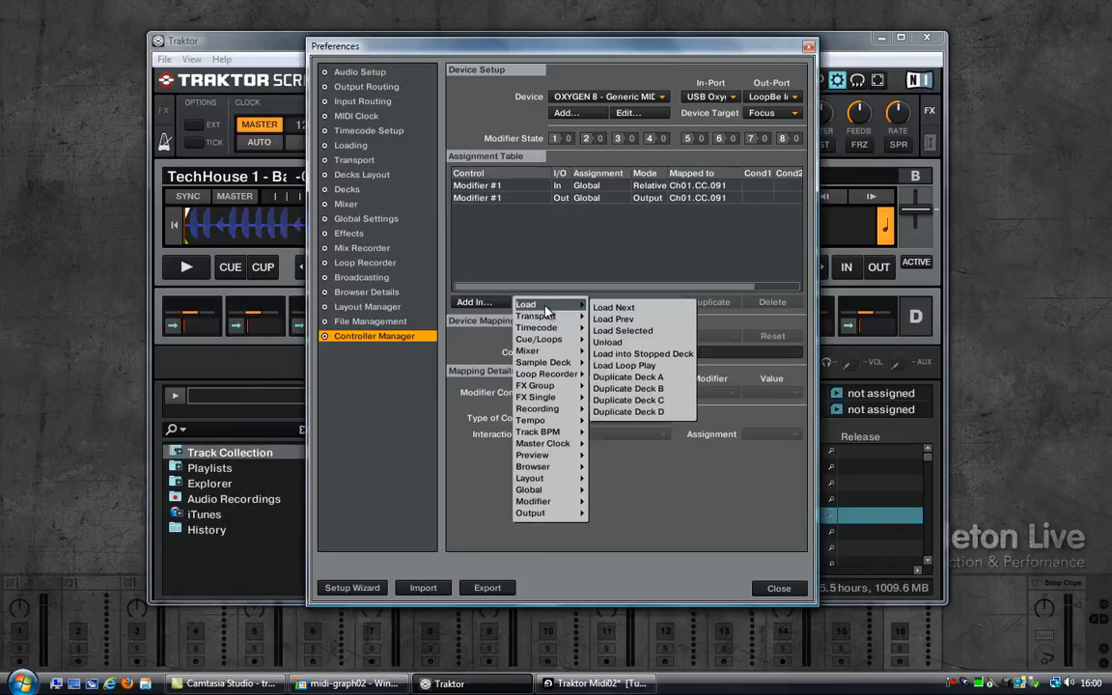
mouse_move(544, 375)
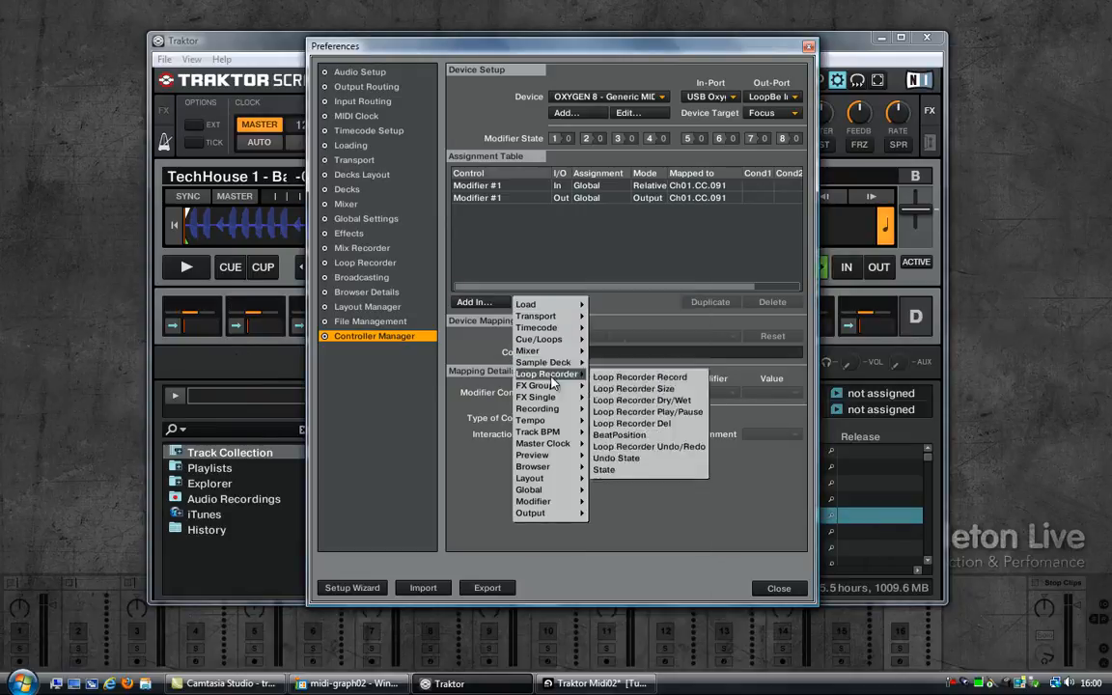
mouse_move(545, 363)
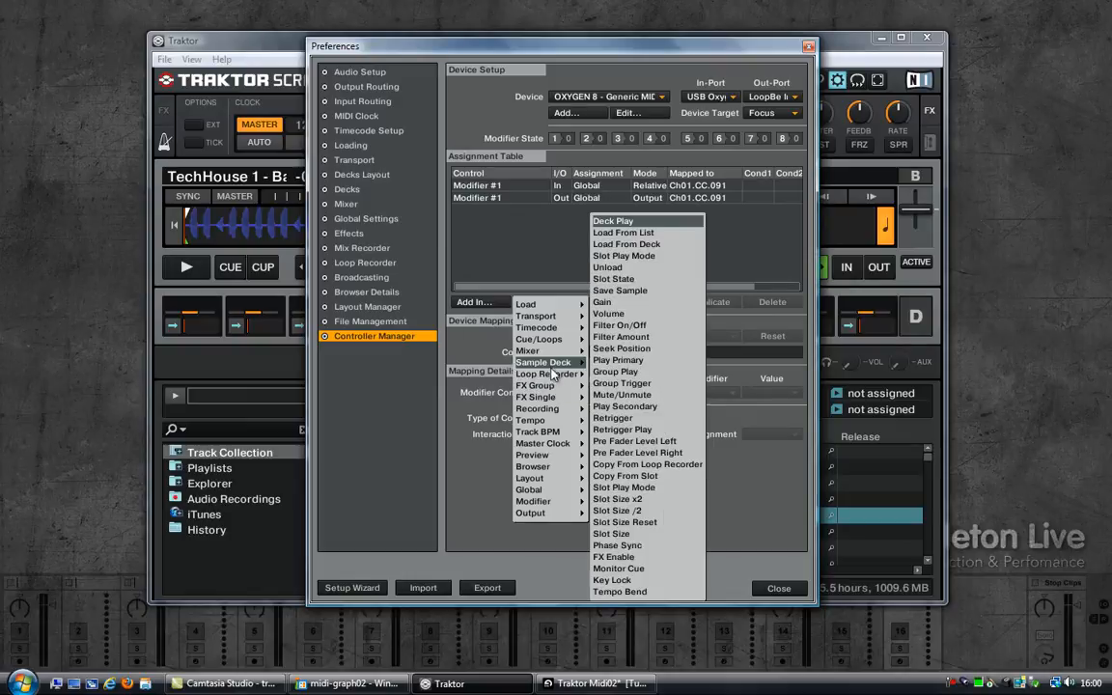
click(612, 220)
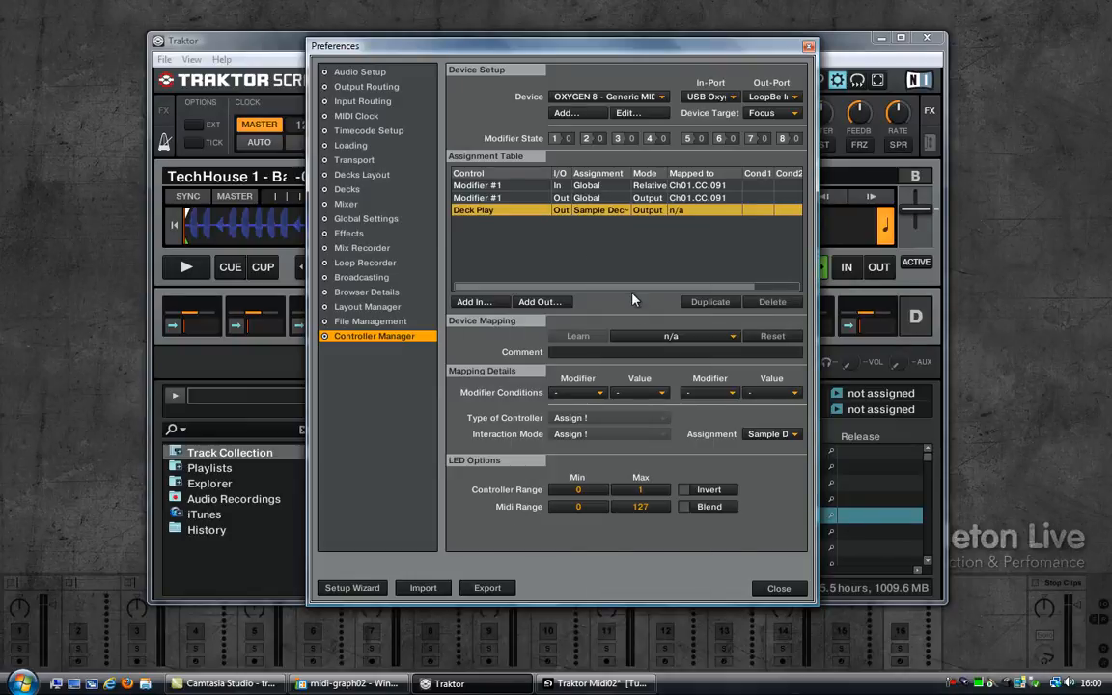
click(672, 336)
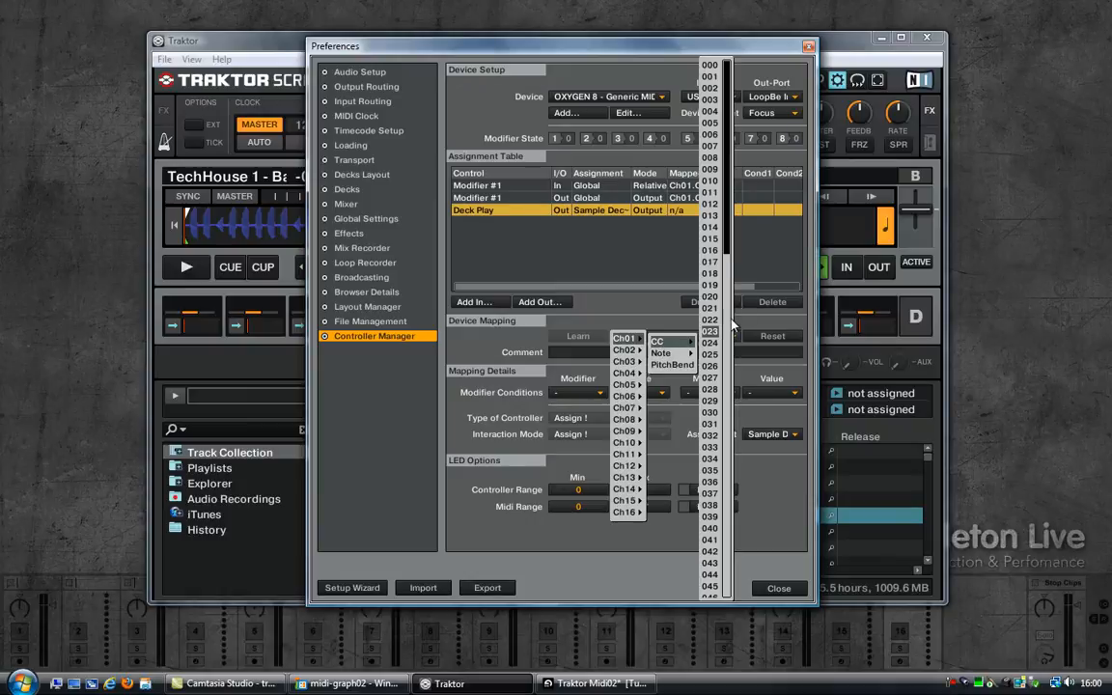
scroll(down, 3)
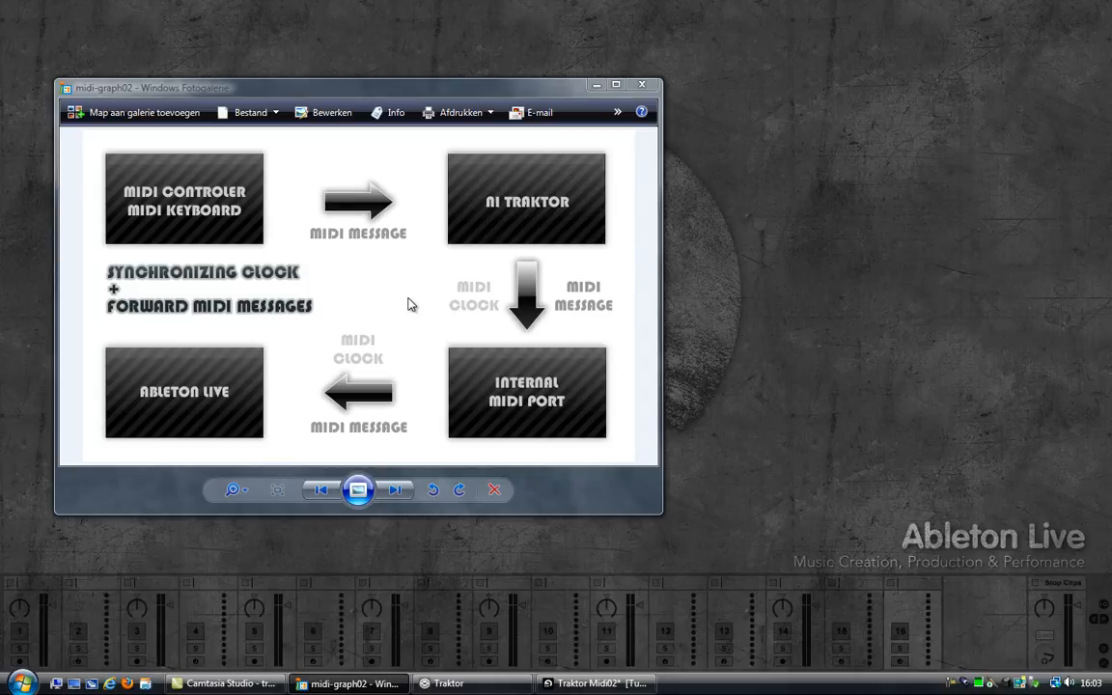
mouse_move(390, 498)
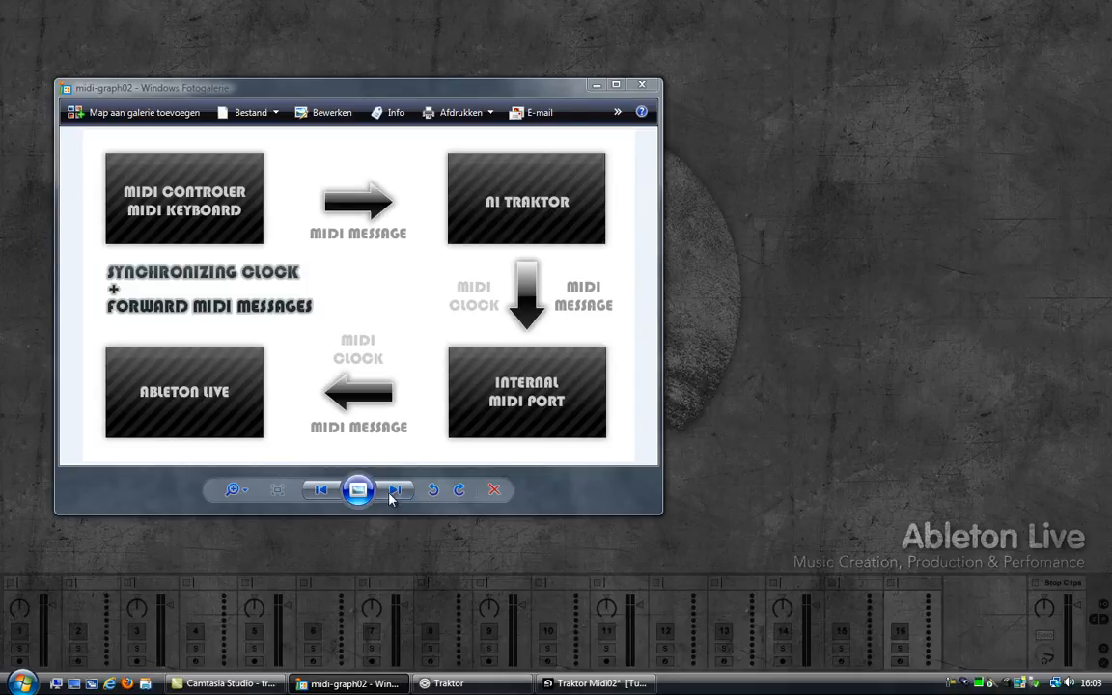
Advance to the midi-graph03 diagram of keyboard and Traktor feeding the internal MIDI port.
click(394, 491)
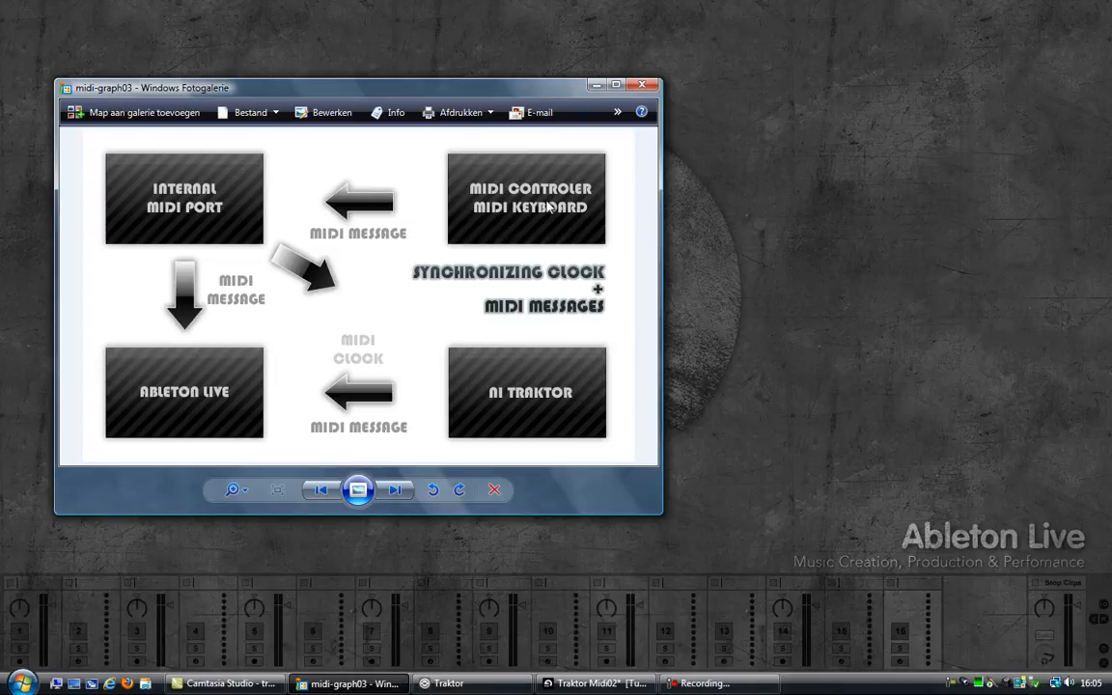
mouse_move(519, 193)
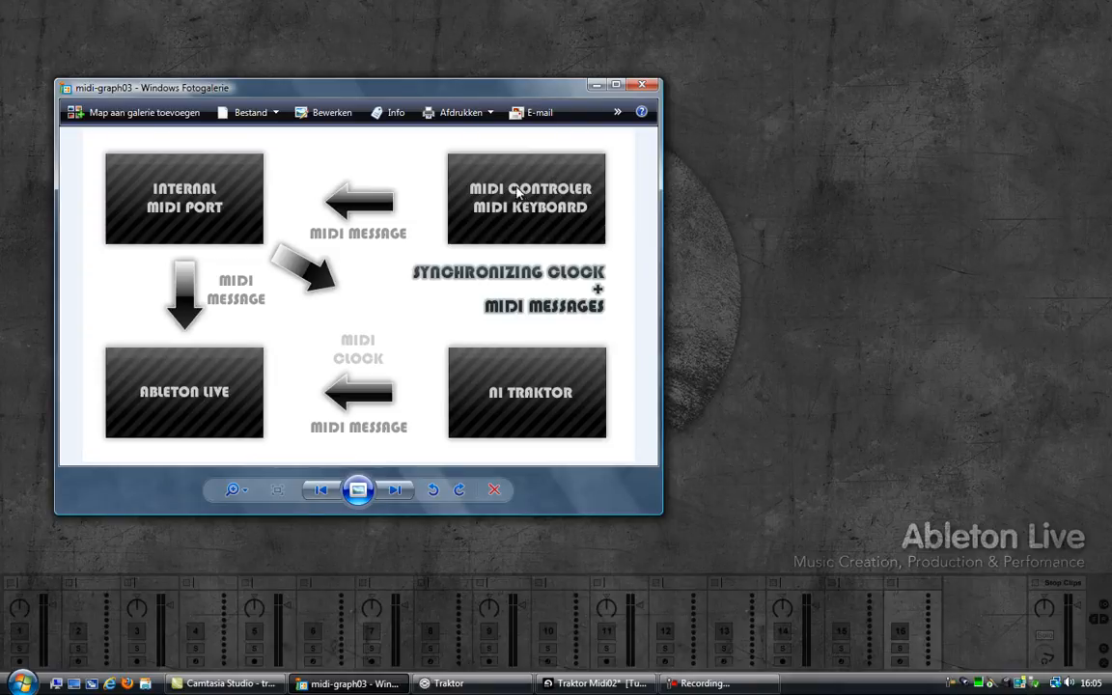
mouse_move(405, 205)
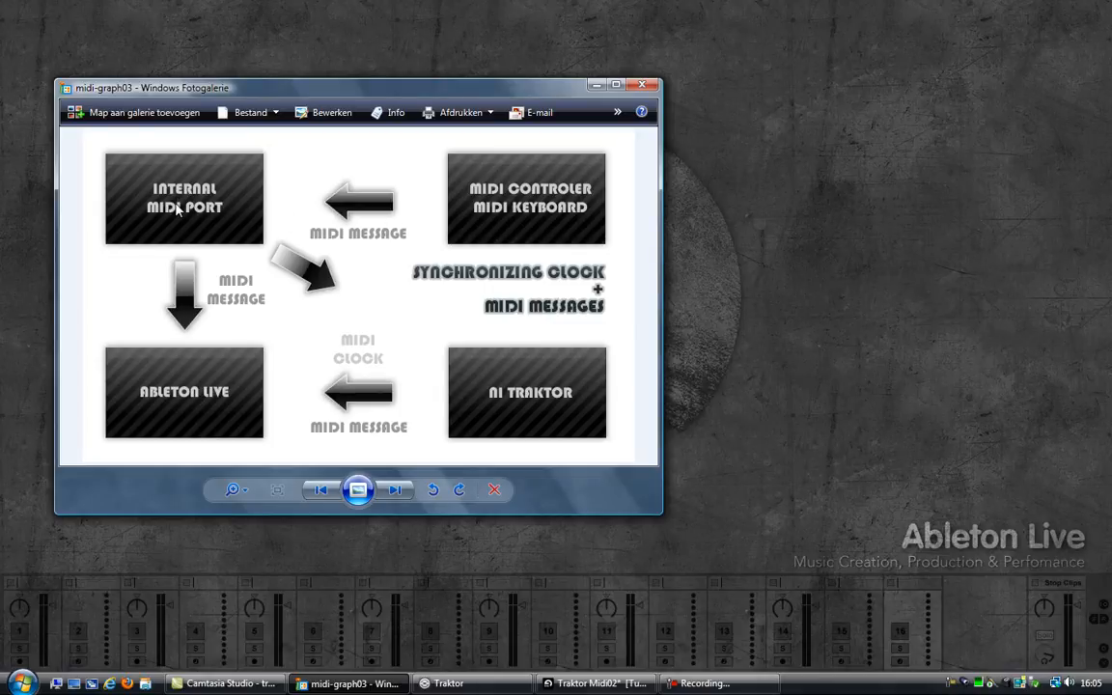
mouse_move(201, 197)
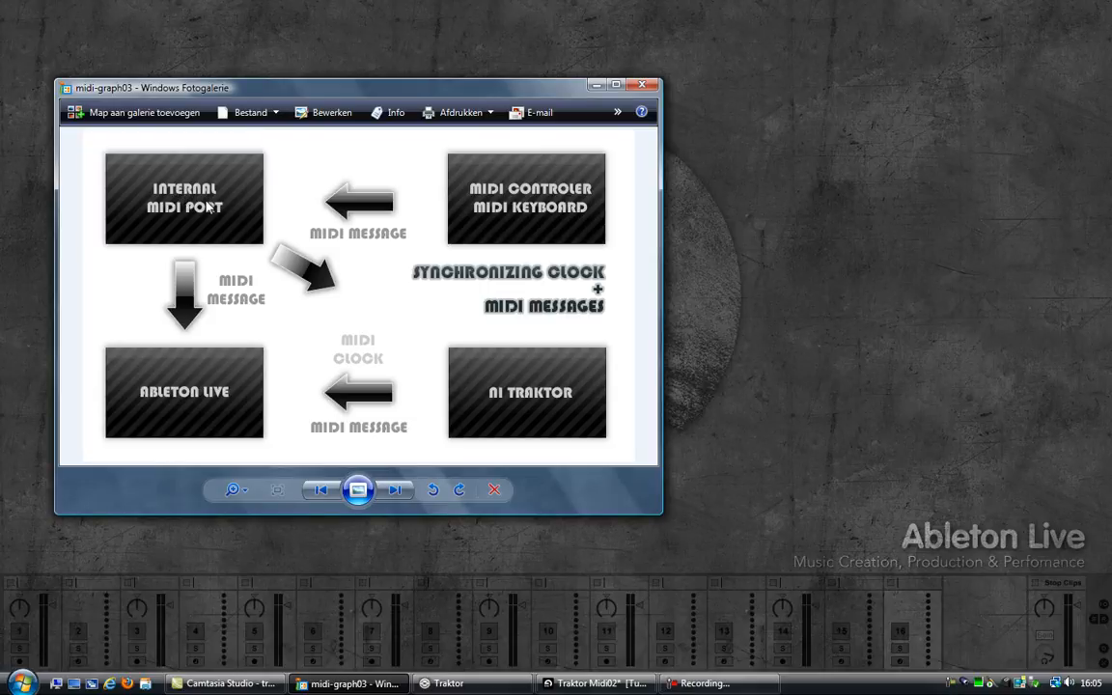
mouse_move(206, 224)
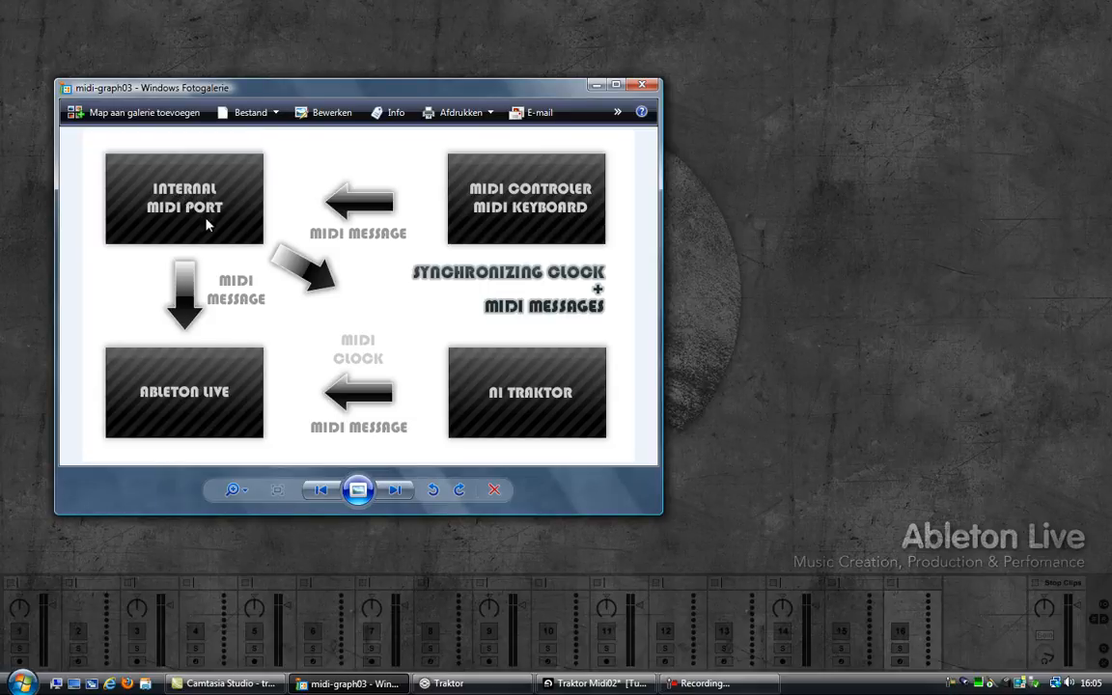
mouse_move(200, 386)
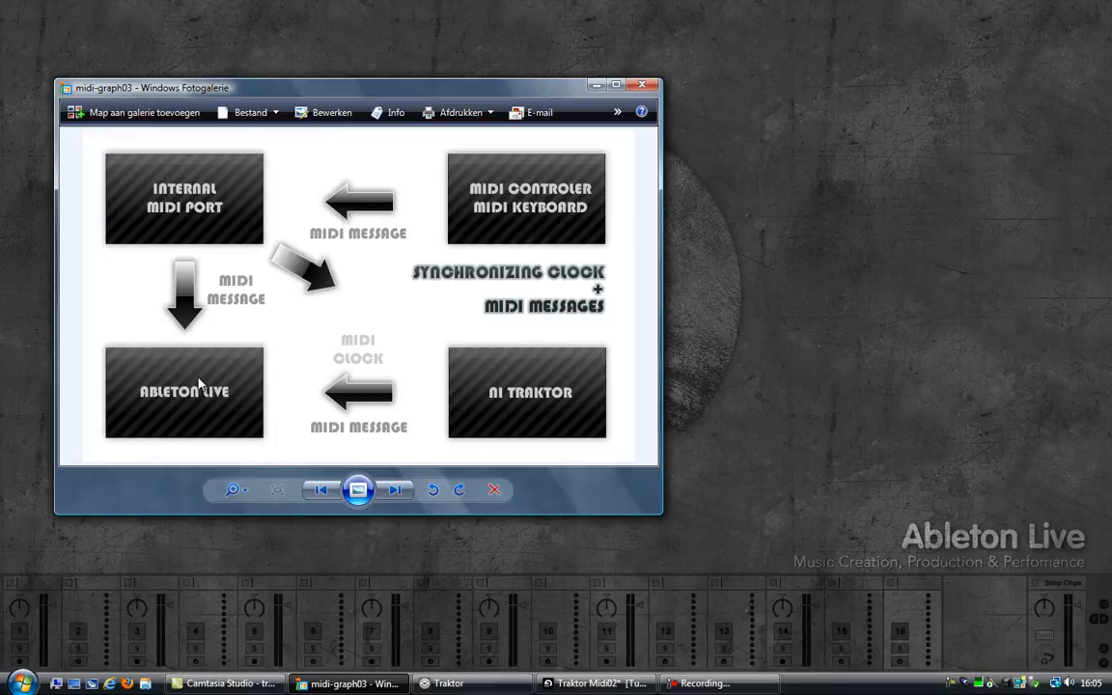
mouse_move(518, 398)
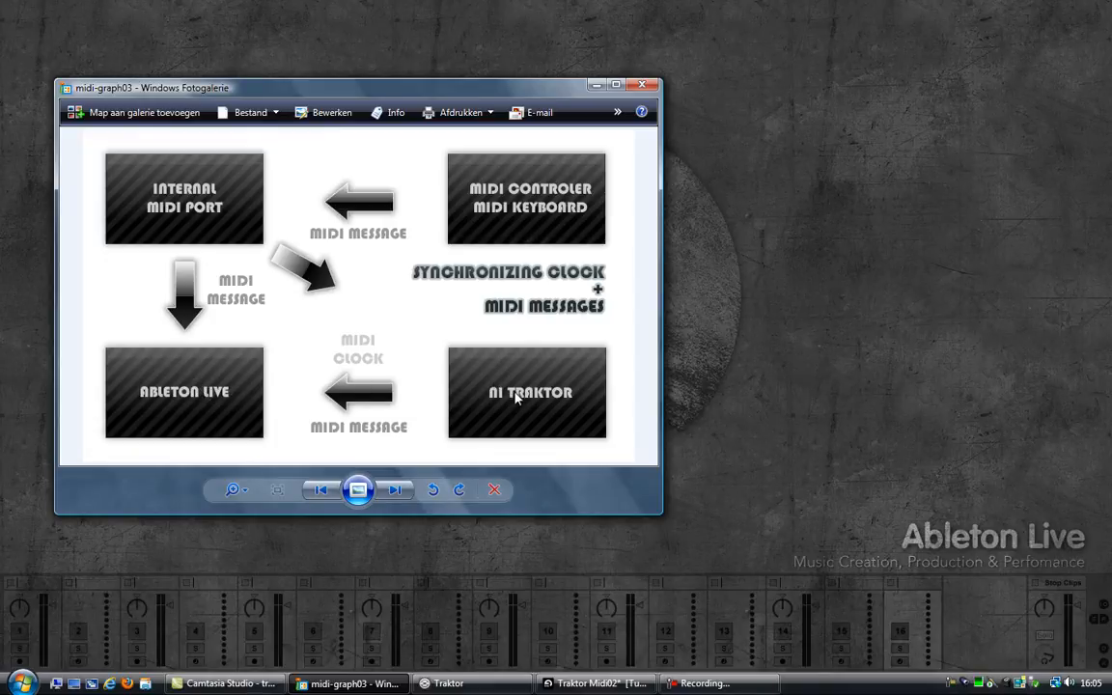
mouse_move(170, 209)
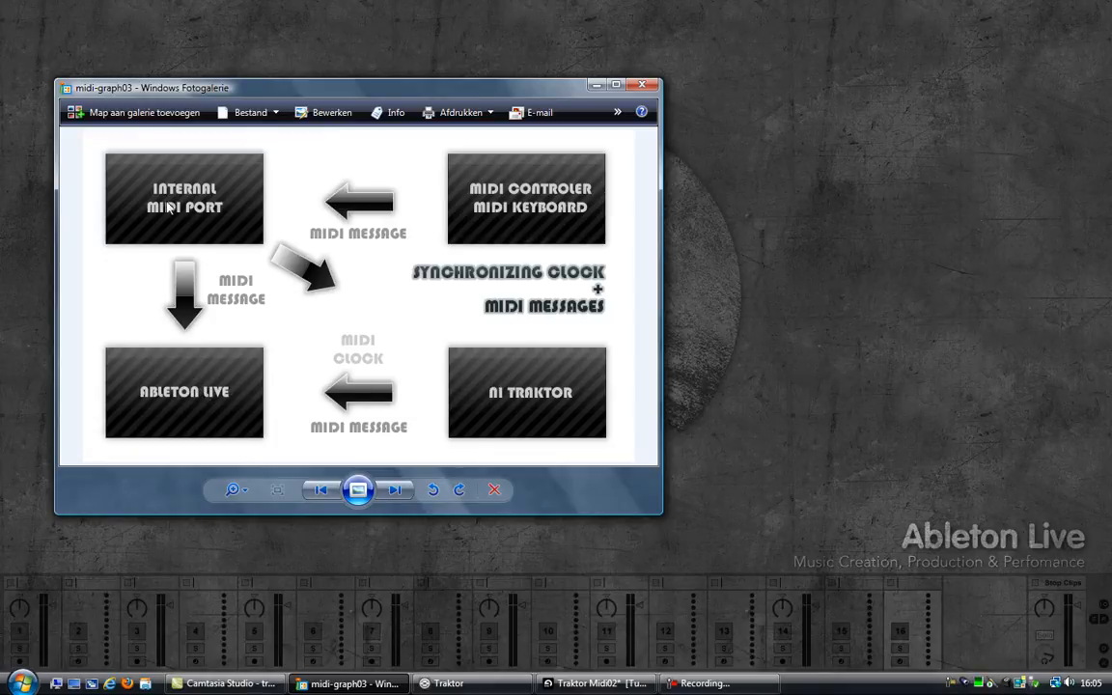
mouse_move(189, 412)
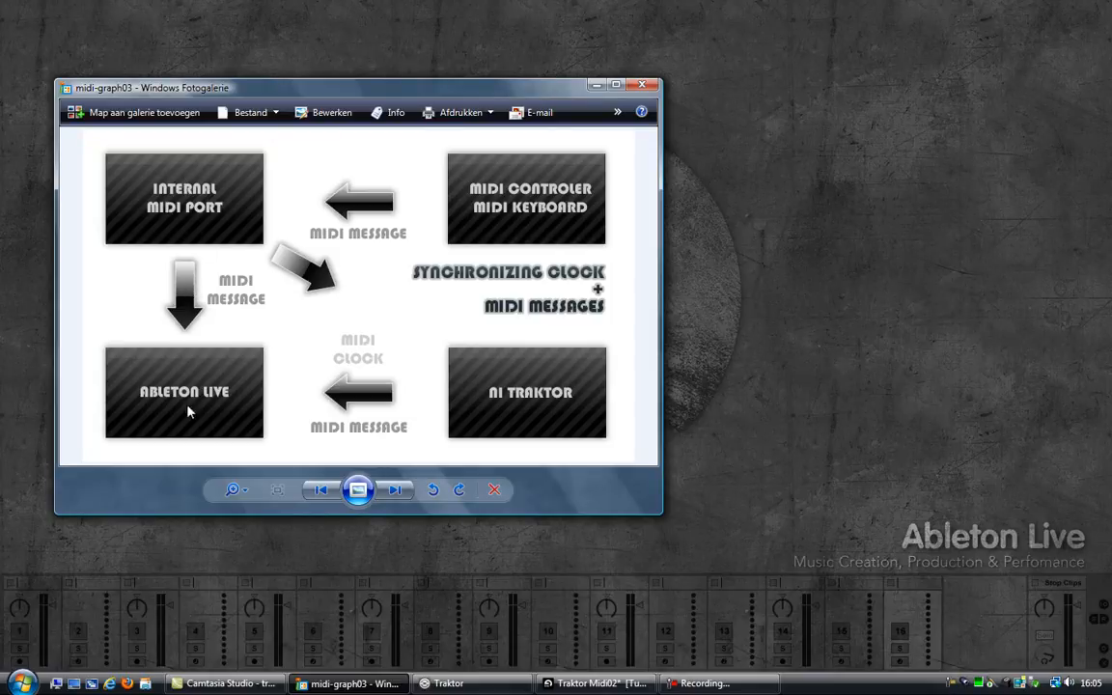
mouse_move(203, 226)
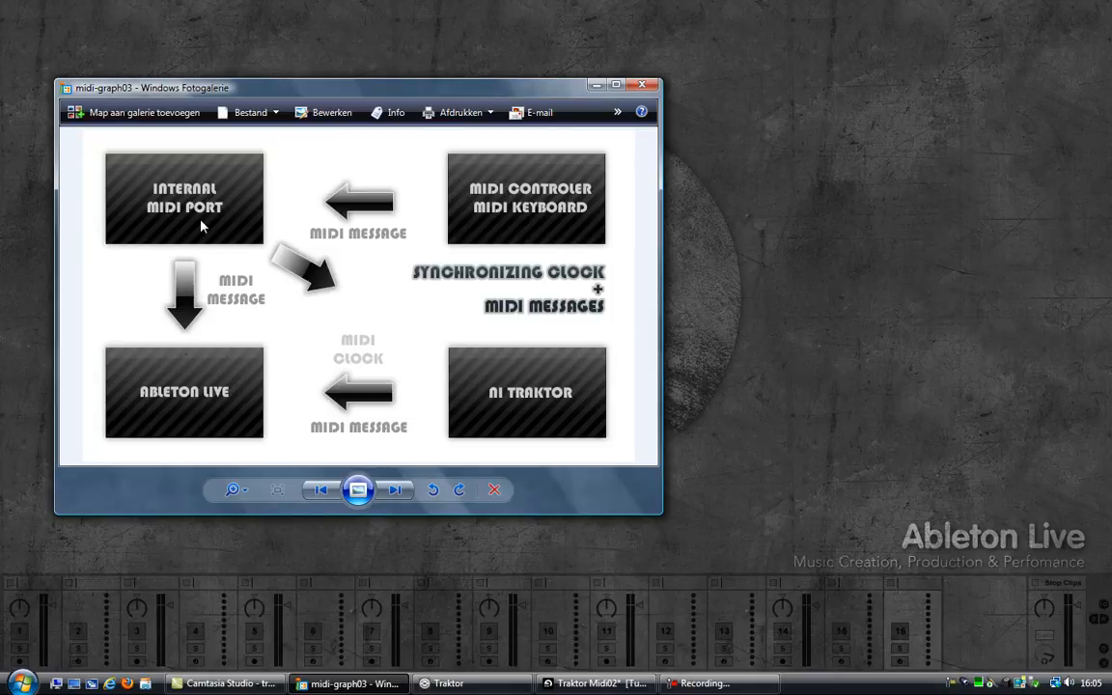
mouse_move(525, 369)
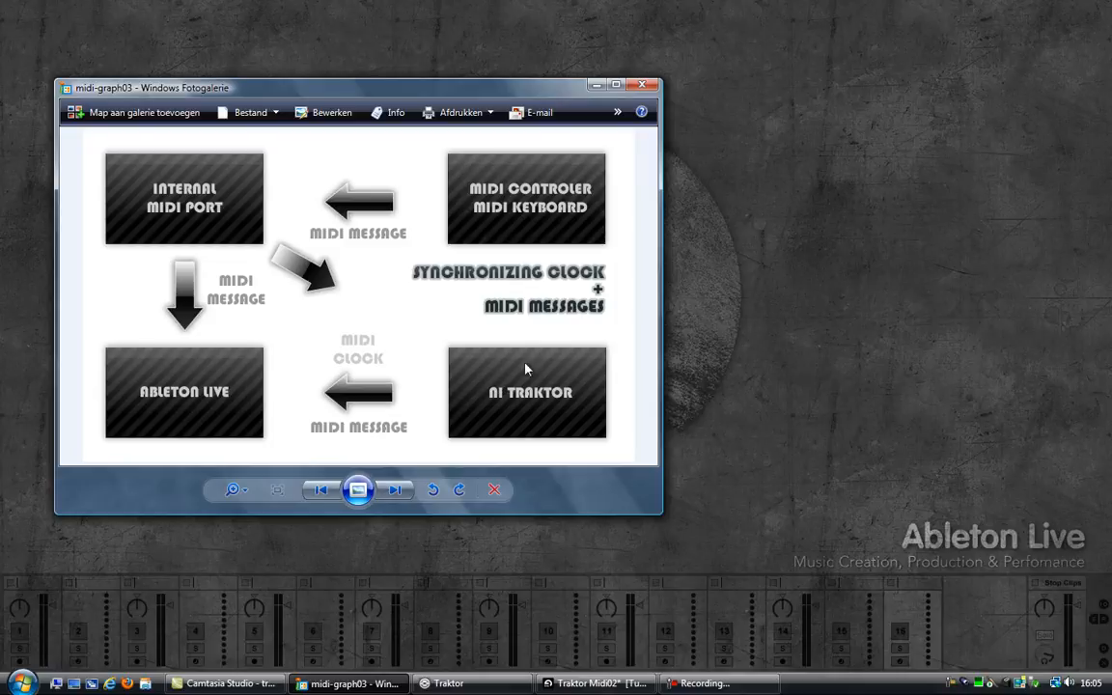
mouse_move(482, 371)
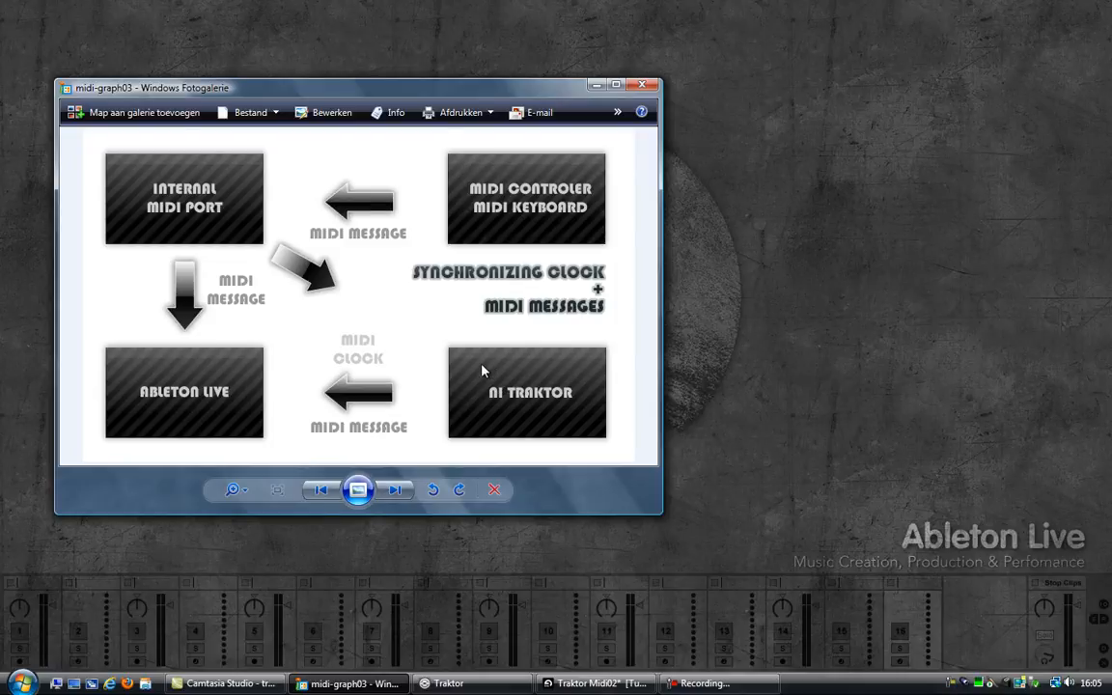
mouse_move(474, 379)
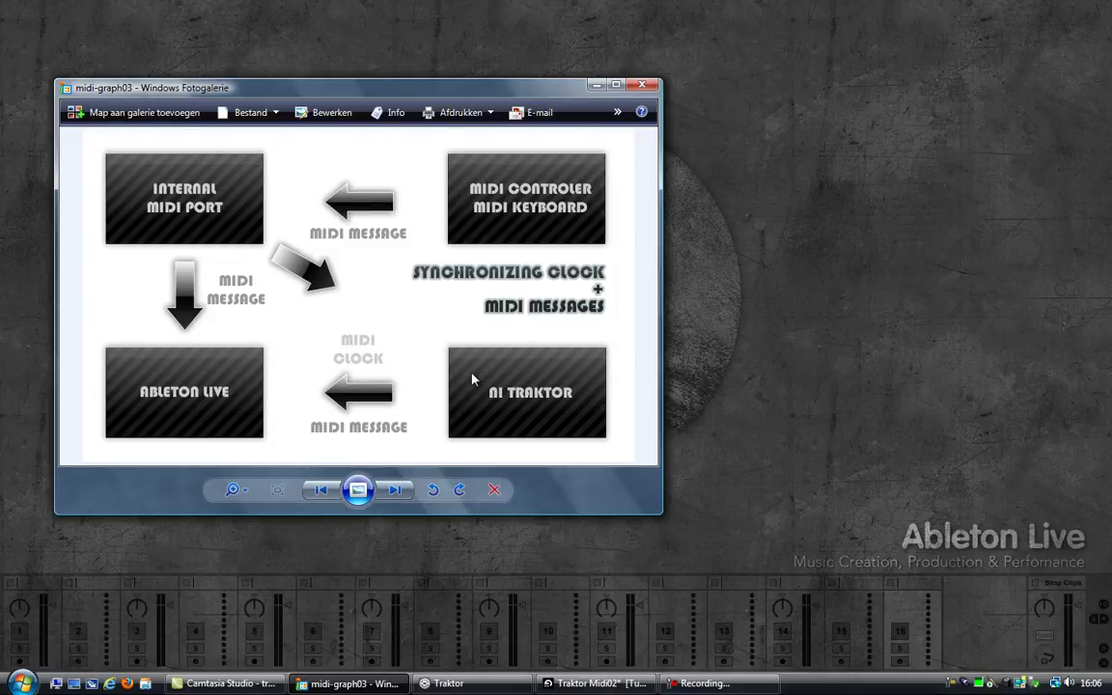
mouse_move(465, 413)
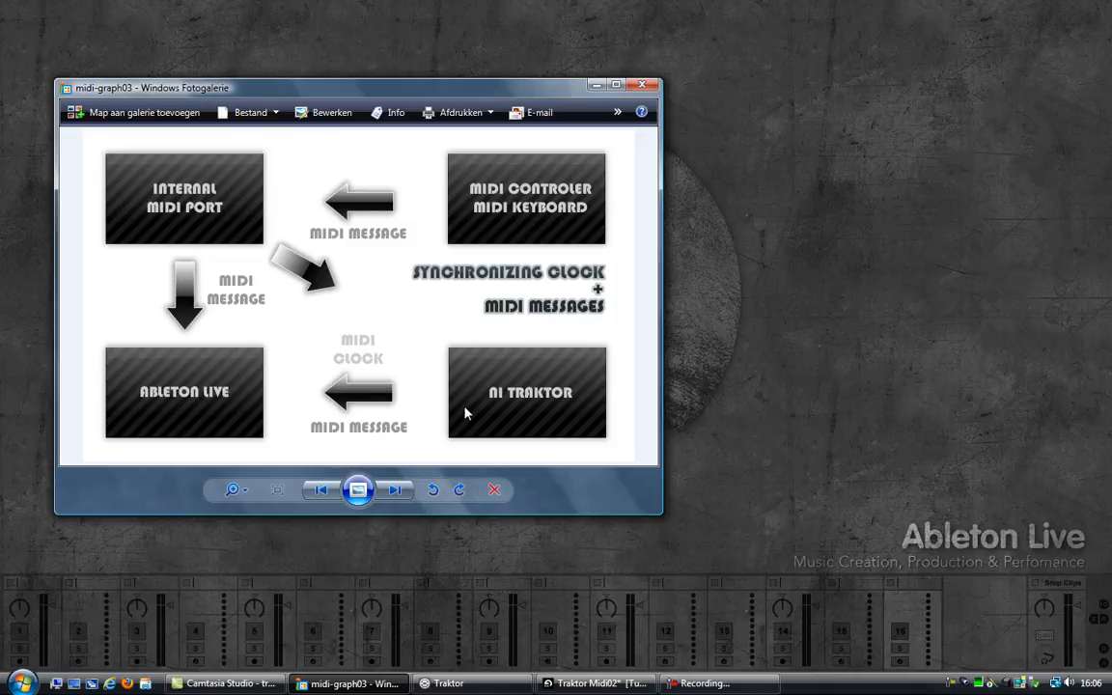
mouse_move(359, 446)
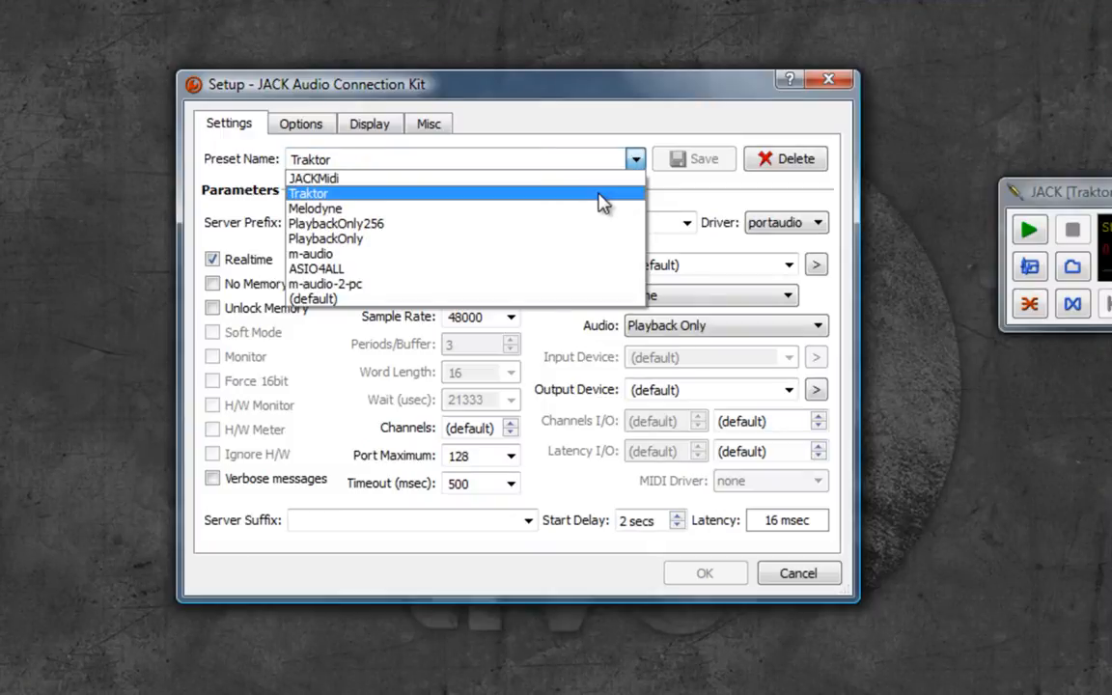
mouse_move(595, 239)
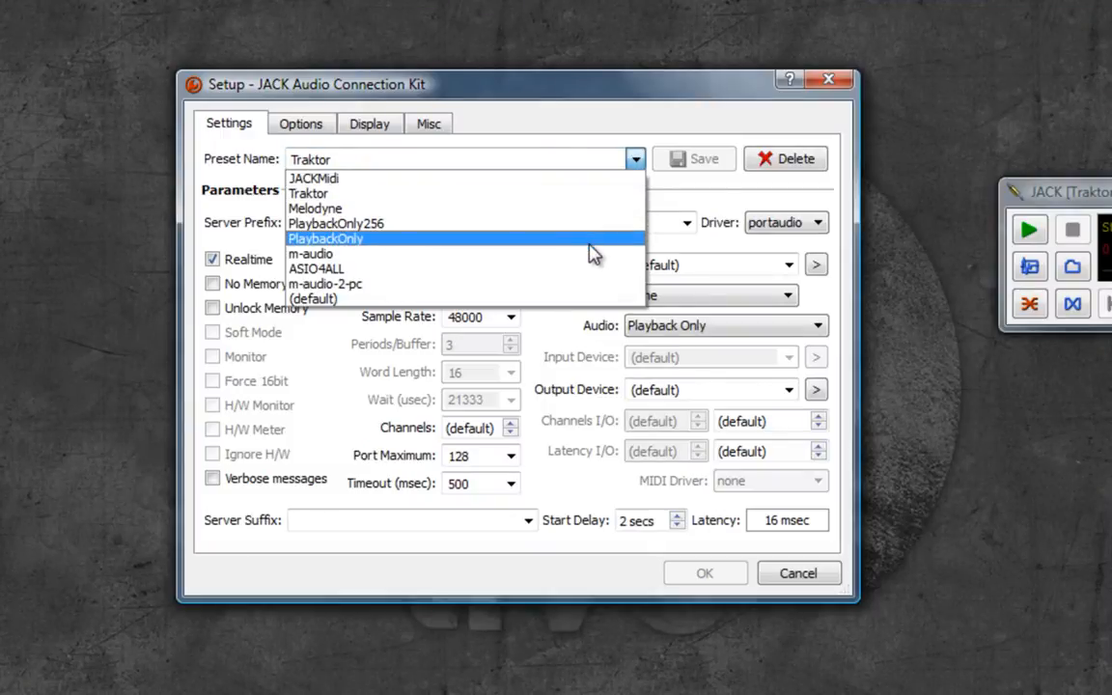
mouse_move(556, 189)
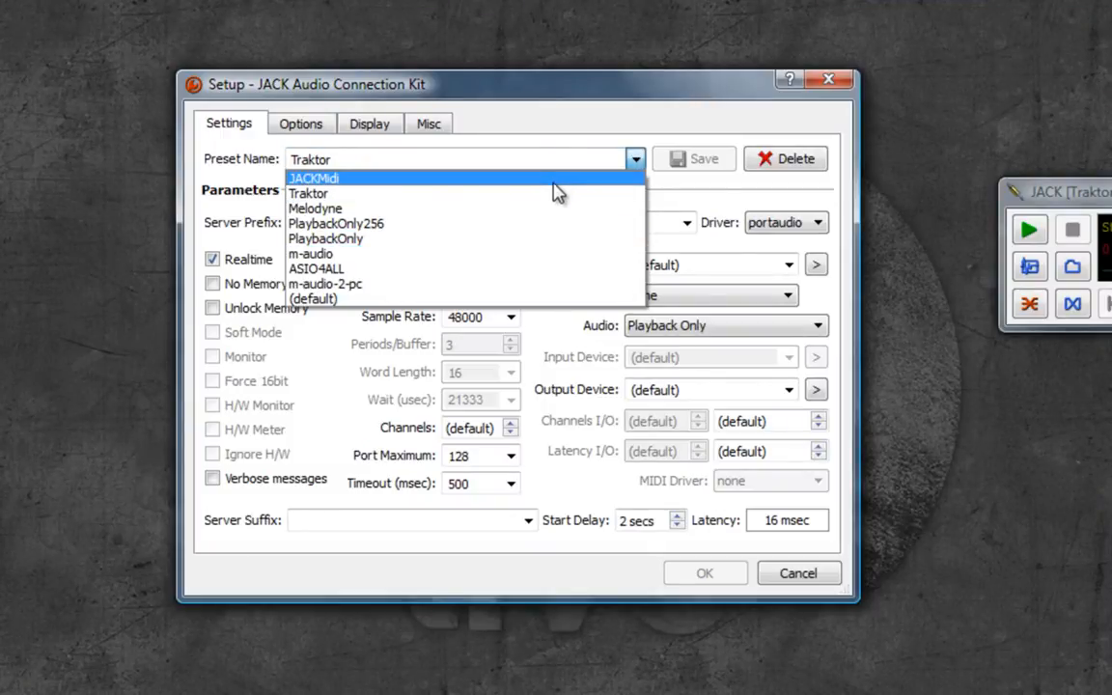
In the JACKMidi preset Settings, raise Frames/Period from 128 to 256 (latency 17.4 msec).
click(313, 178)
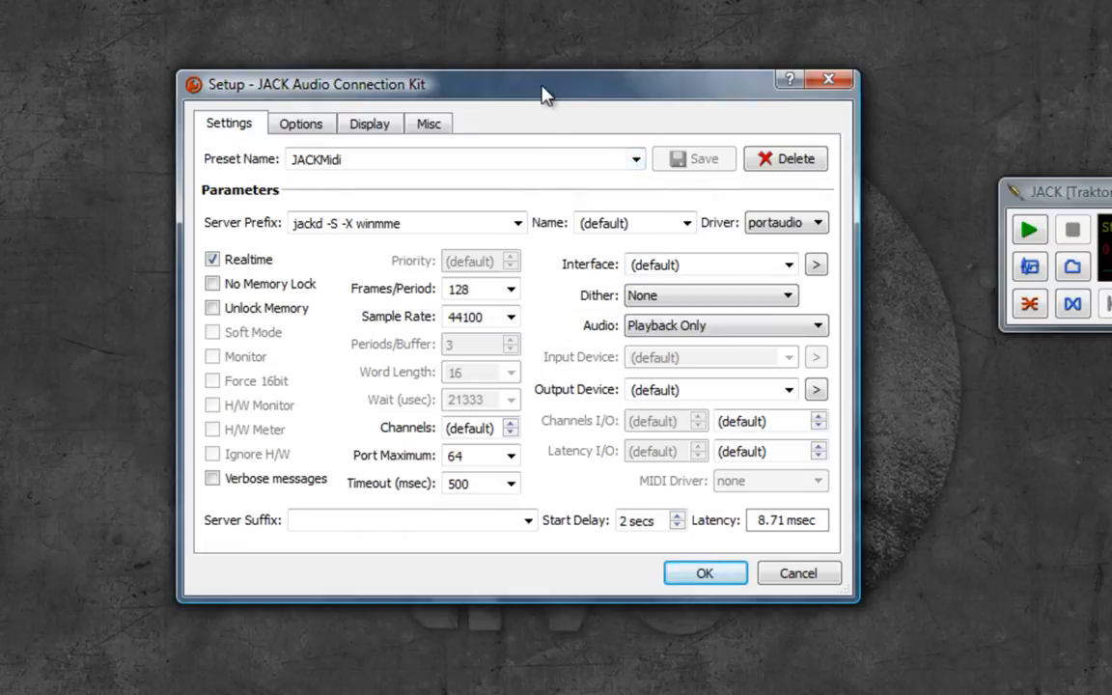
drag(549, 85, 552, 89)
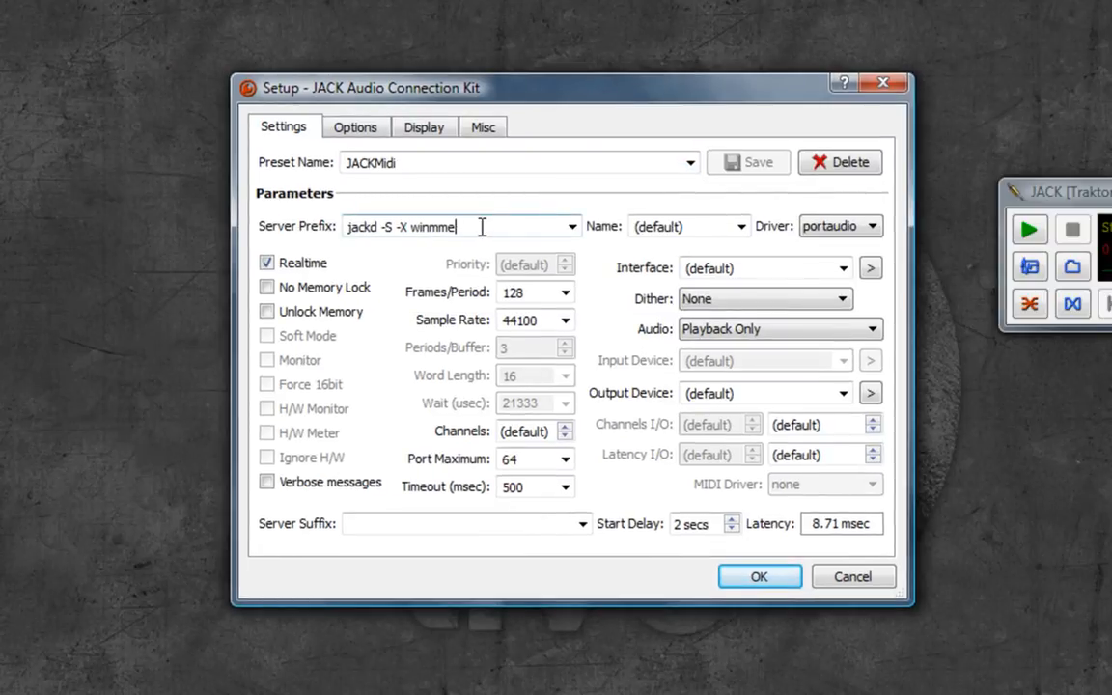
double_click(424, 225)
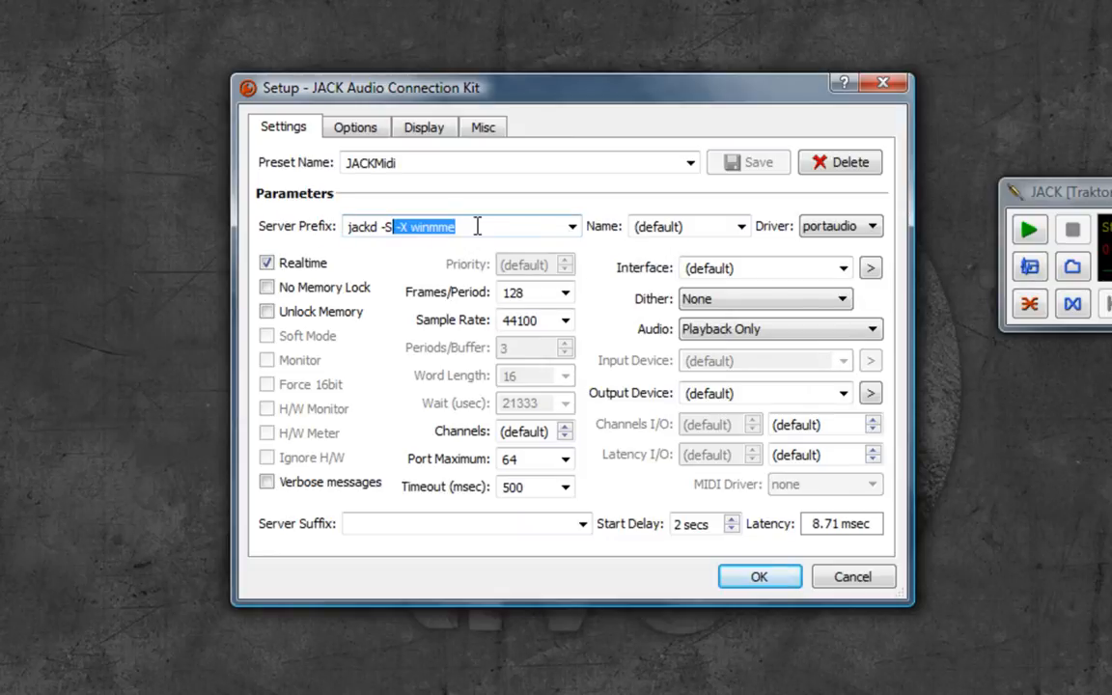
click(454, 226)
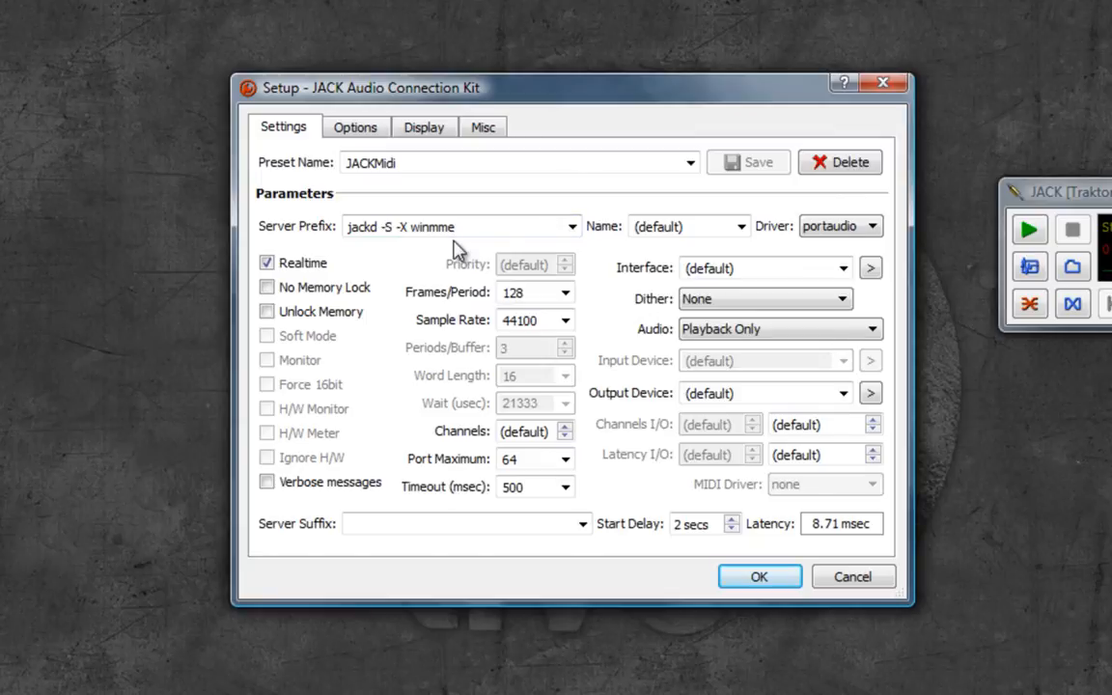
mouse_move(570, 307)
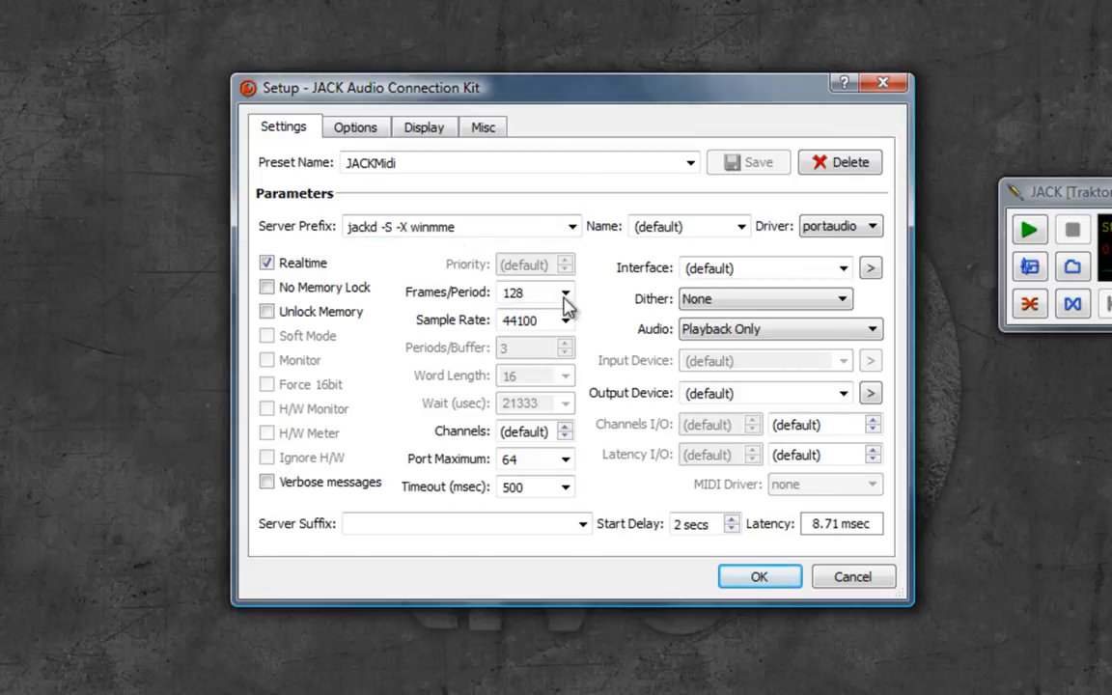
click(564, 291)
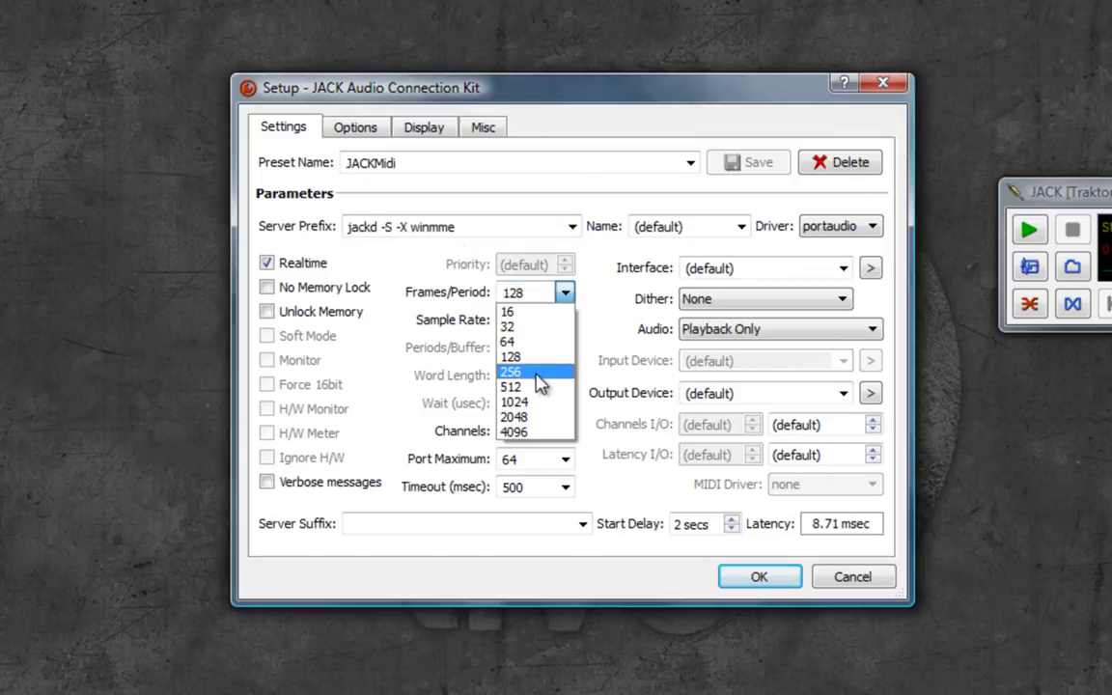
click(510, 370)
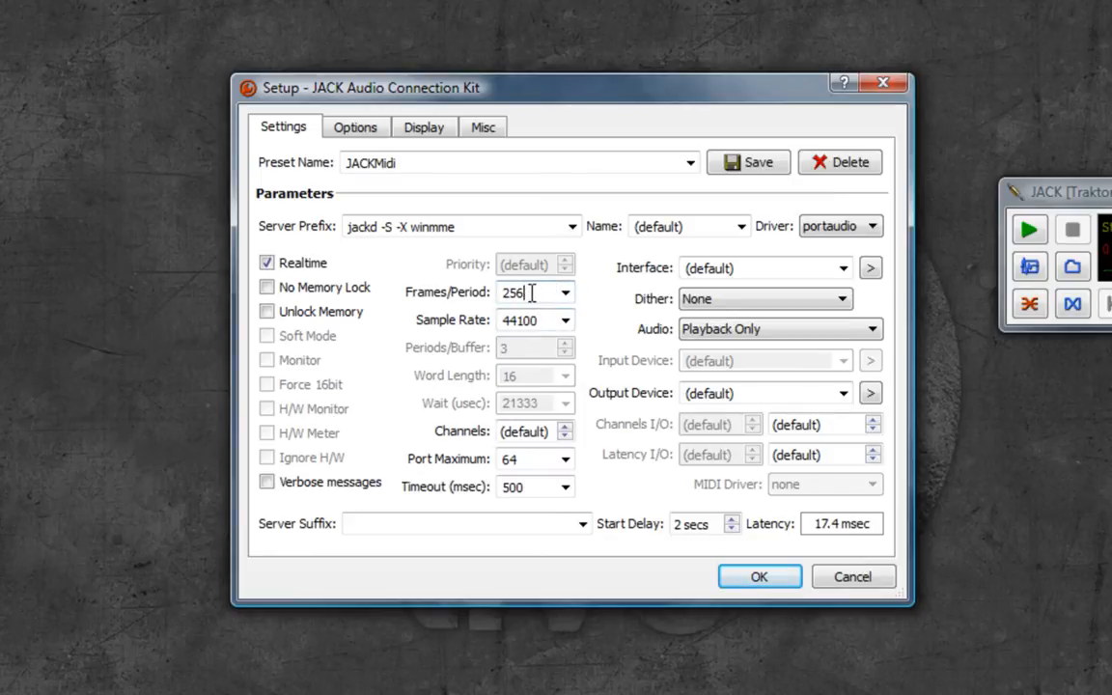
mouse_move(556, 404)
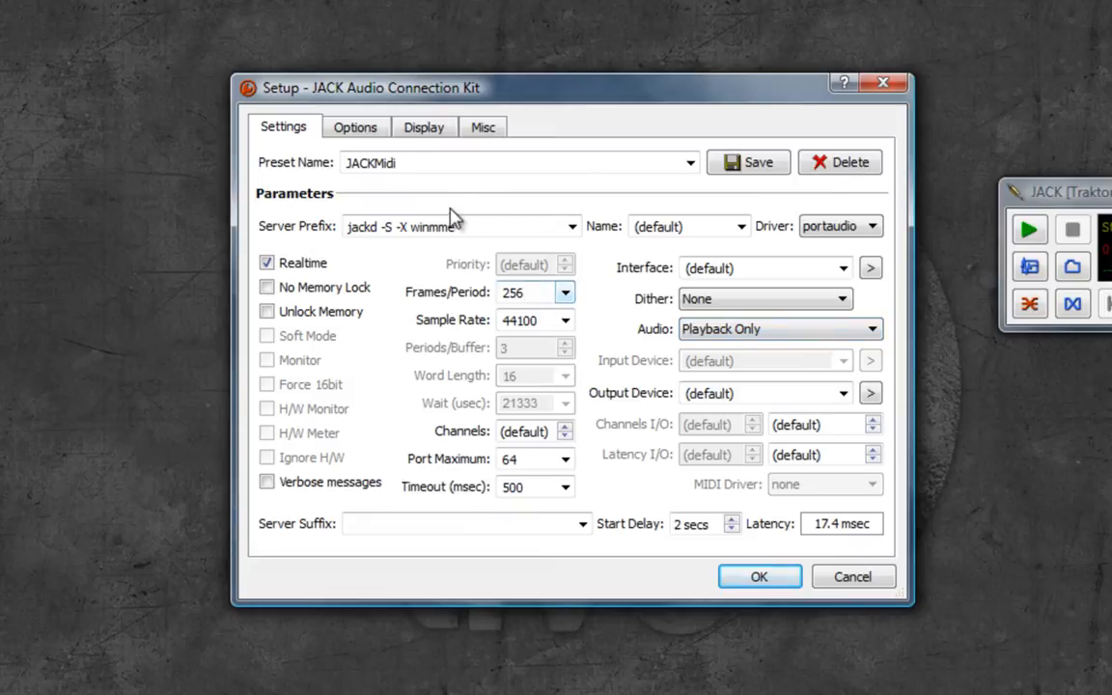
double_click(396, 226)
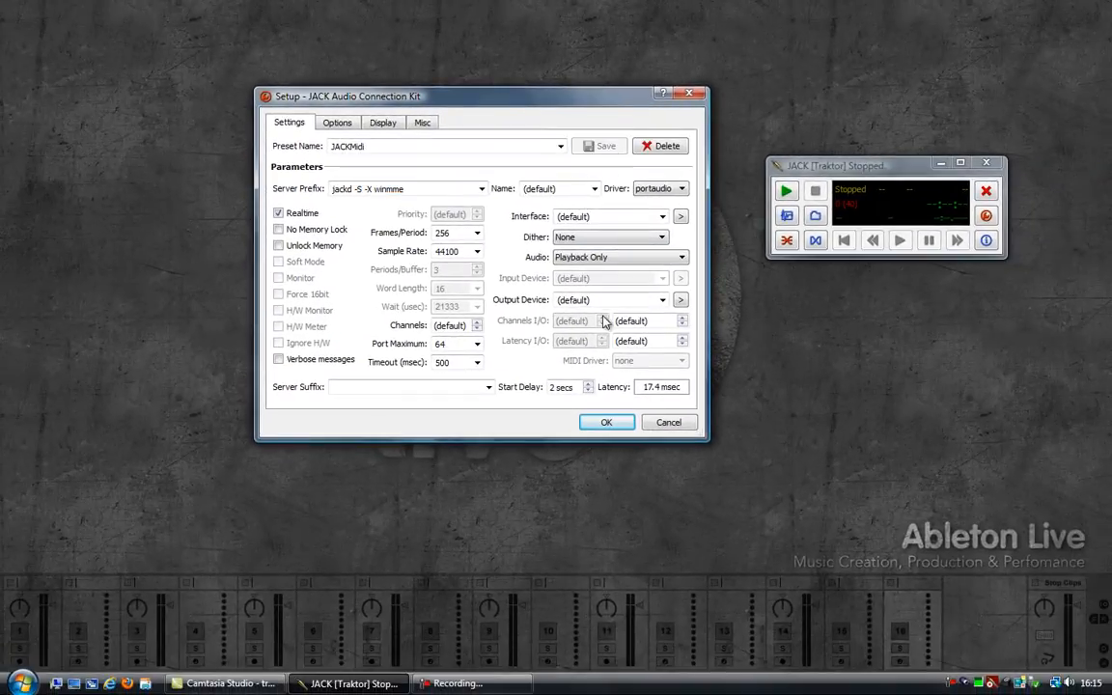
Accept the setup, start the JACK server and show the MIDI port connections.
click(606, 420)
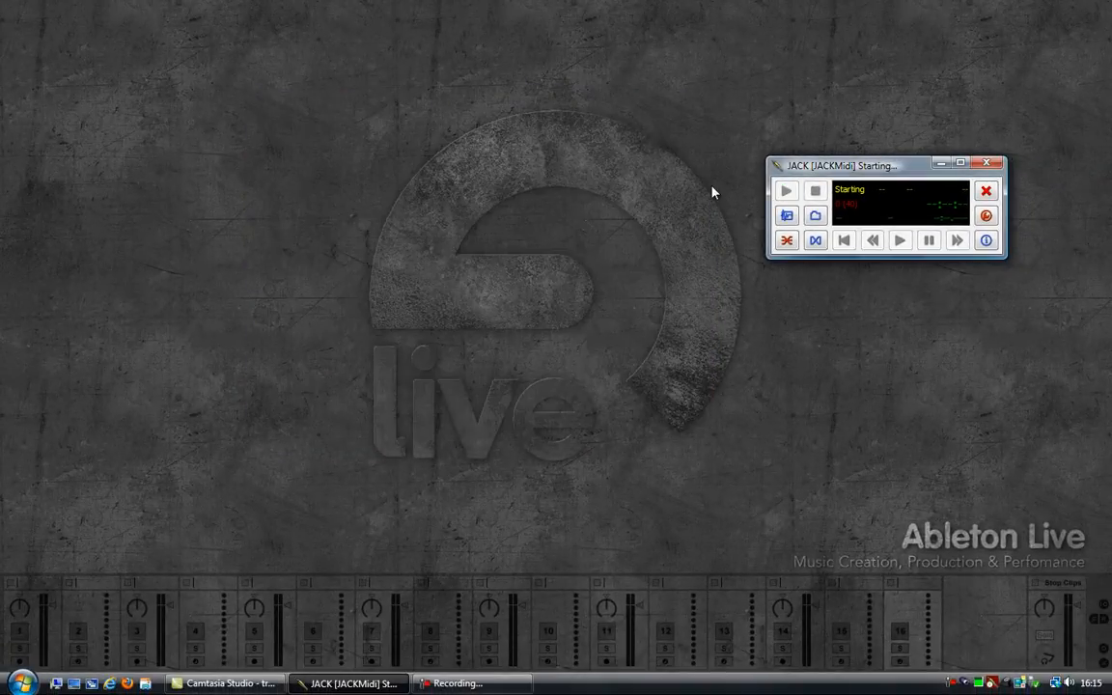
click(815, 191)
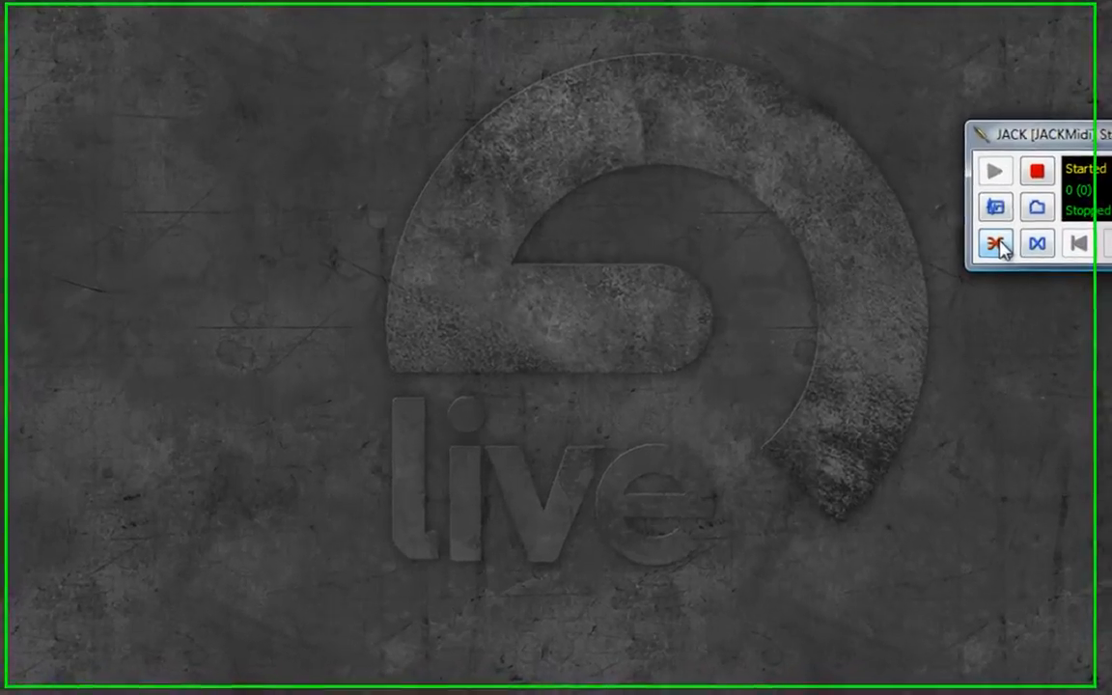
click(1003, 244)
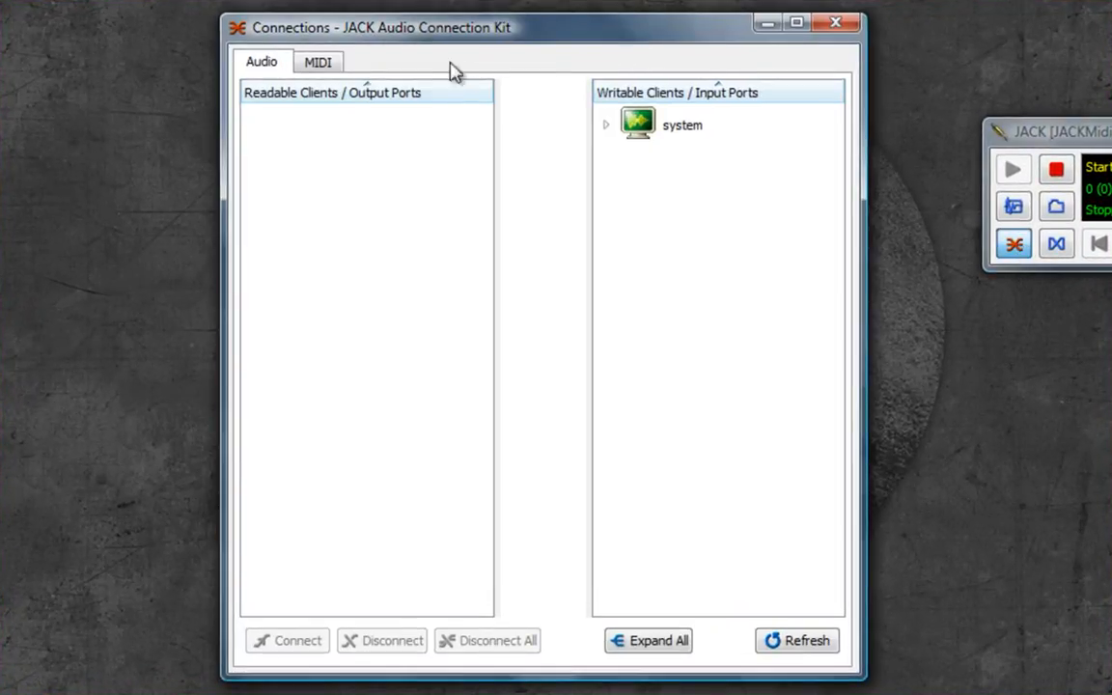
click(316, 60)
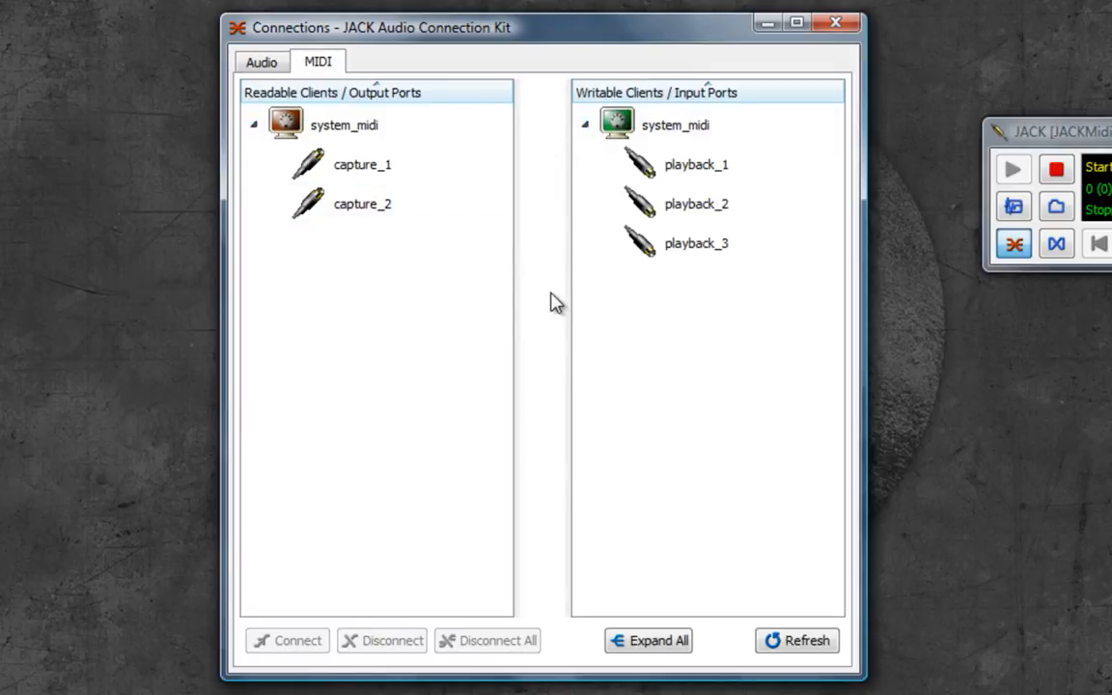
Connect system_midi capture_2 output to the playback_2 MIDI input.
click(361, 165)
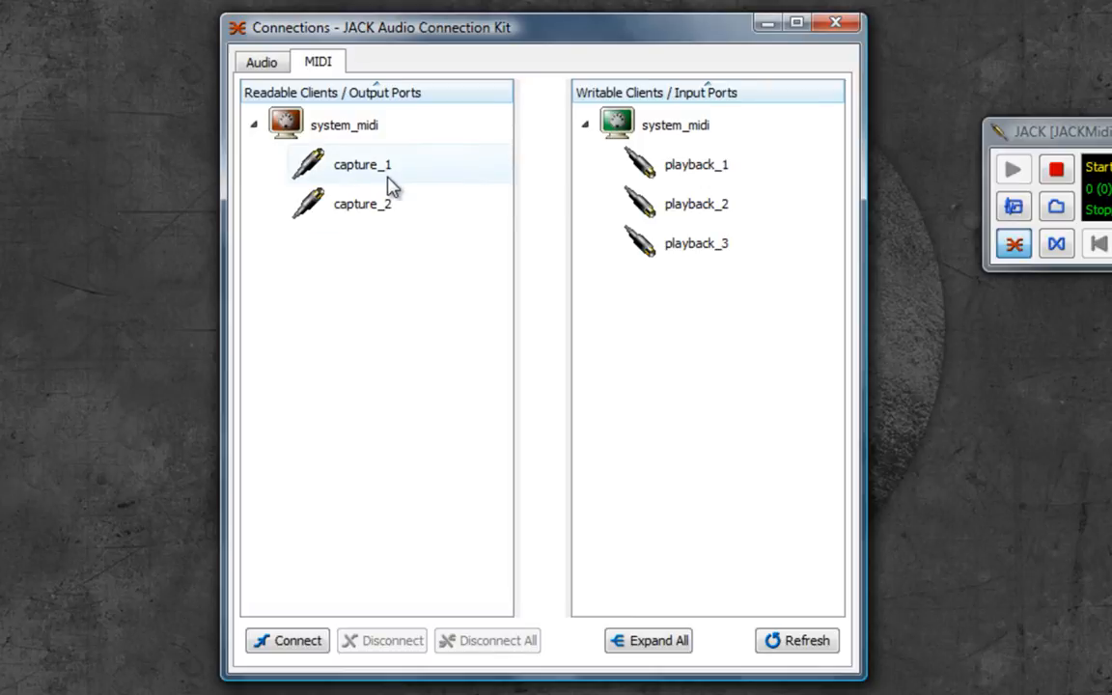
click(363, 164)
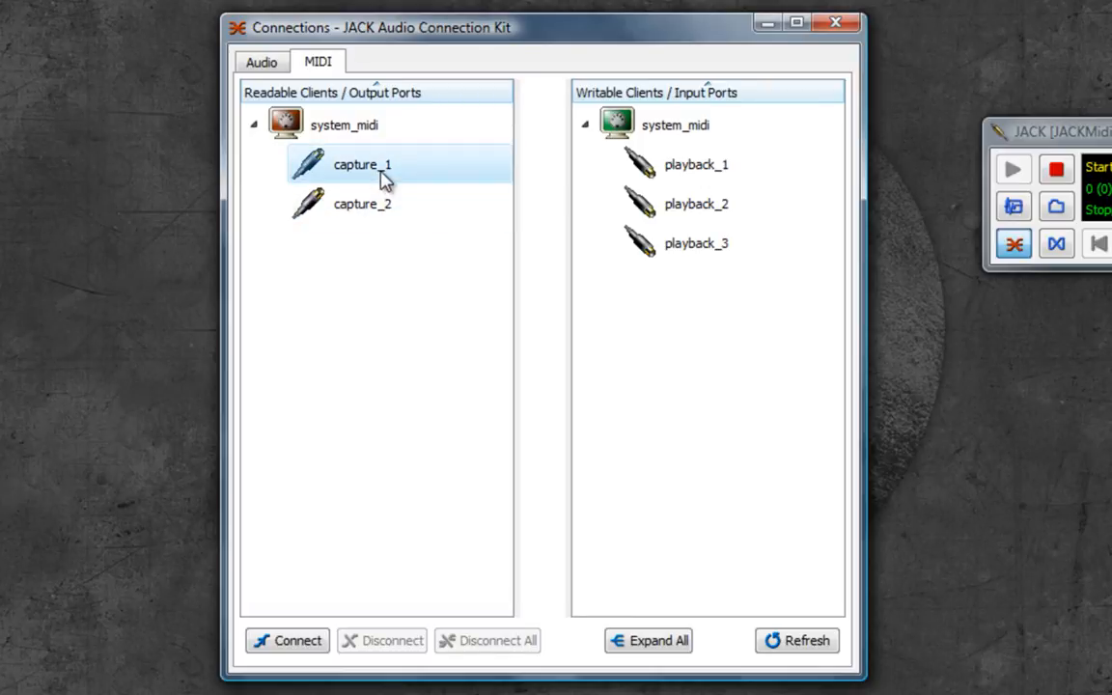
click(696, 243)
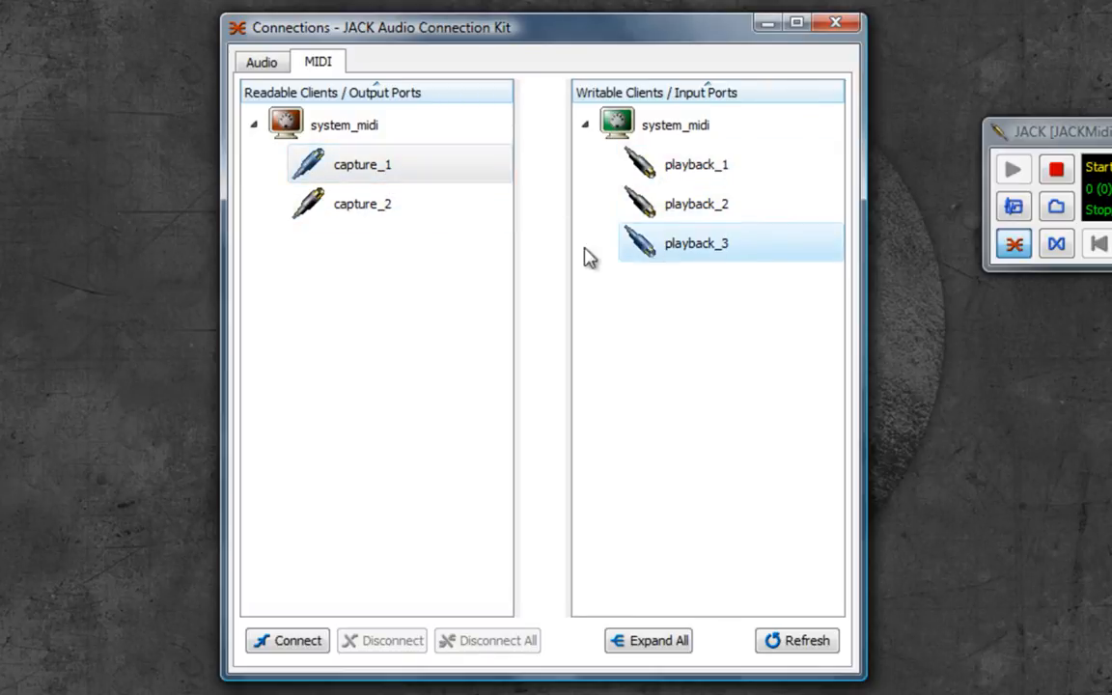
click(695, 164)
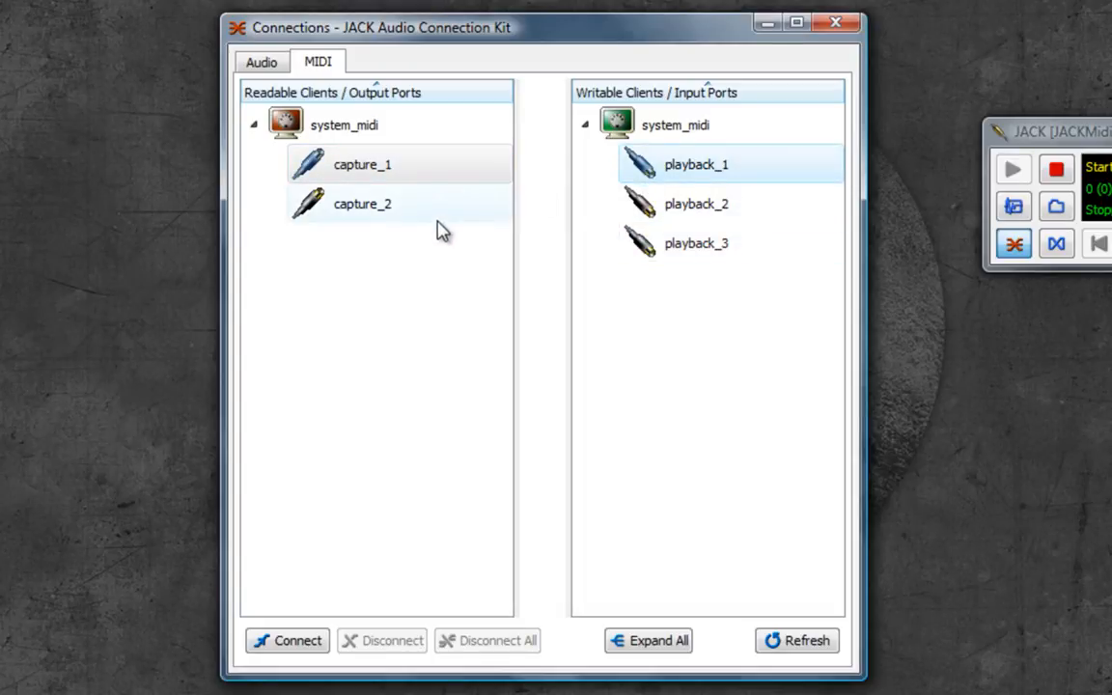
click(363, 164)
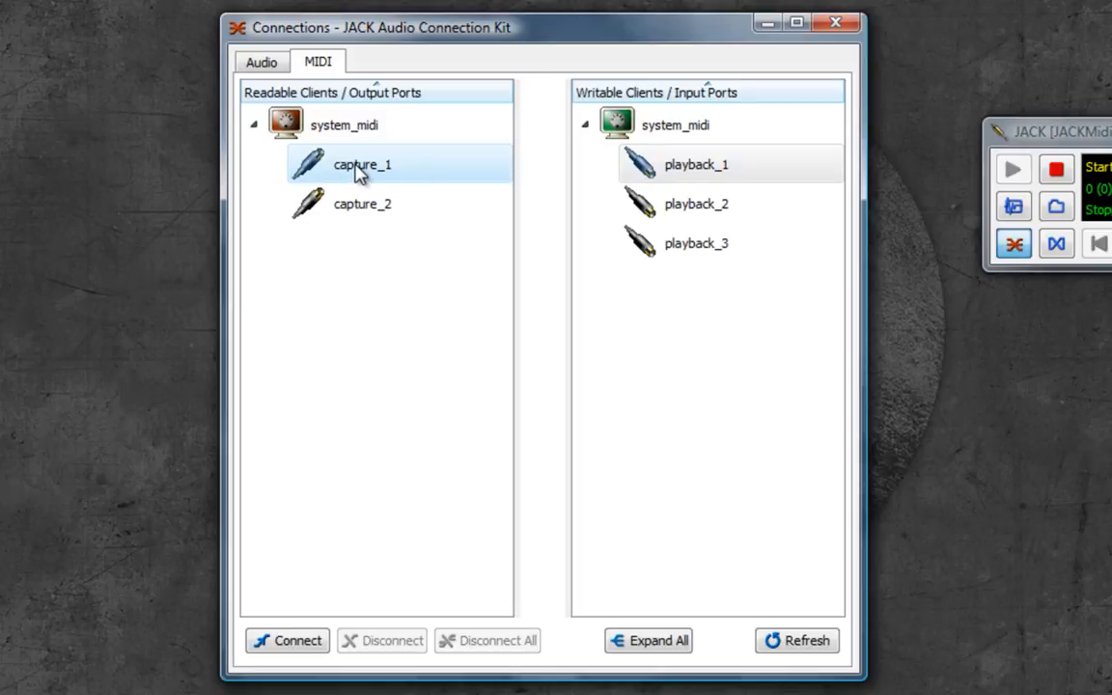
mouse_move(451, 173)
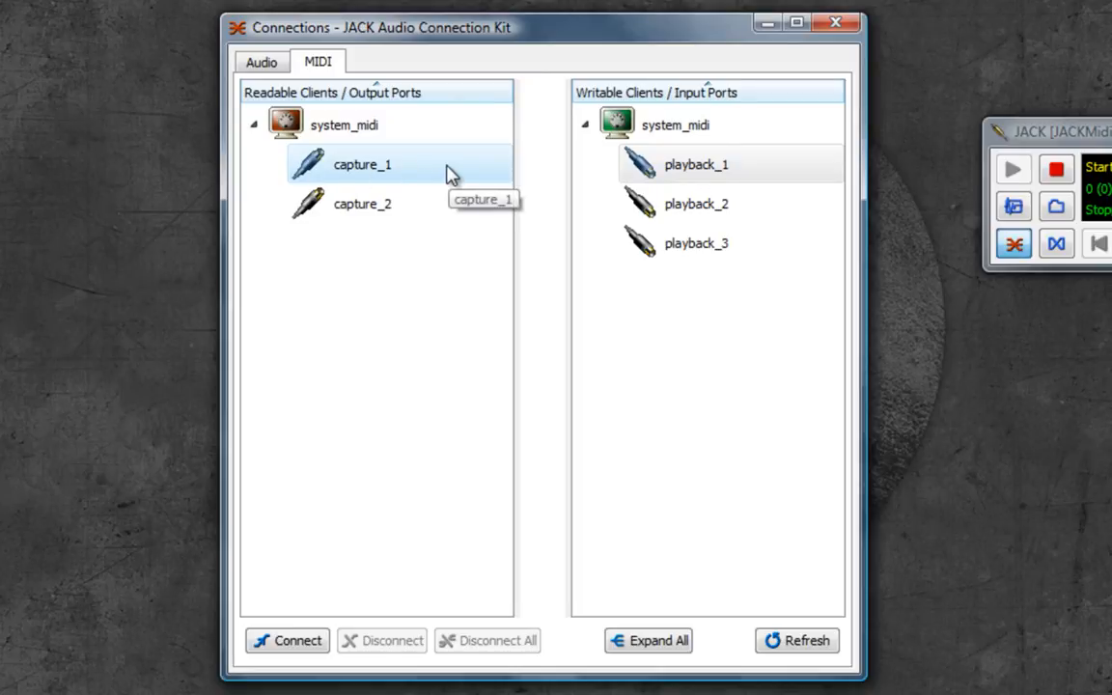
click(363, 205)
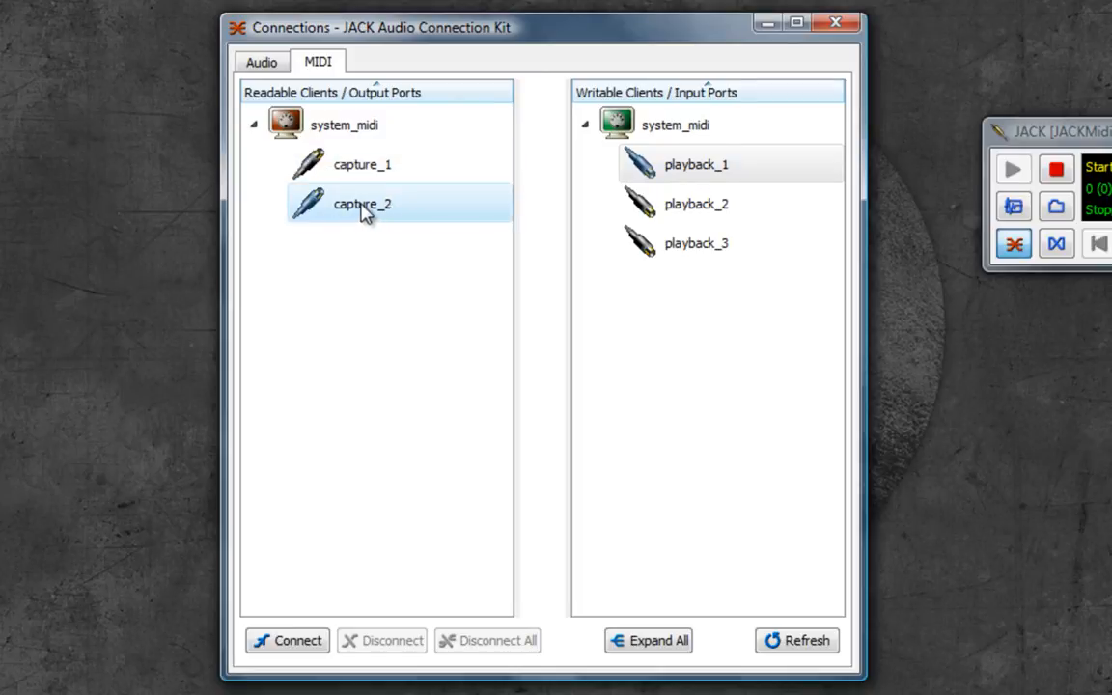
mouse_move(363, 204)
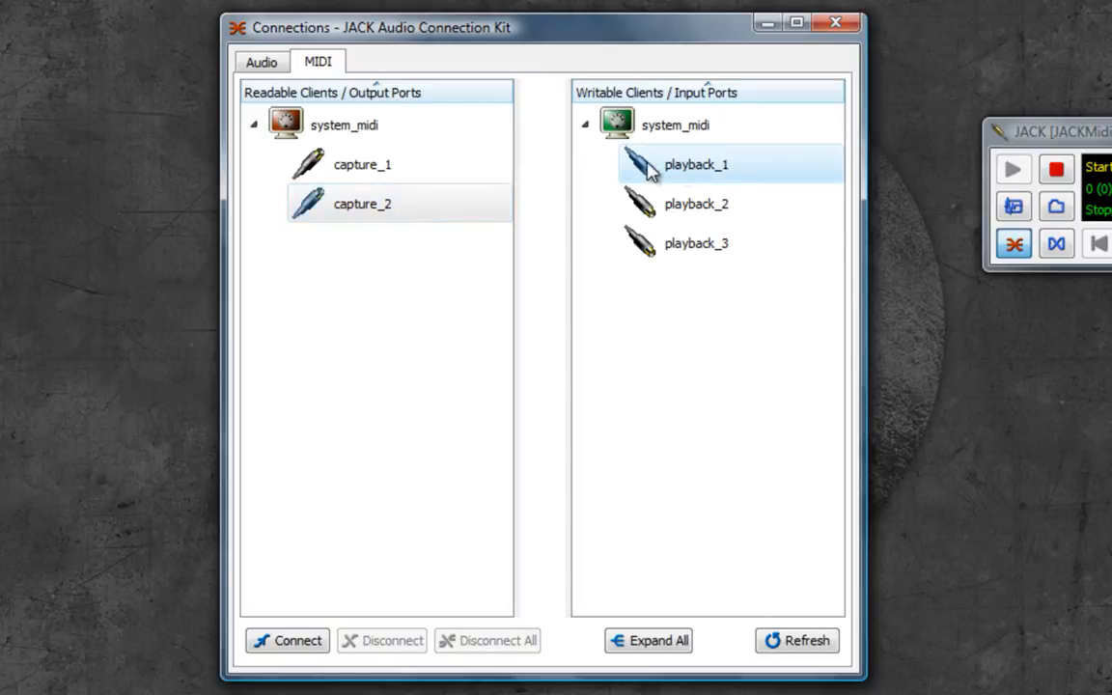
mouse_move(684, 174)
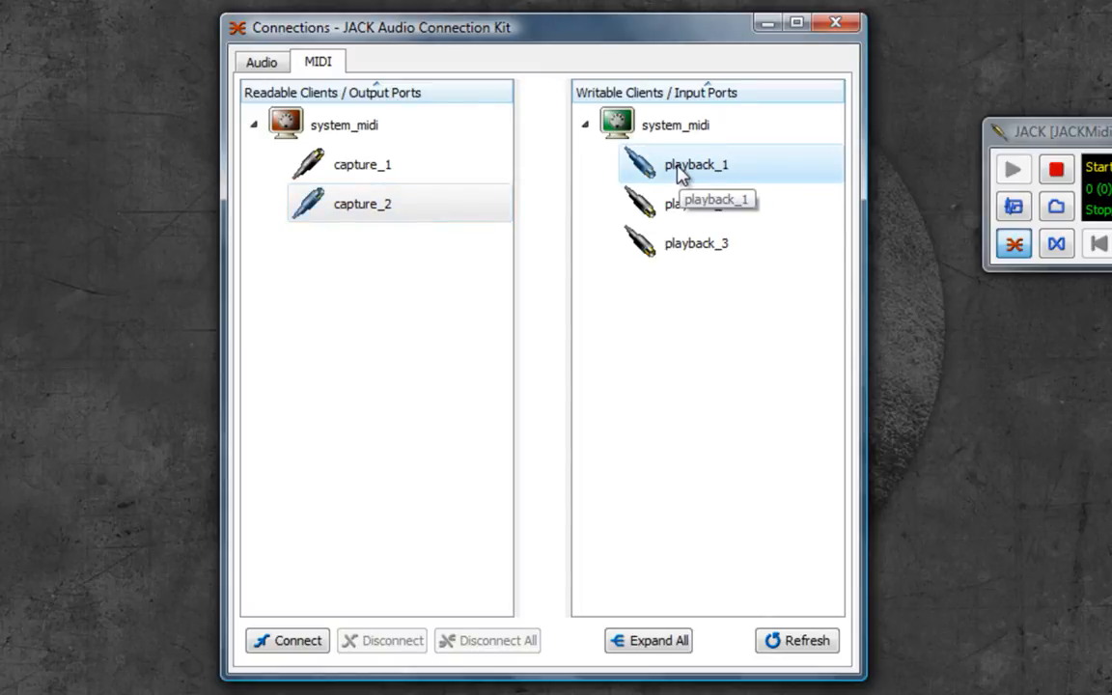
click(695, 205)
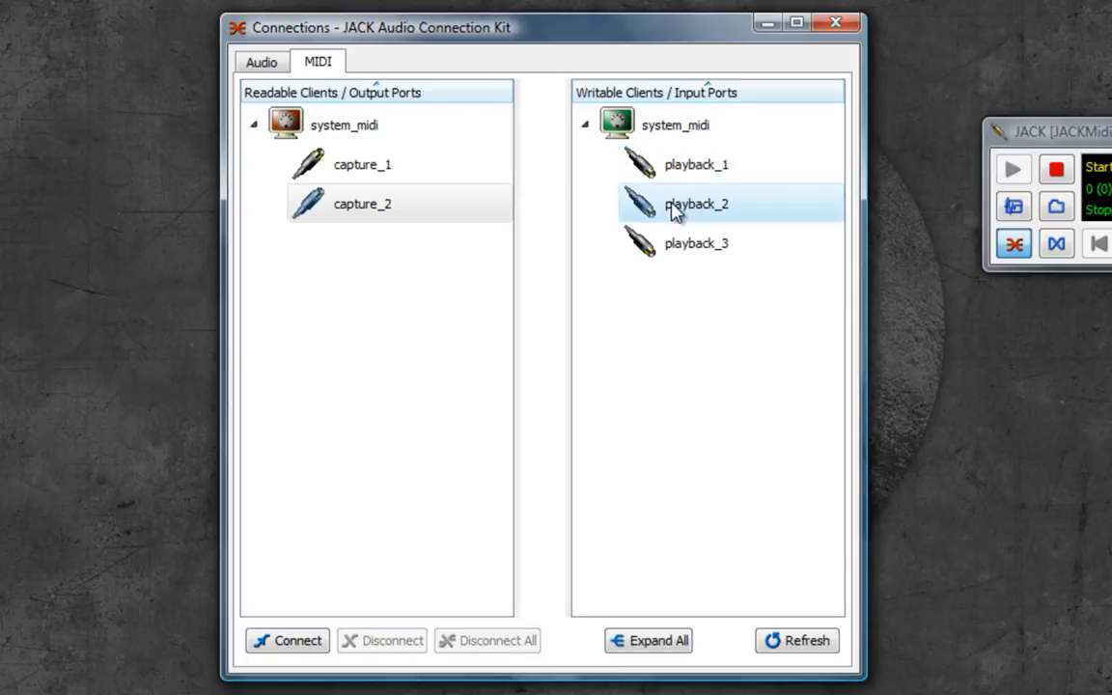
mouse_move(693, 210)
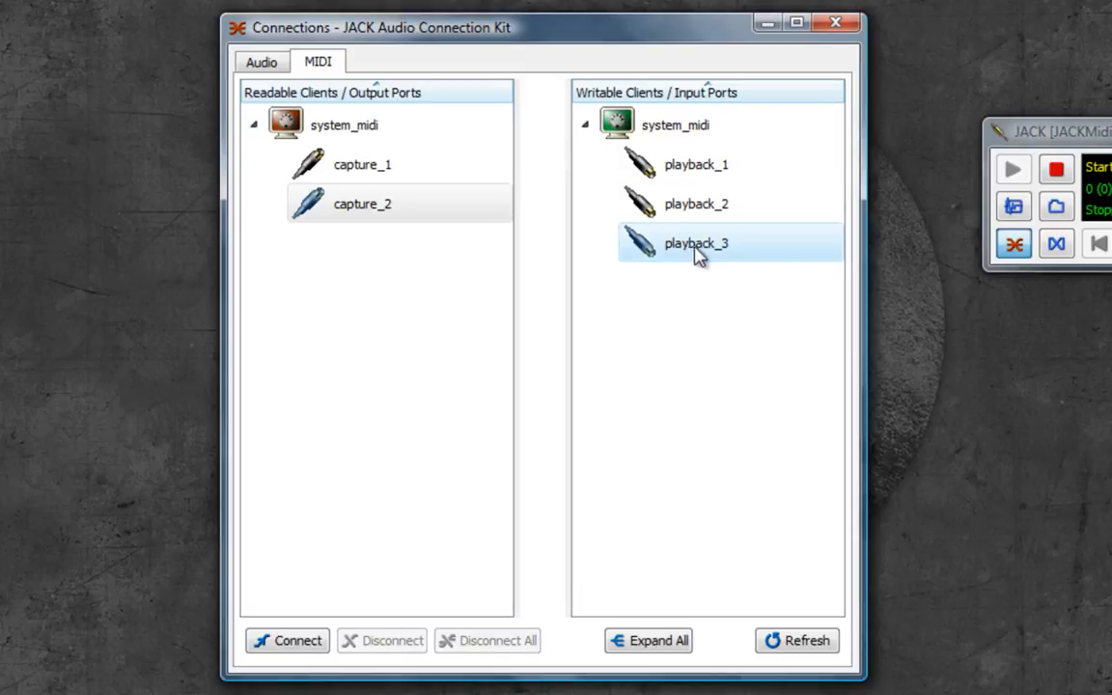
mouse_move(699, 249)
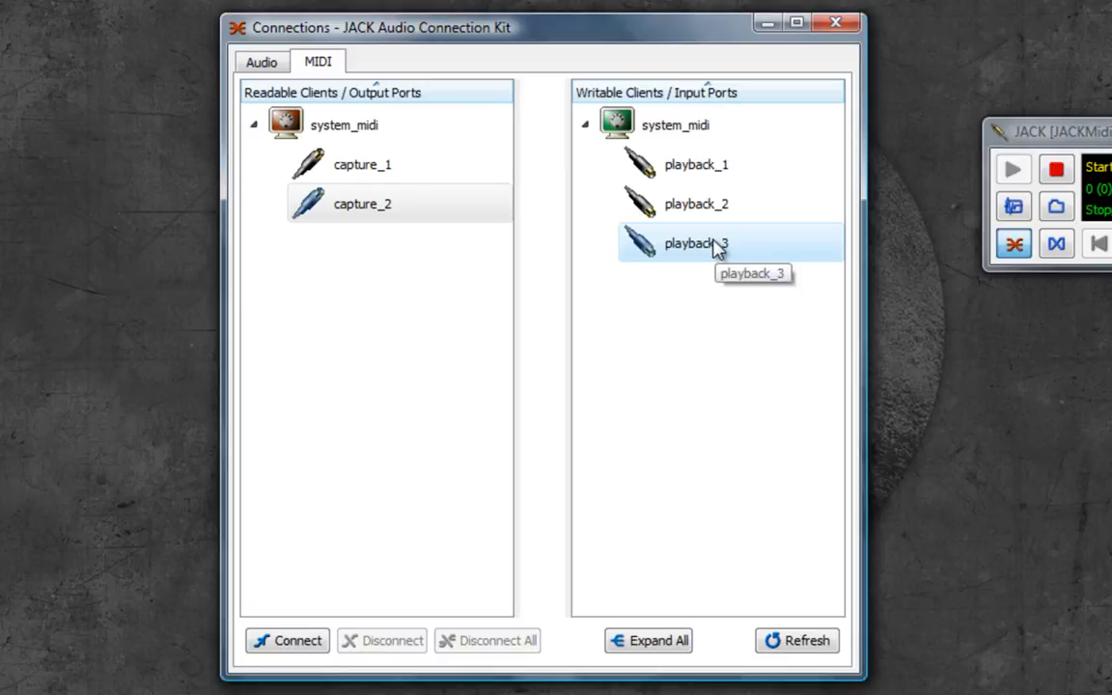
mouse_move(556, 162)
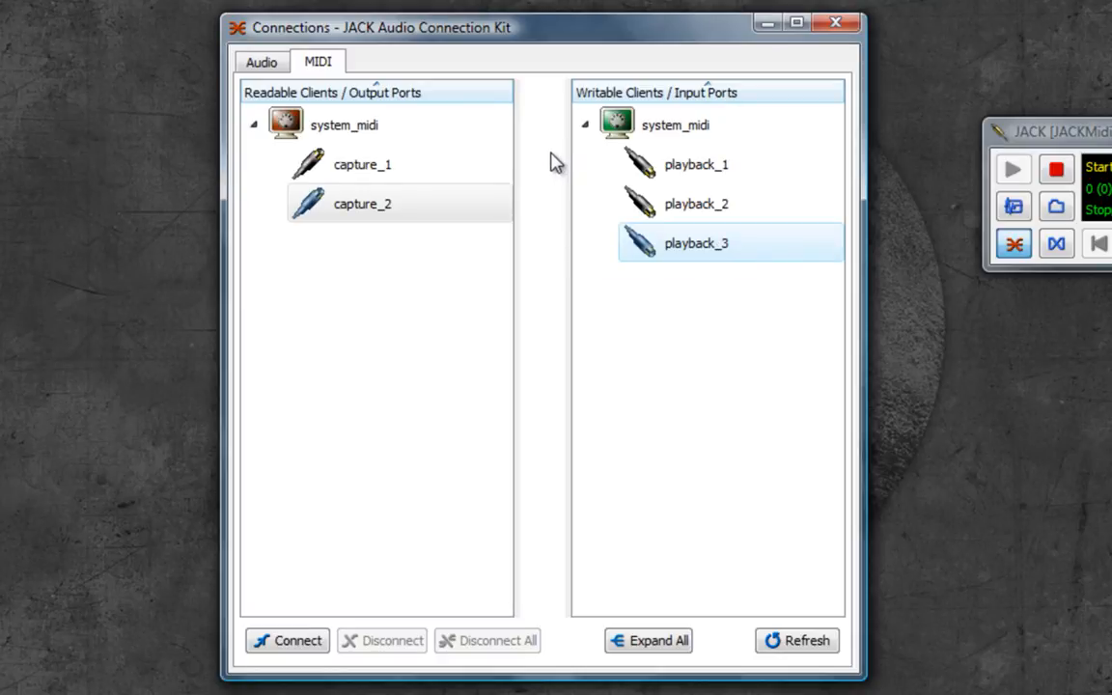
click(364, 205)
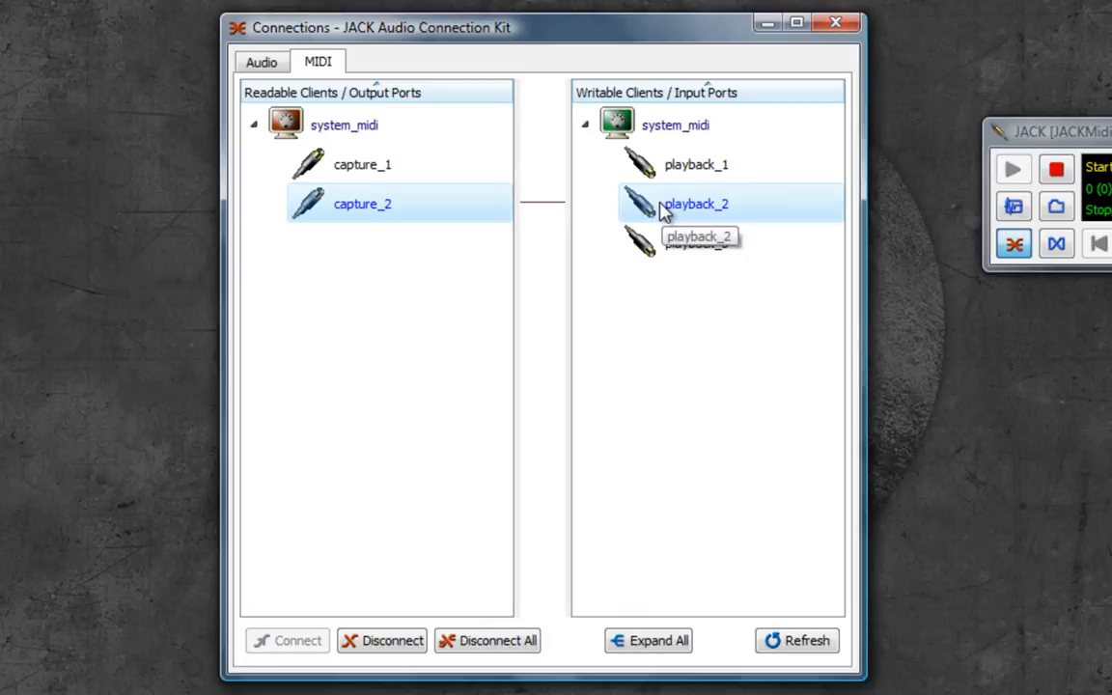
mouse_move(548, 270)
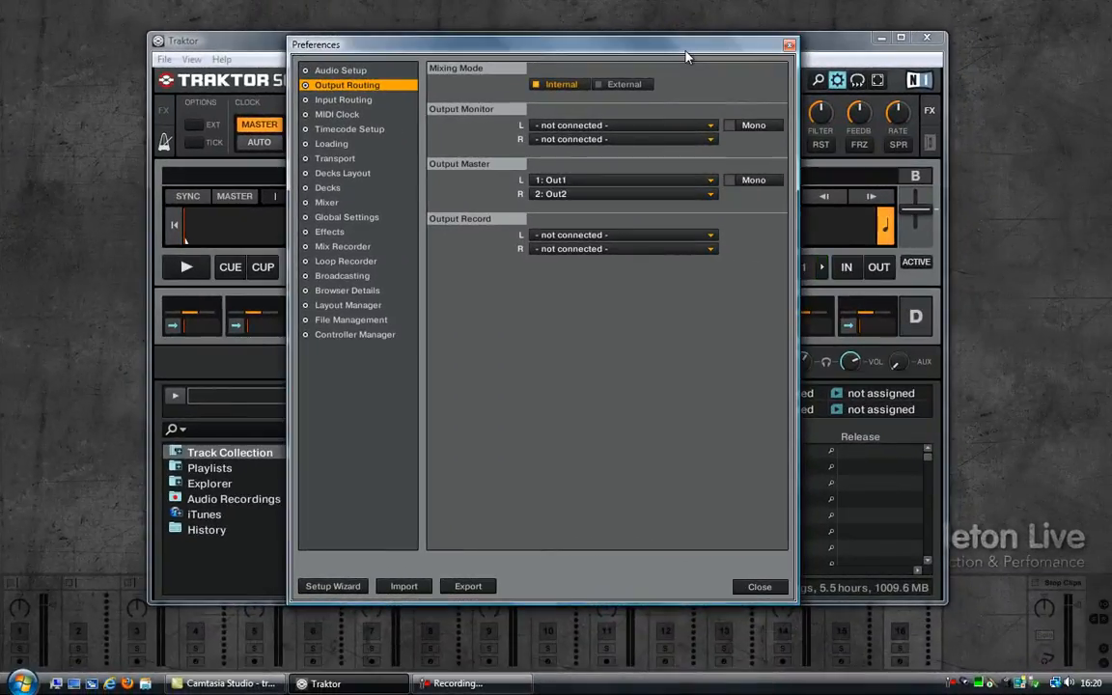
mouse_move(355, 91)
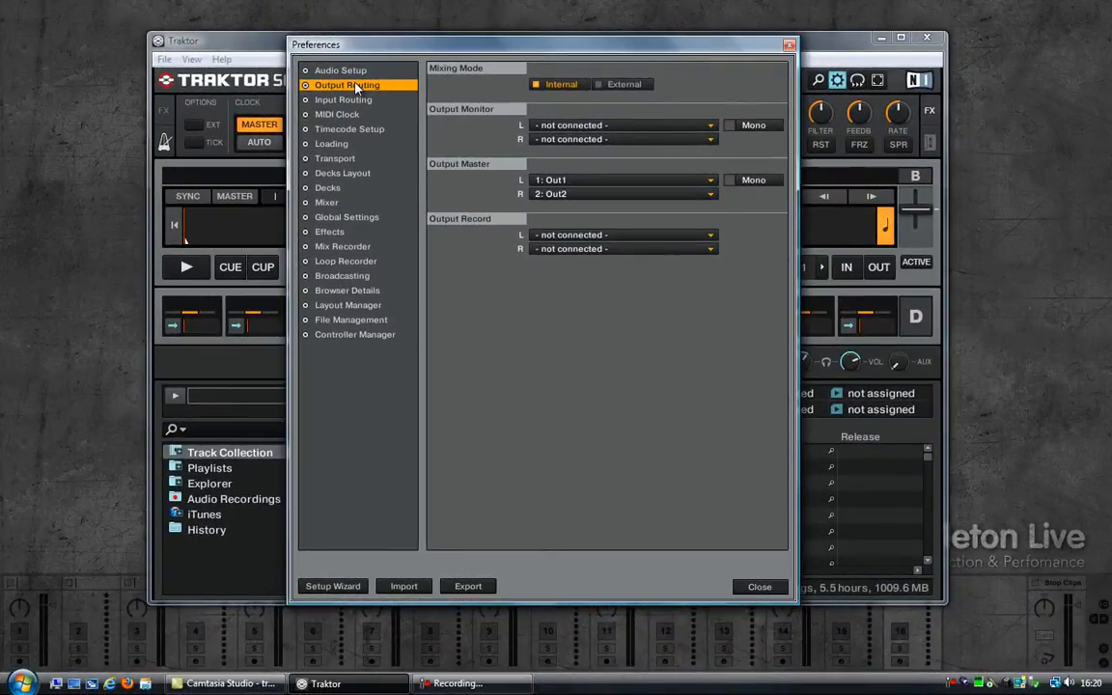
mouse_move(516, 91)
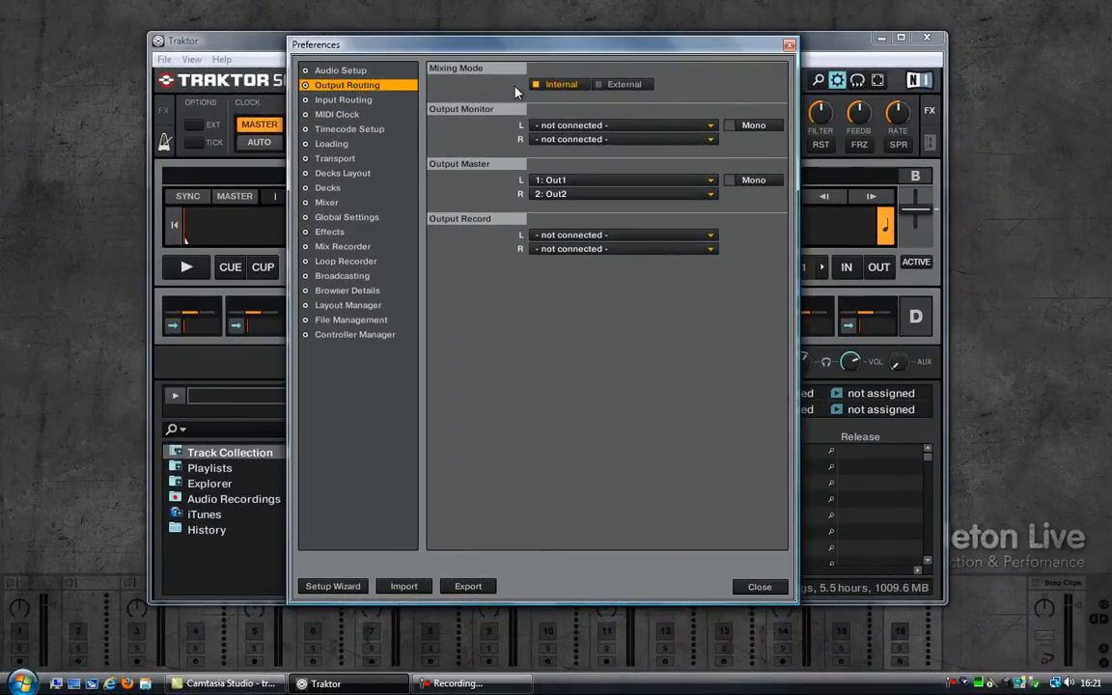
mouse_move(550, 170)
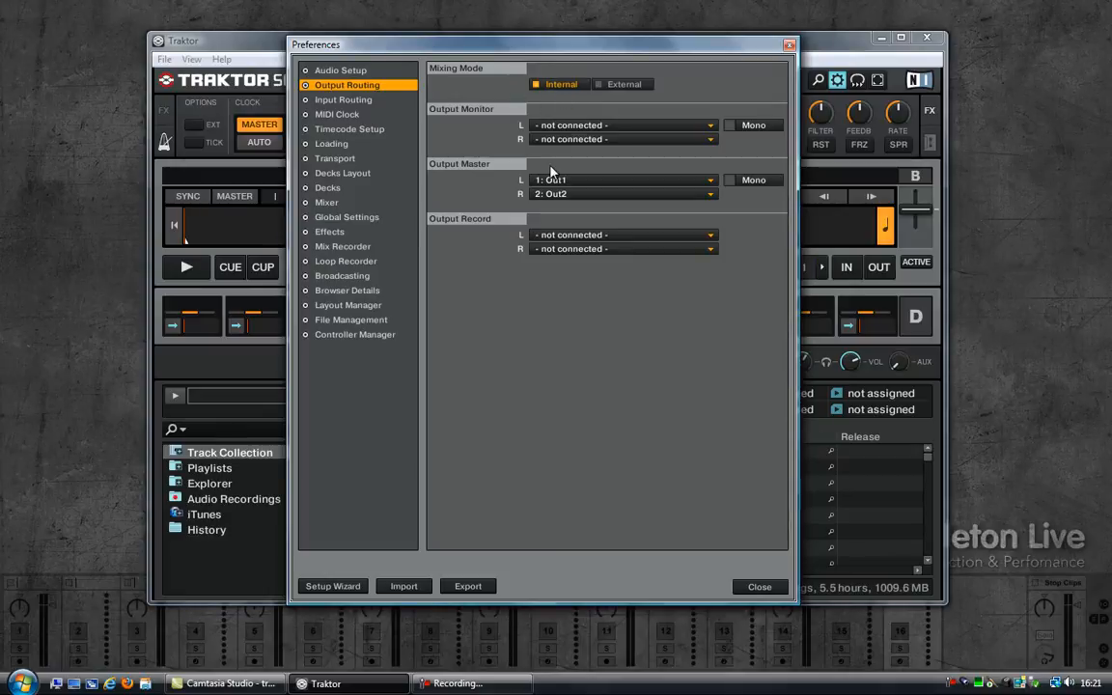
mouse_move(757, 66)
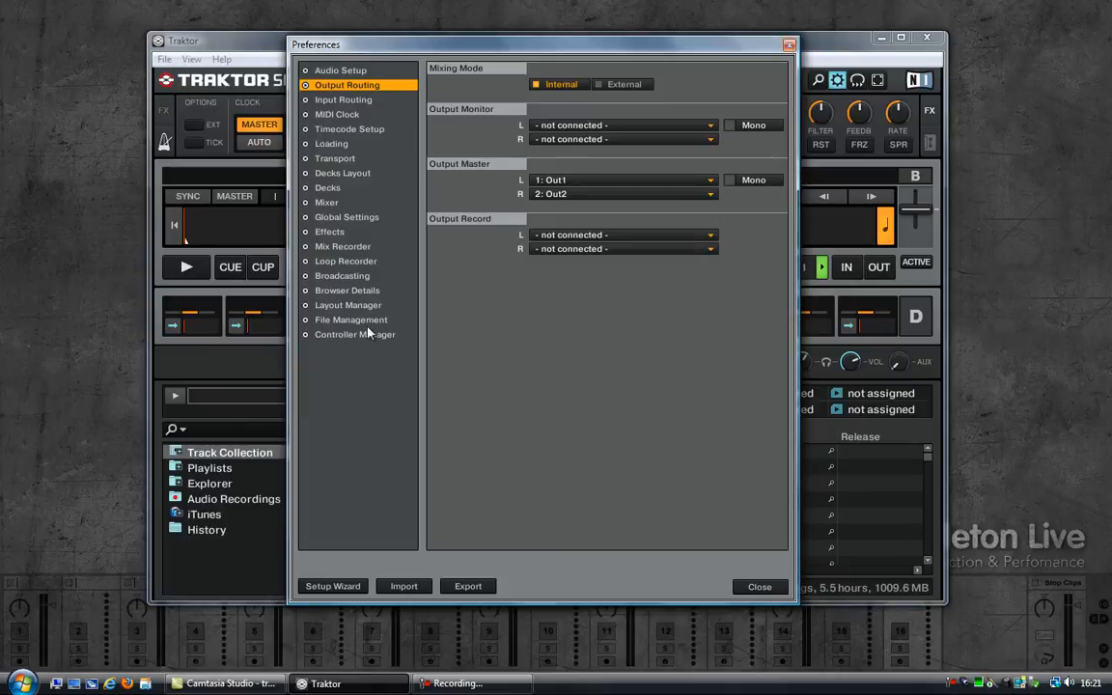
Review the Controller Manager device setup and close Preferences.
click(355, 334)
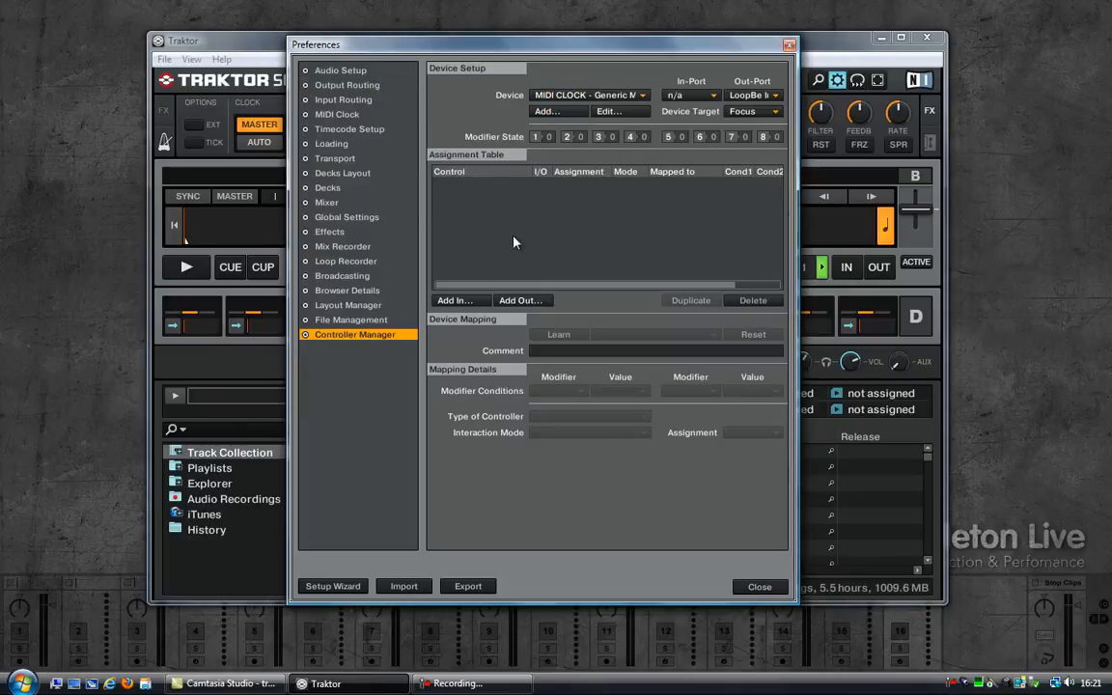
click(587, 95)
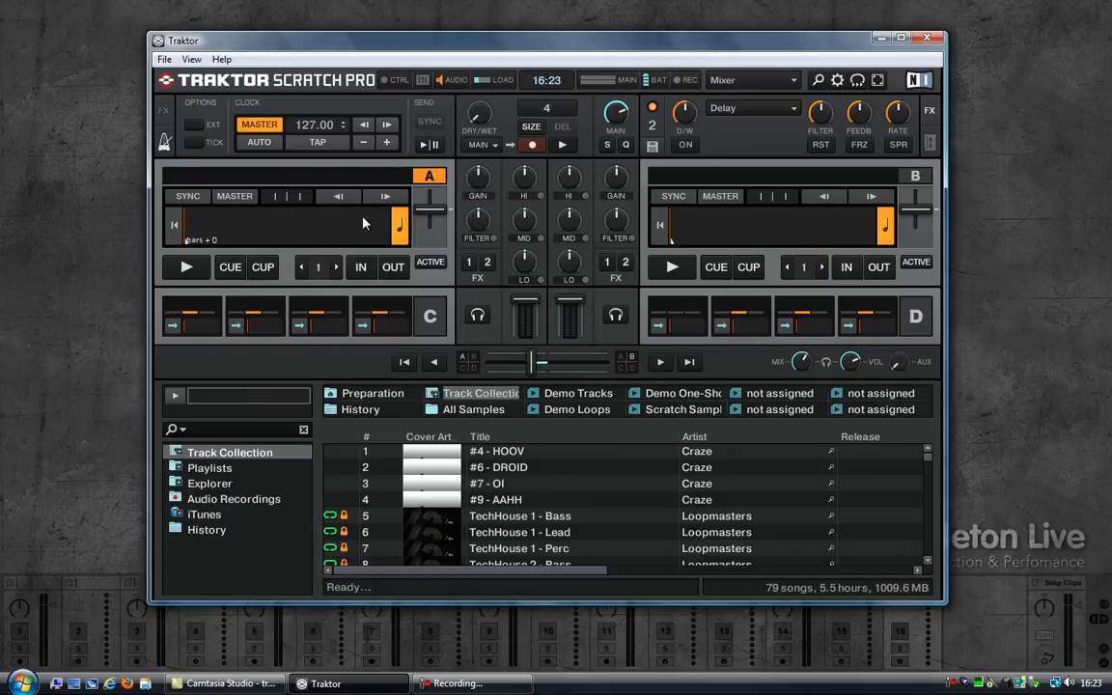
In Controller Manager, add a Generic MIDI device commented LOOPBE.
click(164, 58)
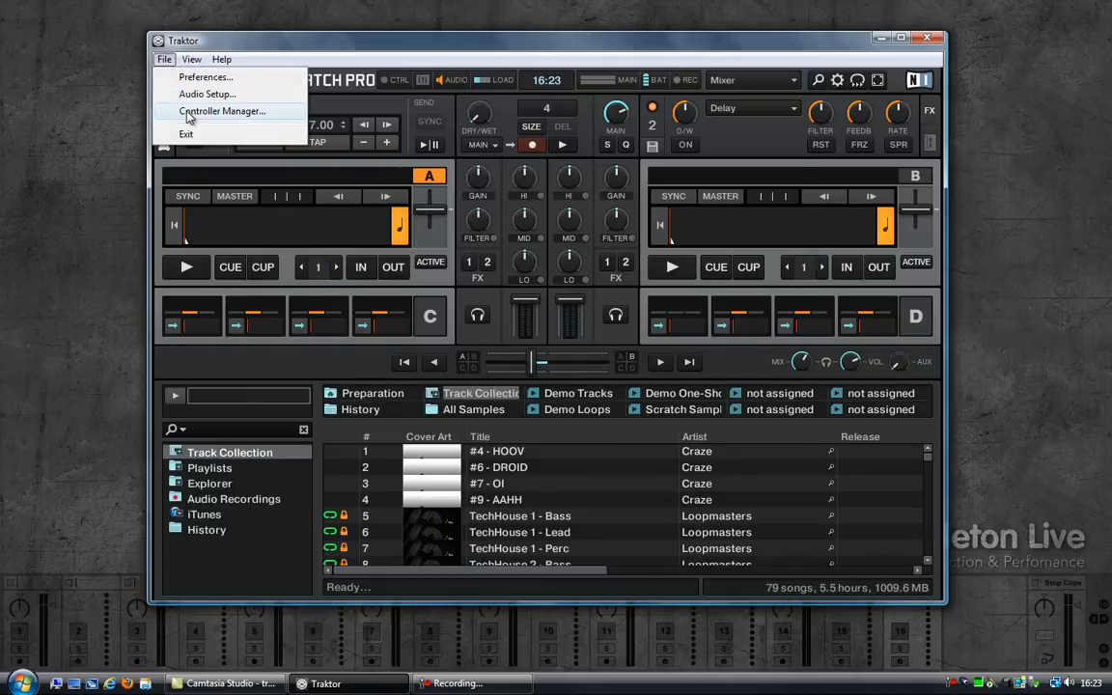
click(224, 110)
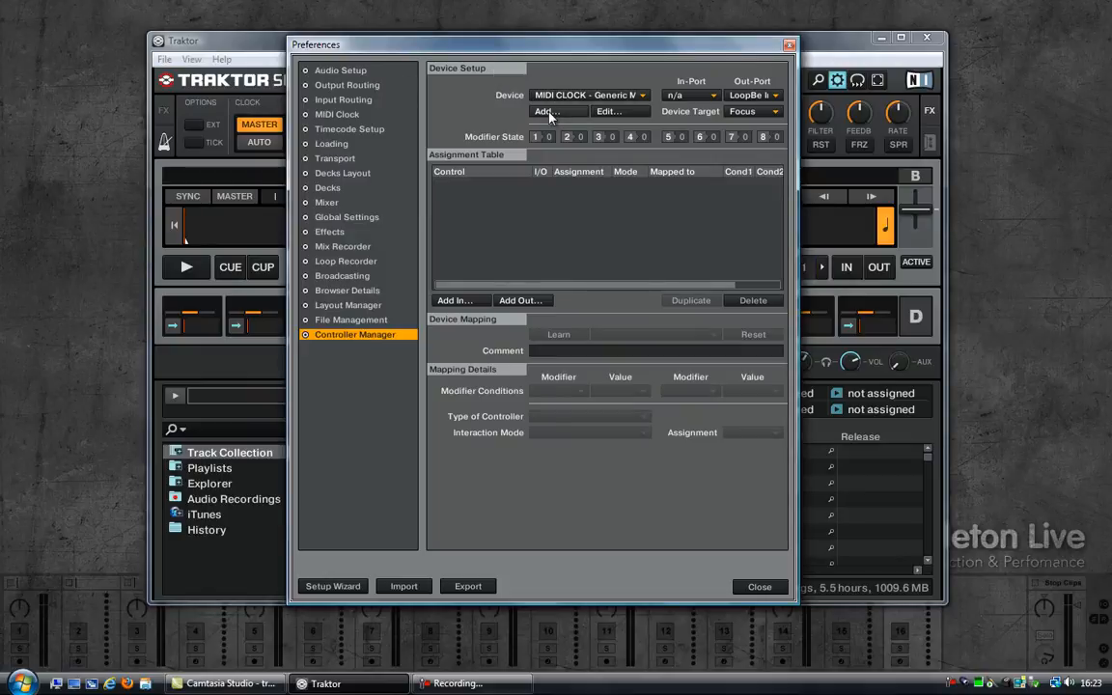
click(548, 110)
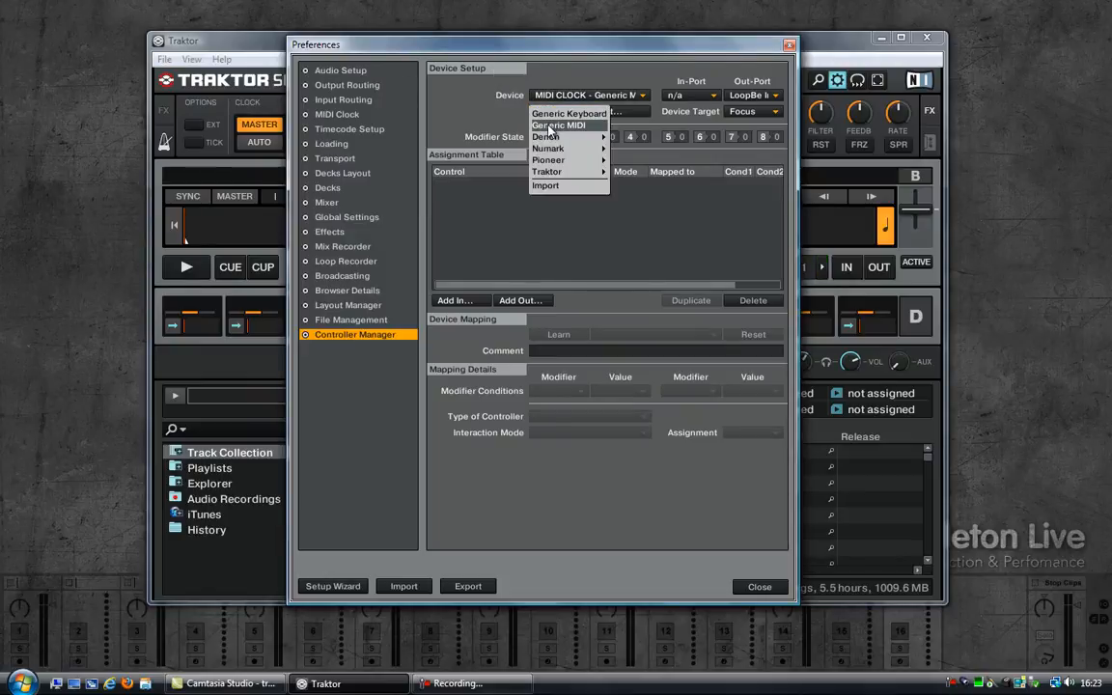
click(558, 123)
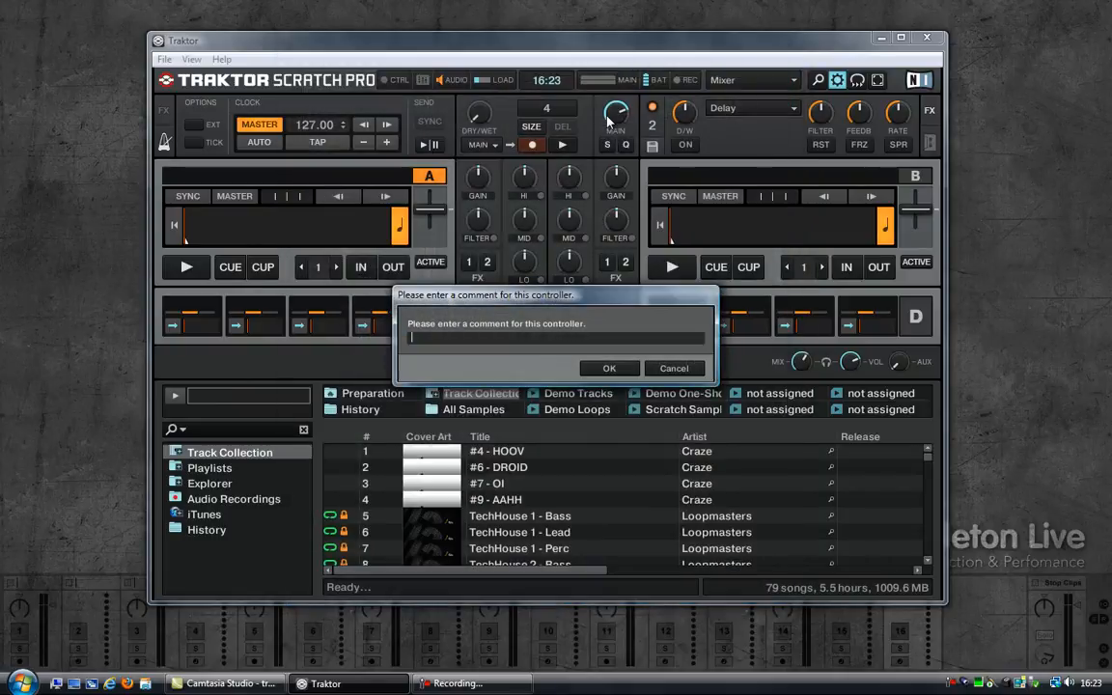
text(L)
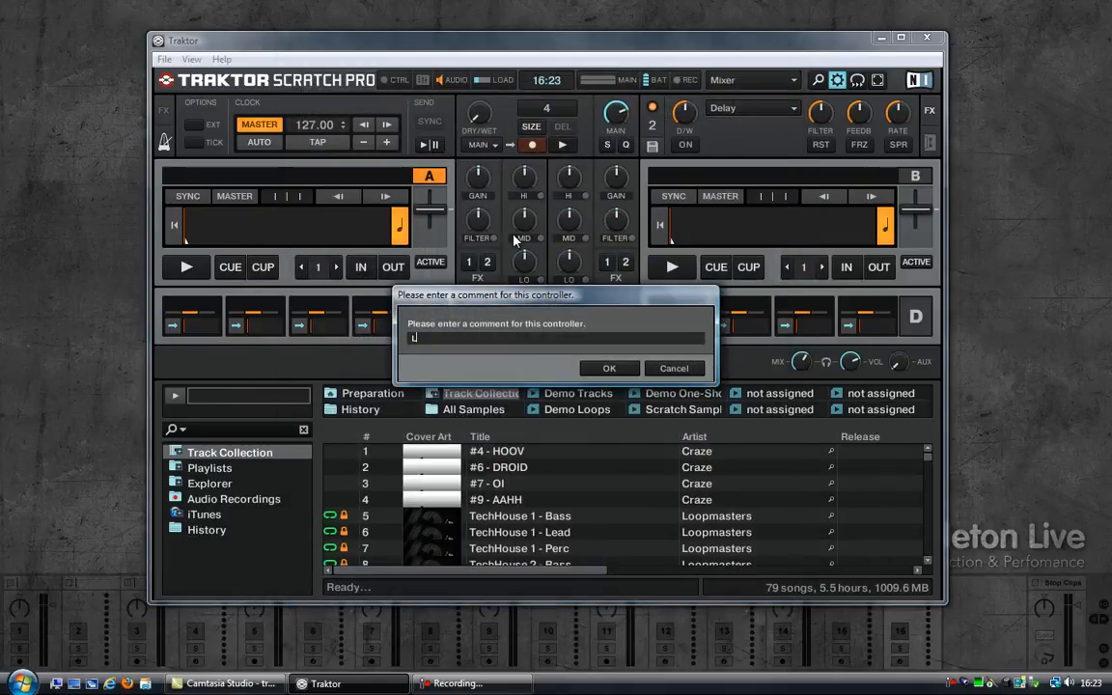
text(LOOPBE)
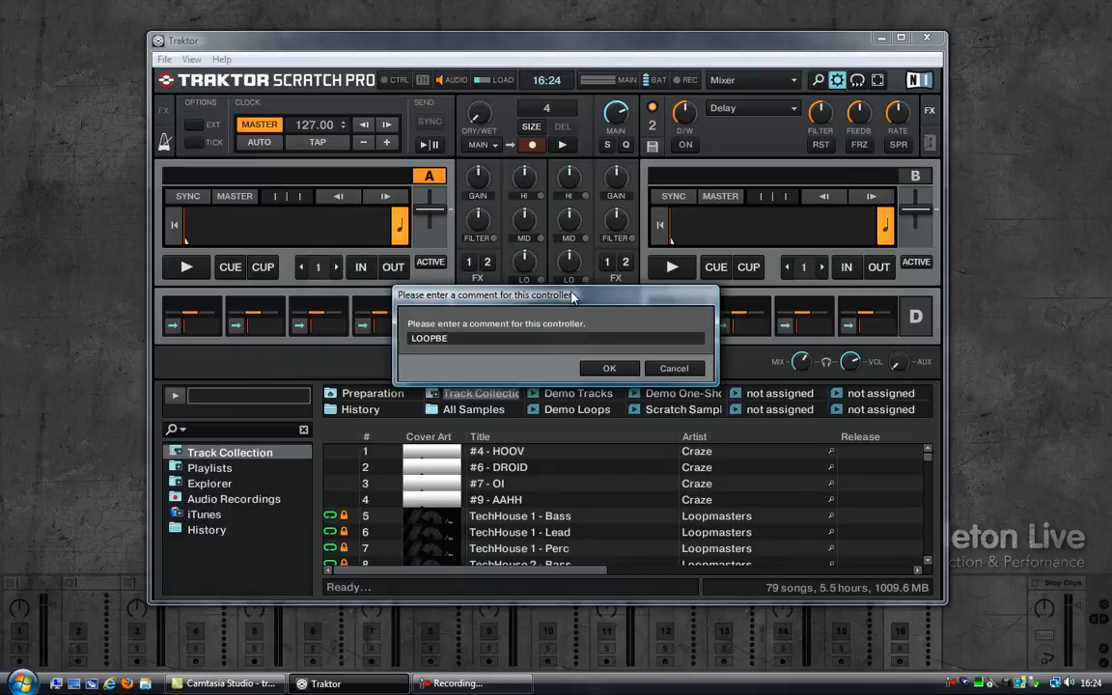
click(610, 366)
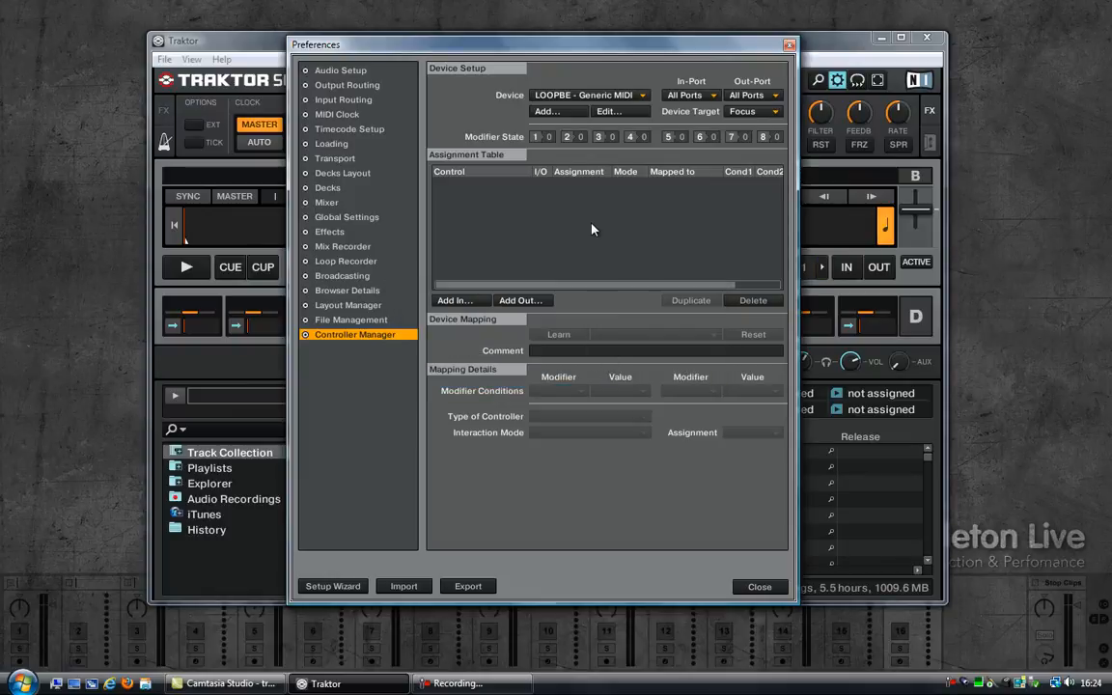
Set the LOOPBE device's In-Port to LoopBe and Out-Port to None.
click(691, 94)
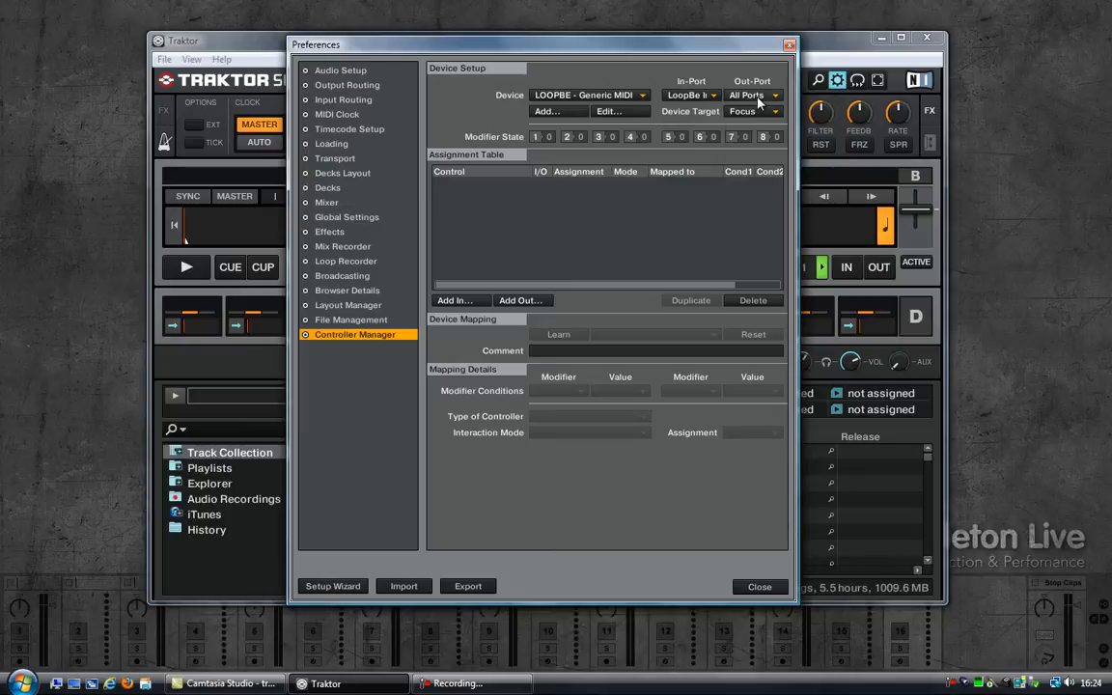
click(753, 95)
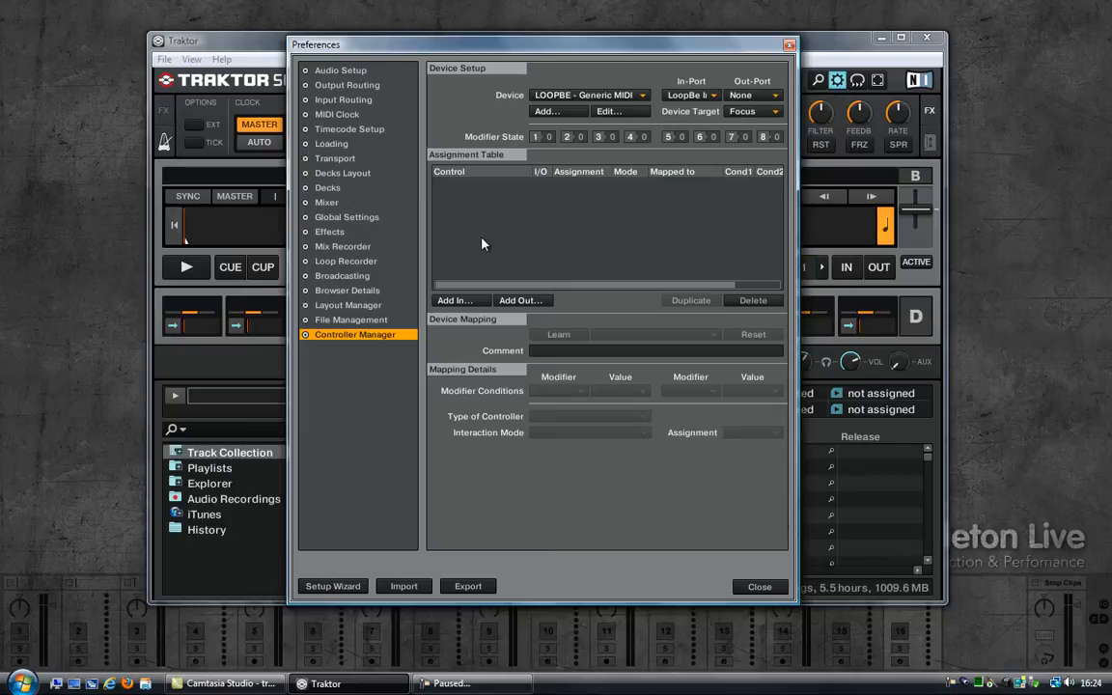
click(455, 301)
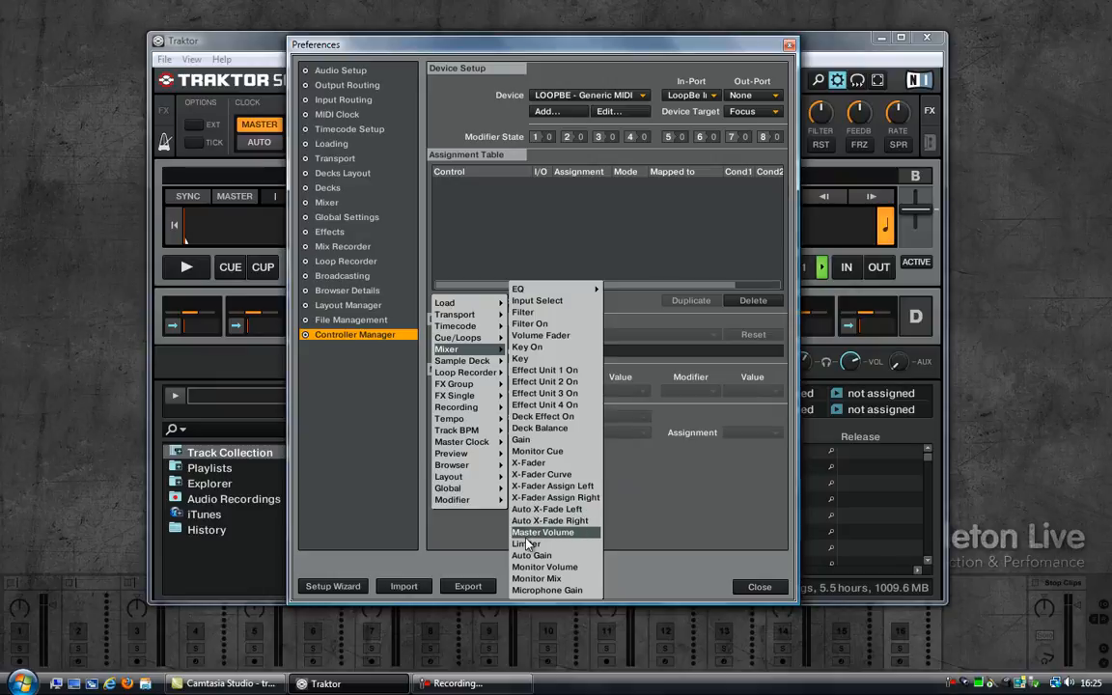
Add a Mixer X-Fader input learned to Ch01.CC.091 as a direct fader.
click(529, 464)
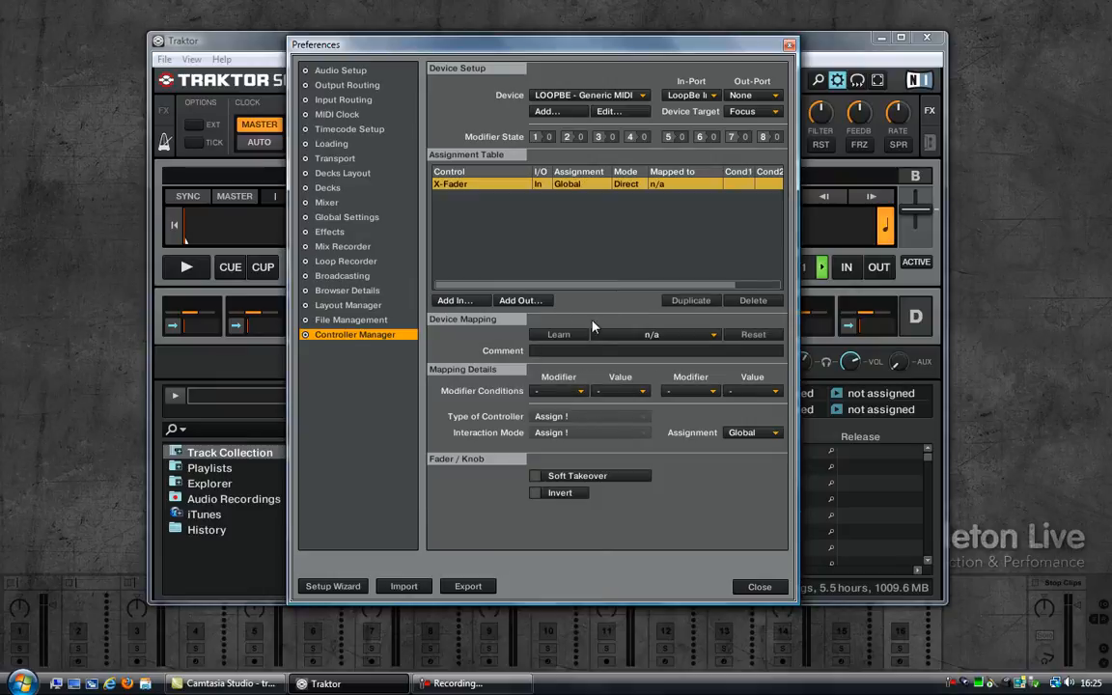
click(558, 334)
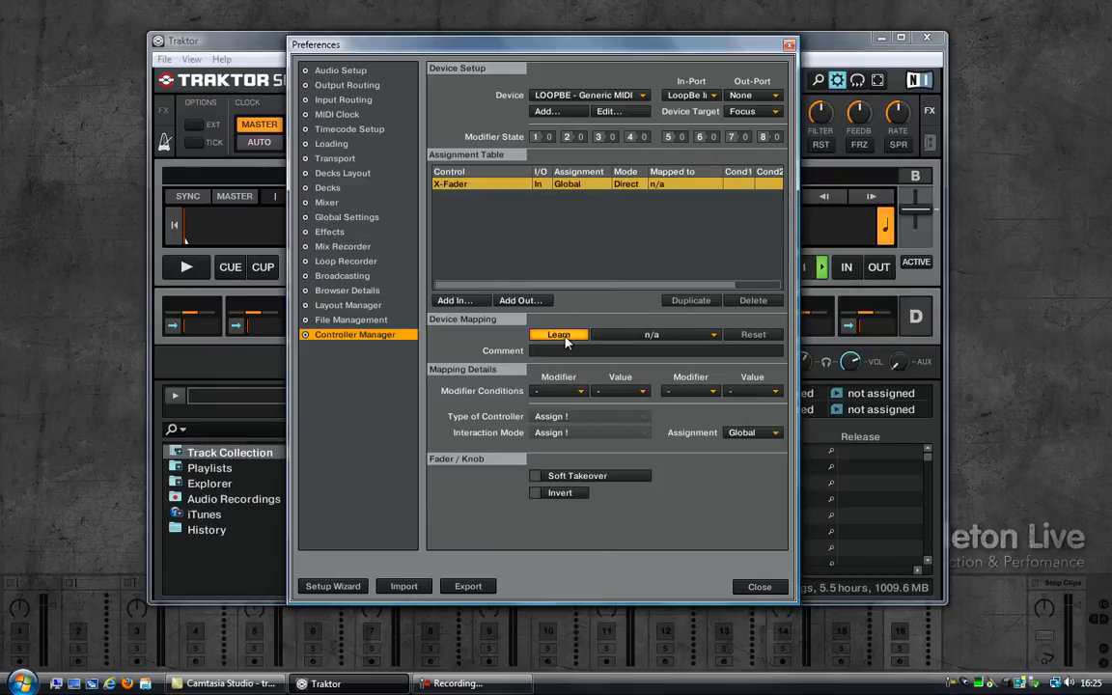
click(558, 334)
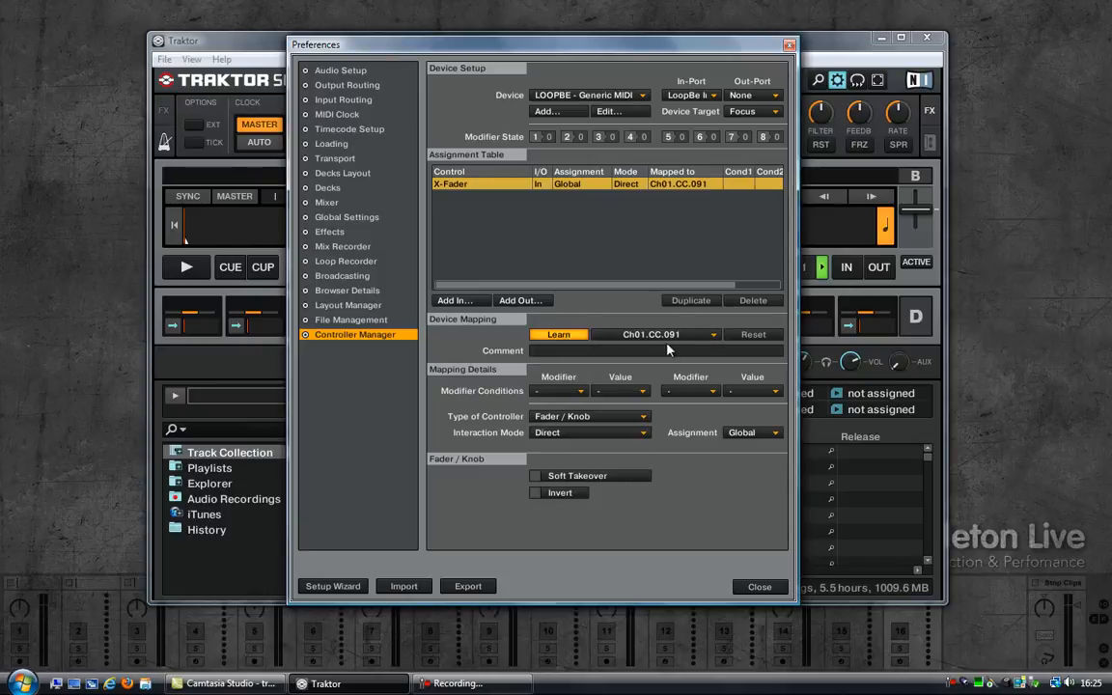
mouse_move(656, 247)
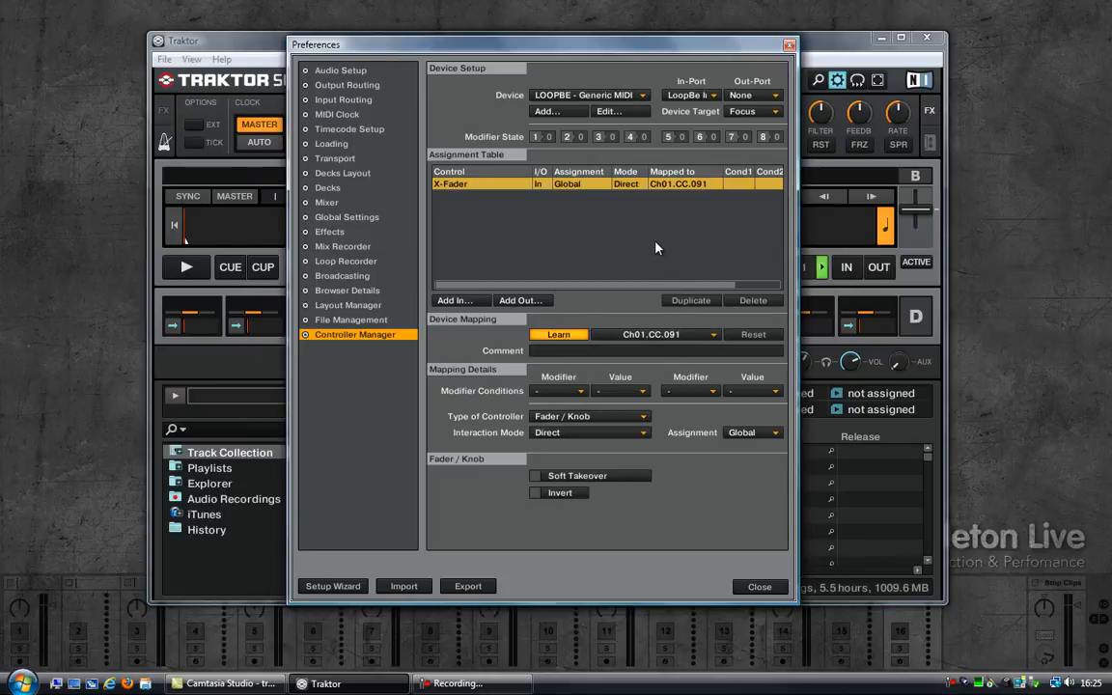
click(535, 475)
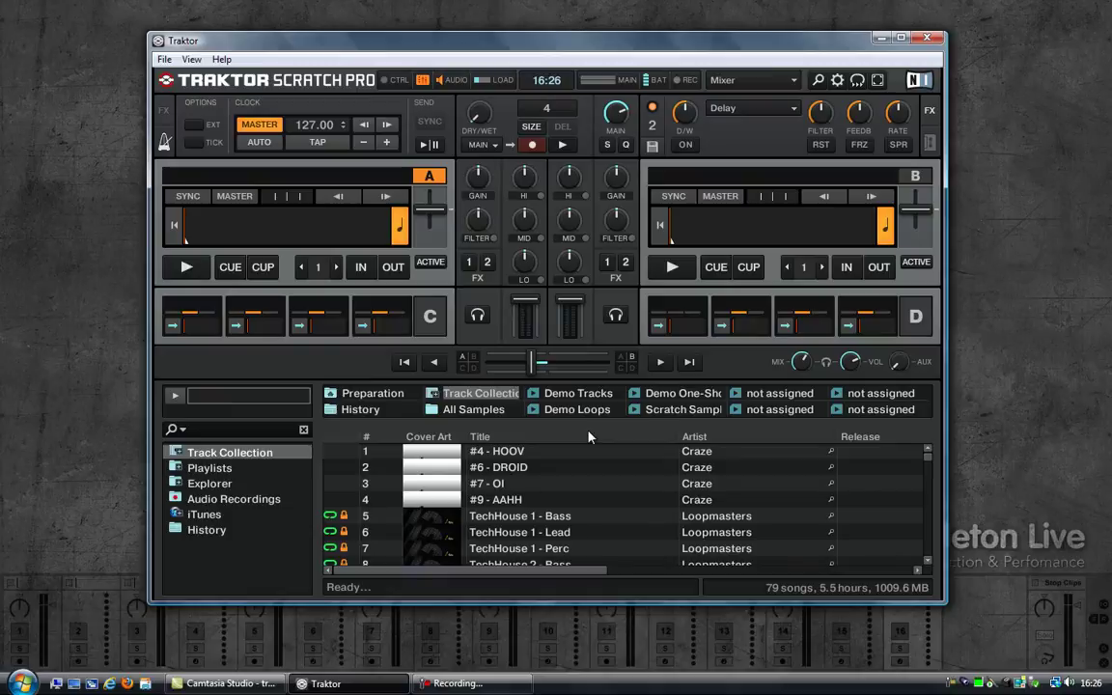
Sweep Traktor's crossfader left and right to test the new MIDI mapping.
drag(540, 363, 492, 363)
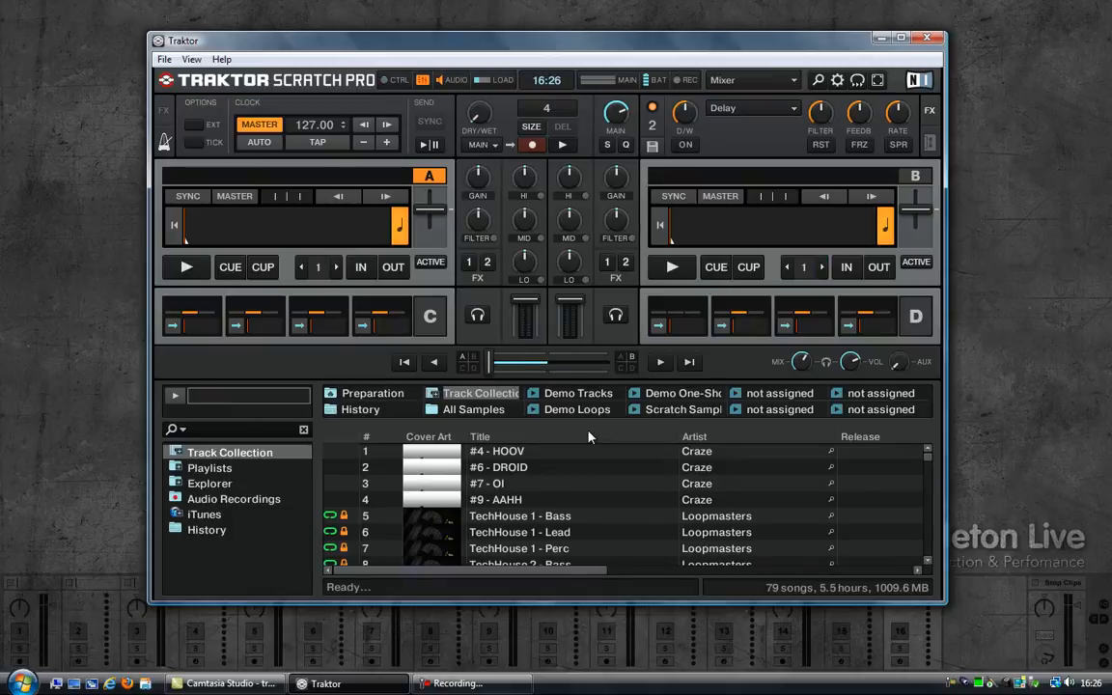
drag(550, 363, 537, 363)
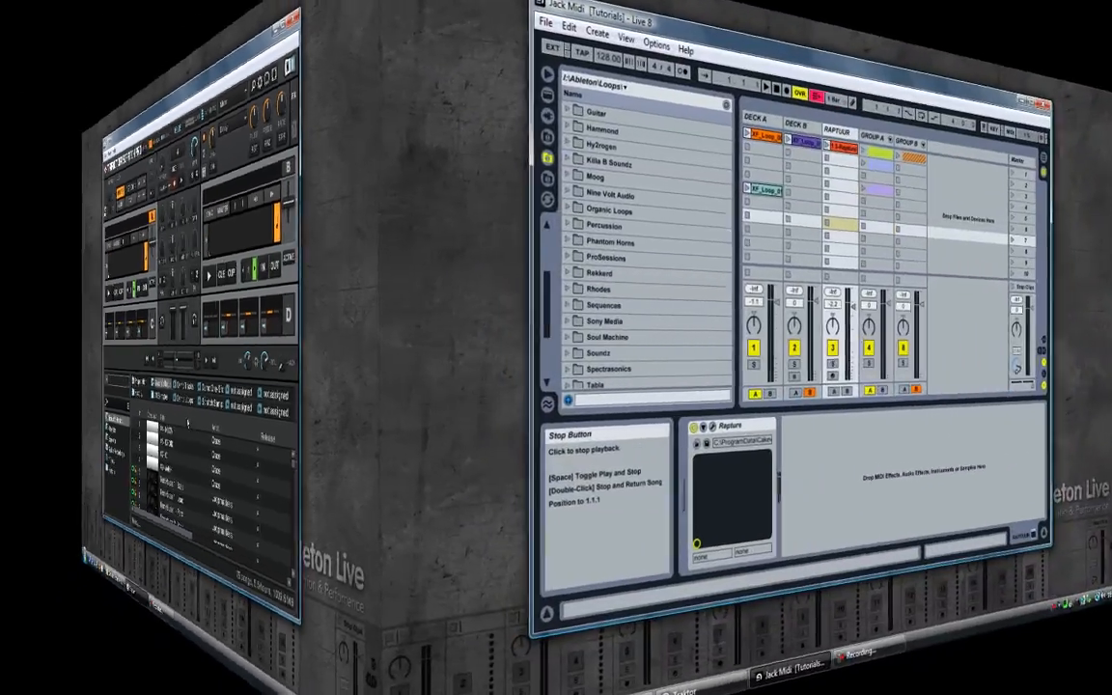
Bring up Ableton Live's Preferences from the Options menu to reach the MIDI settings.
click(290, 58)
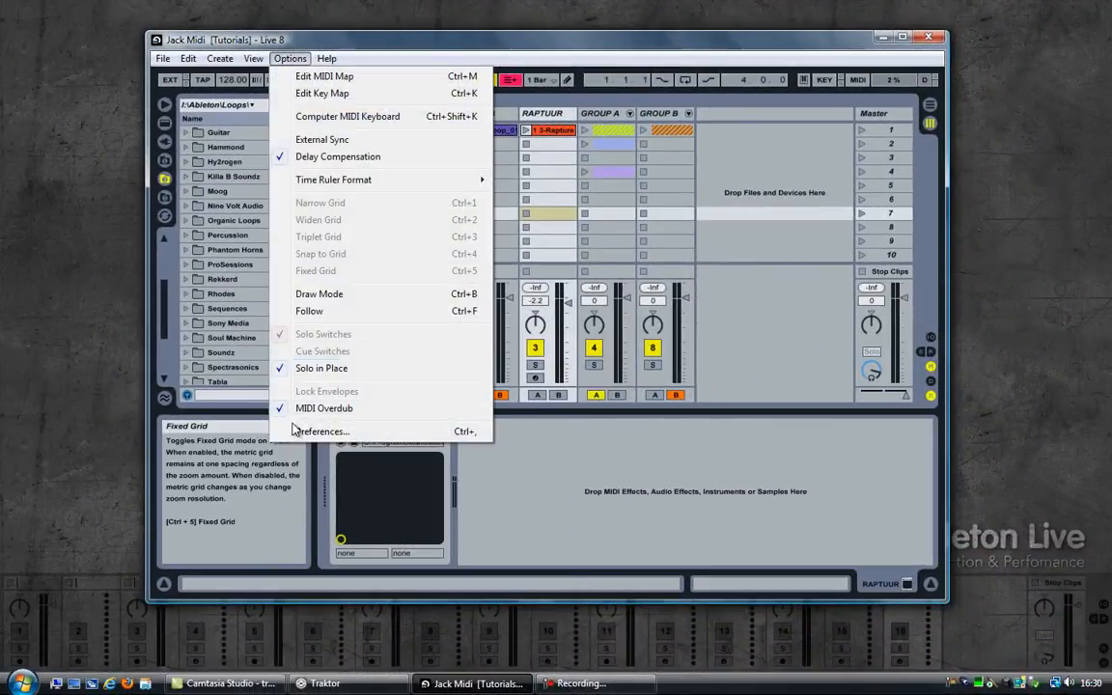
click(321, 431)
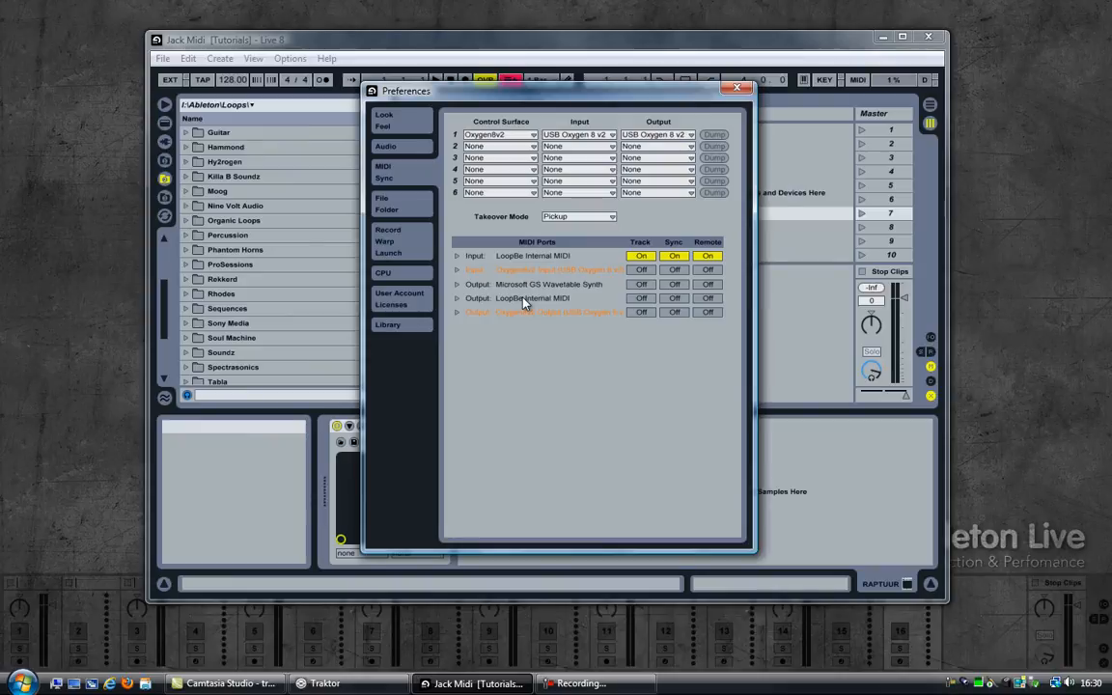
mouse_move(501, 267)
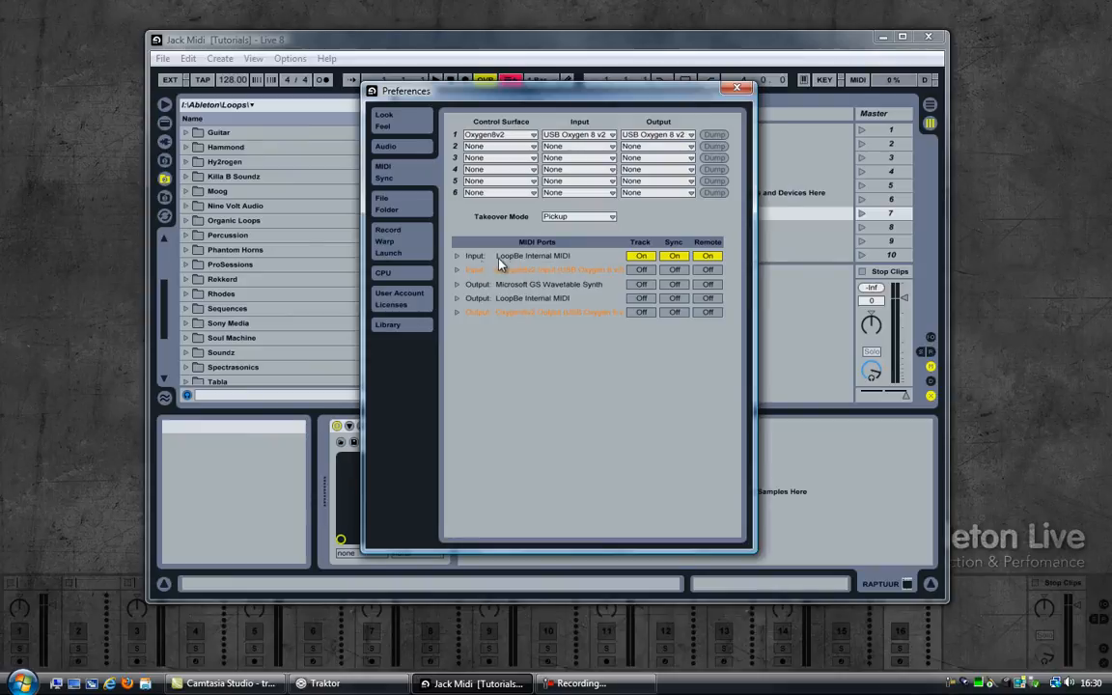
mouse_move(707, 255)
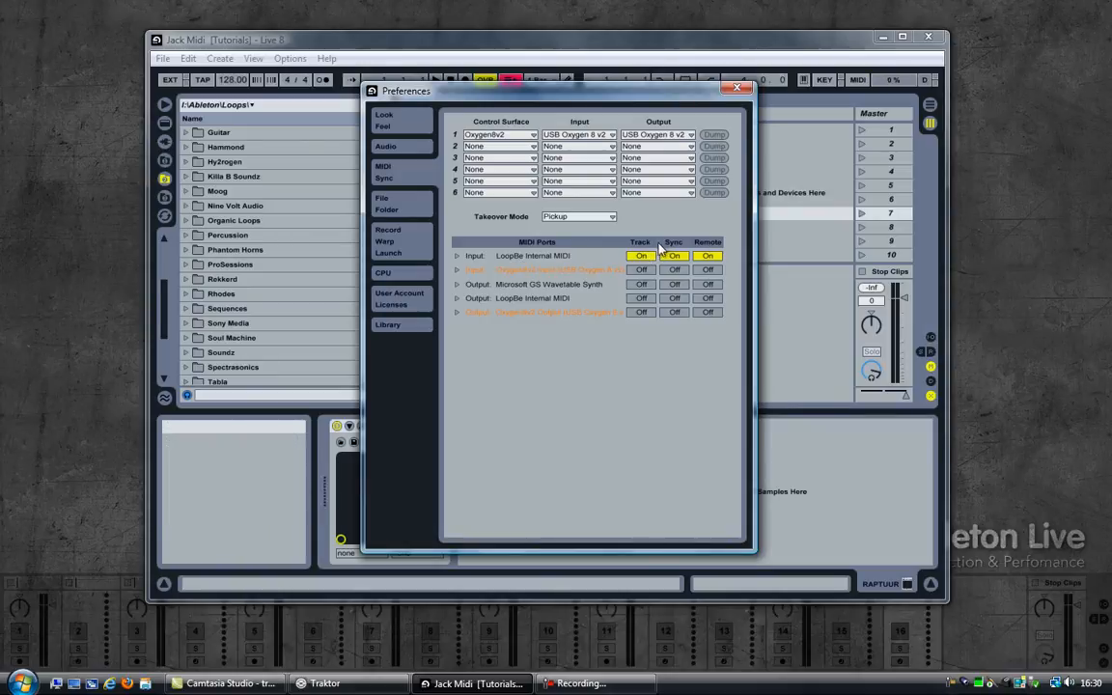
mouse_move(663, 228)
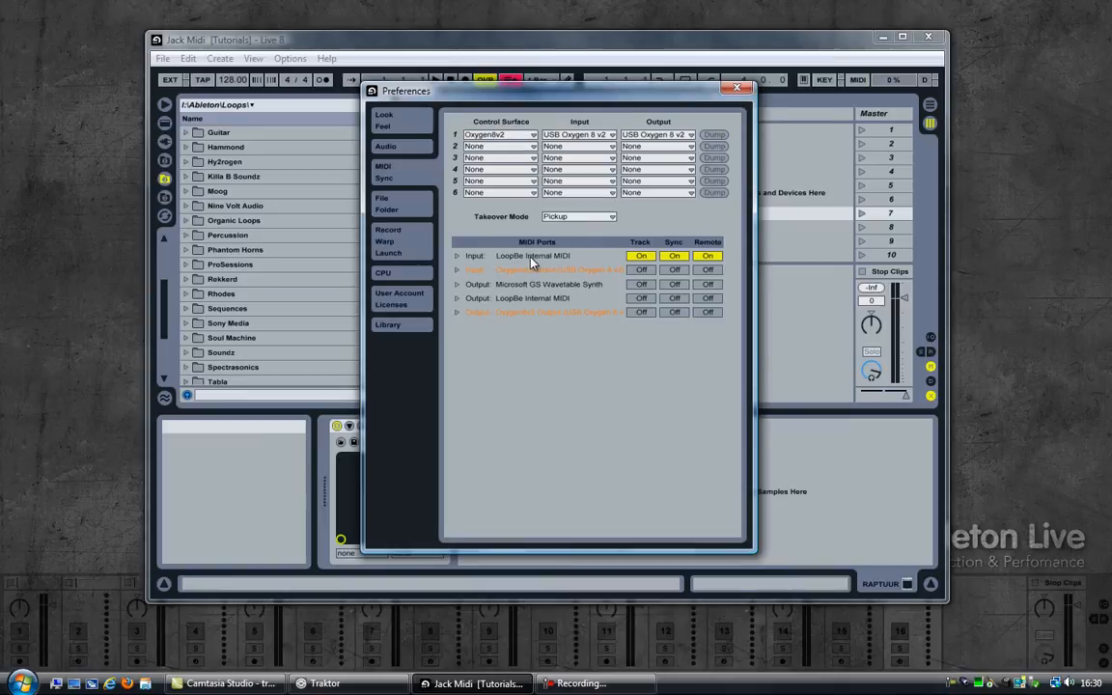
mouse_move(550, 261)
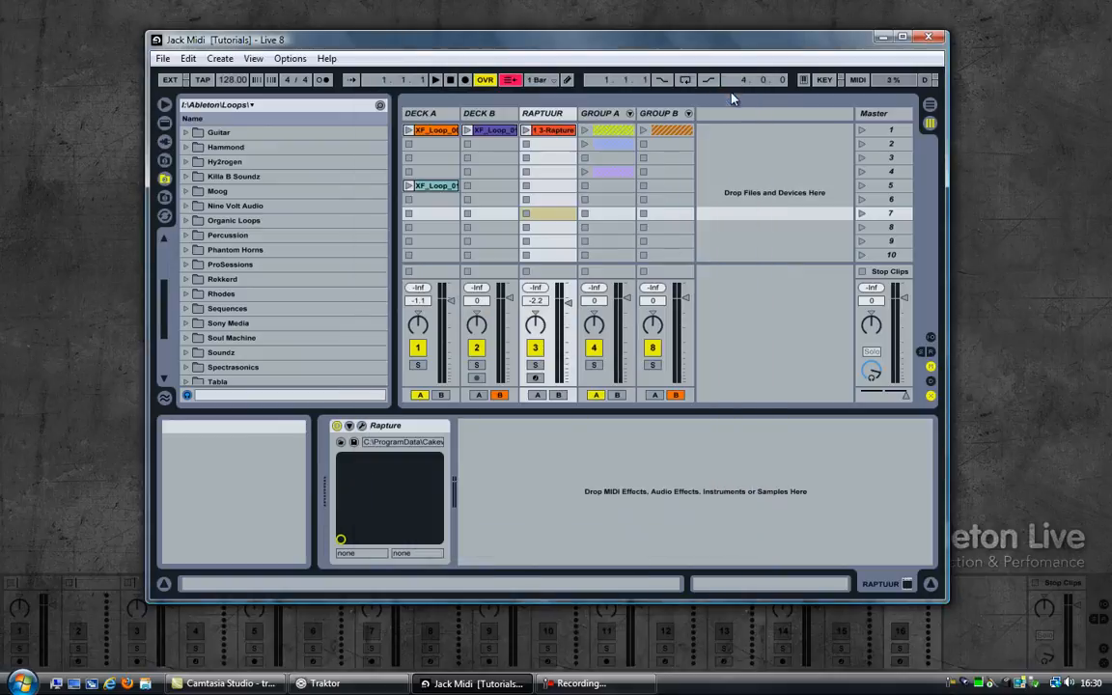
mouse_move(872, 114)
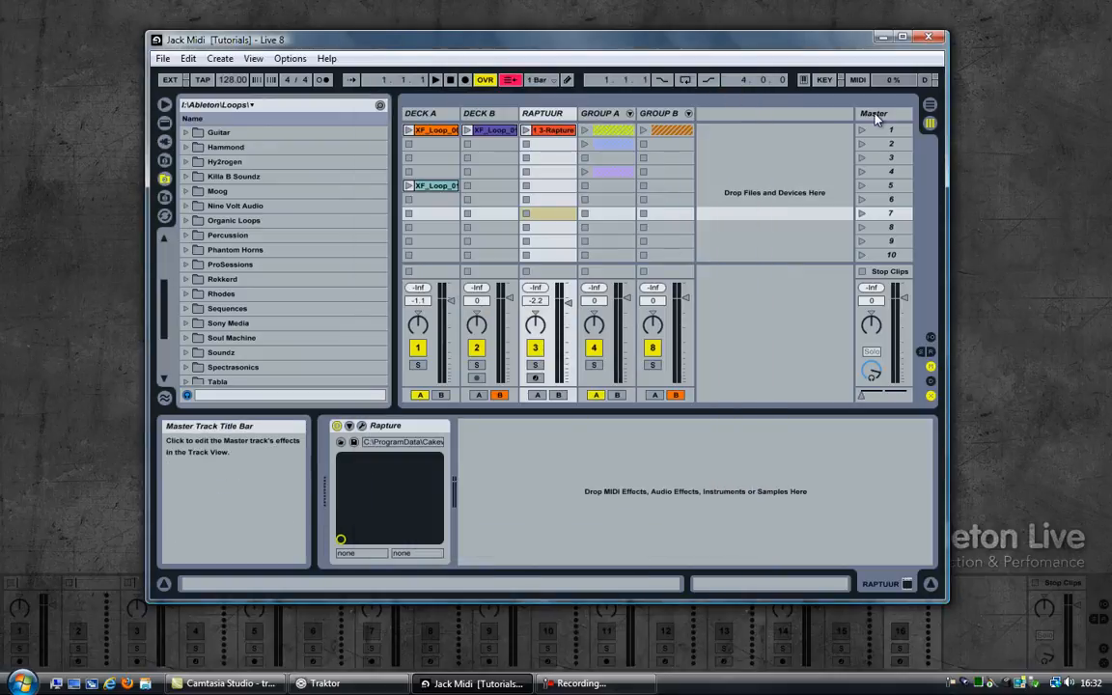
mouse_move(791, 367)
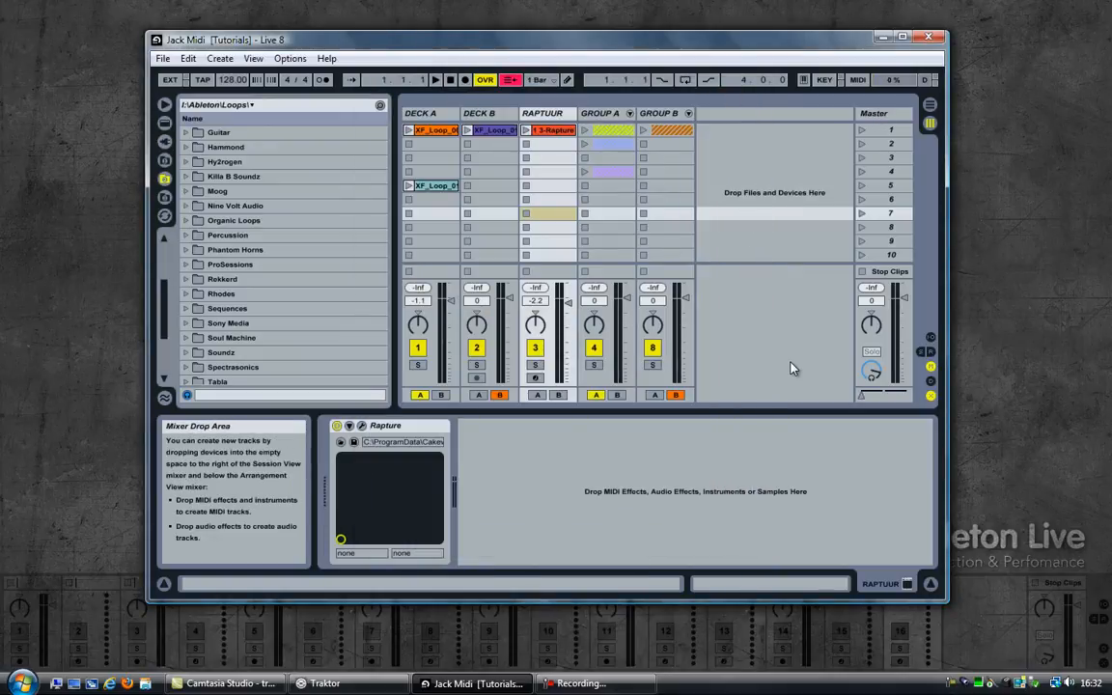
mouse_move(835, 394)
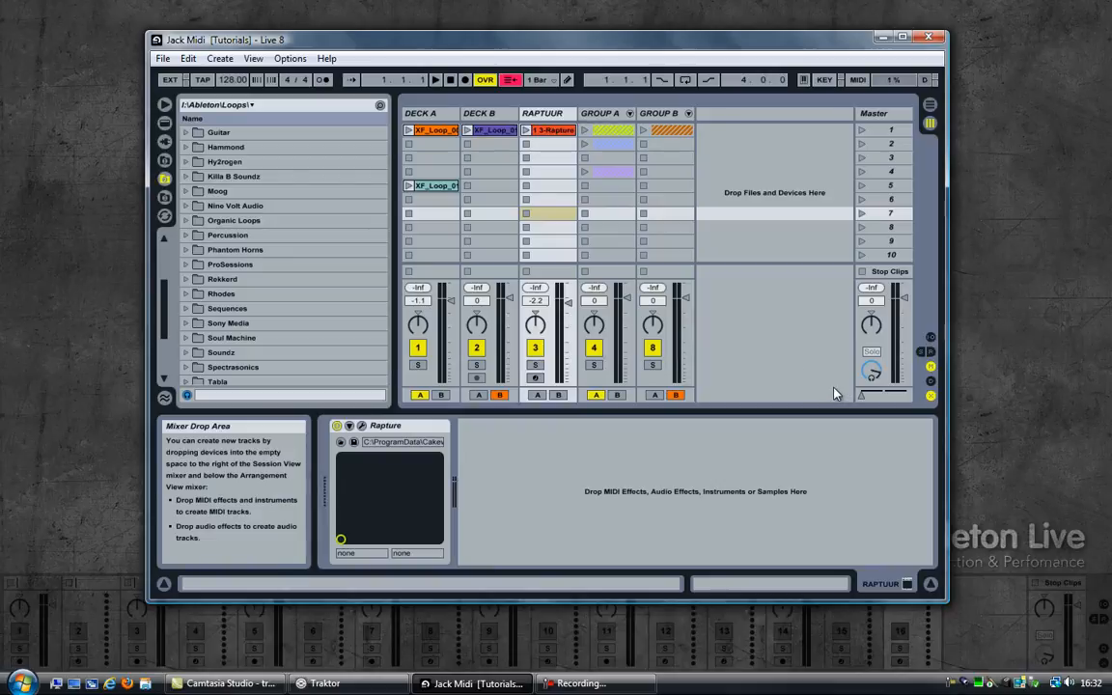
mouse_move(861, 398)
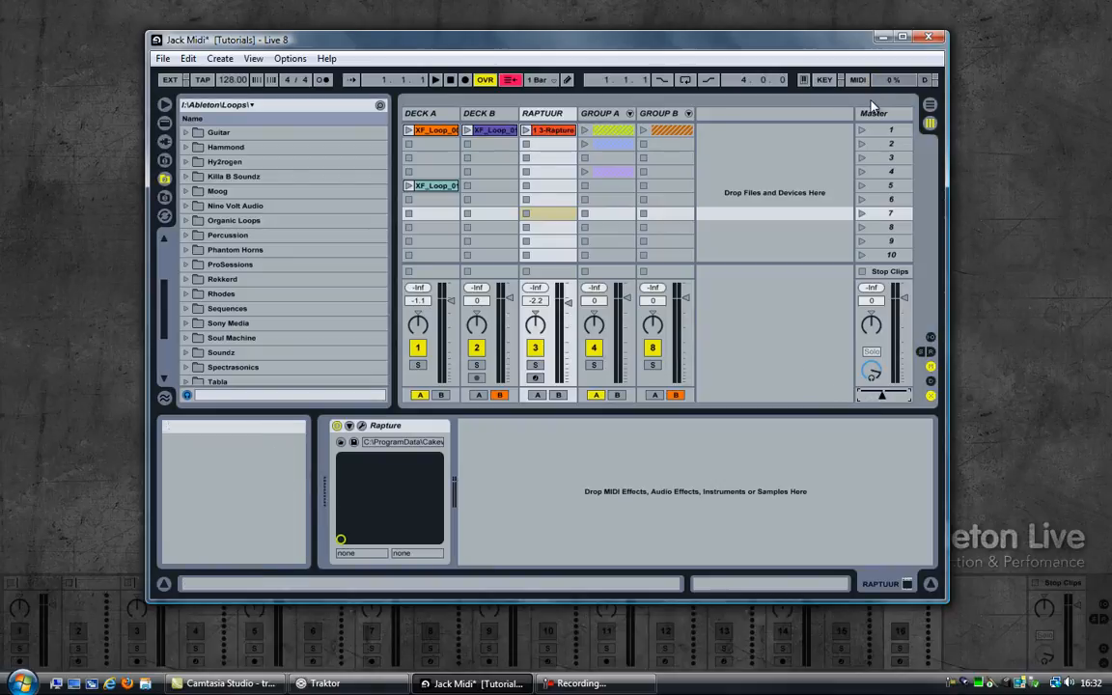
Enter MIDI map mode and assign the master crossfader to Traktor's incoming CC 91.
click(857, 79)
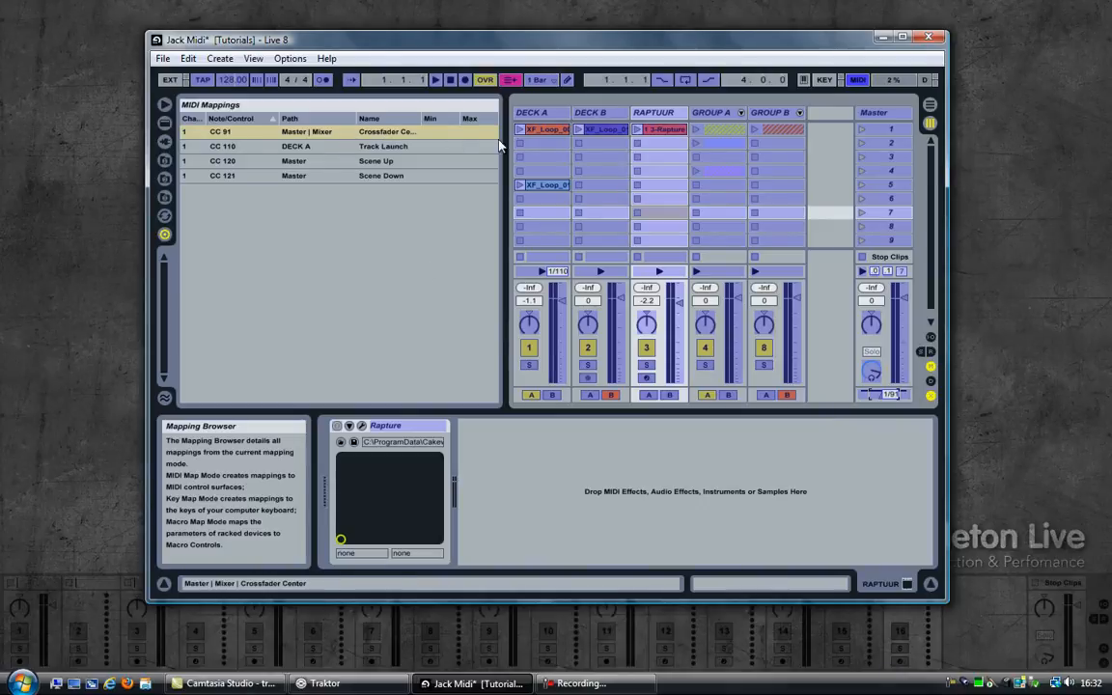
click(858, 79)
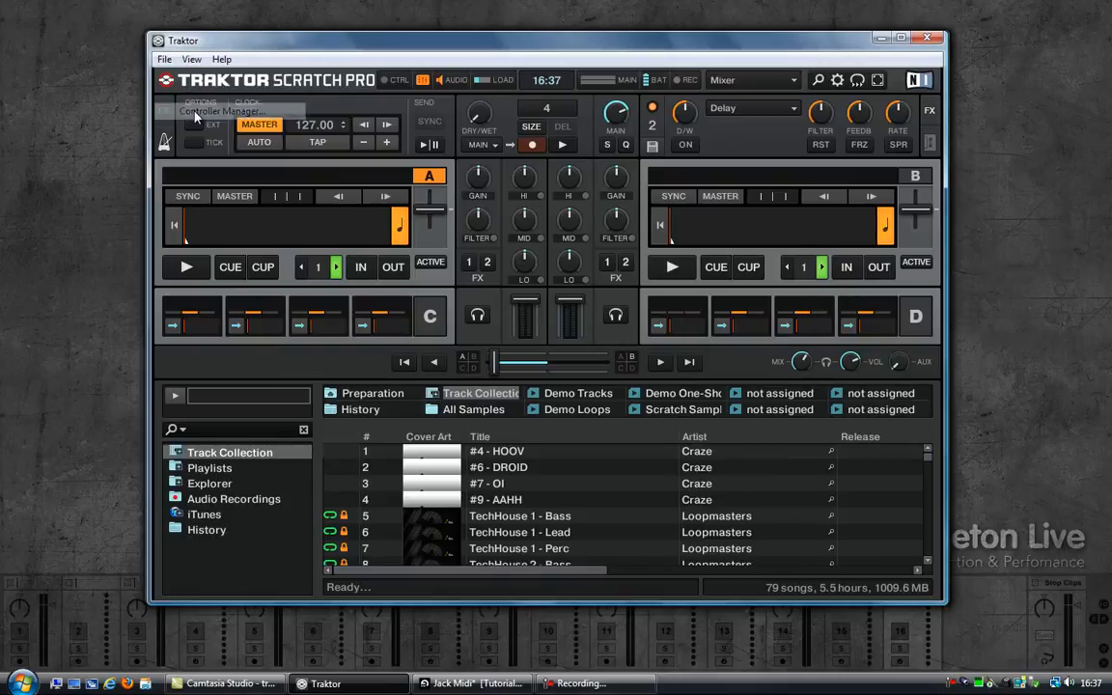
Show Traktor's Controller Manager with the Deck Play outputs on Ch01 CC 110/111.
click(222, 110)
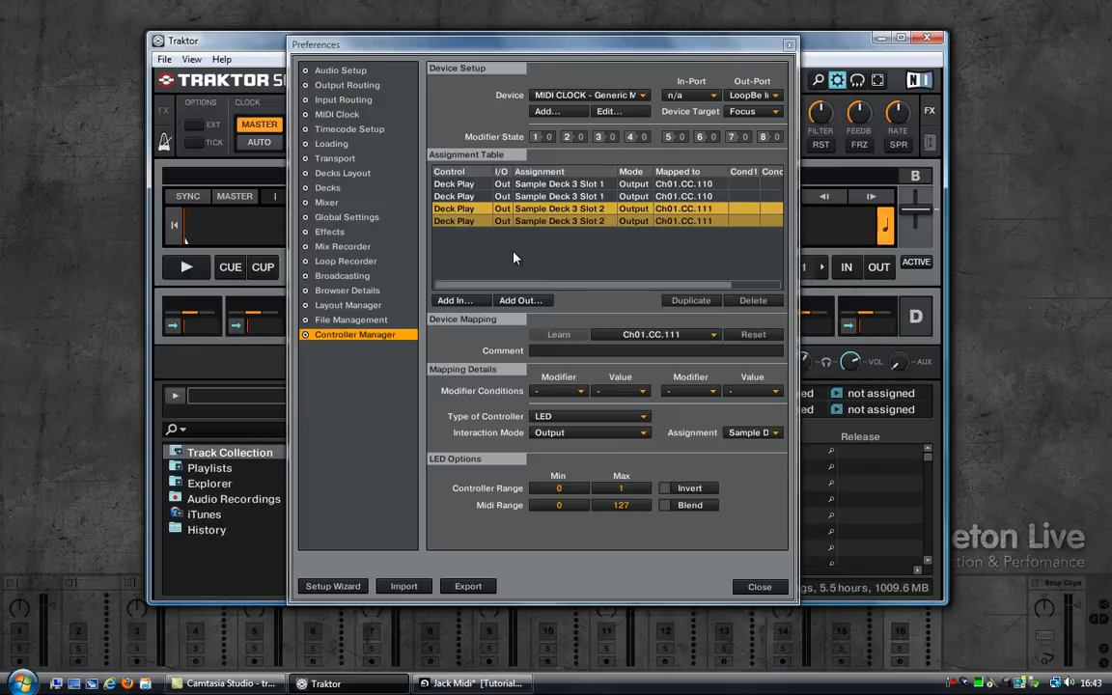
mouse_move(491, 240)
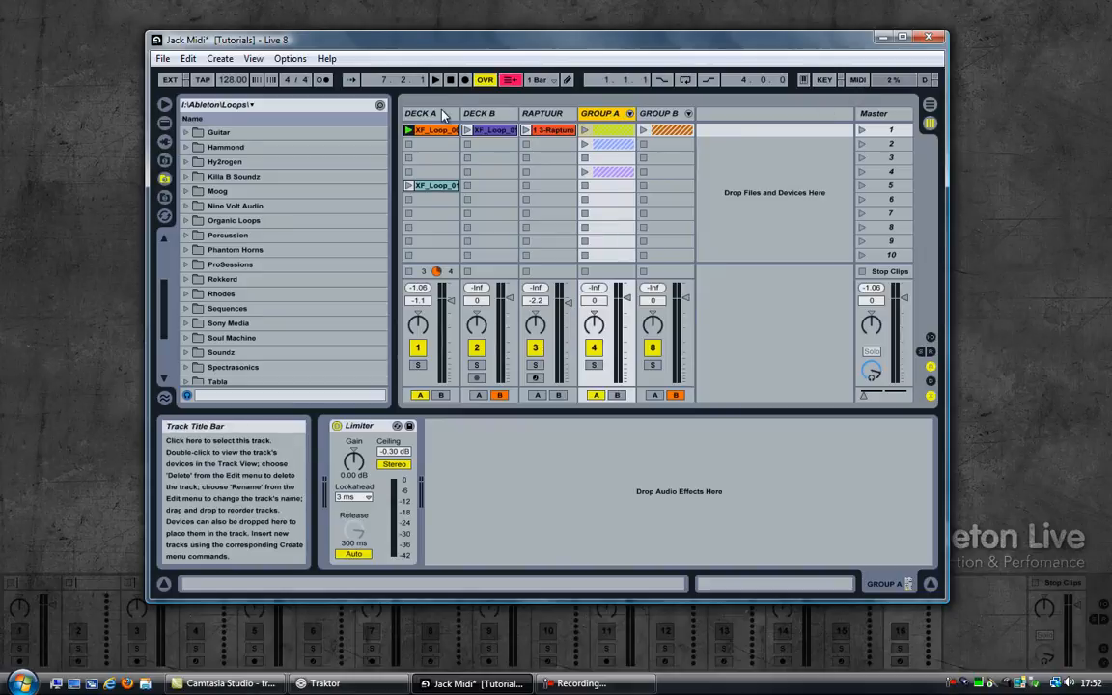
Select Group A, fold it back up and enter MIDI map mode.
click(419, 112)
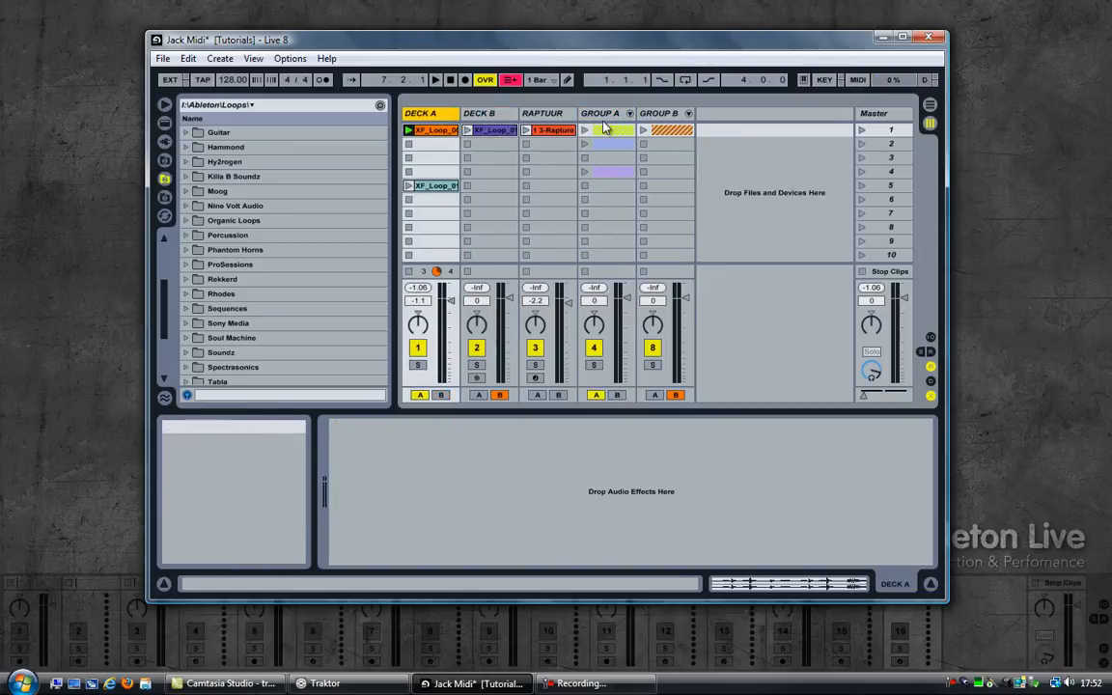
click(630, 112)
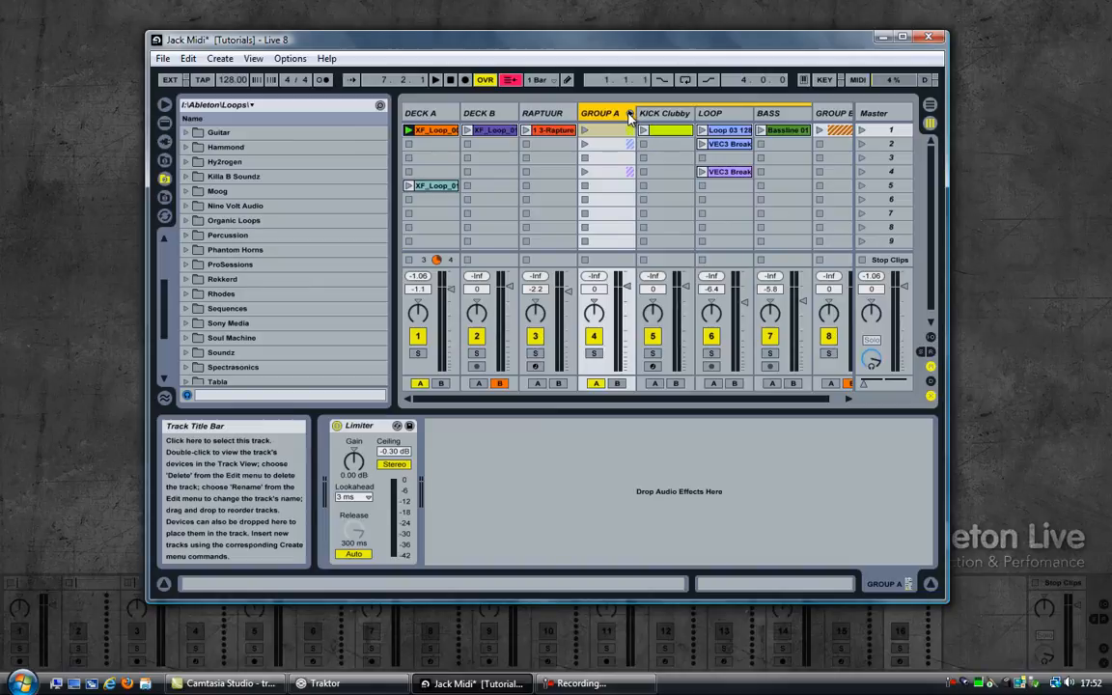
click(629, 112)
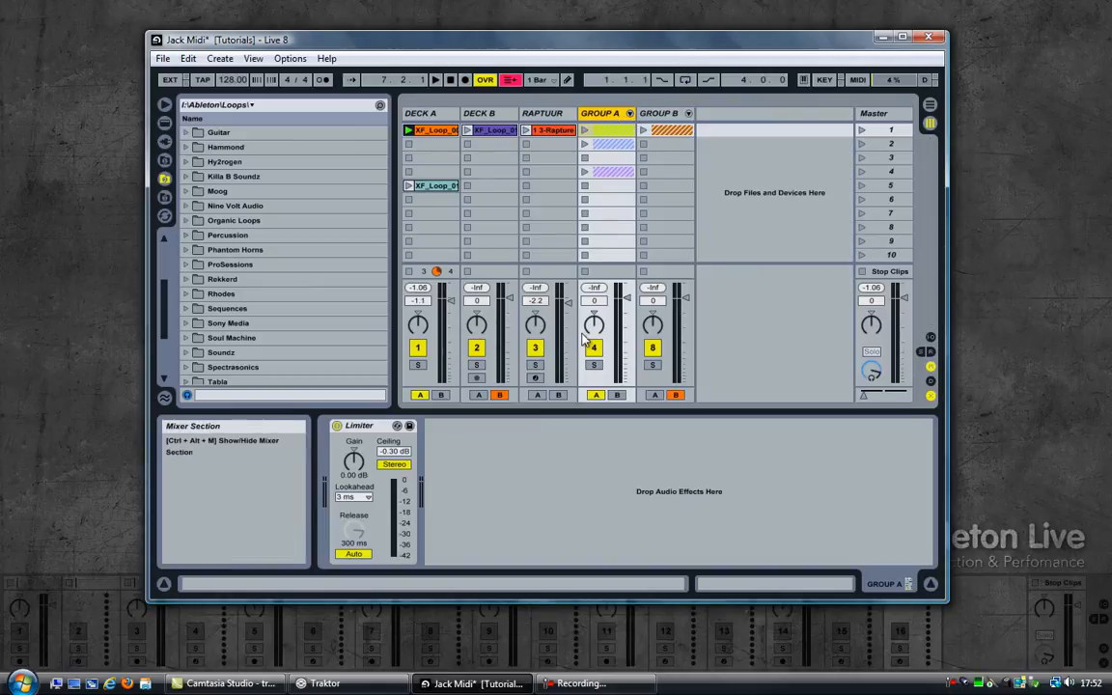
click(856, 80)
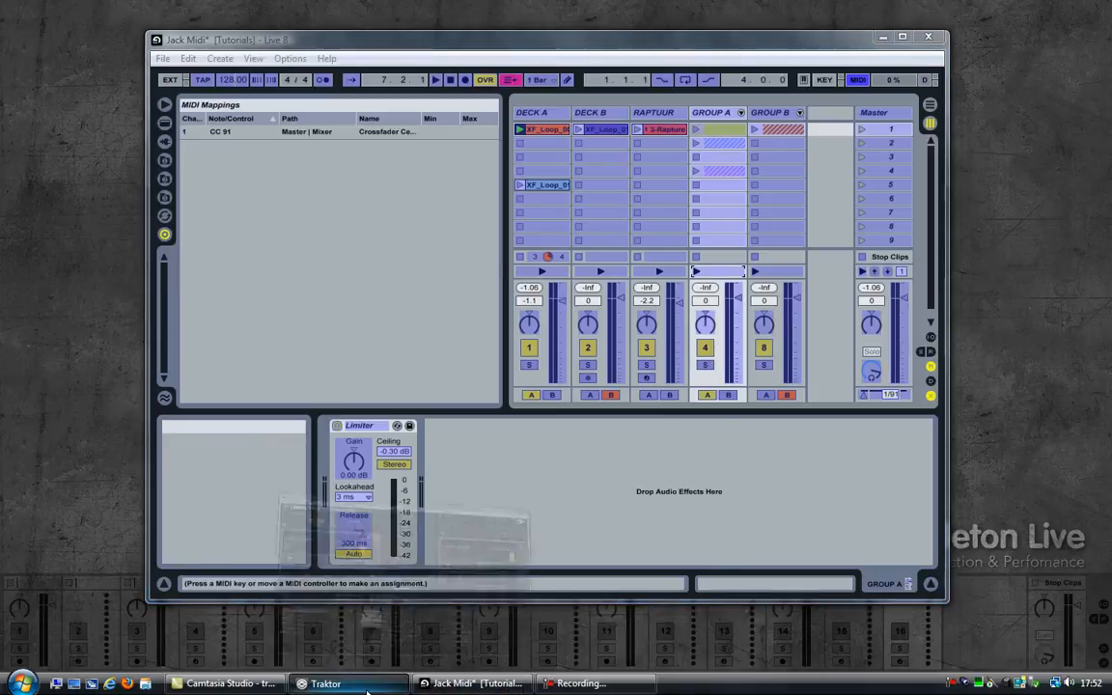
Assign Group A's launch button to CC 110 triggered from Traktor's first slot.
click(324, 684)
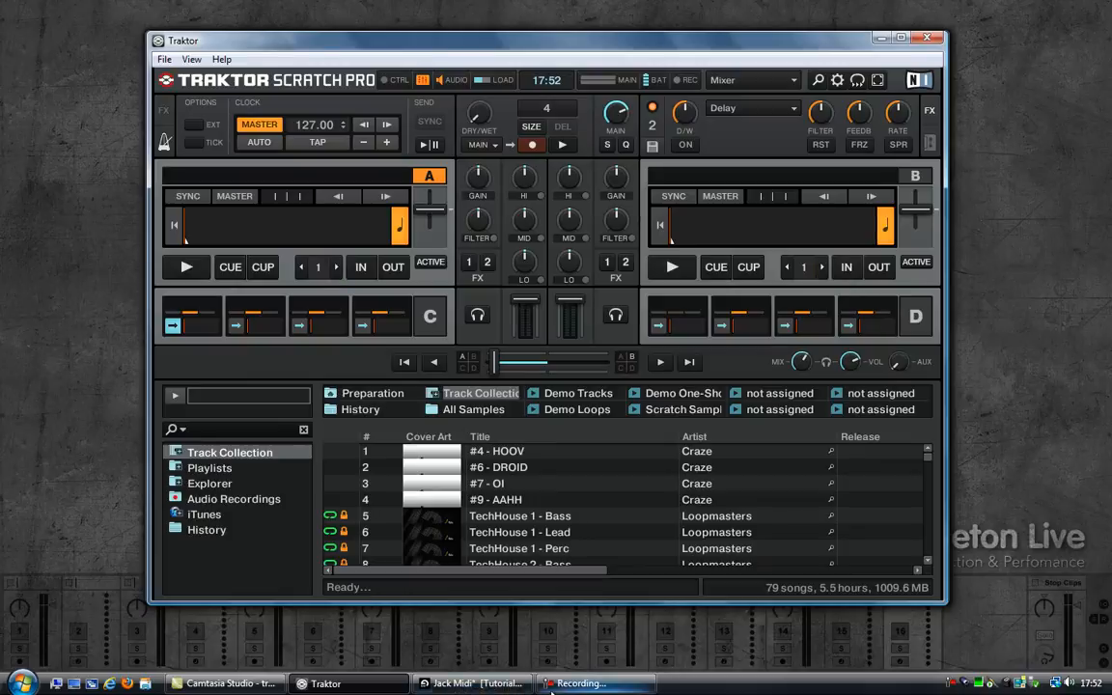
click(471, 683)
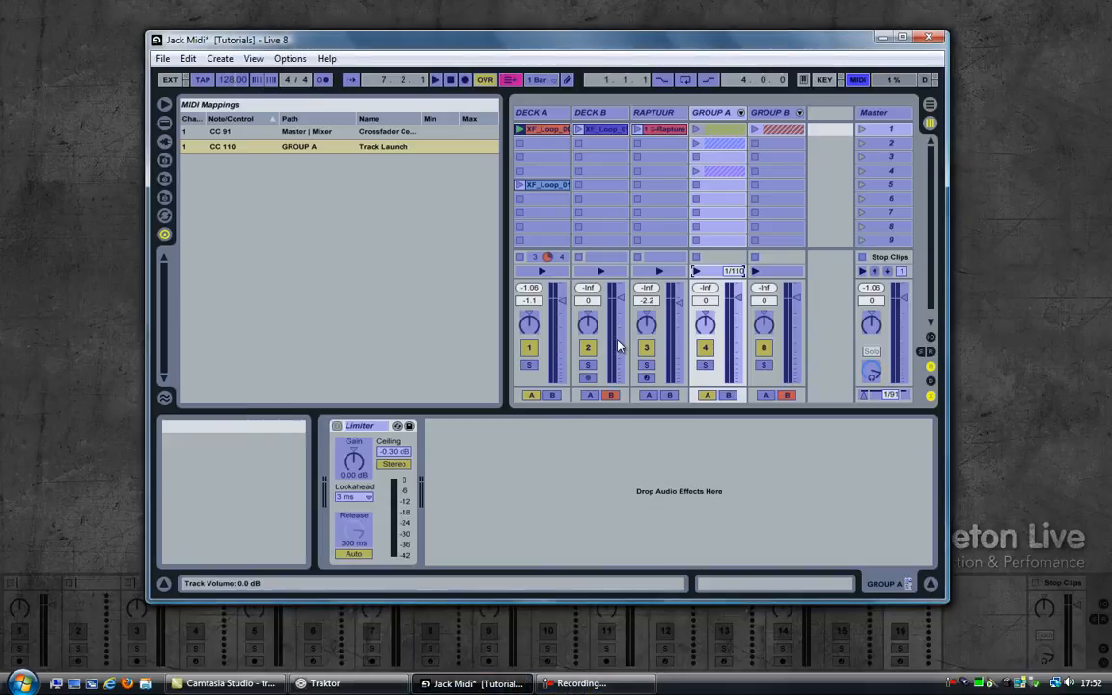
click(382, 147)
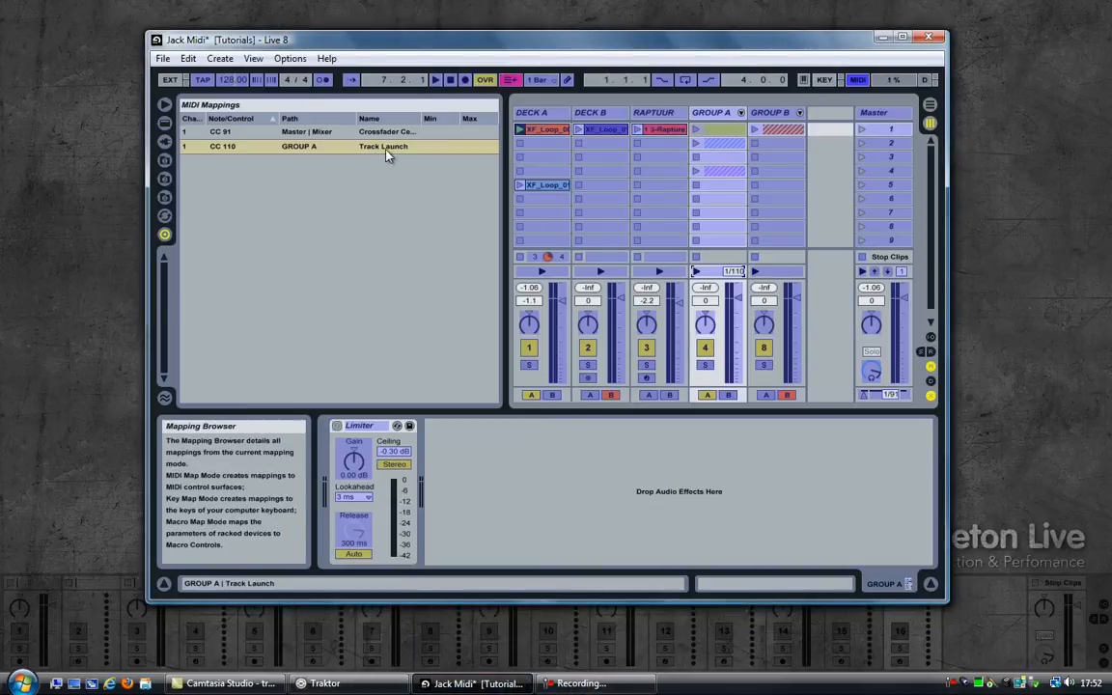
click(383, 147)
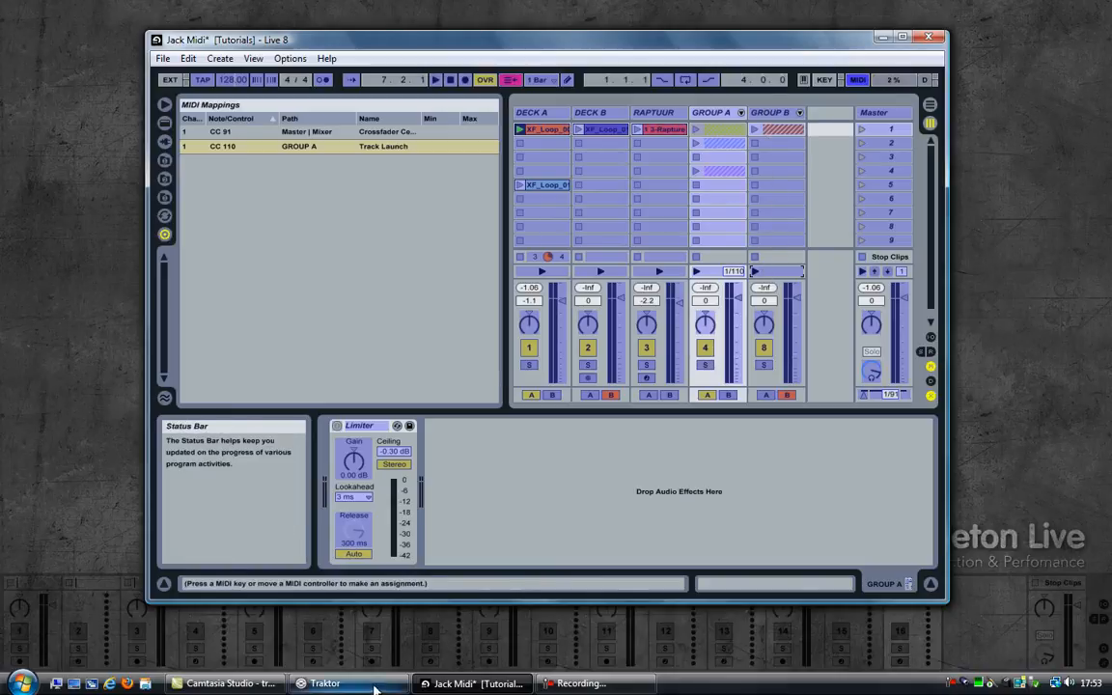
Assign Group B's launch button to CC 111 from Traktor's second slot and leave map mode.
click(324, 684)
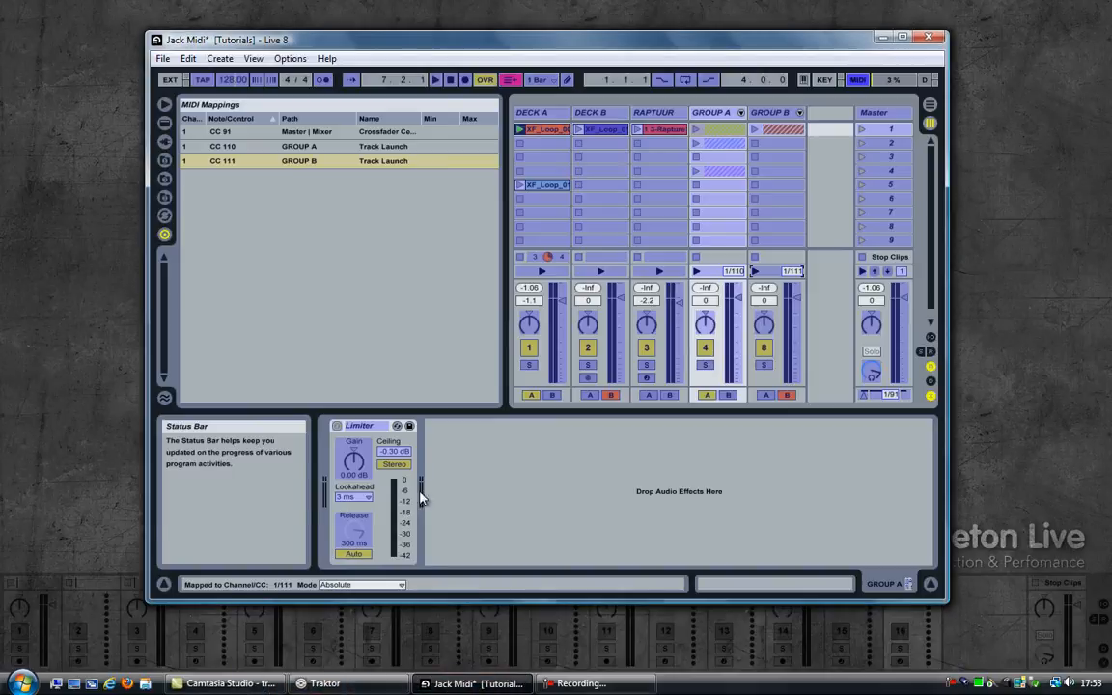
click(298, 160)
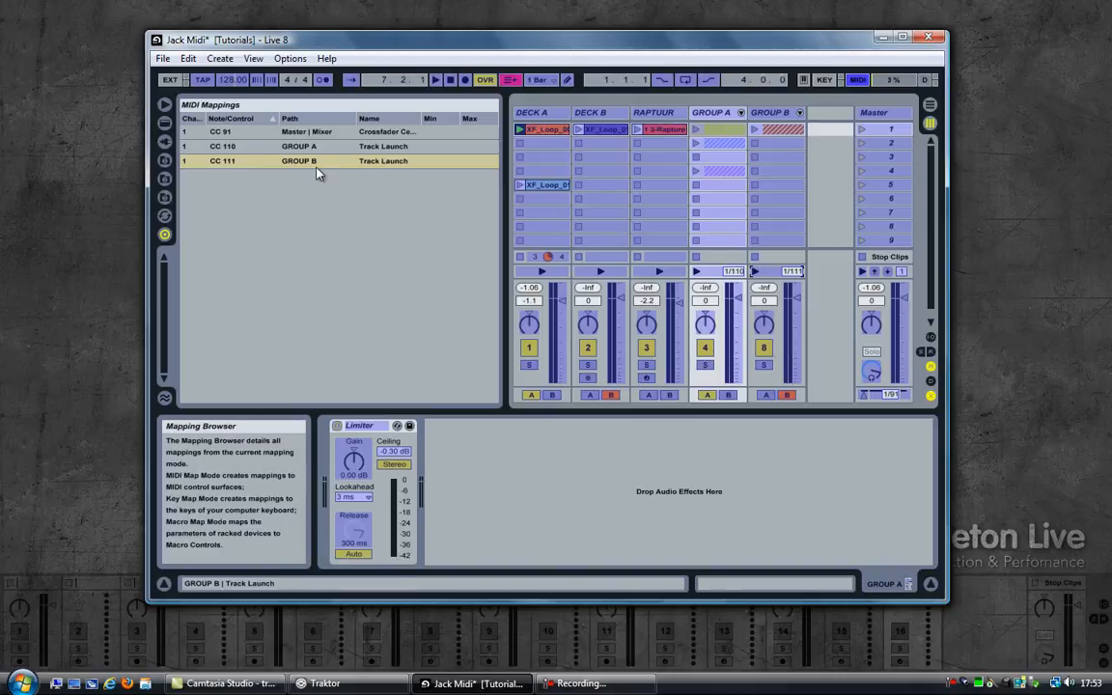
click(858, 79)
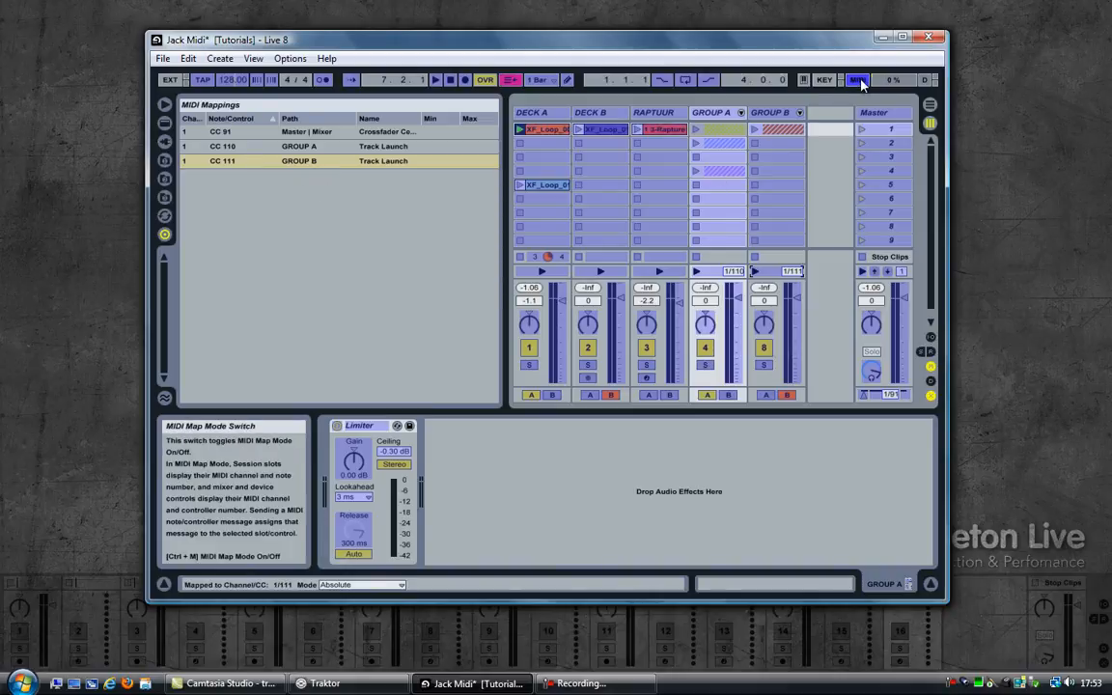
click(858, 79)
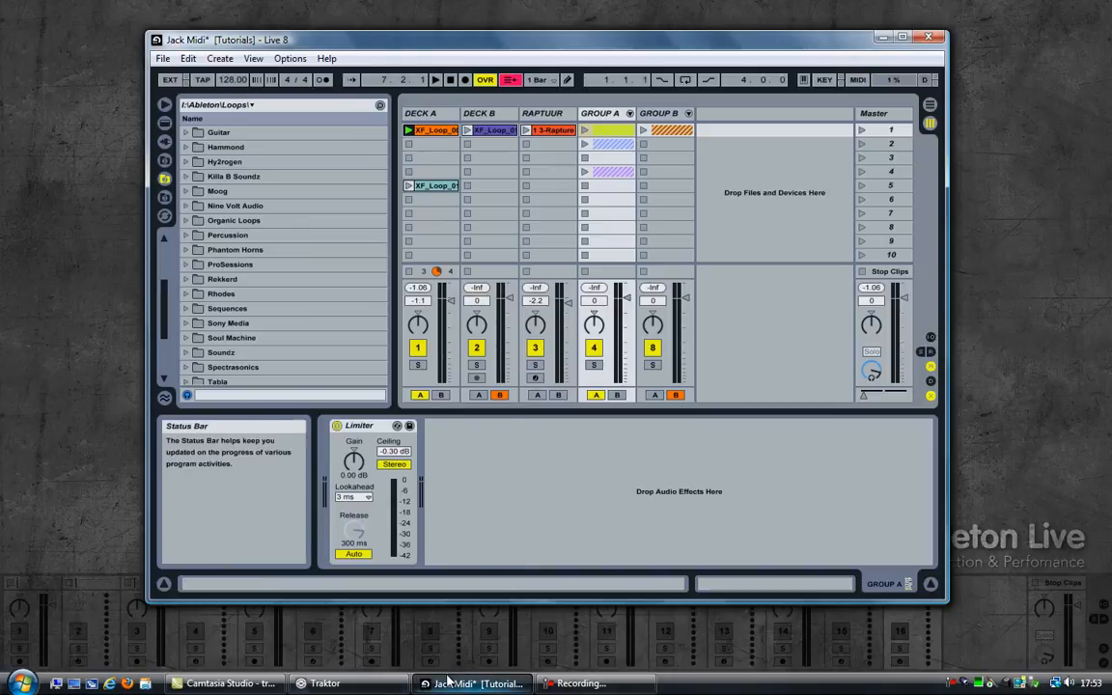
mouse_move(324, 683)
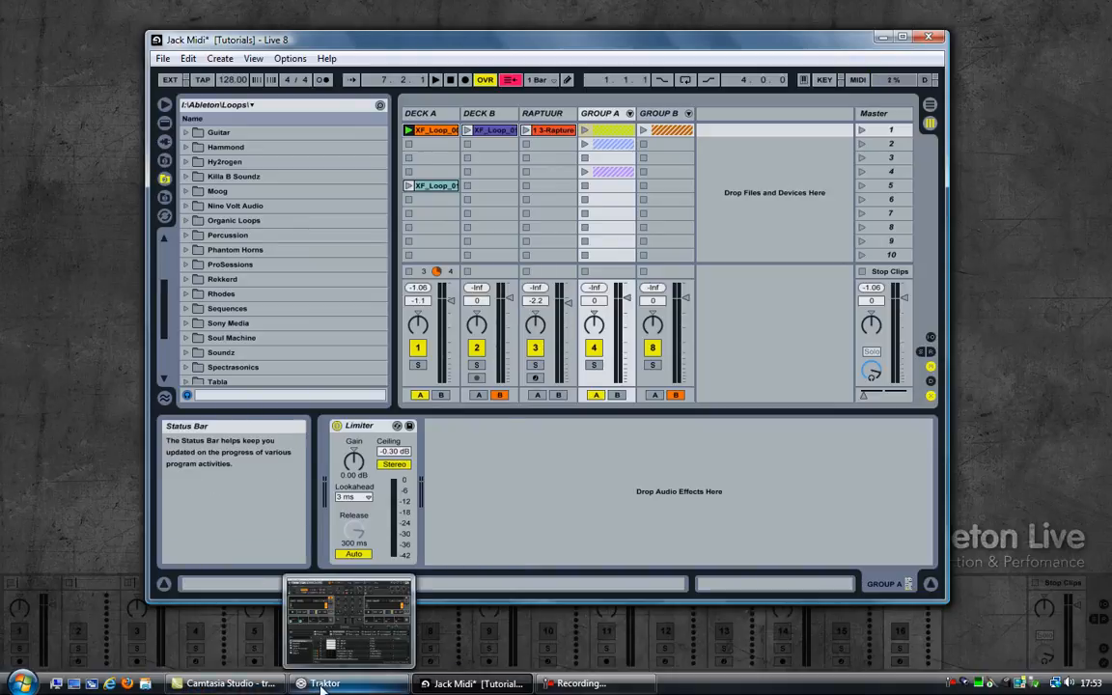
Fire deck C's first sample slot in Traktor and confirm Group A launches in Live.
click(325, 683)
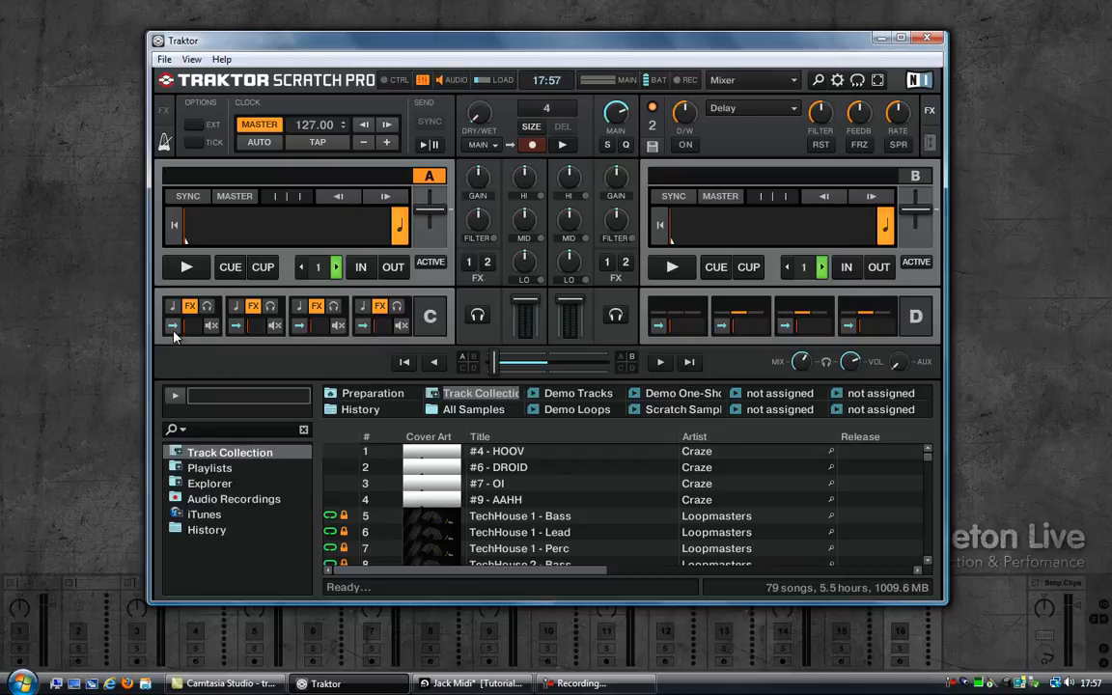
mouse_move(210, 340)
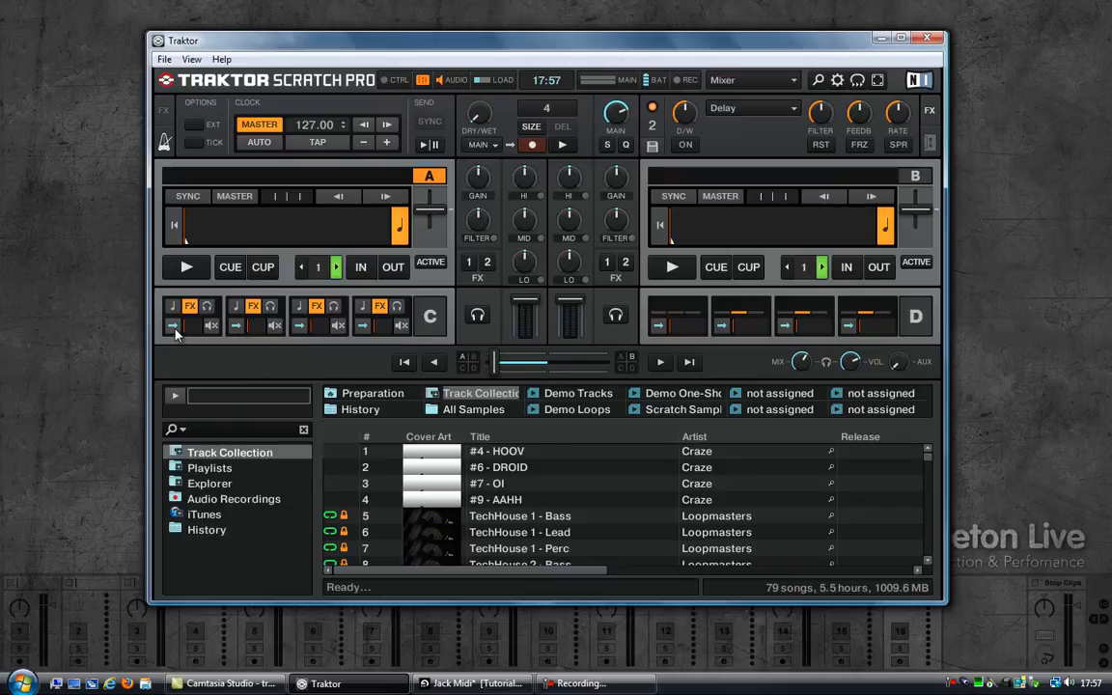
click(174, 324)
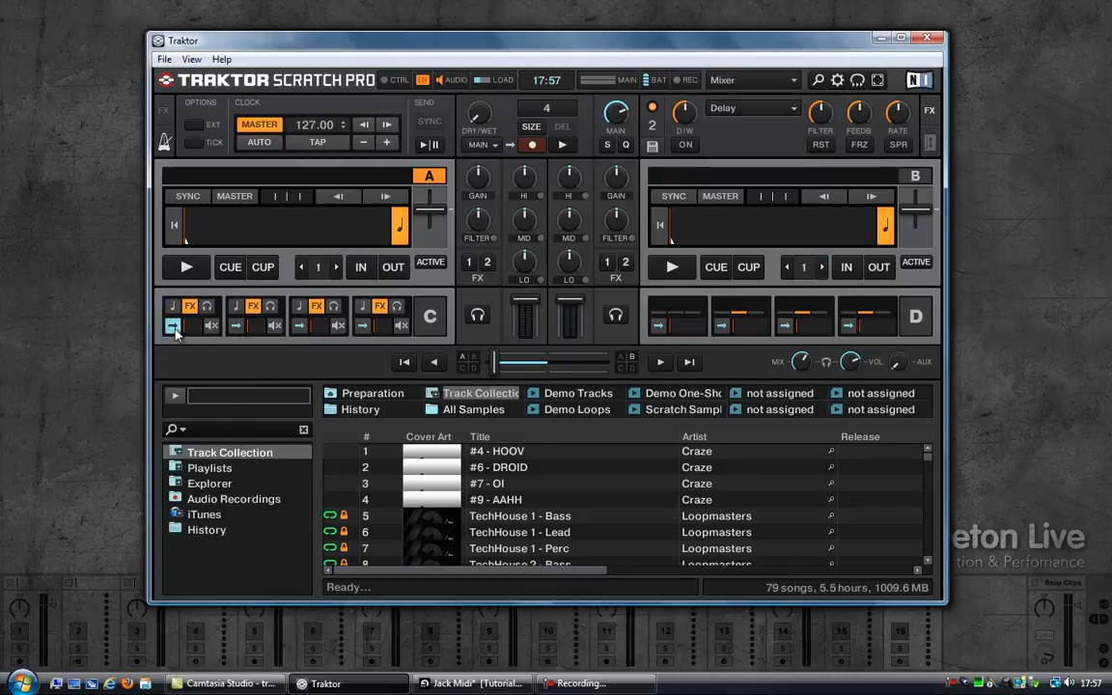
click(174, 324)
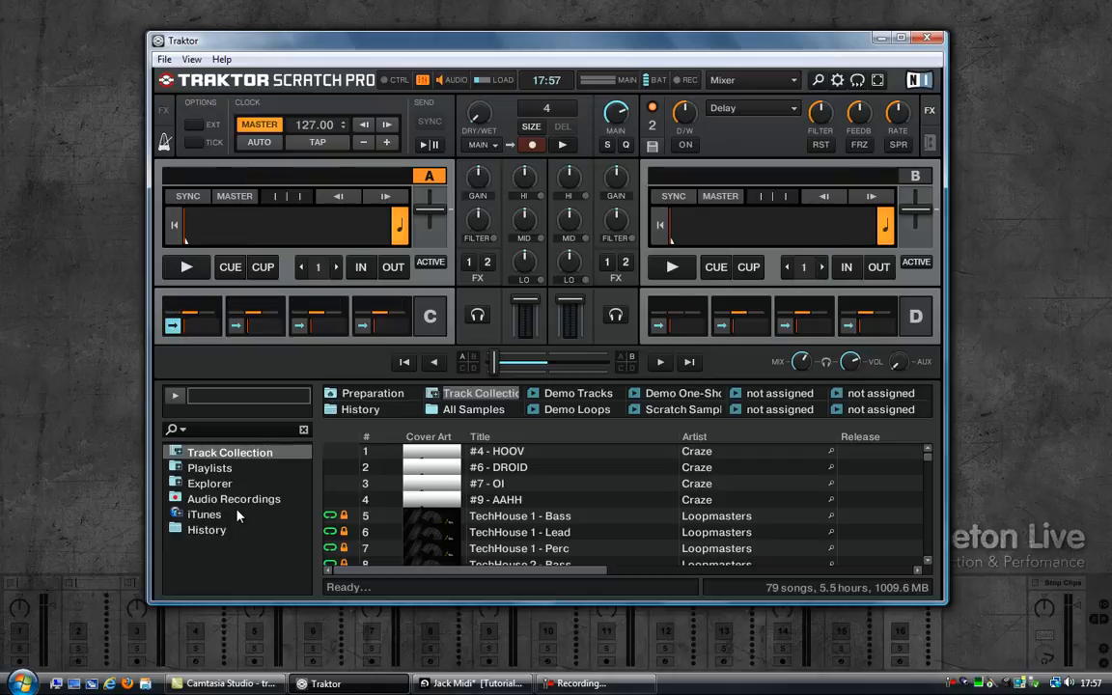
click(473, 684)
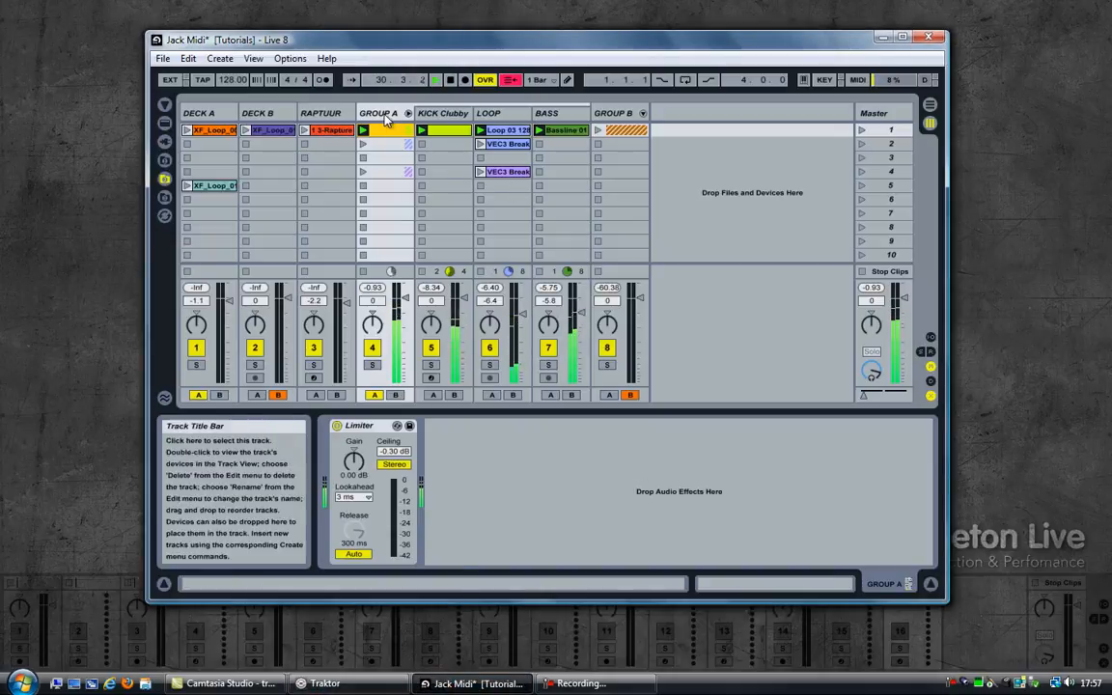
Fire deck C's second slot in Traktor and check Group B playing in Live.
click(325, 683)
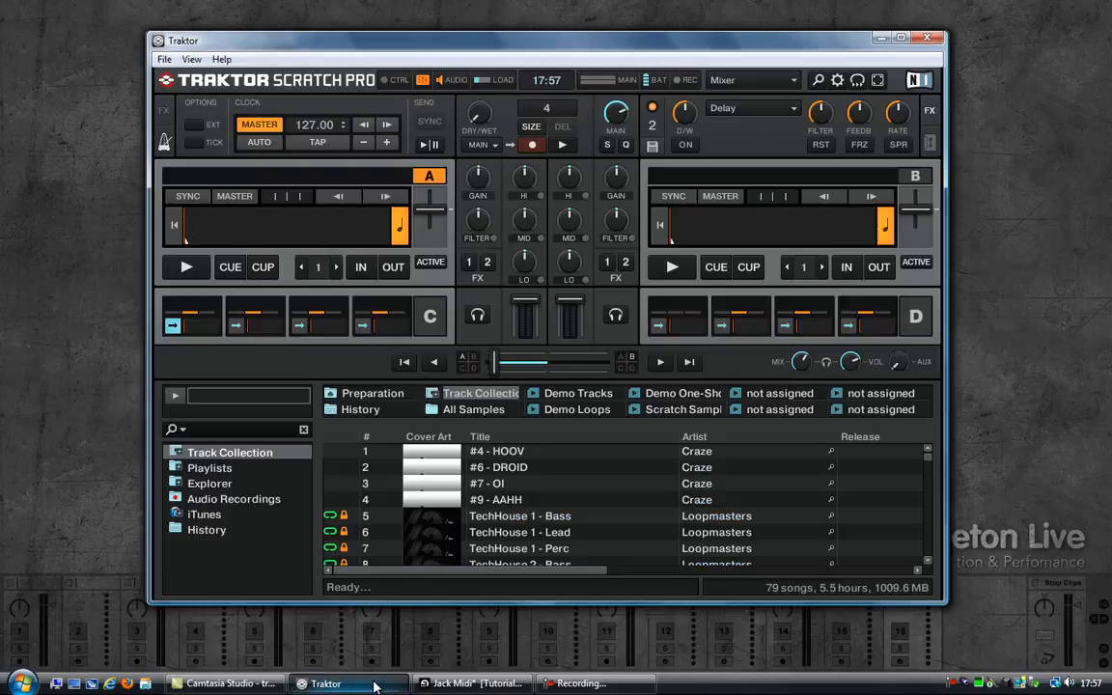
mouse_move(274, 510)
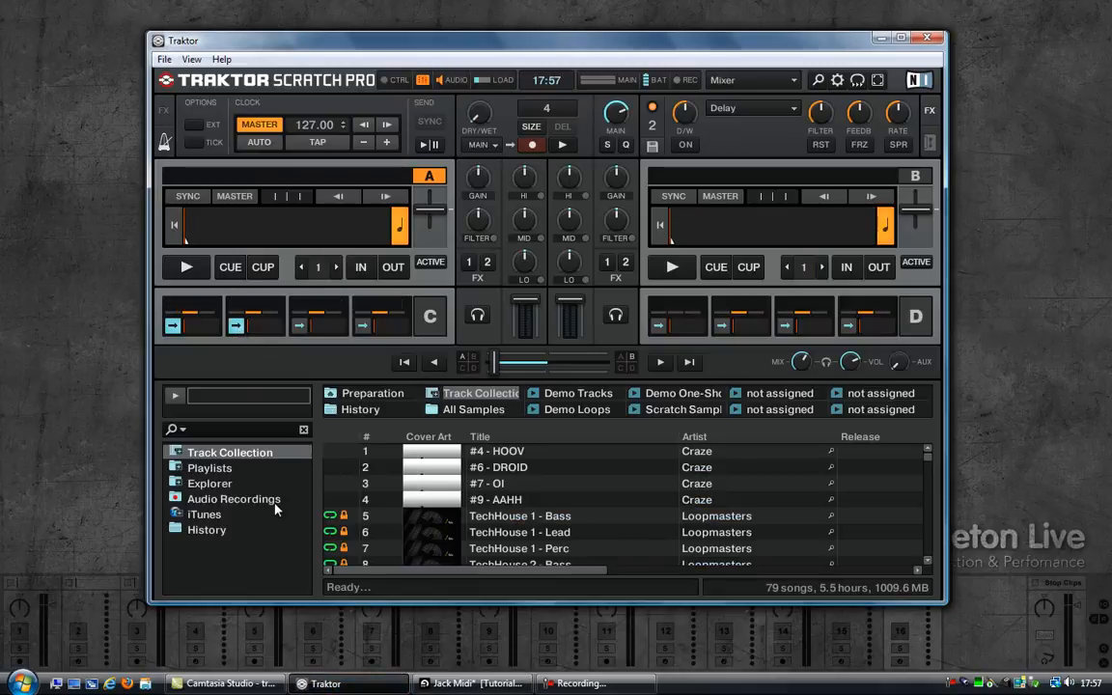
click(471, 683)
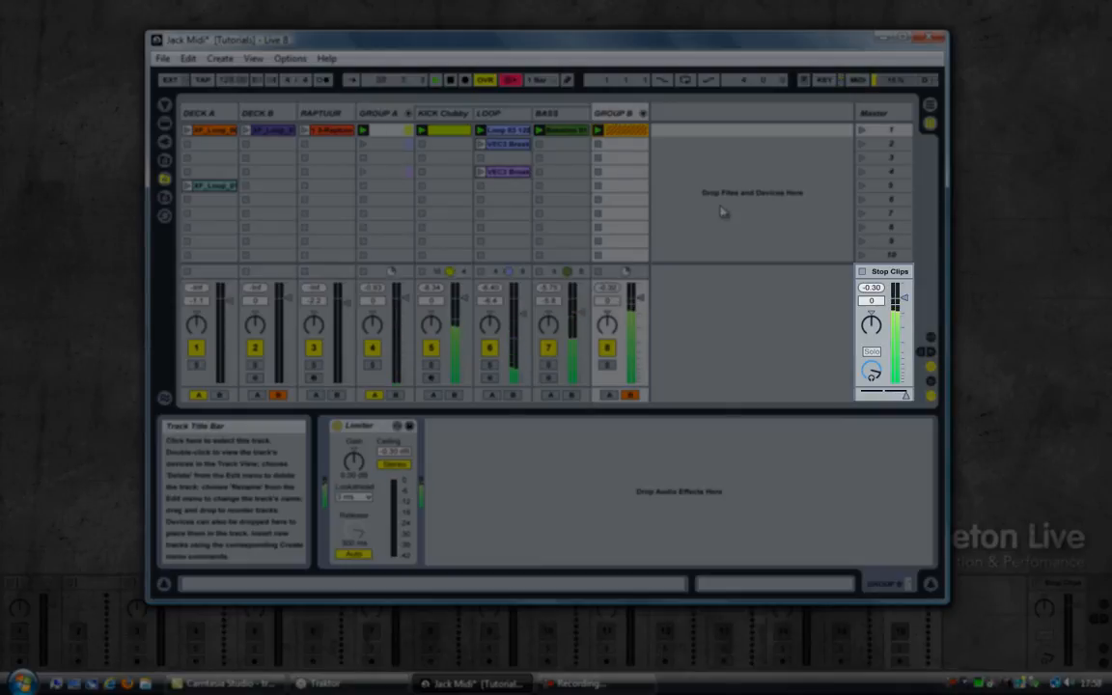
mouse_move(834, 396)
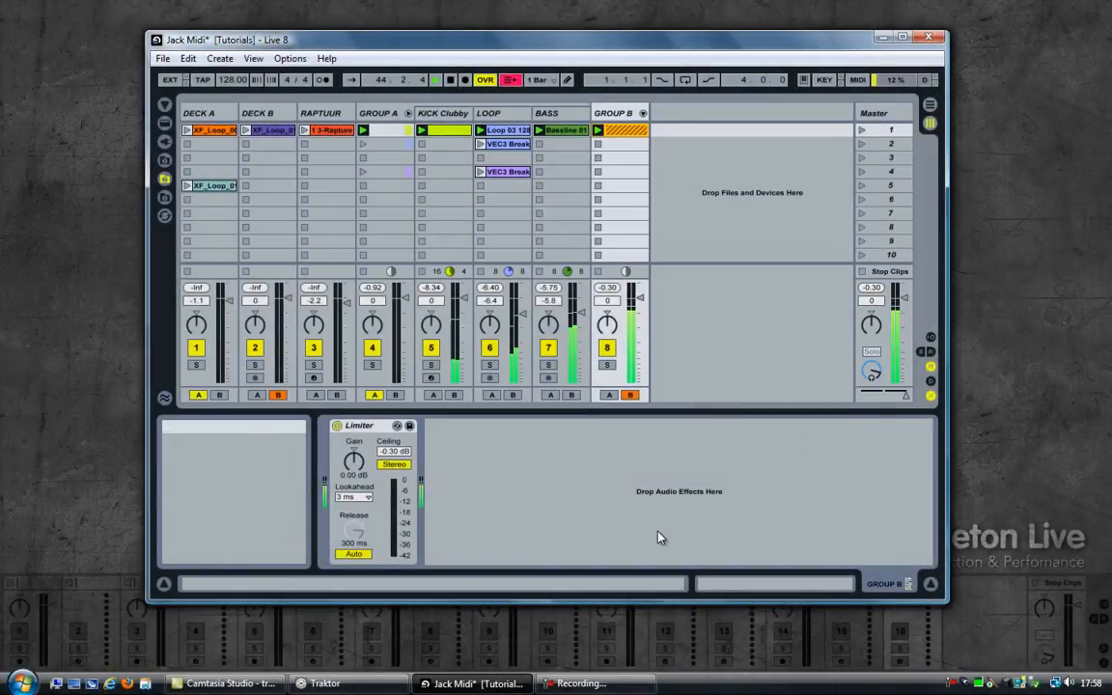
click(450, 79)
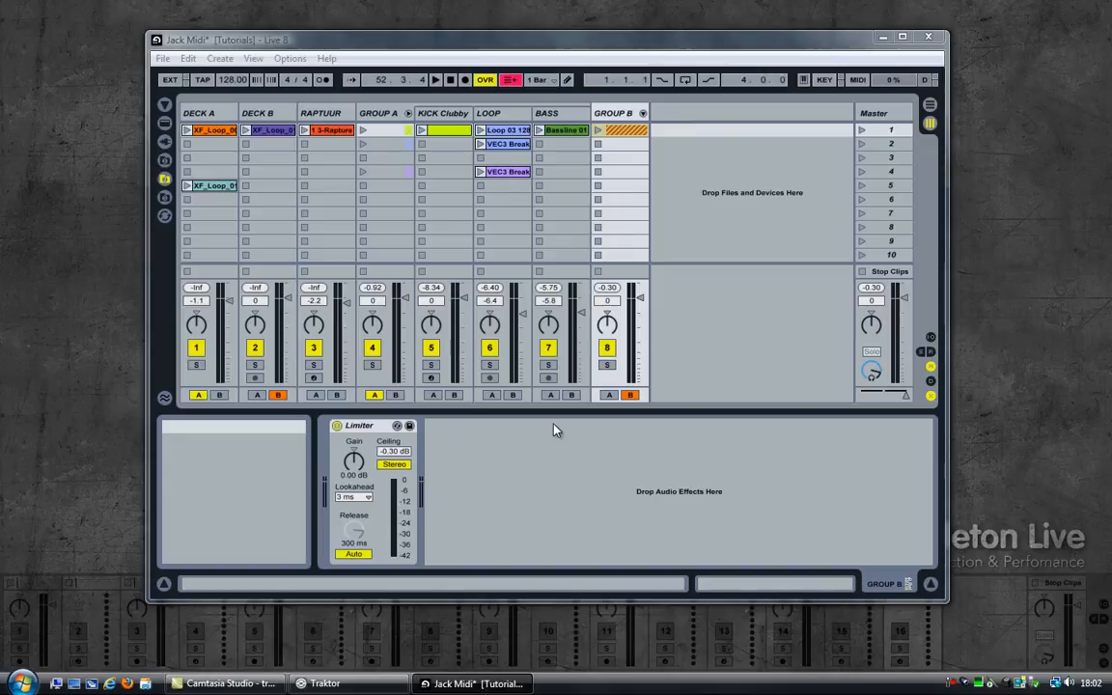